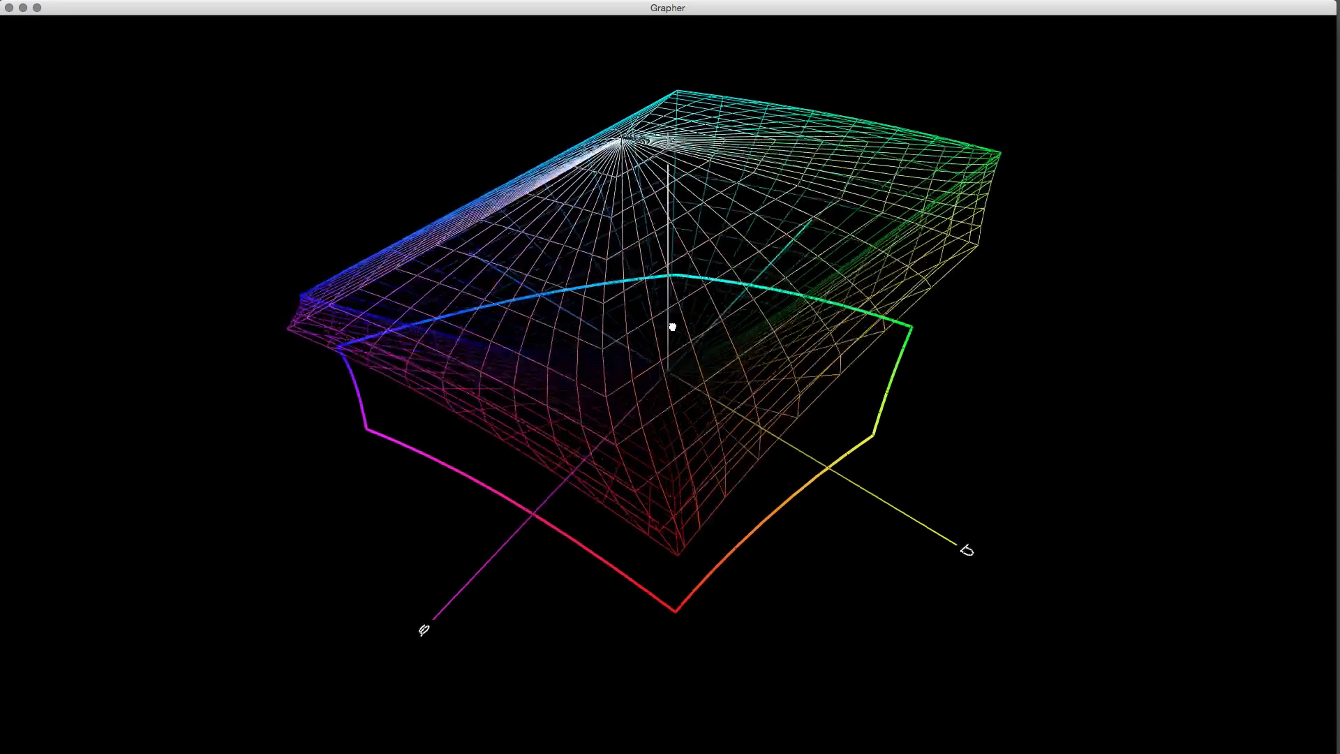
Orbit the wireframe gamut through side, edge-on and overhead views.
drag(671, 327, 757, 322)
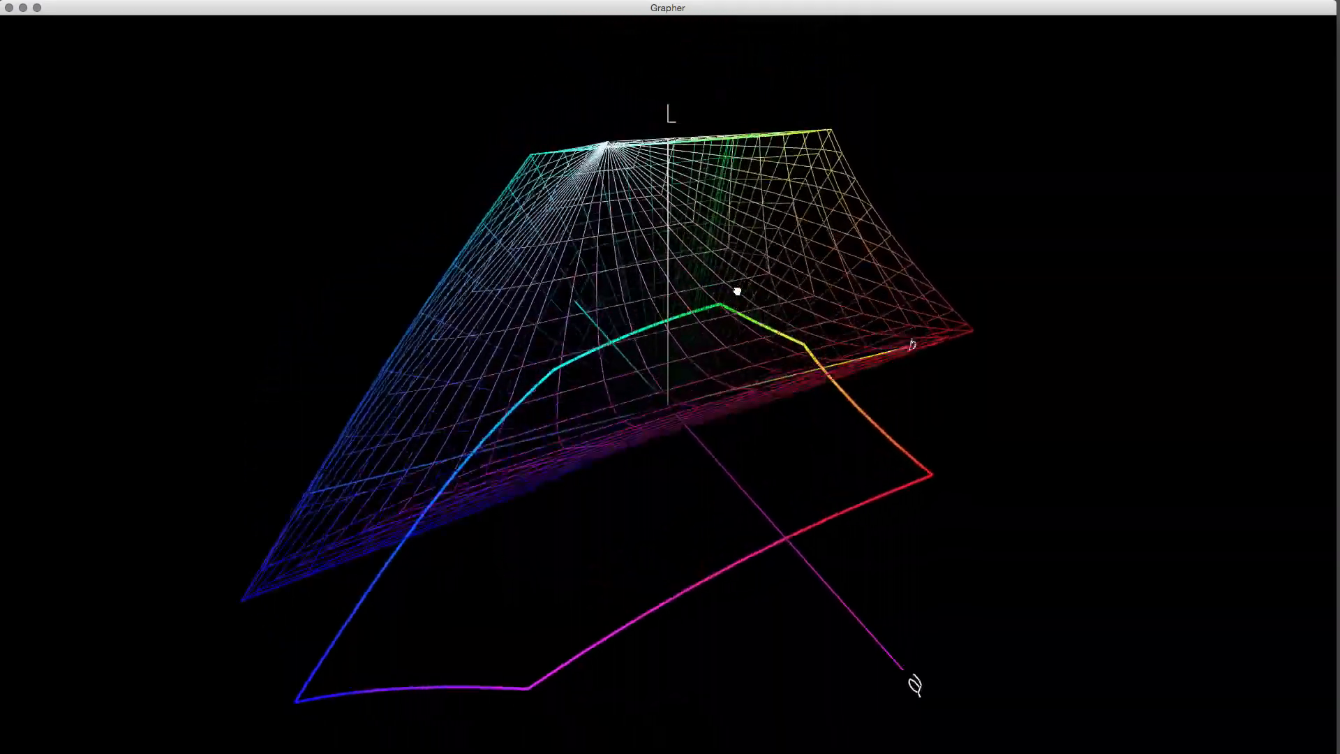
drag(737, 290, 756, 257)
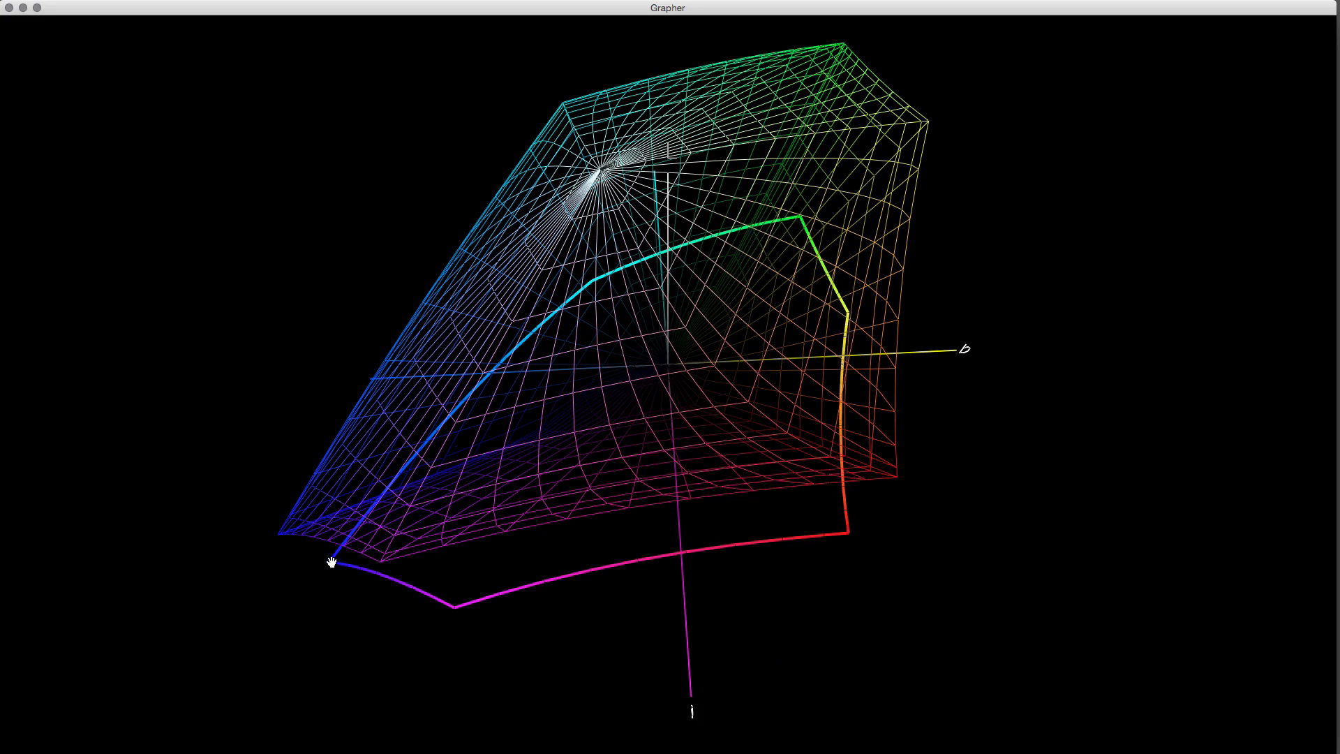
drag(332, 563, 589, 378)
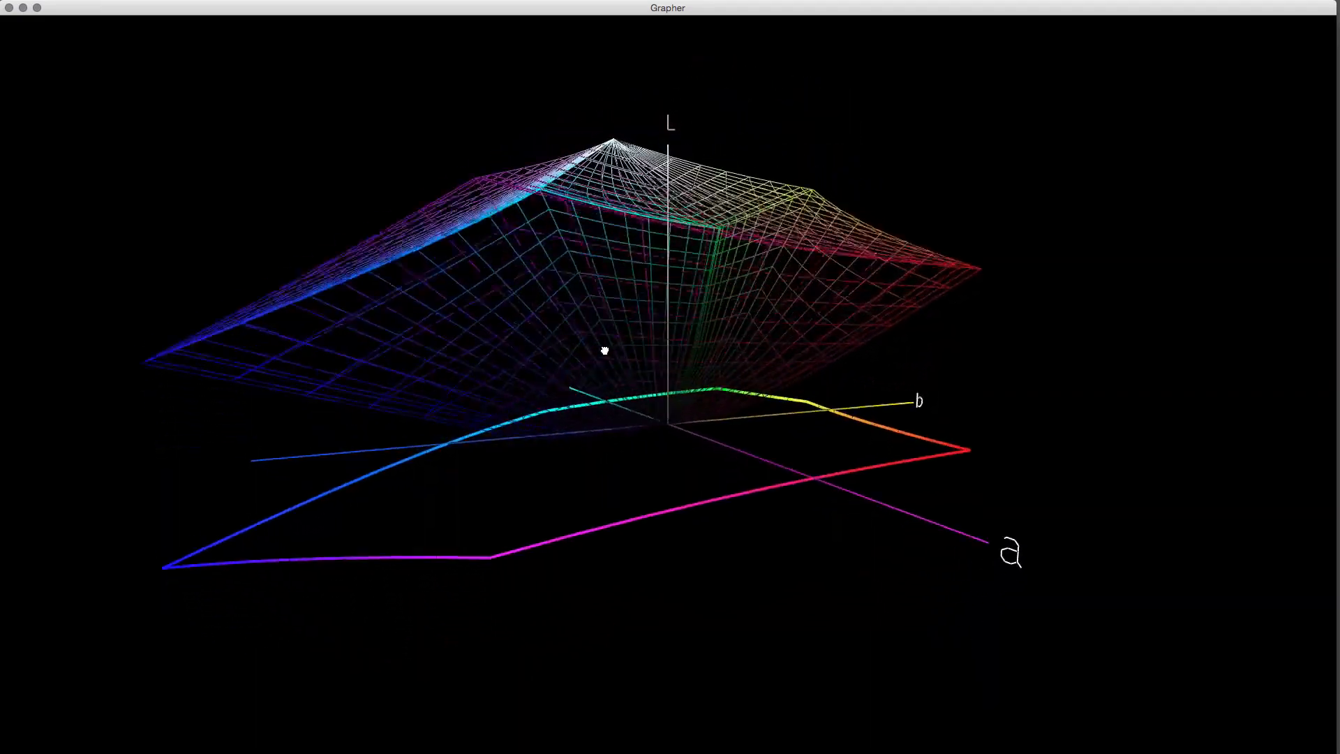
drag(603, 351, 696, 330)
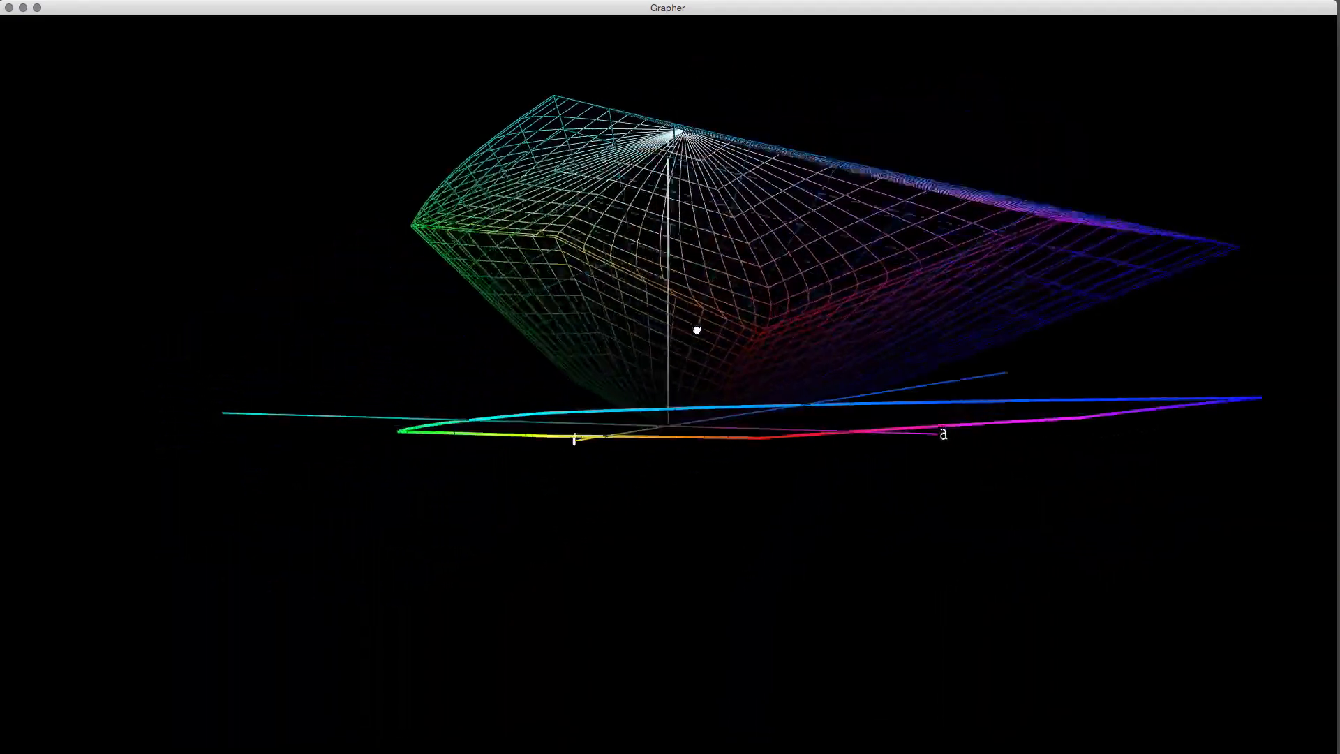
drag(696, 330, 607, 406)
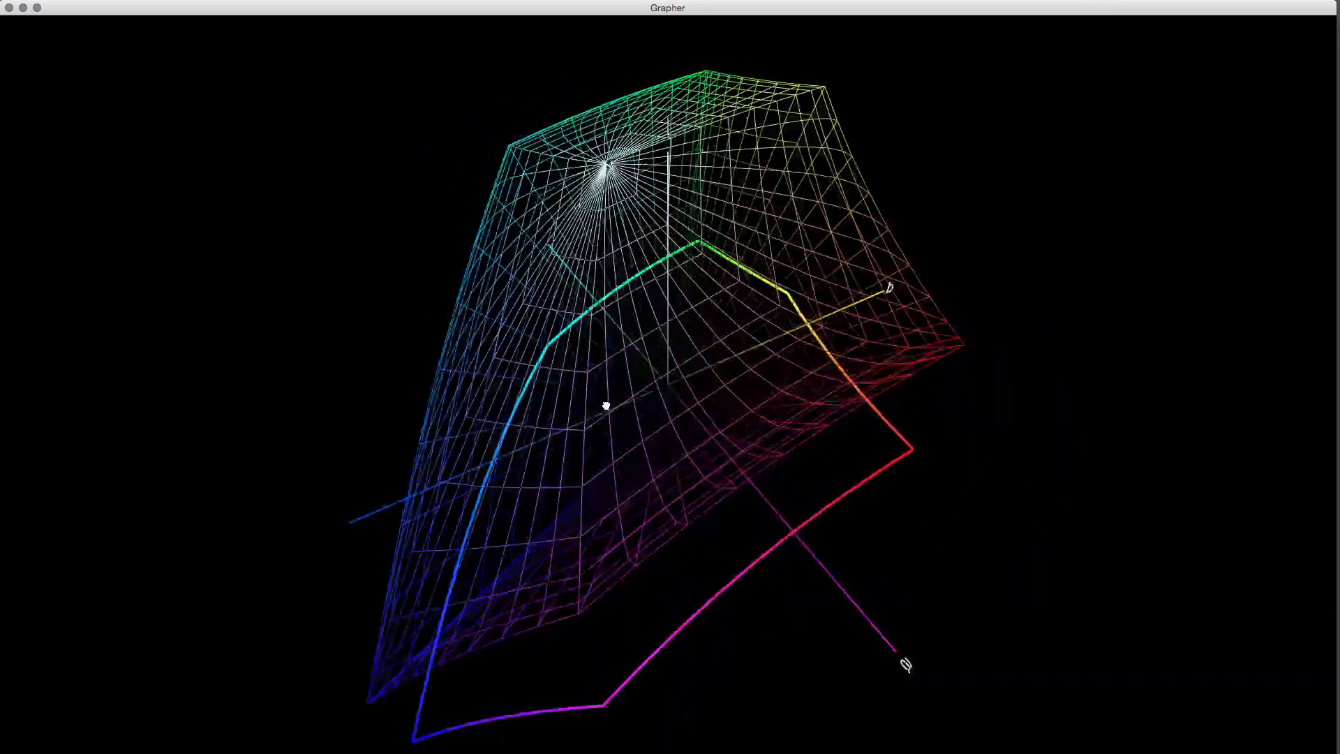
drag(605, 407, 678, 398)
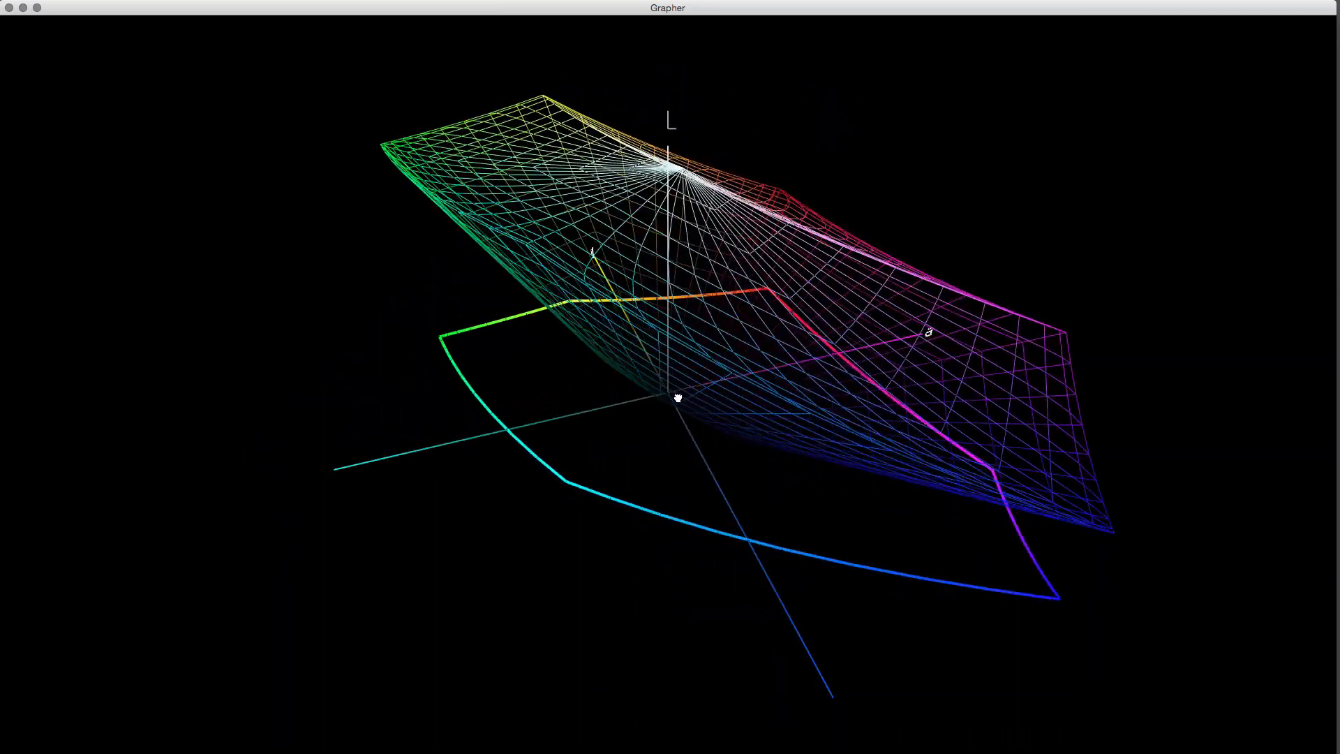
drag(678, 398, 661, 208)
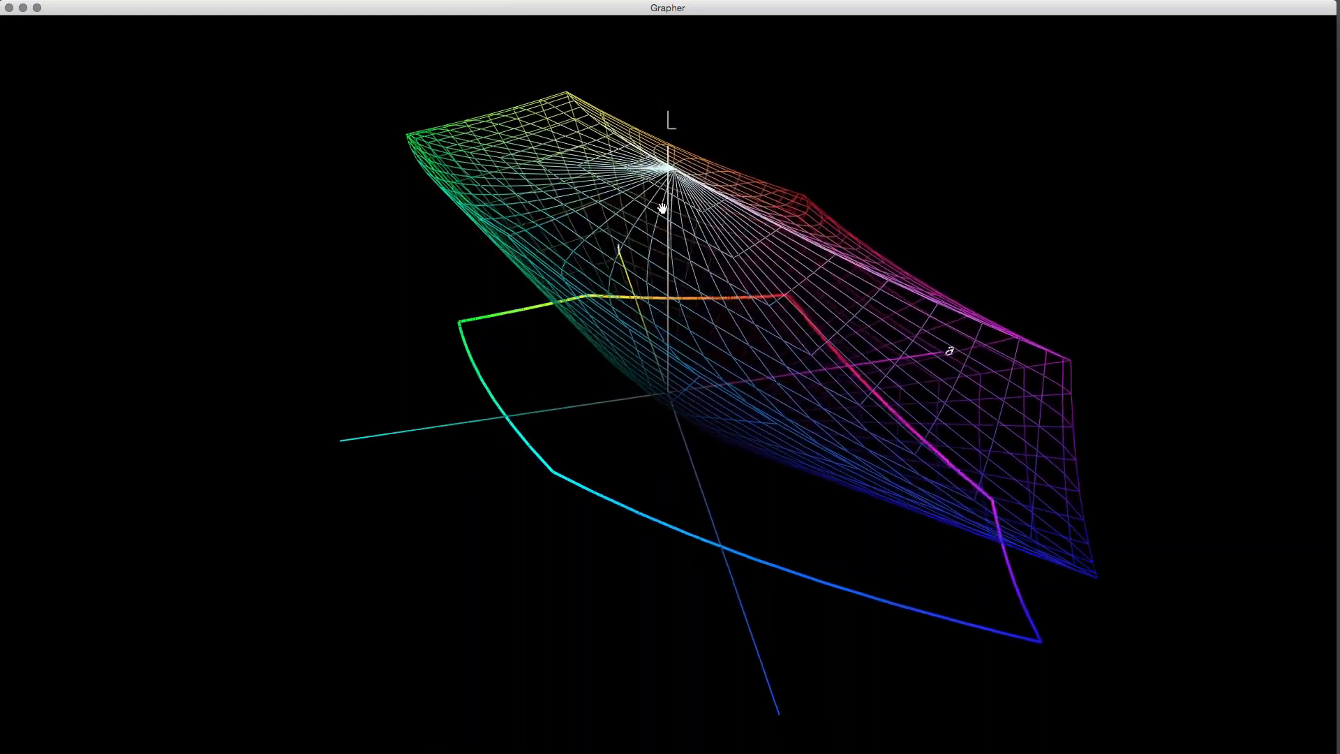
drag(660, 208, 667, 131)
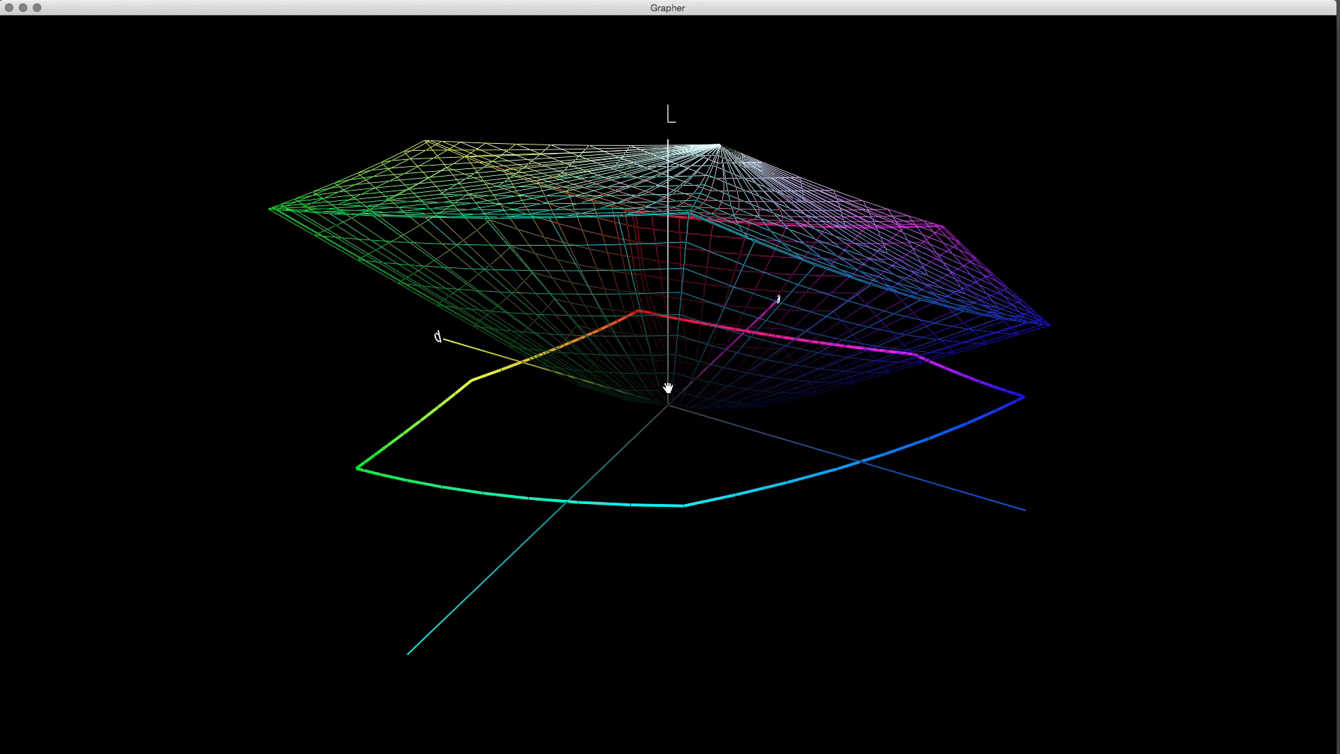
mouse_move(770, 439)
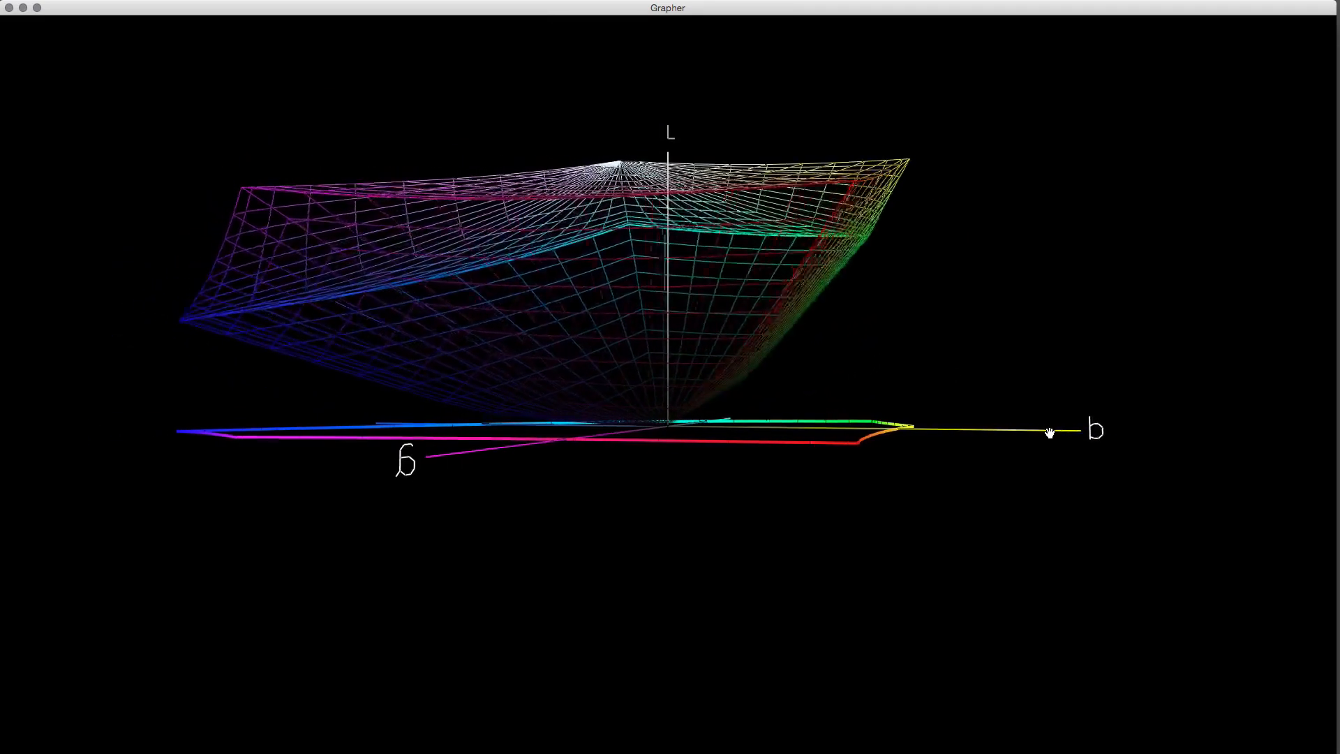
Rotate the graph to compare the solid shaded gamut volume against the wireframe and the outlines below.
drag(1050, 431, 475, 472)
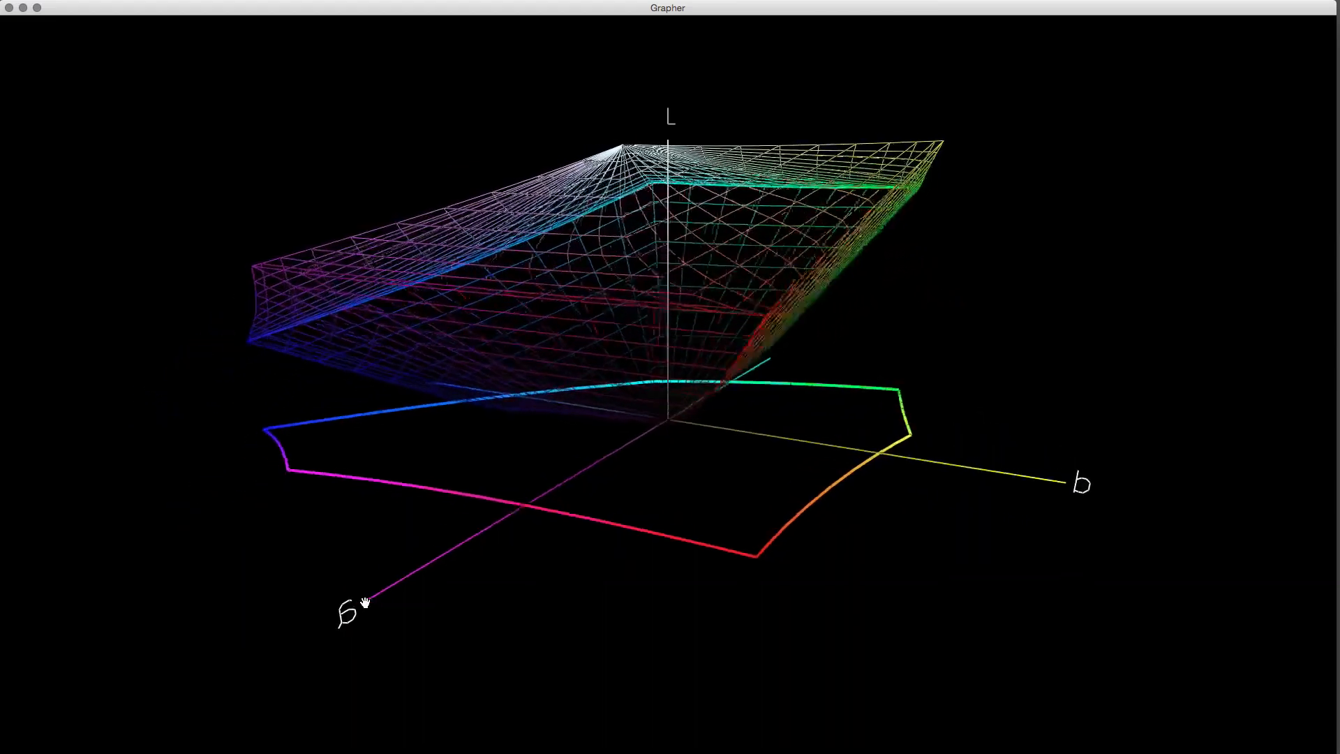
drag(362, 604, 624, 566)
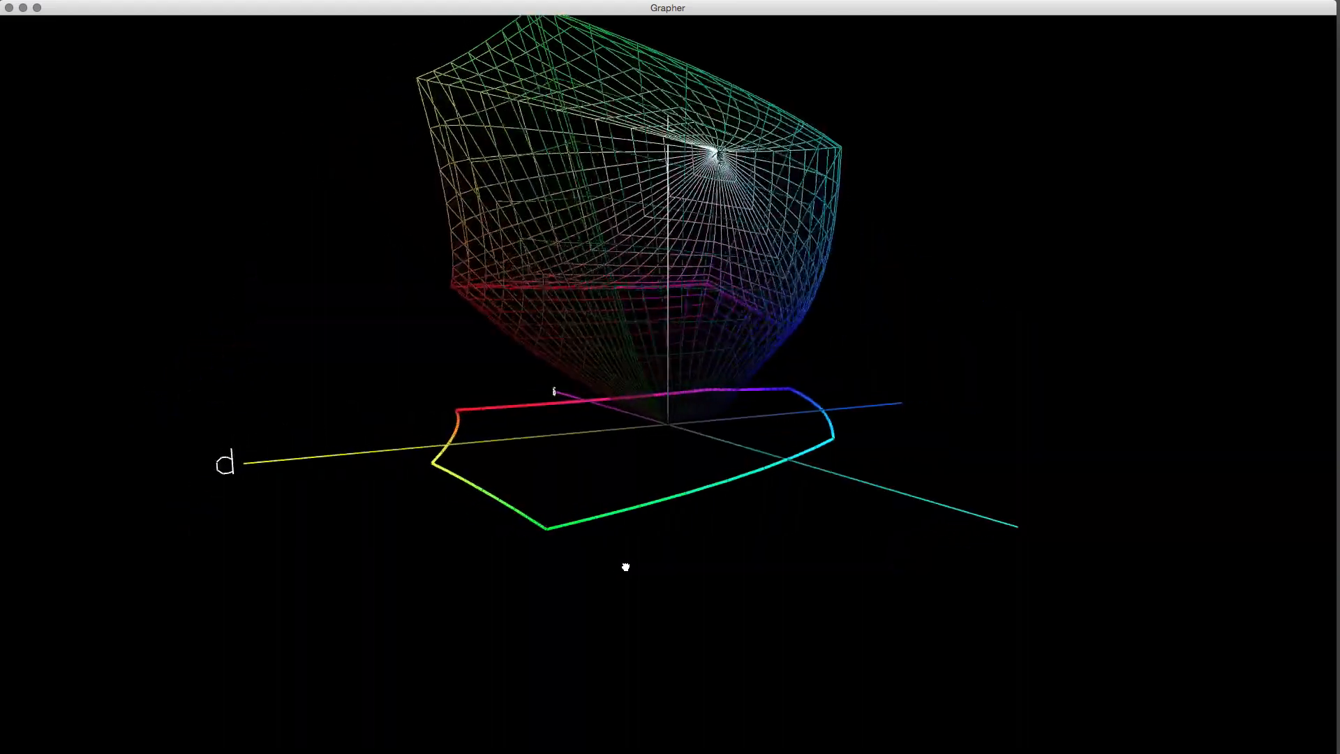
drag(626, 567, 513, 559)
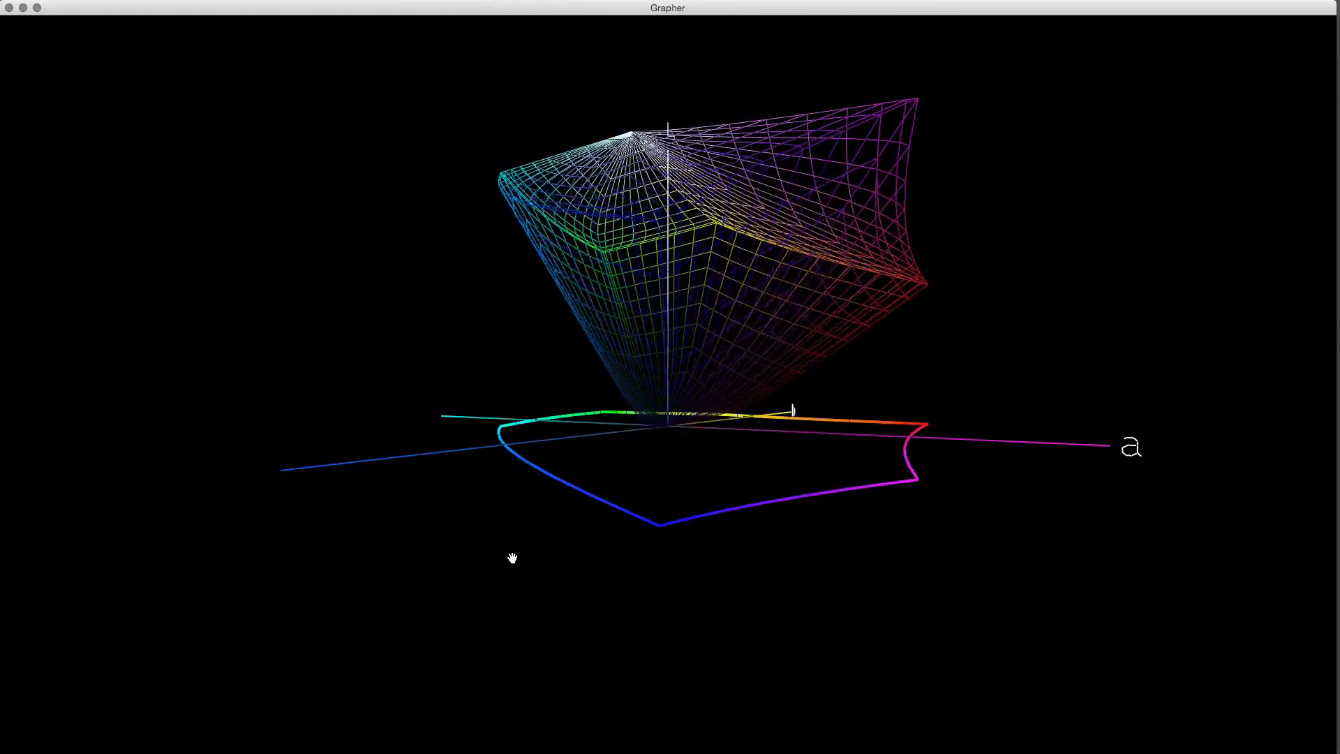
drag(513, 559, 427, 416)
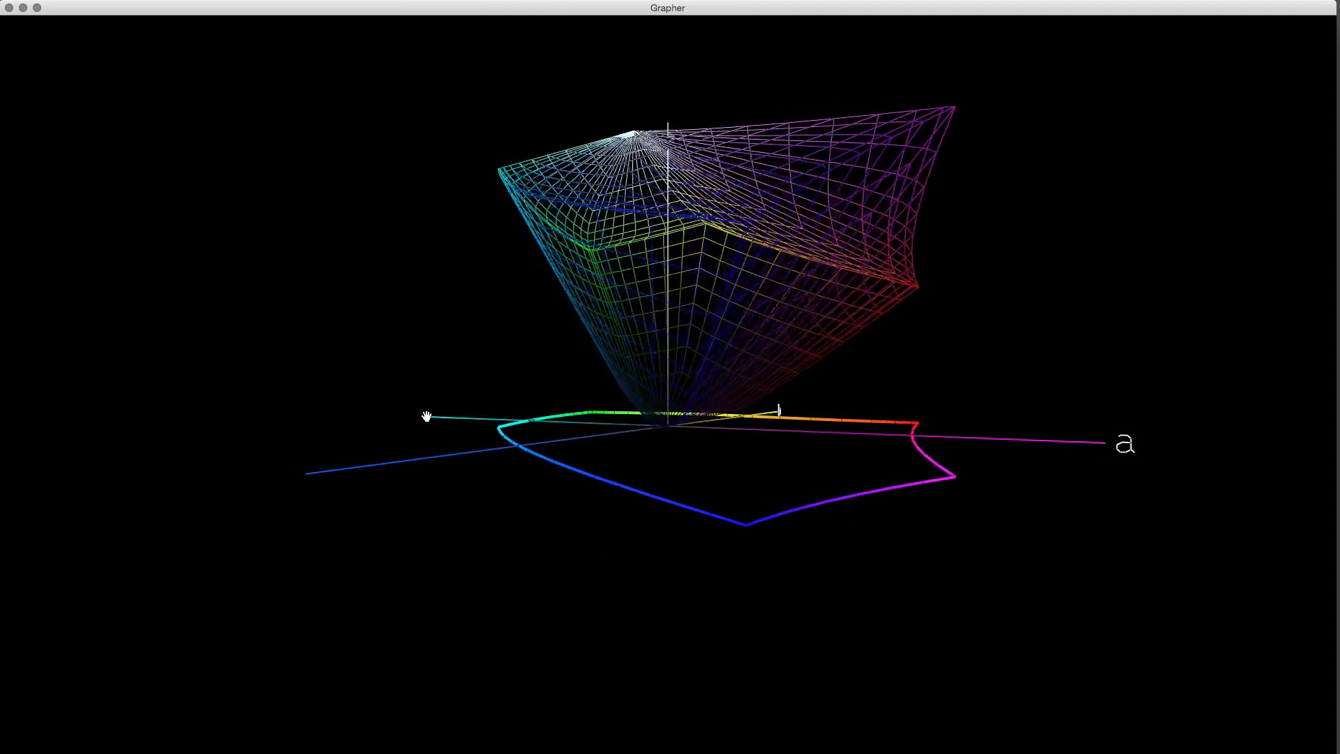
drag(423, 417, 599, 423)
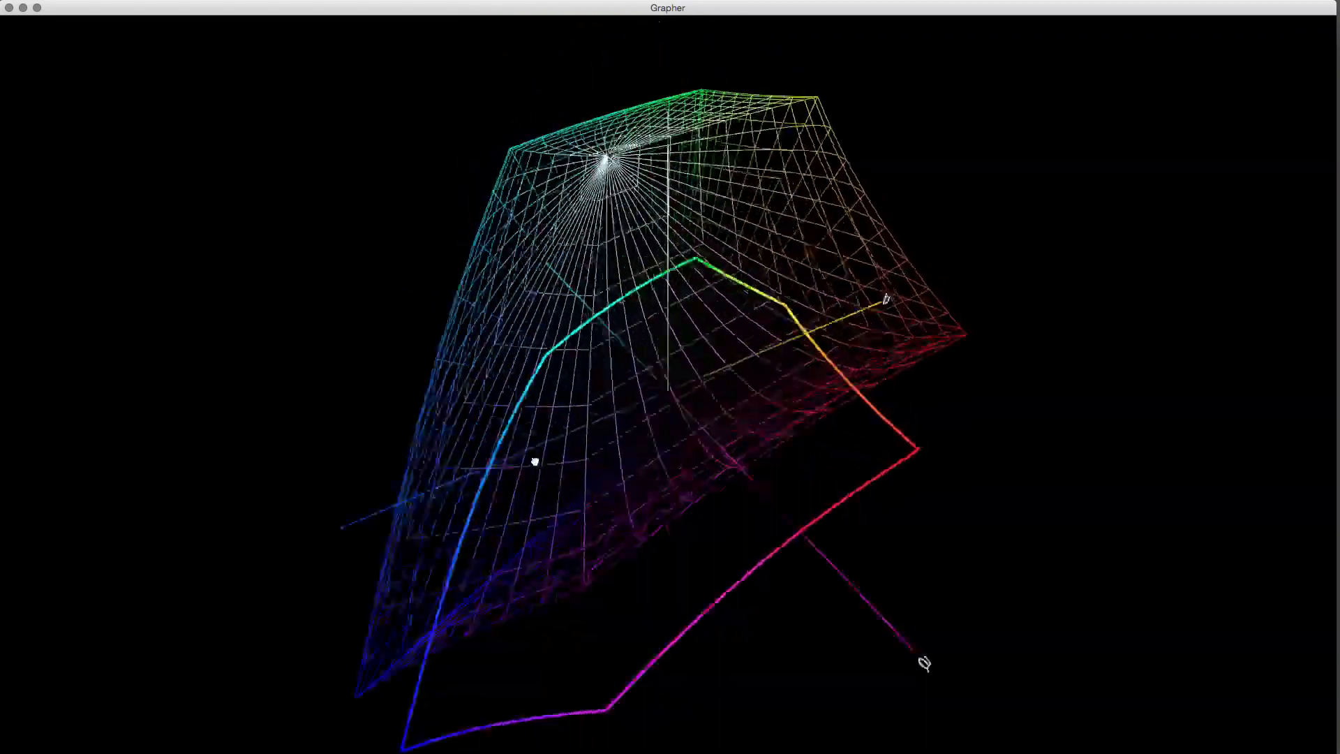
drag(535, 463, 563, 492)
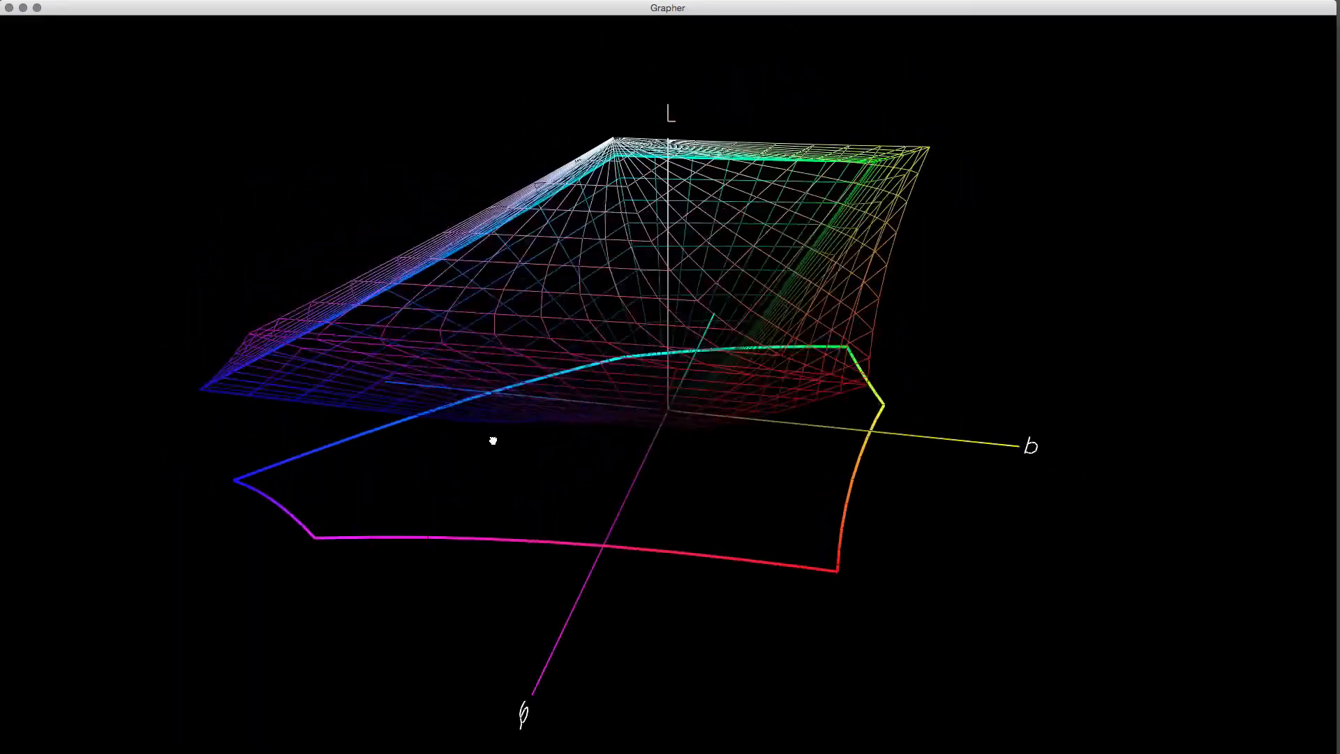
drag(492, 439, 637, 442)
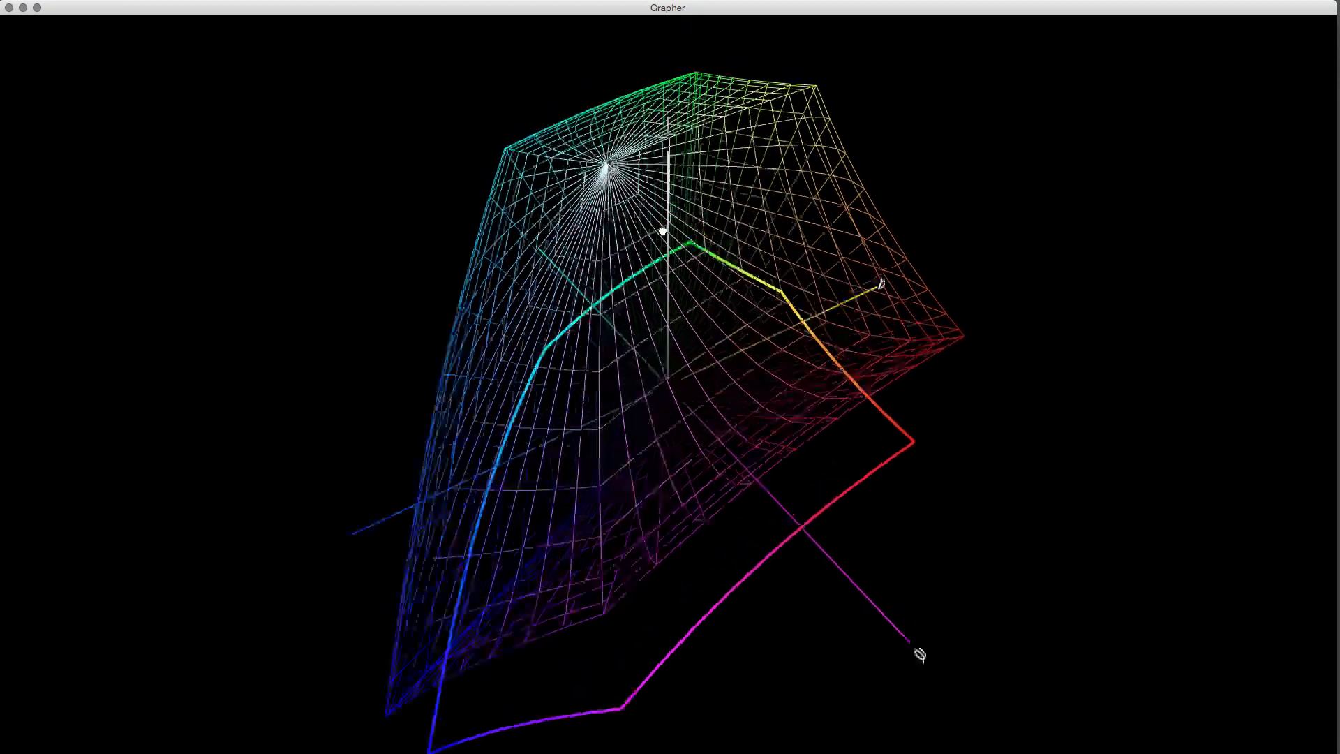
drag(918, 653, 637, 249)
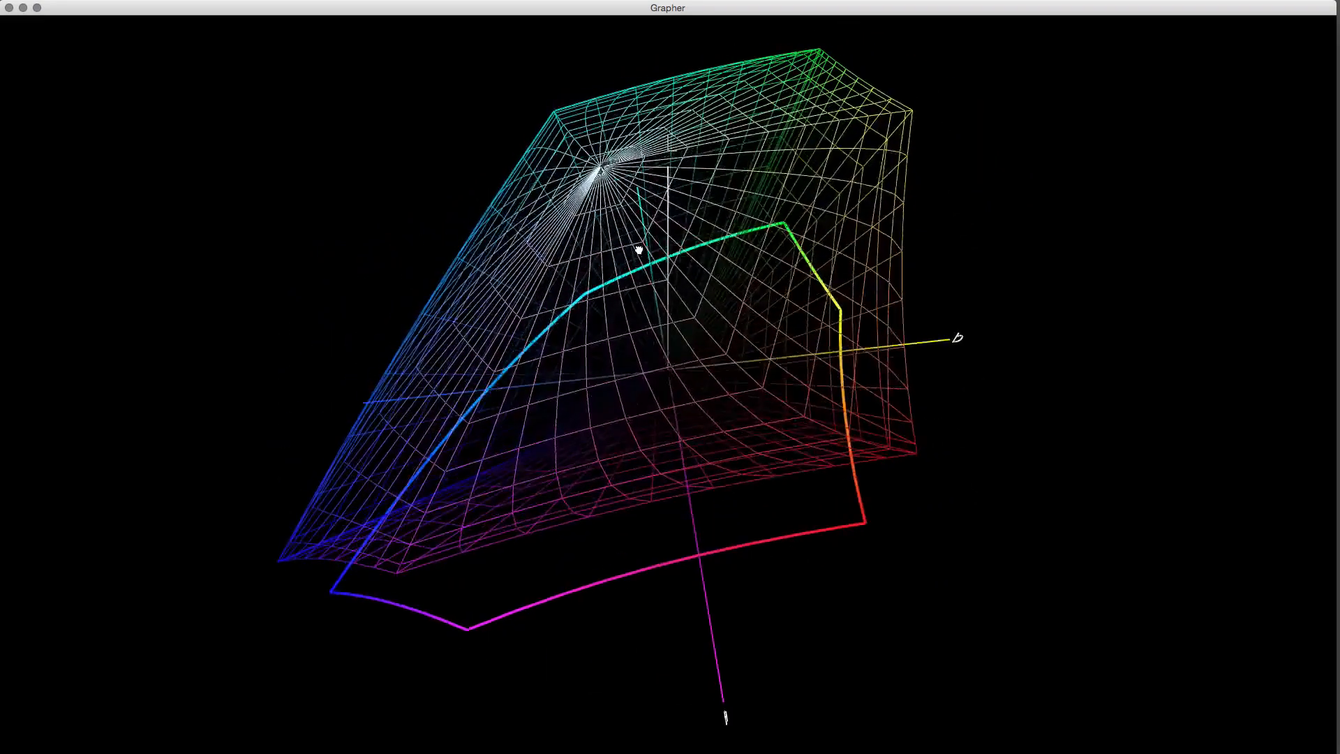
drag(636, 250, 637, 294)
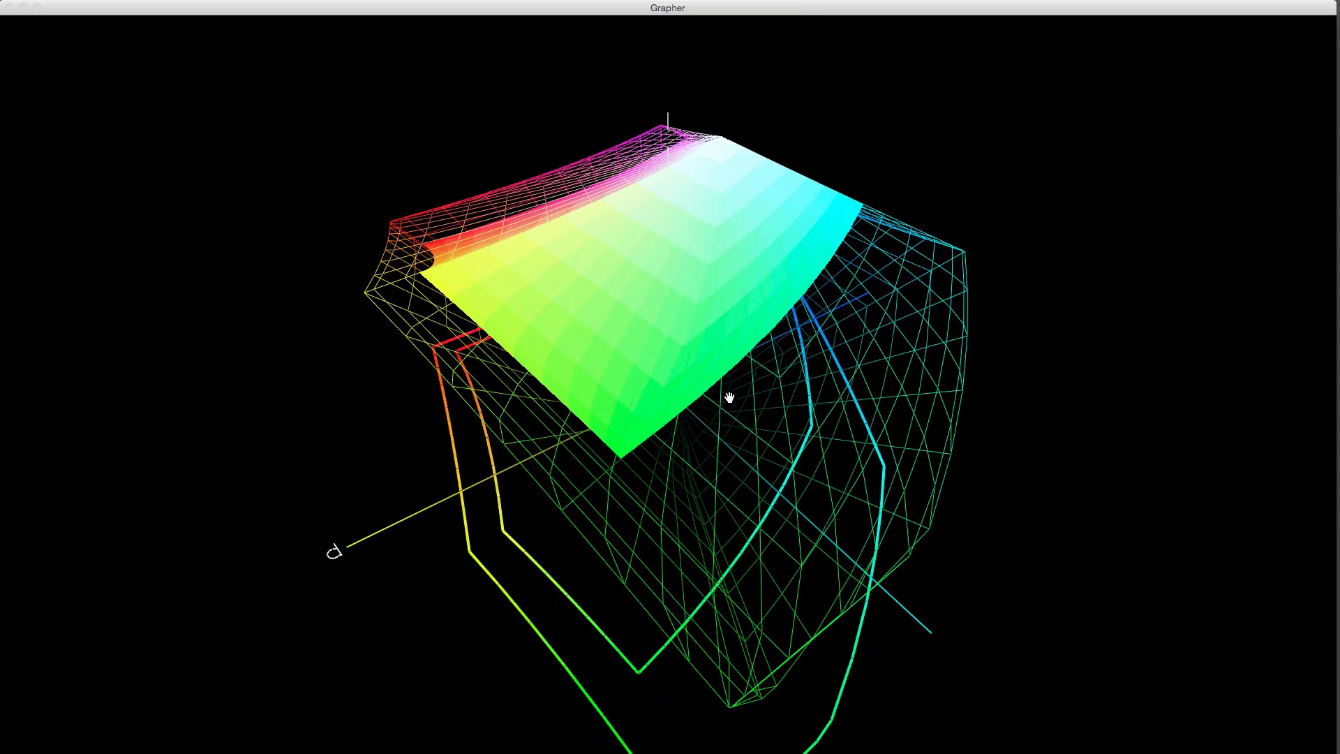
mouse_move(671, 377)
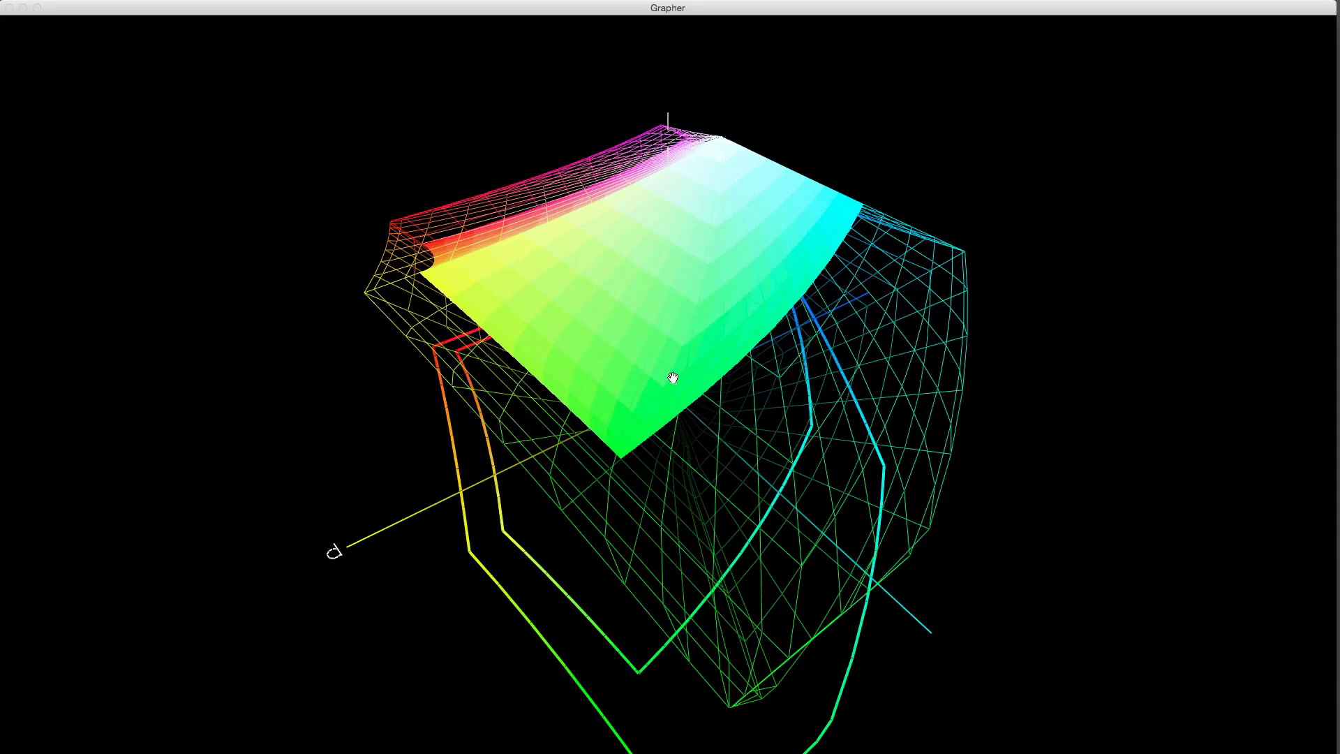
drag(673, 378, 765, 405)
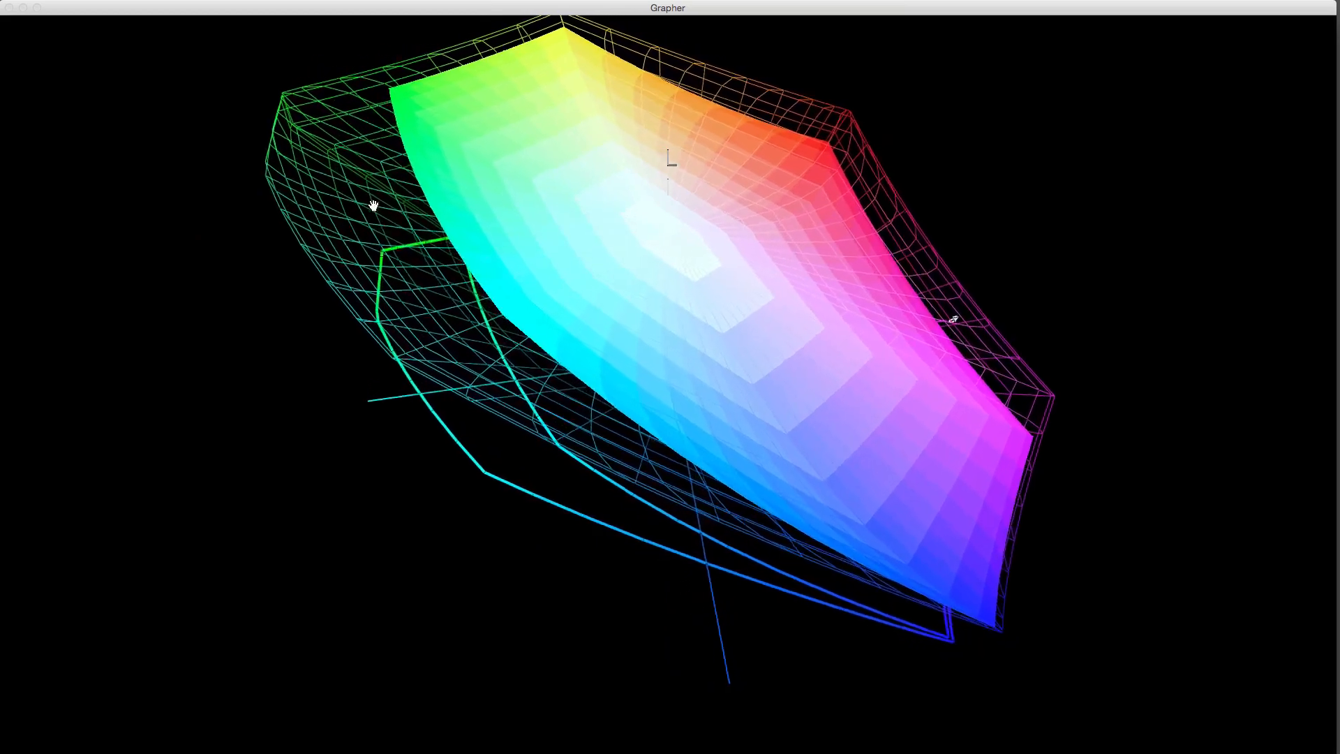
drag(374, 206, 517, 242)
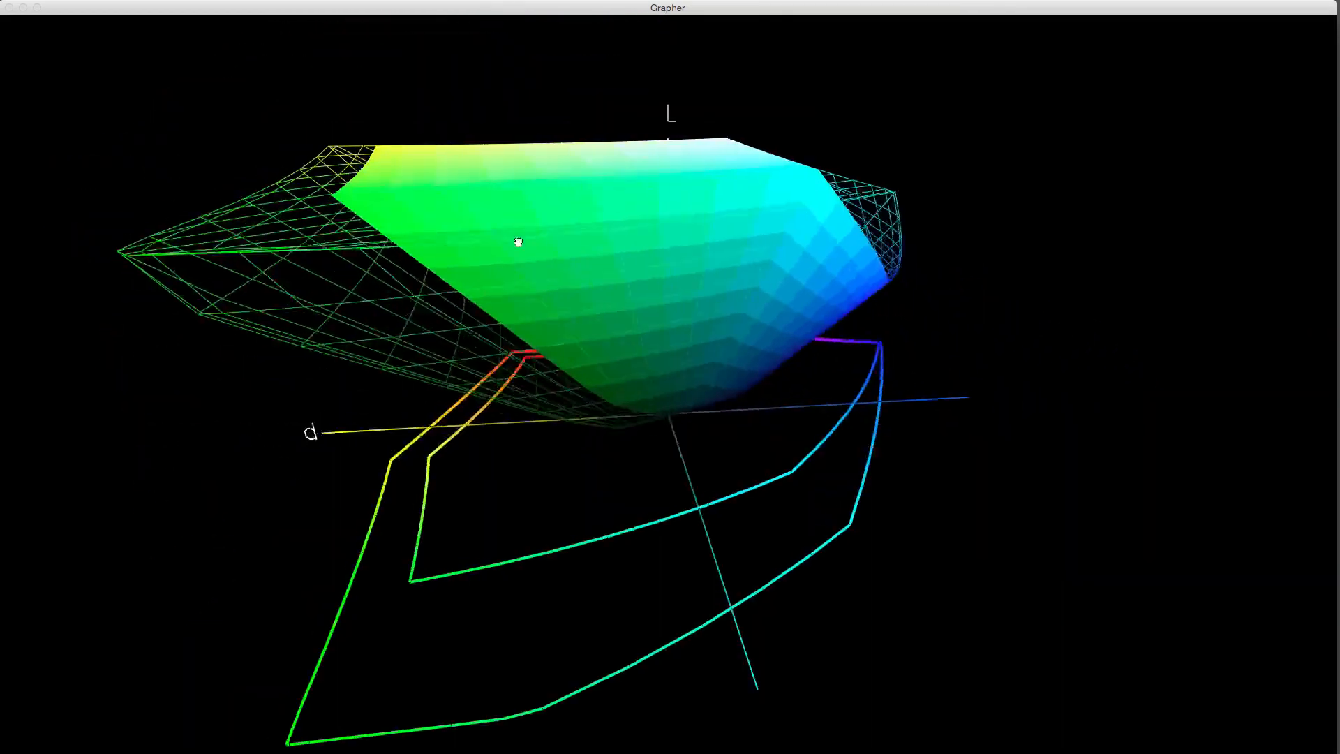
drag(517, 243, 646, 301)
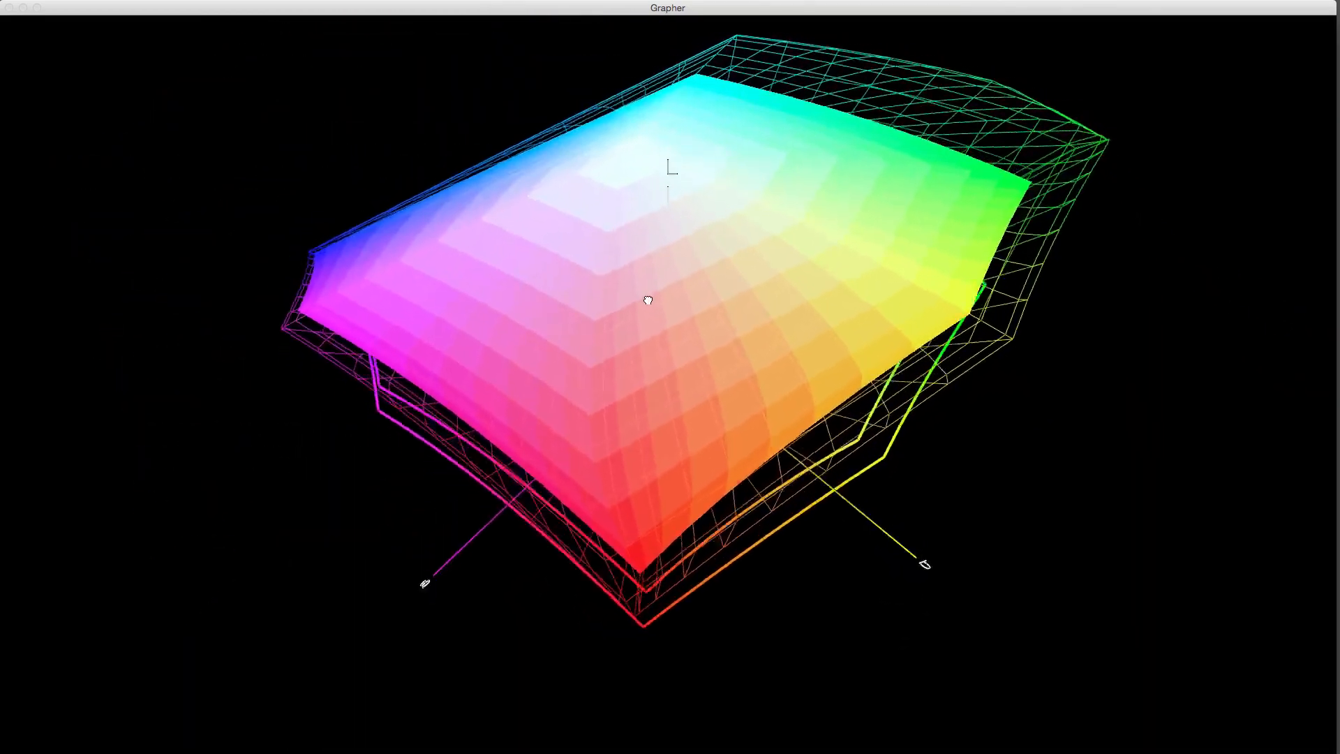
drag(647, 300, 806, 265)
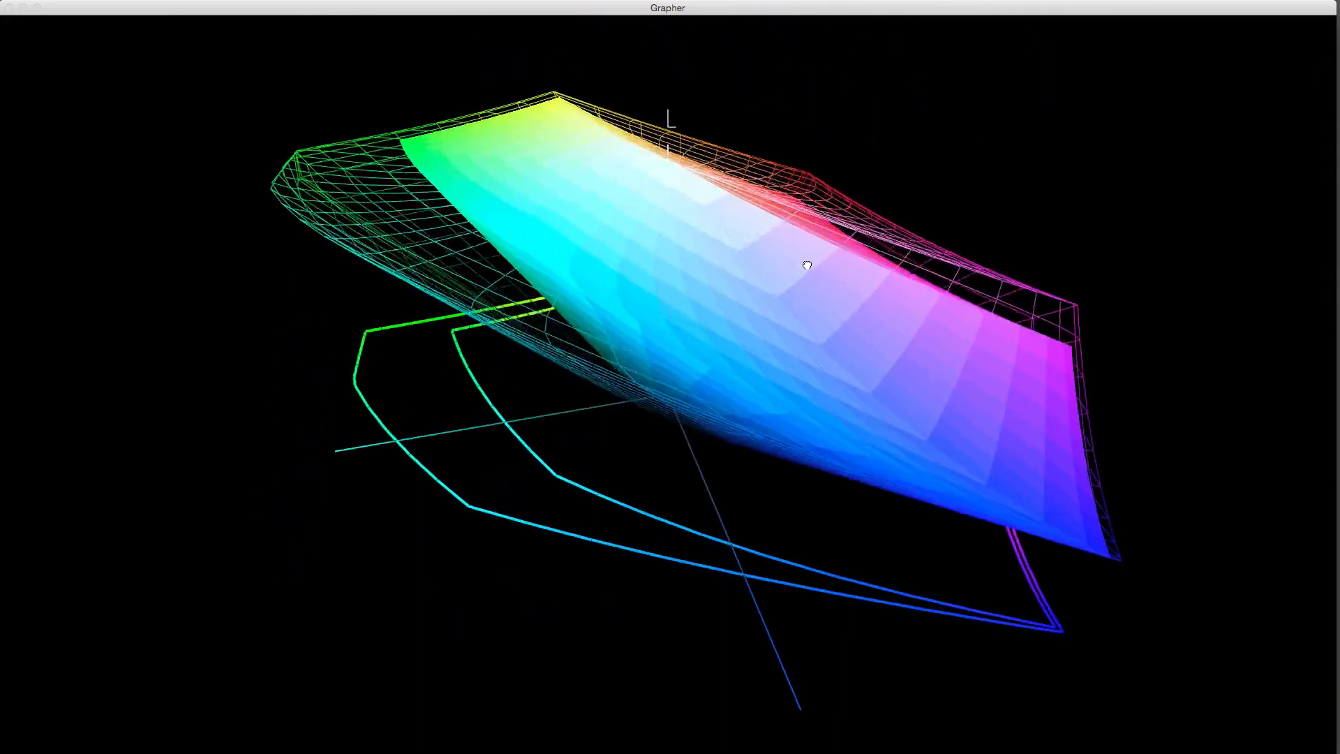
drag(808, 265, 821, 310)
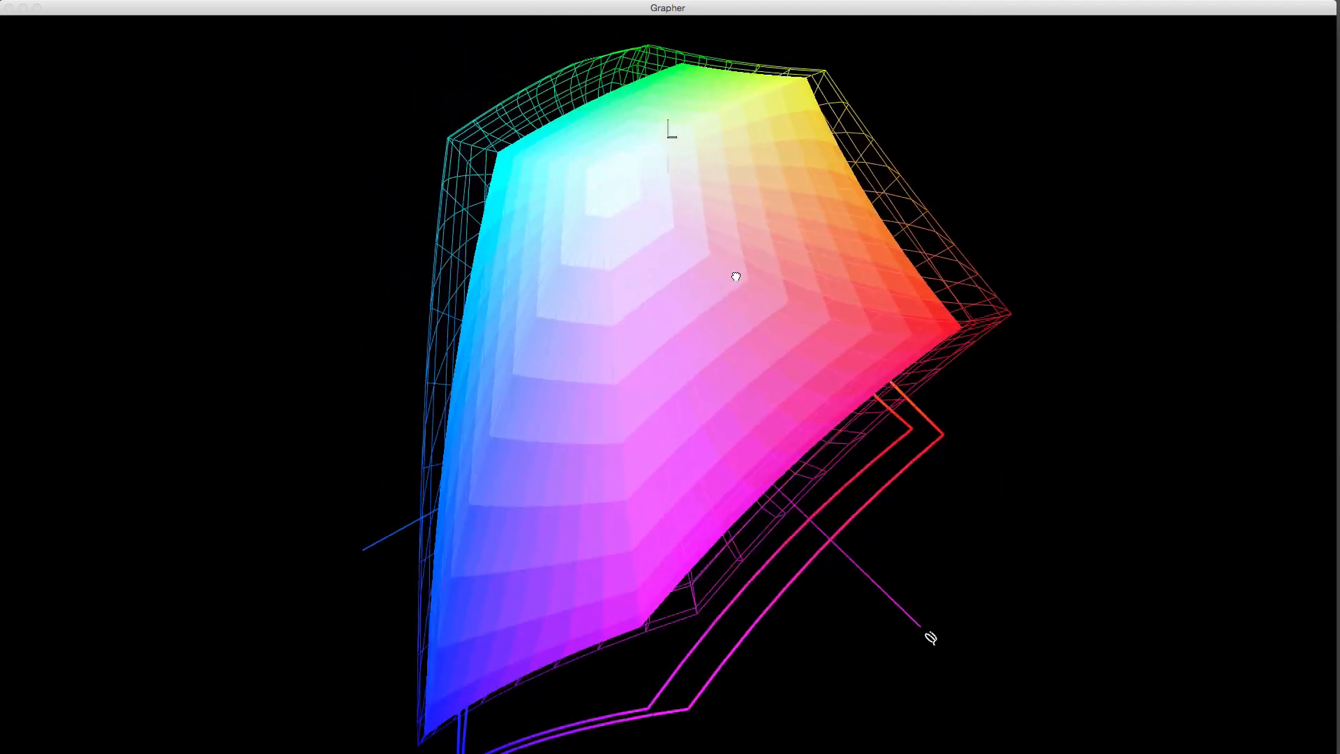
drag(737, 276, 871, 334)
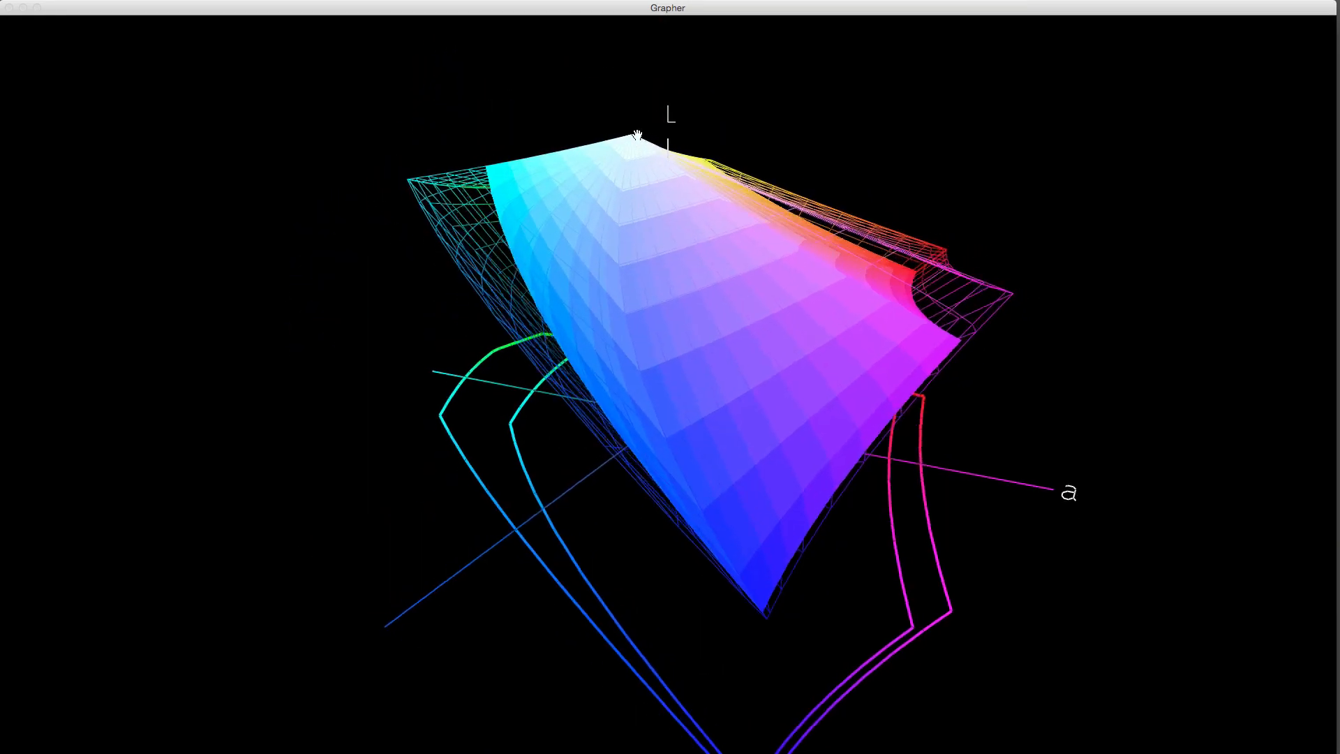
drag(637, 137, 604, 198)
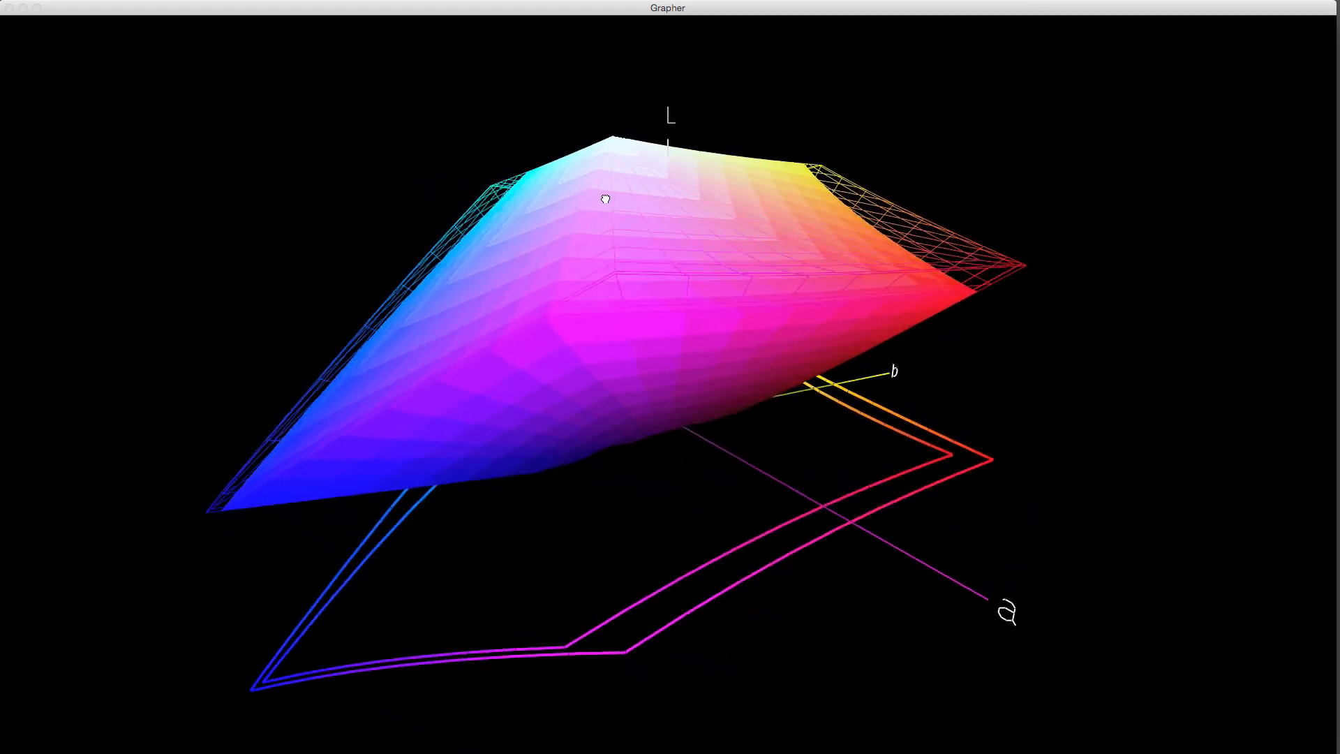
drag(604, 200, 611, 205)
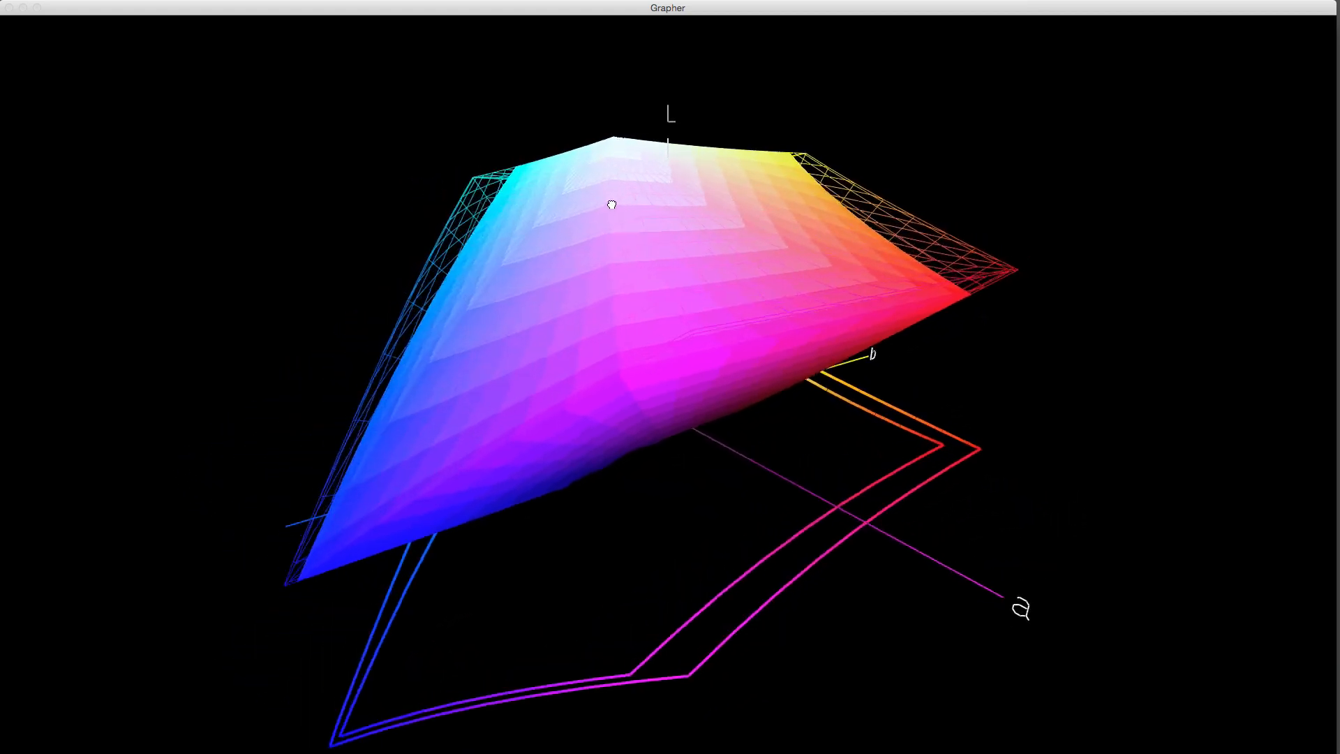
drag(611, 206, 626, 202)
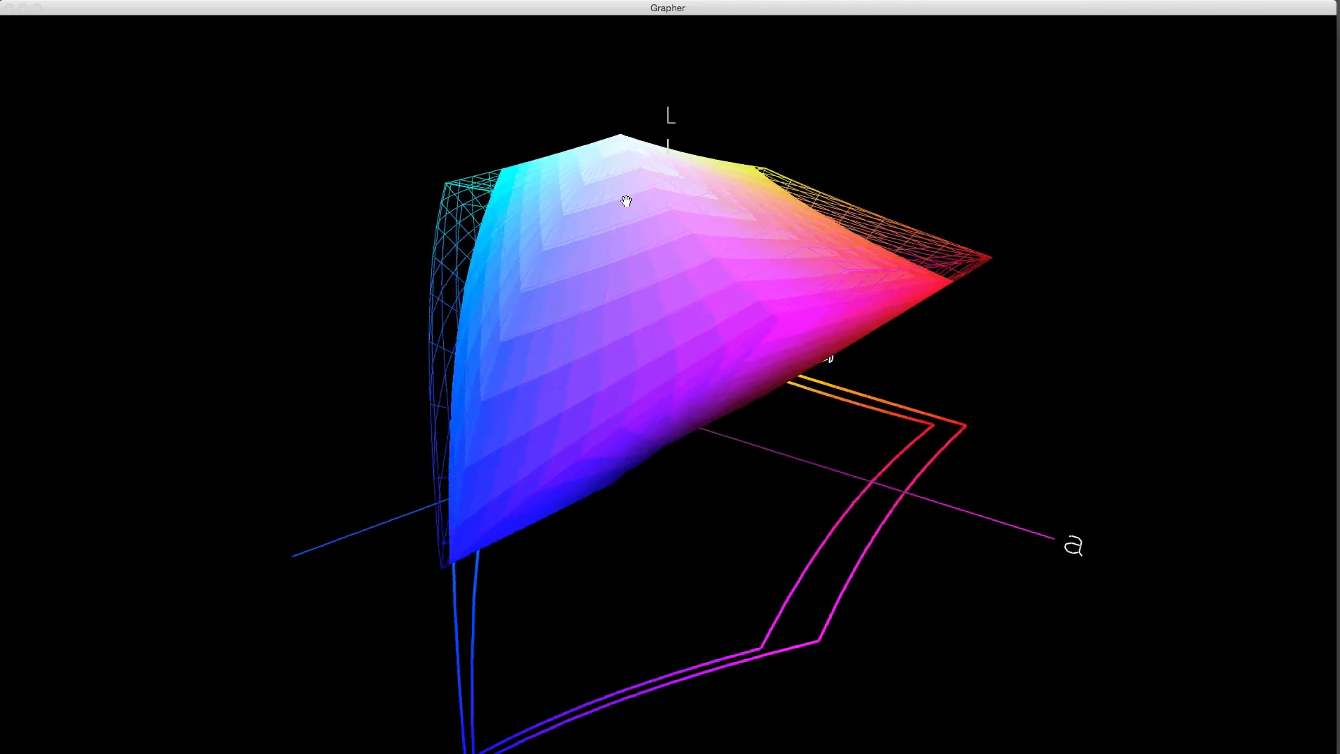
drag(625, 203, 682, 310)
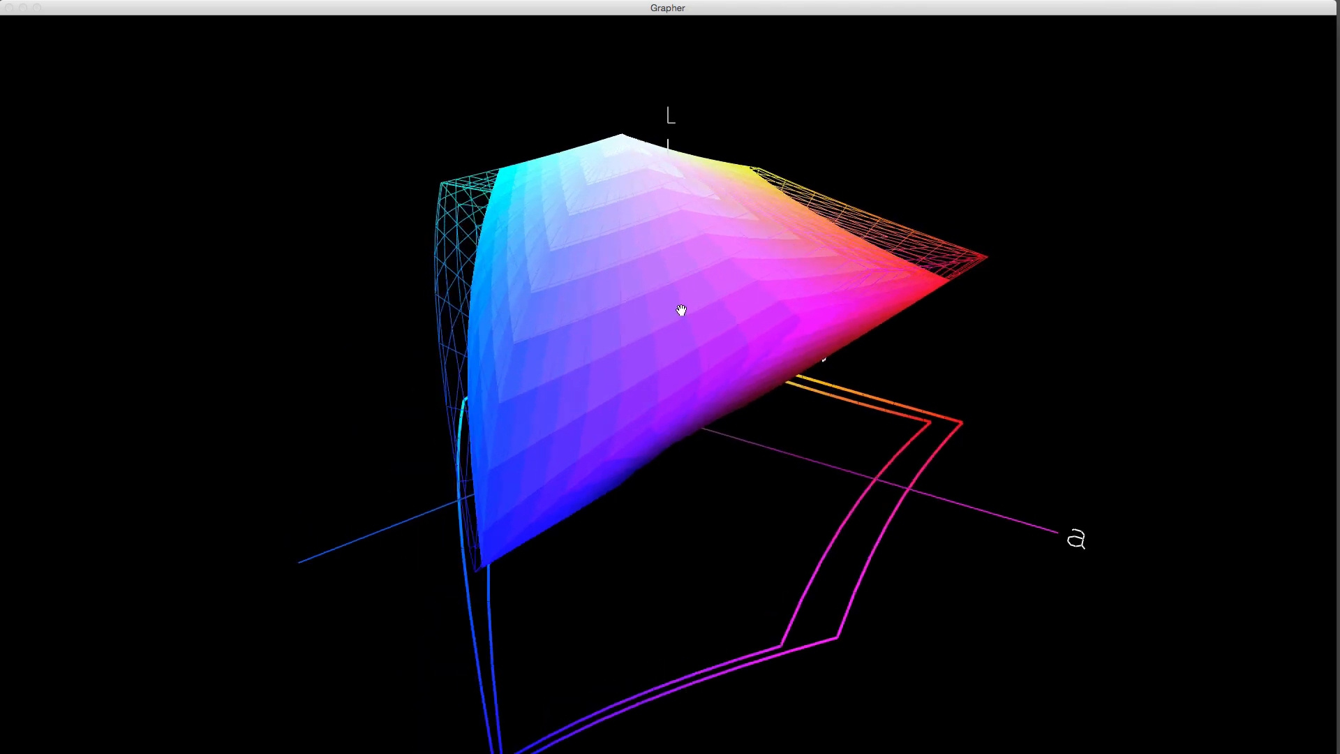
drag(681, 310, 595, 317)
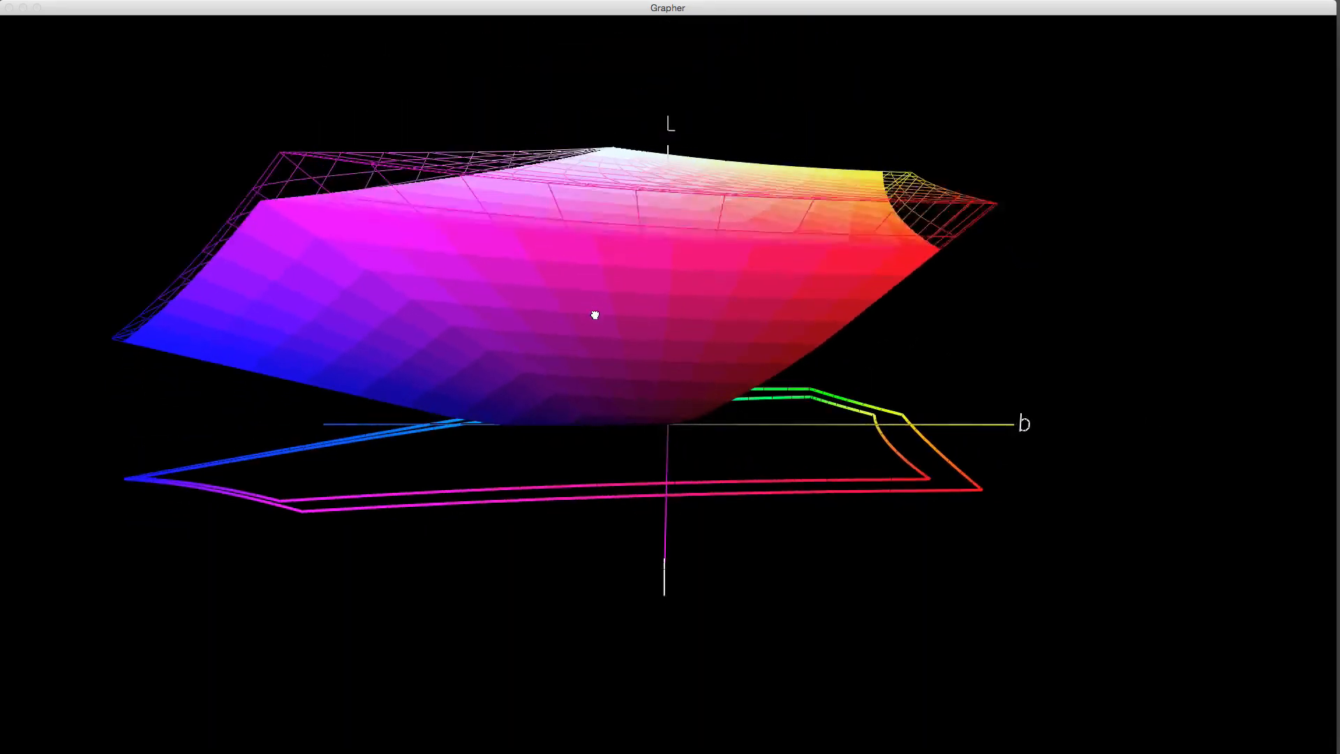
drag(596, 315, 624, 319)
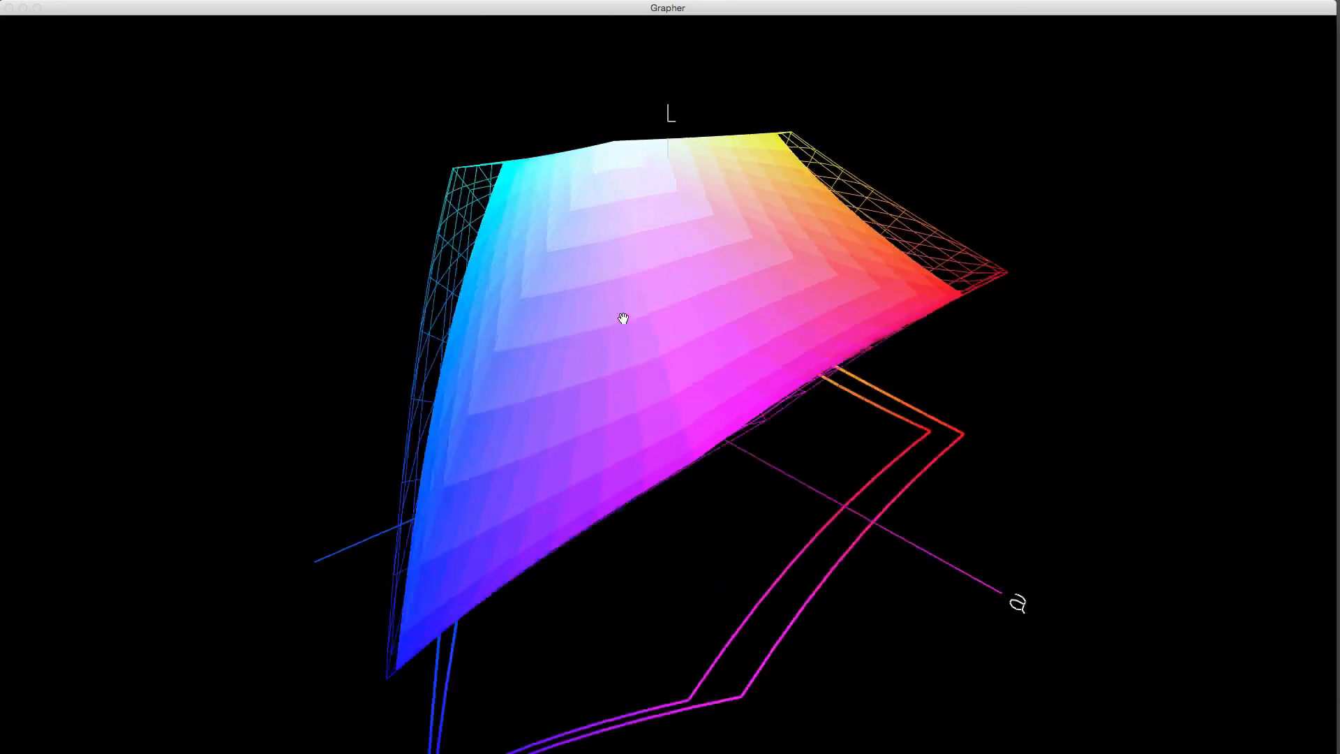
drag(624, 318, 613, 185)
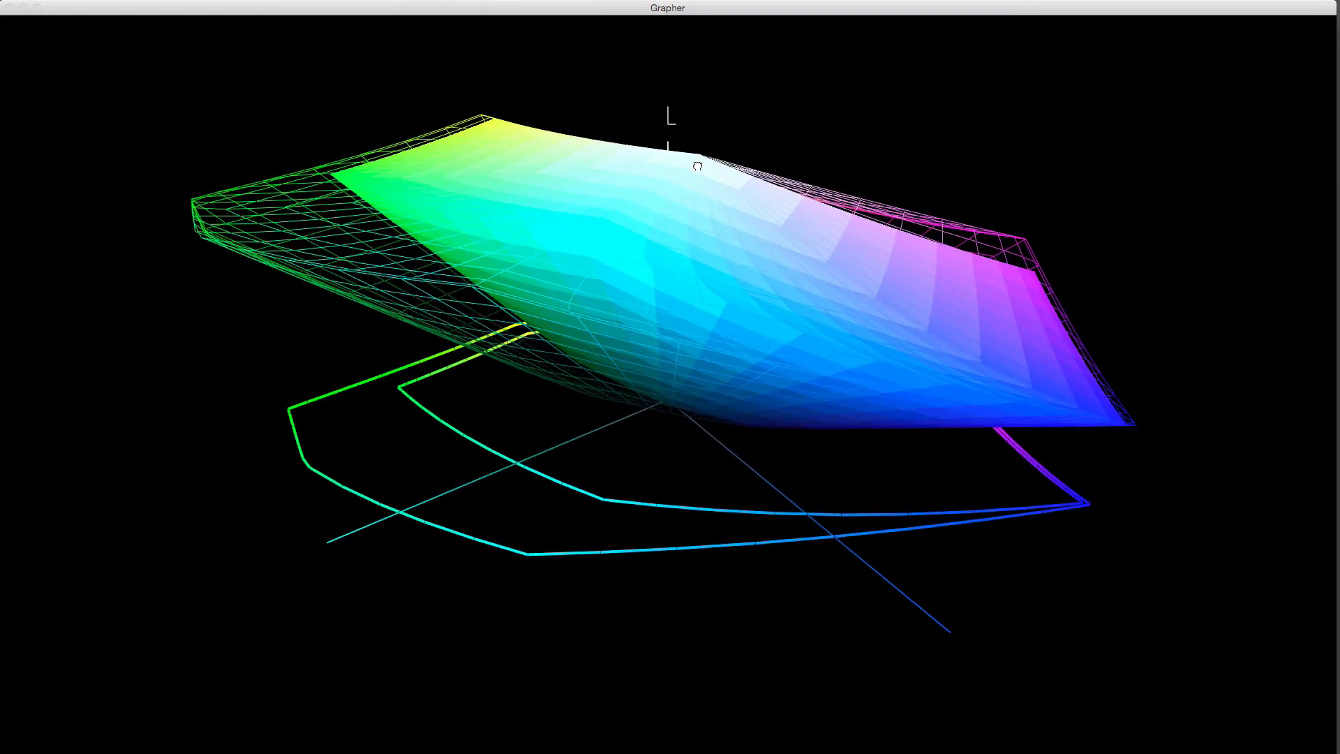
drag(696, 166, 684, 166)
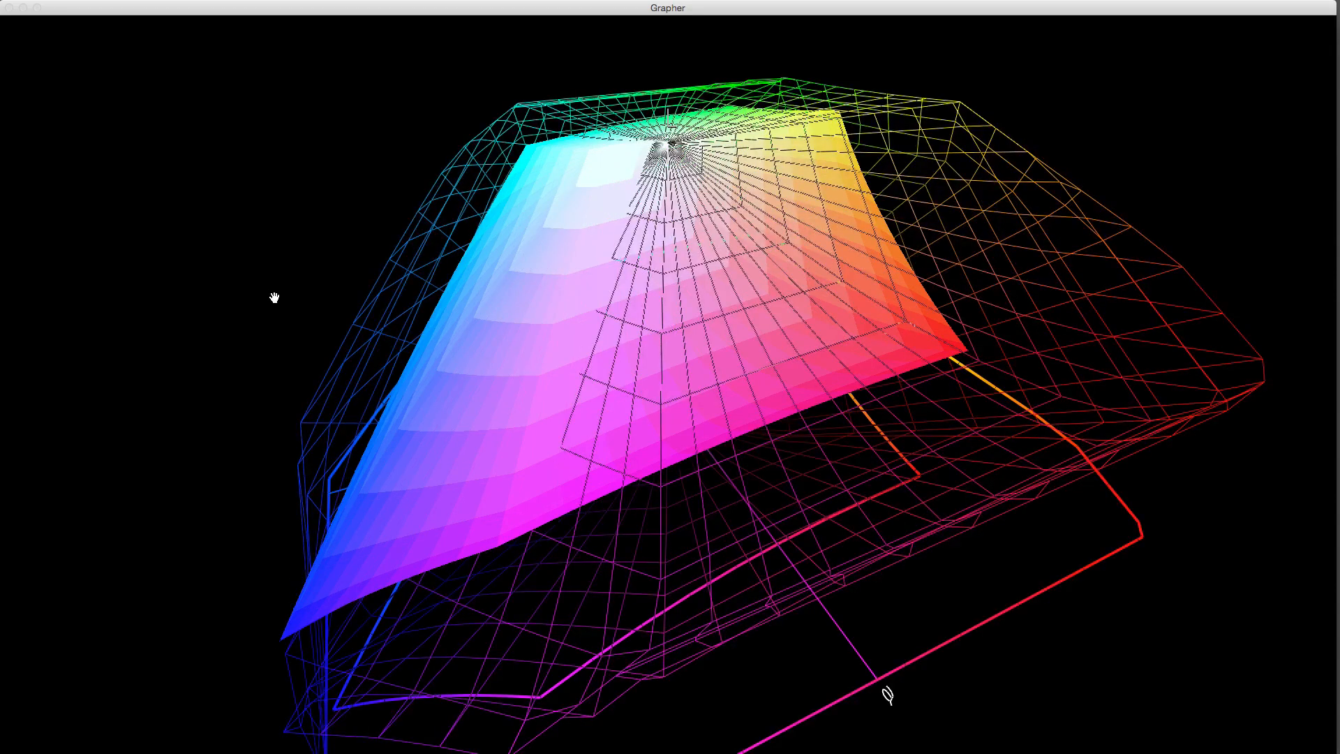
Orbit the nested solid and wireframe gamuts around the red, cyan, magenta and green sides.
drag(275, 298, 434, 323)
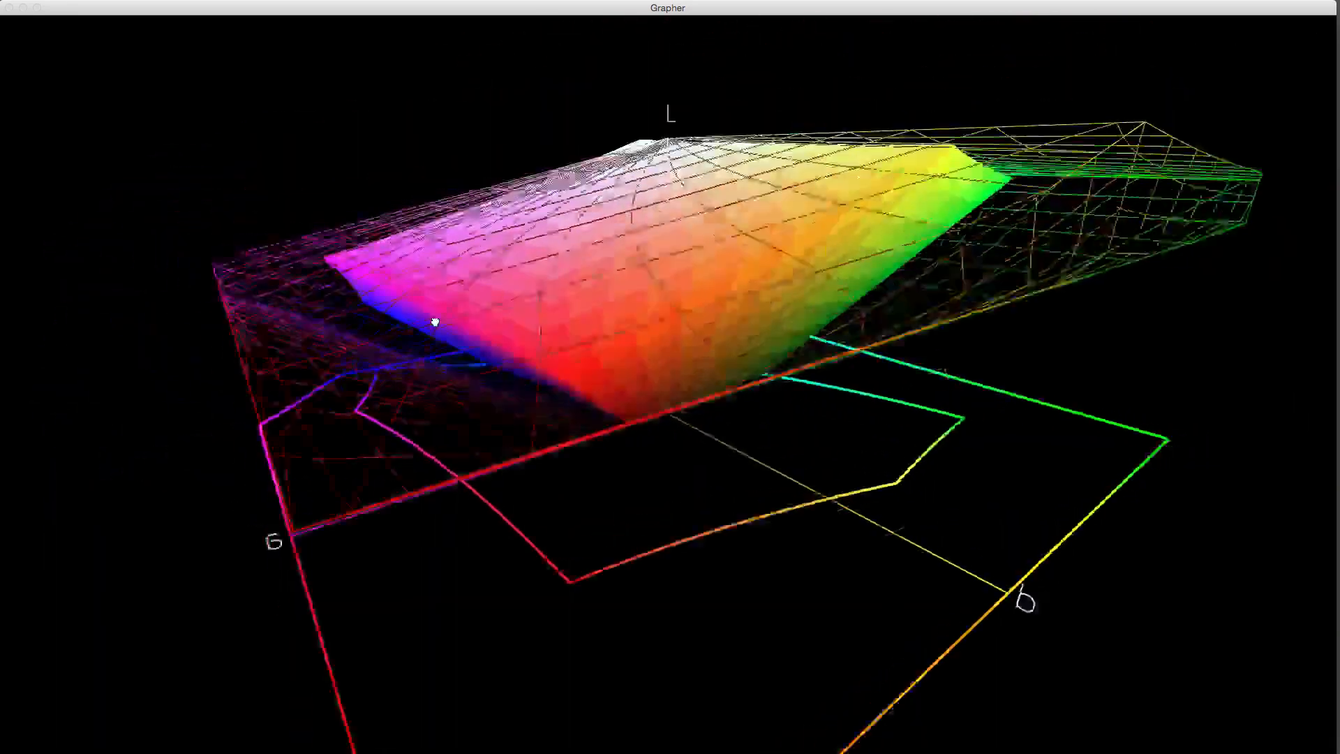
drag(434, 322, 803, 427)
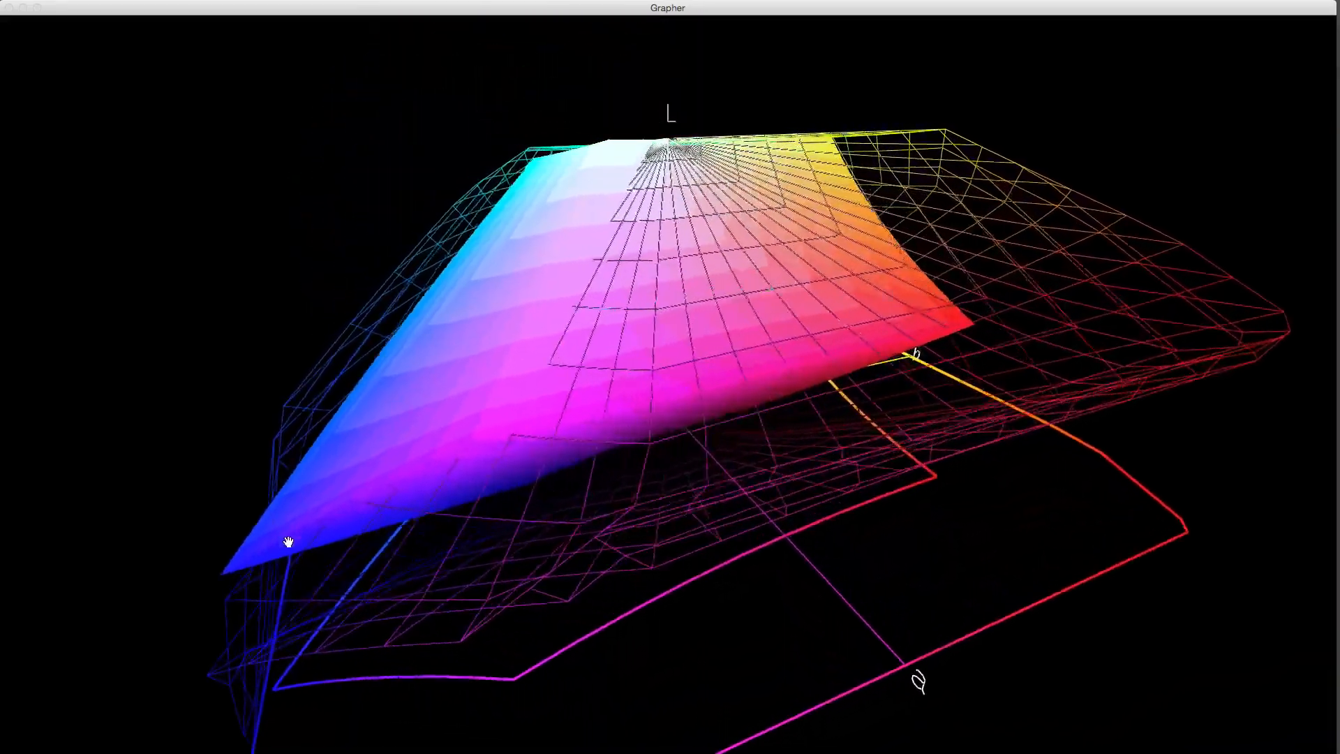
drag(289, 542, 372, 490)
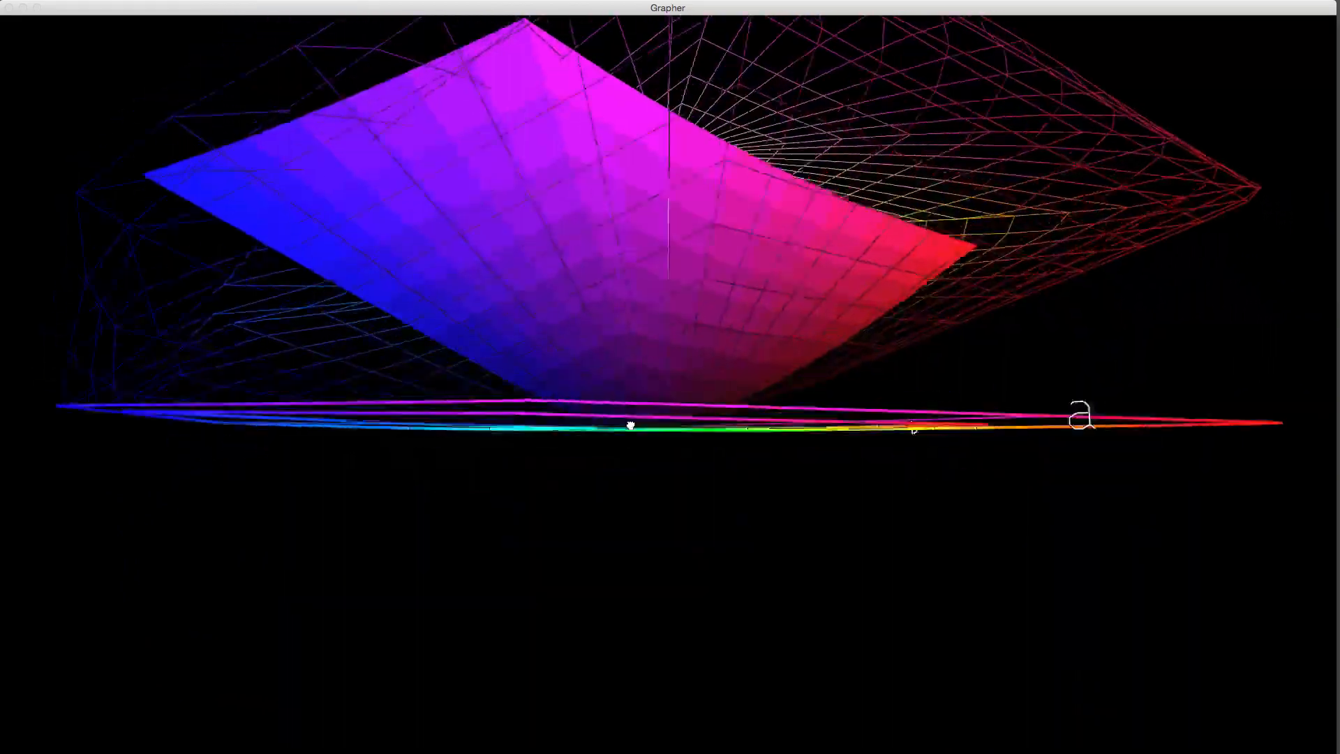
drag(633, 425, 654, 460)
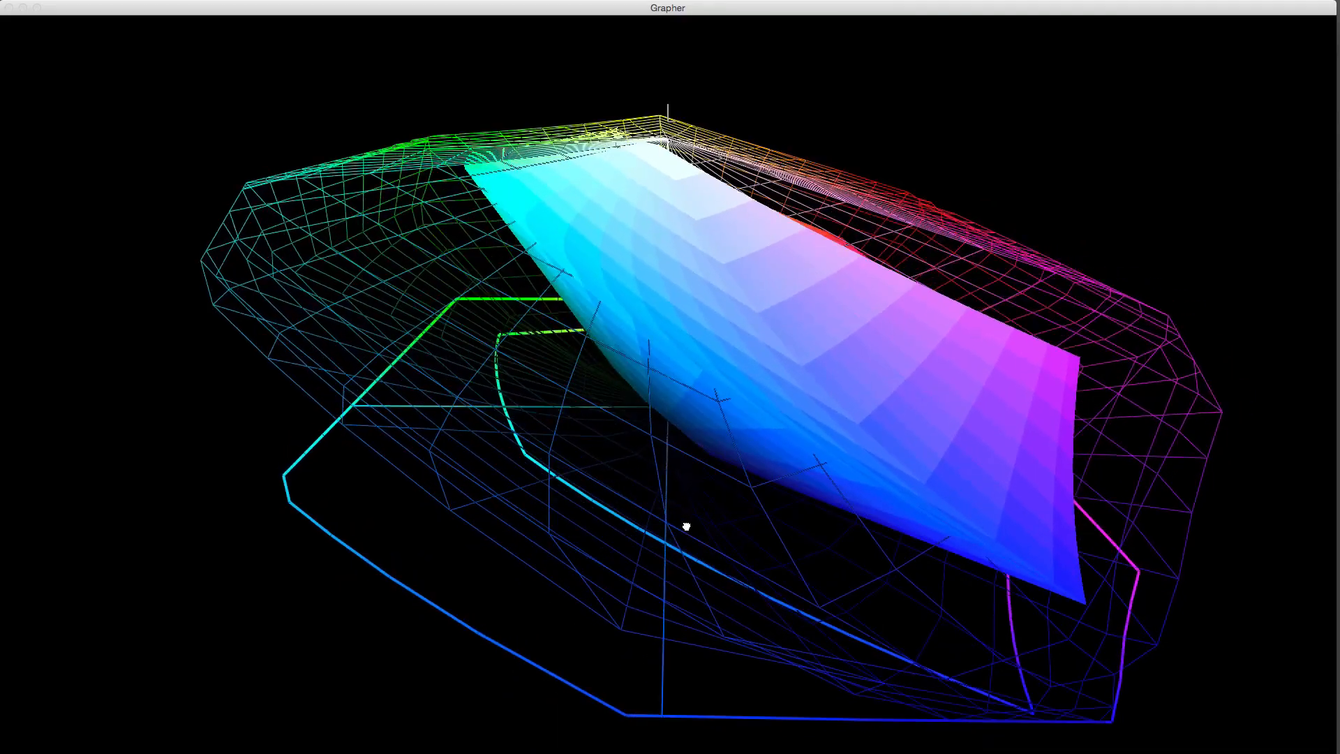
drag(684, 526, 1004, 589)
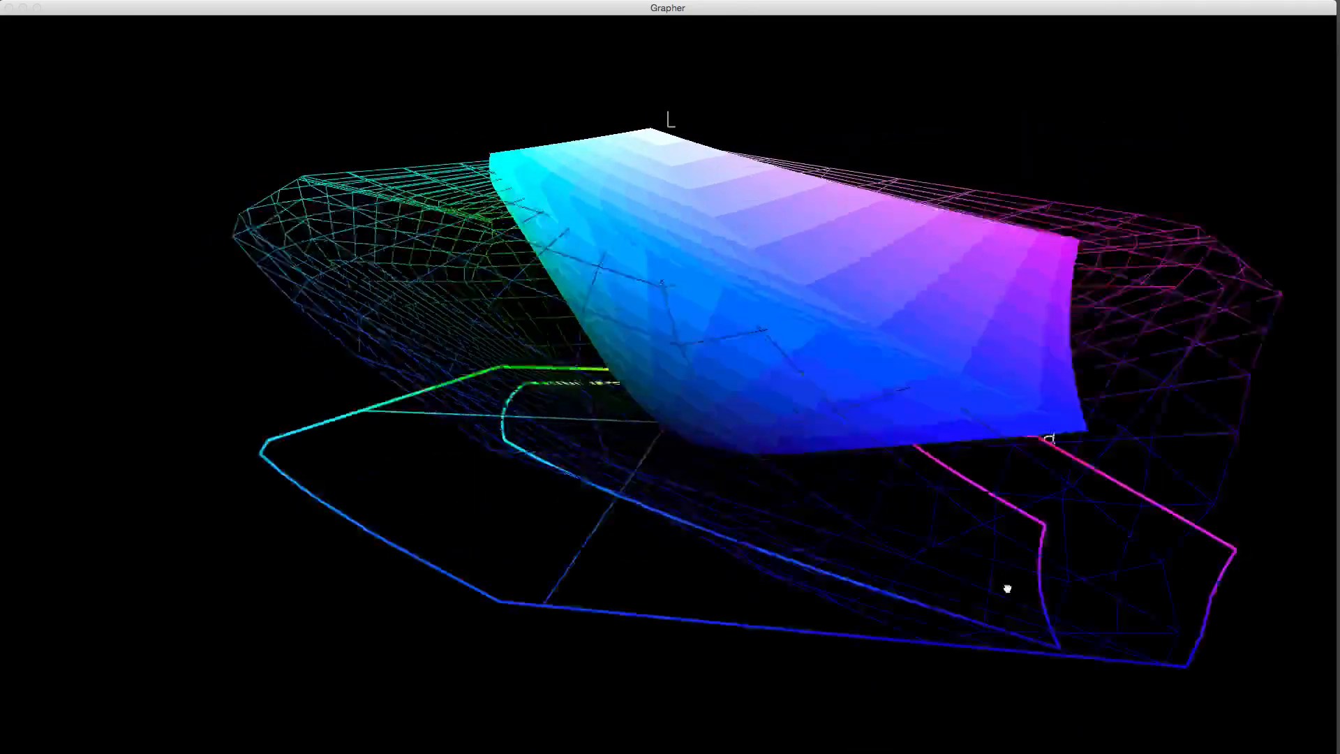
drag(1004, 588, 915, 607)
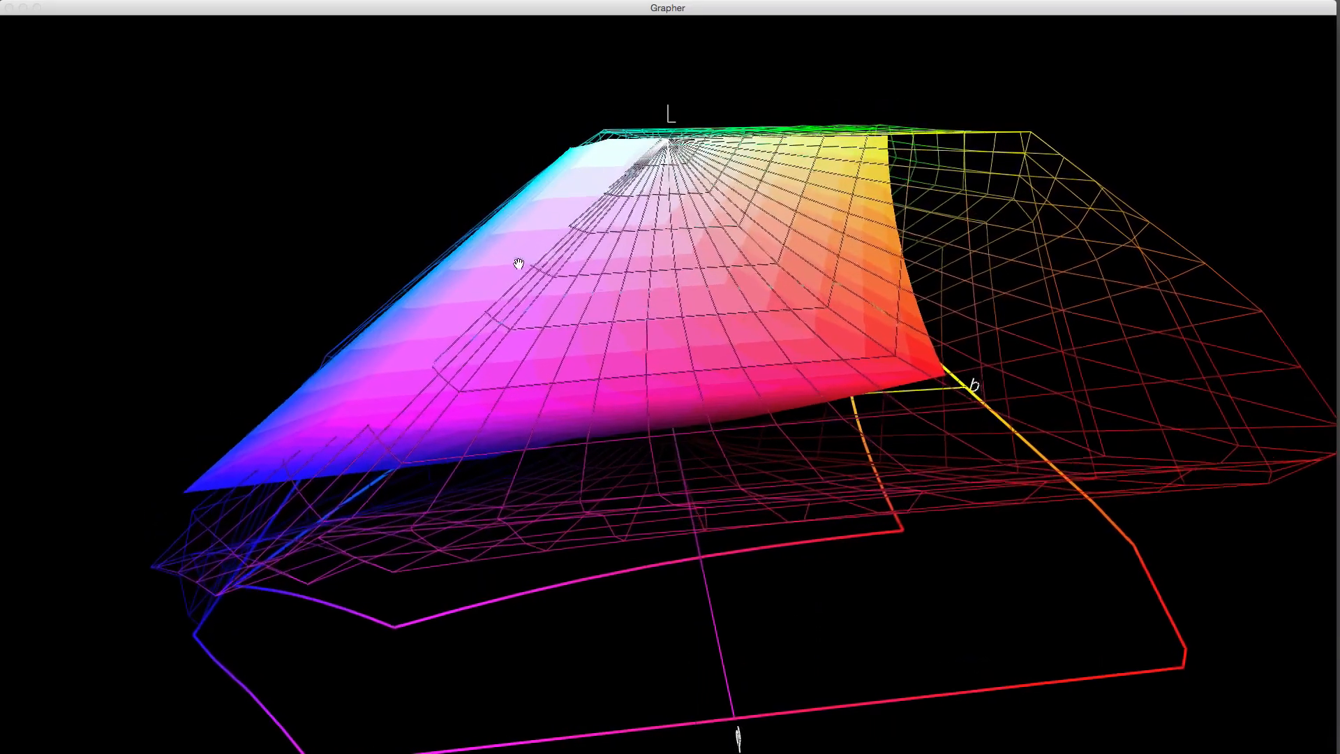
drag(516, 262, 418, 349)
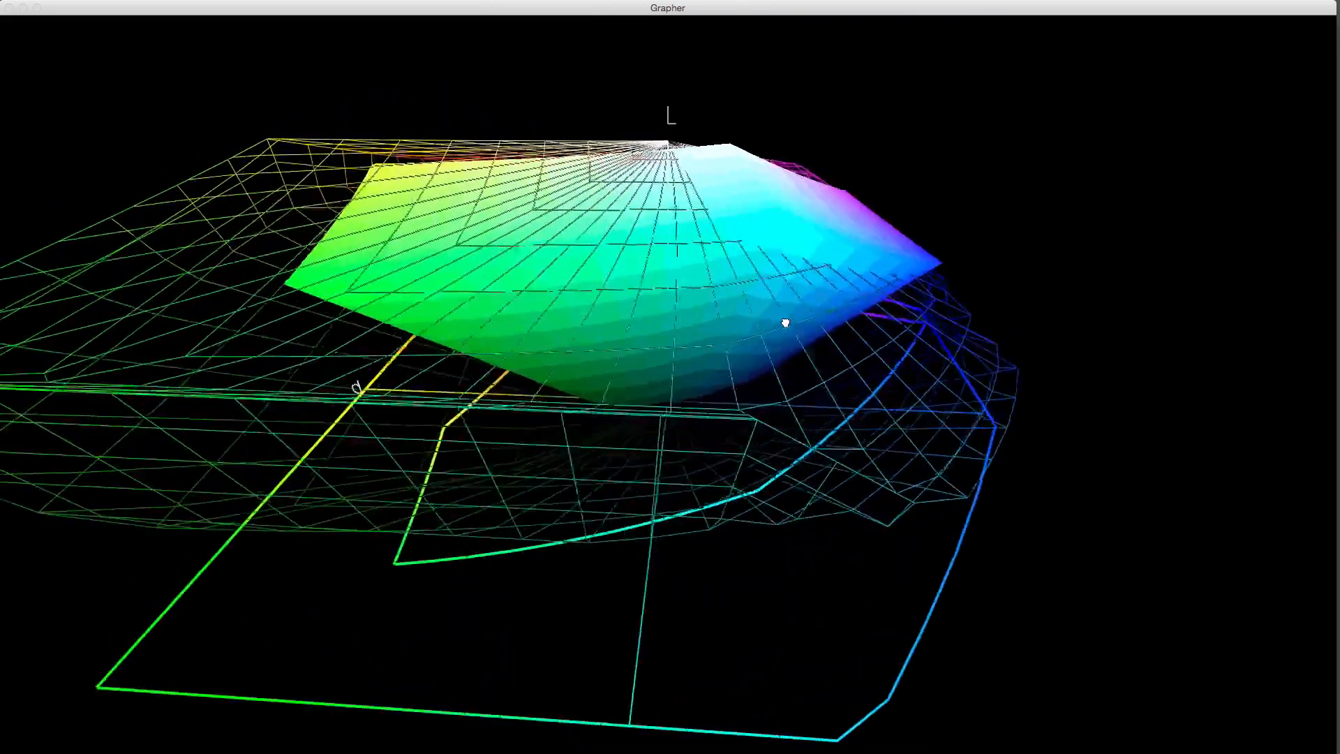
drag(786, 322, 617, 307)
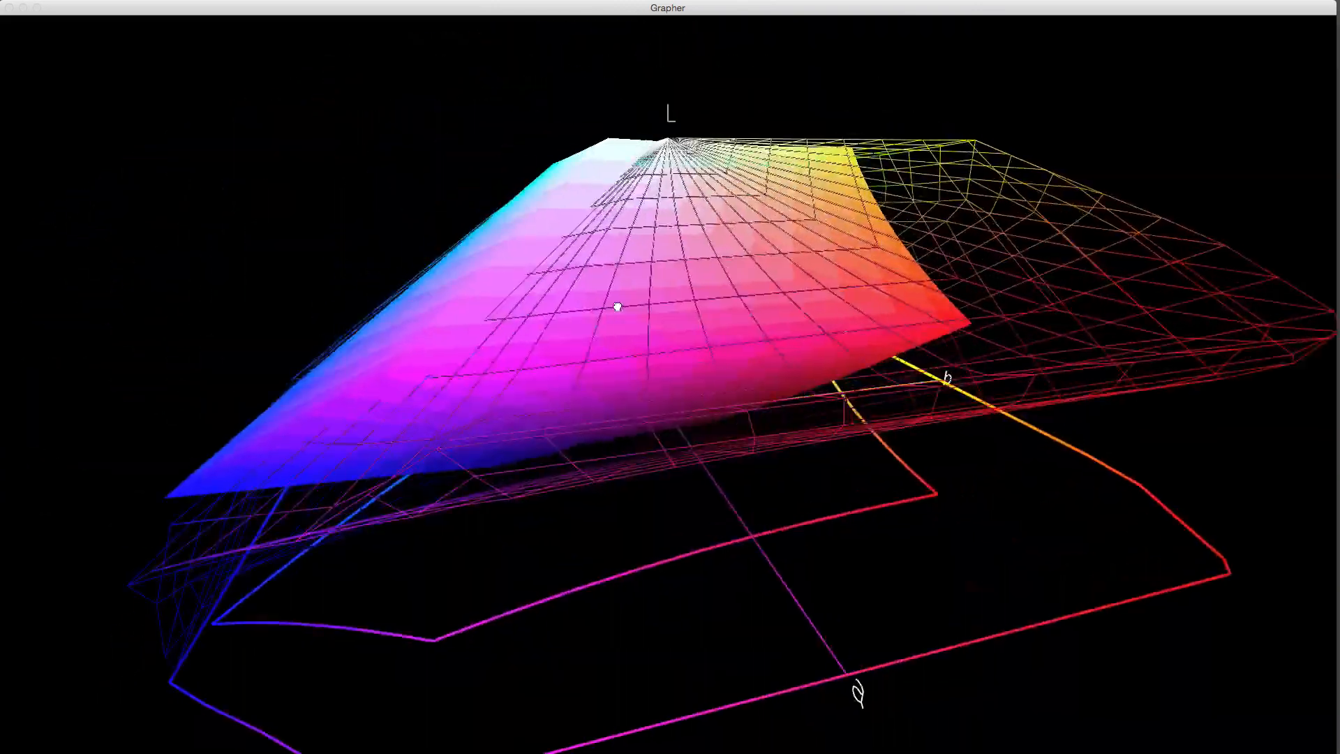
drag(617, 307, 512, 237)
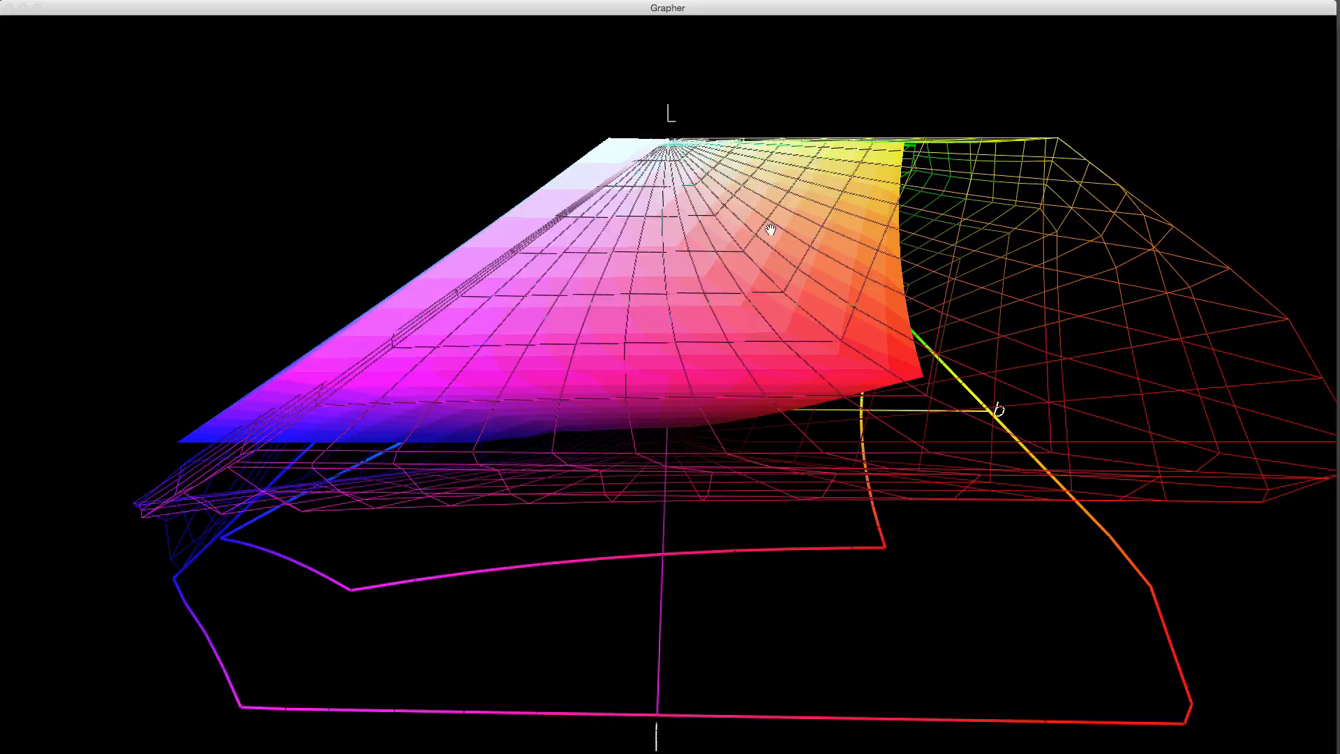
drag(766, 230, 946, 557)
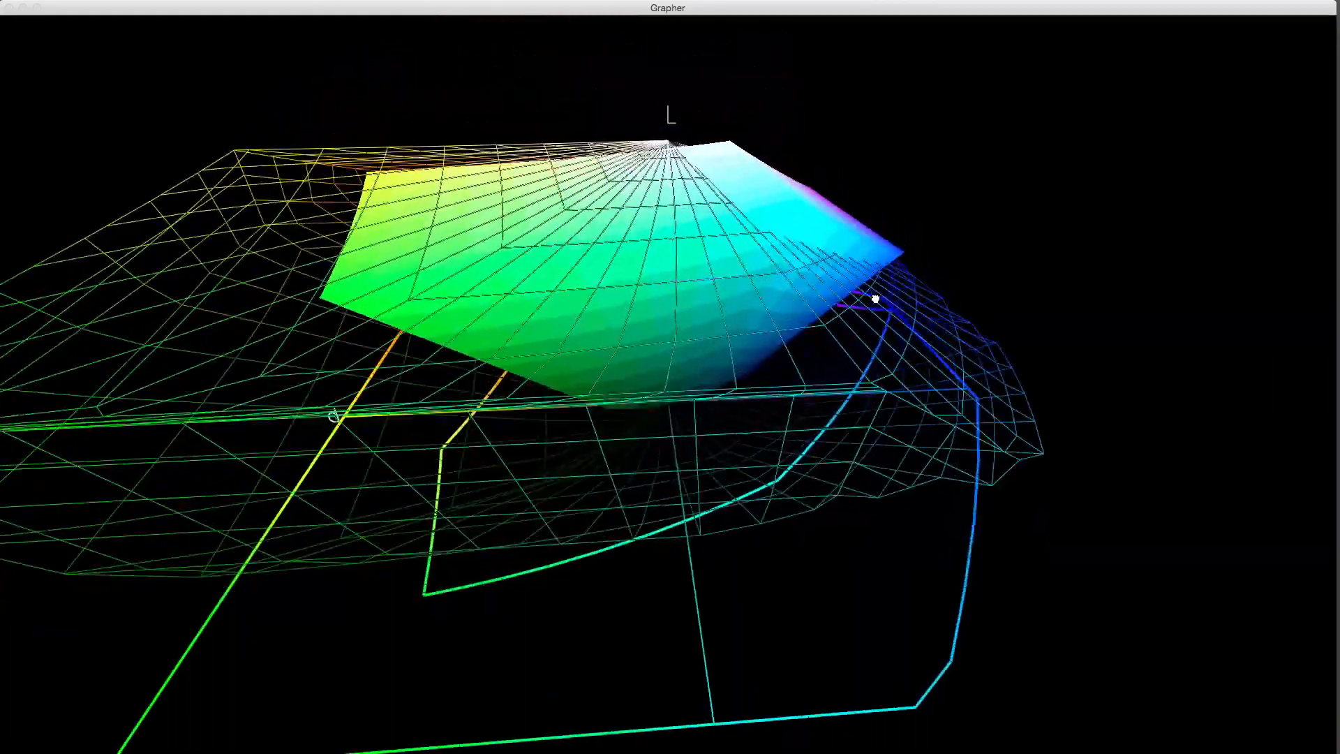
Inspect the gamuts from top-down and side-on views, comparing their edges around the L axis.
drag(871, 299, 765, 308)
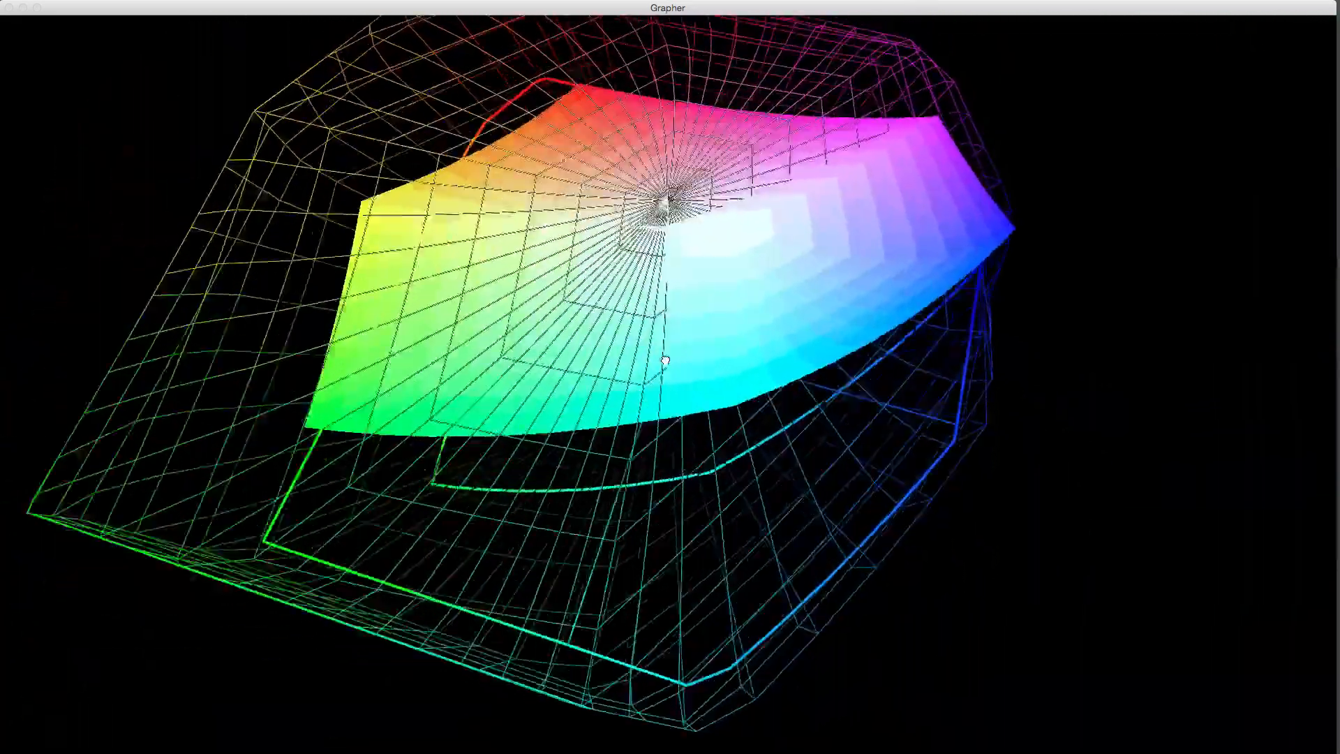
drag(667, 359, 624, 355)
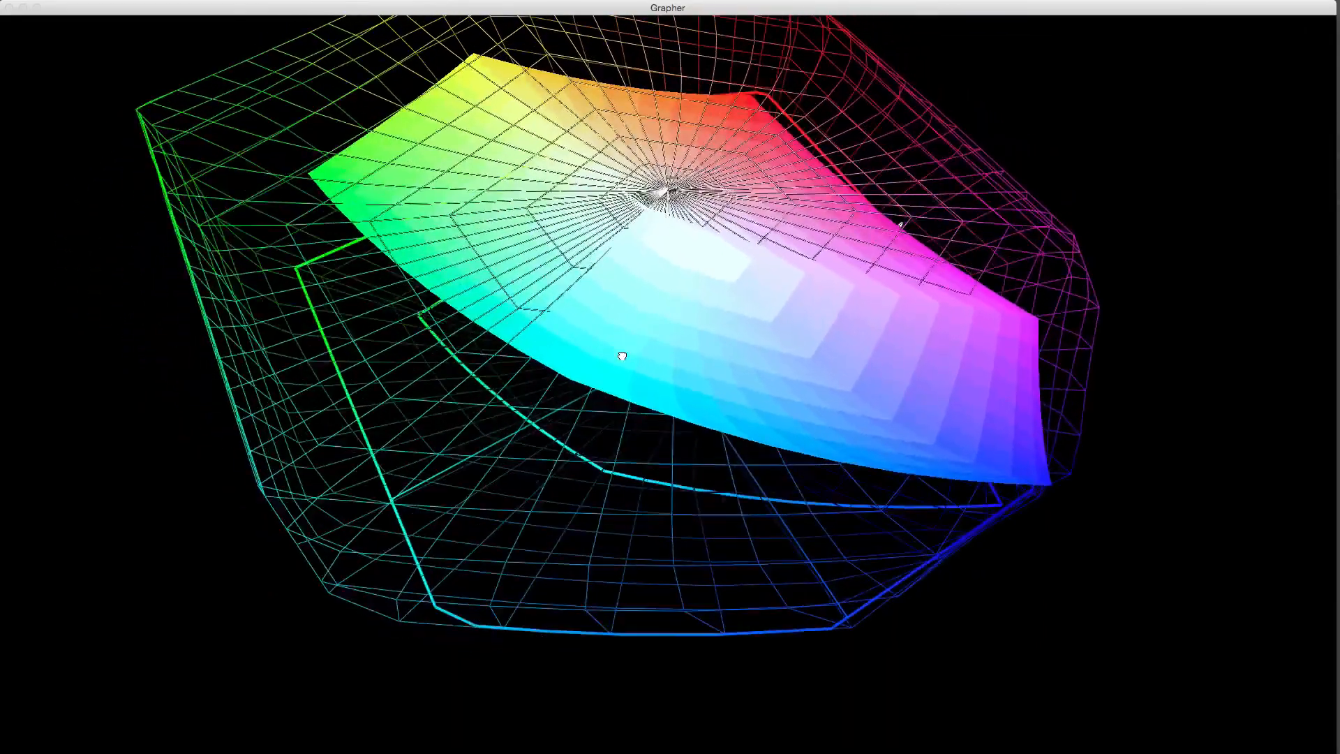
drag(622, 354, 322, 237)
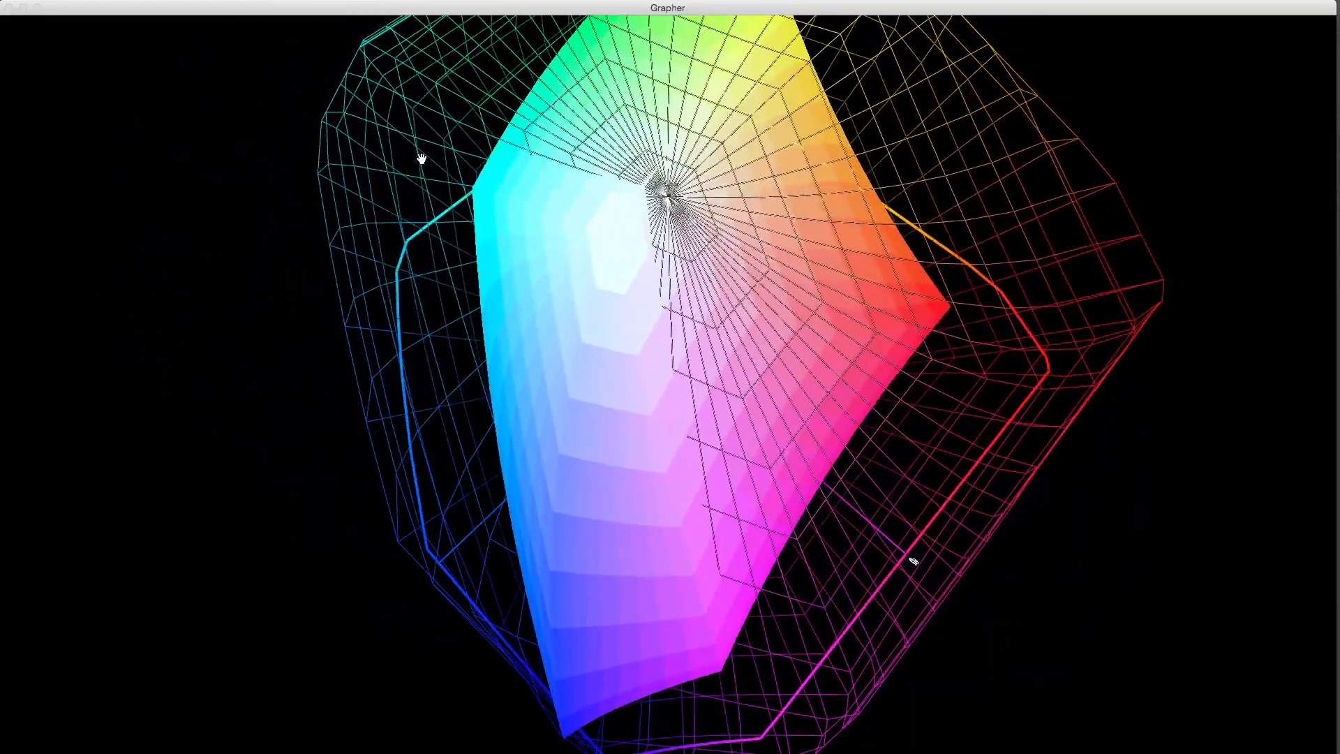
drag(418, 160, 1094, 278)
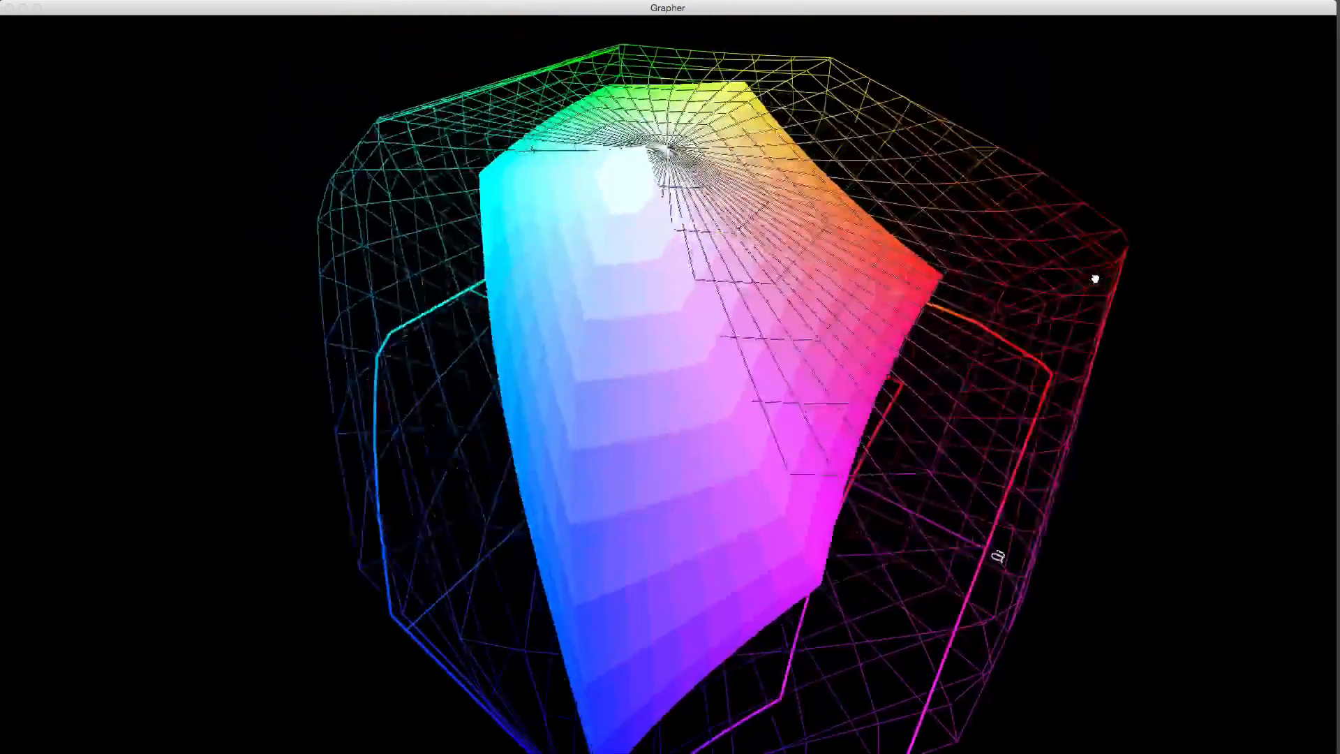
drag(1097, 279, 1031, 294)
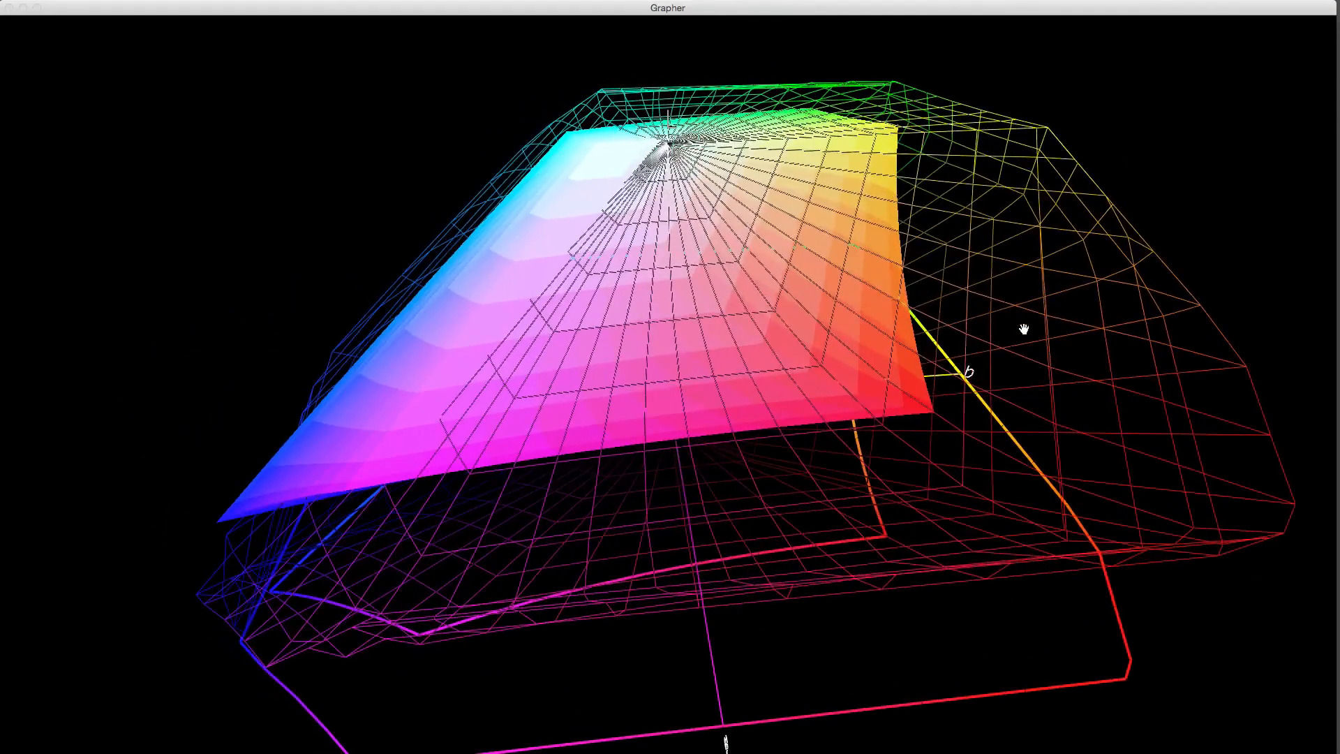
drag(1024, 328, 986, 409)
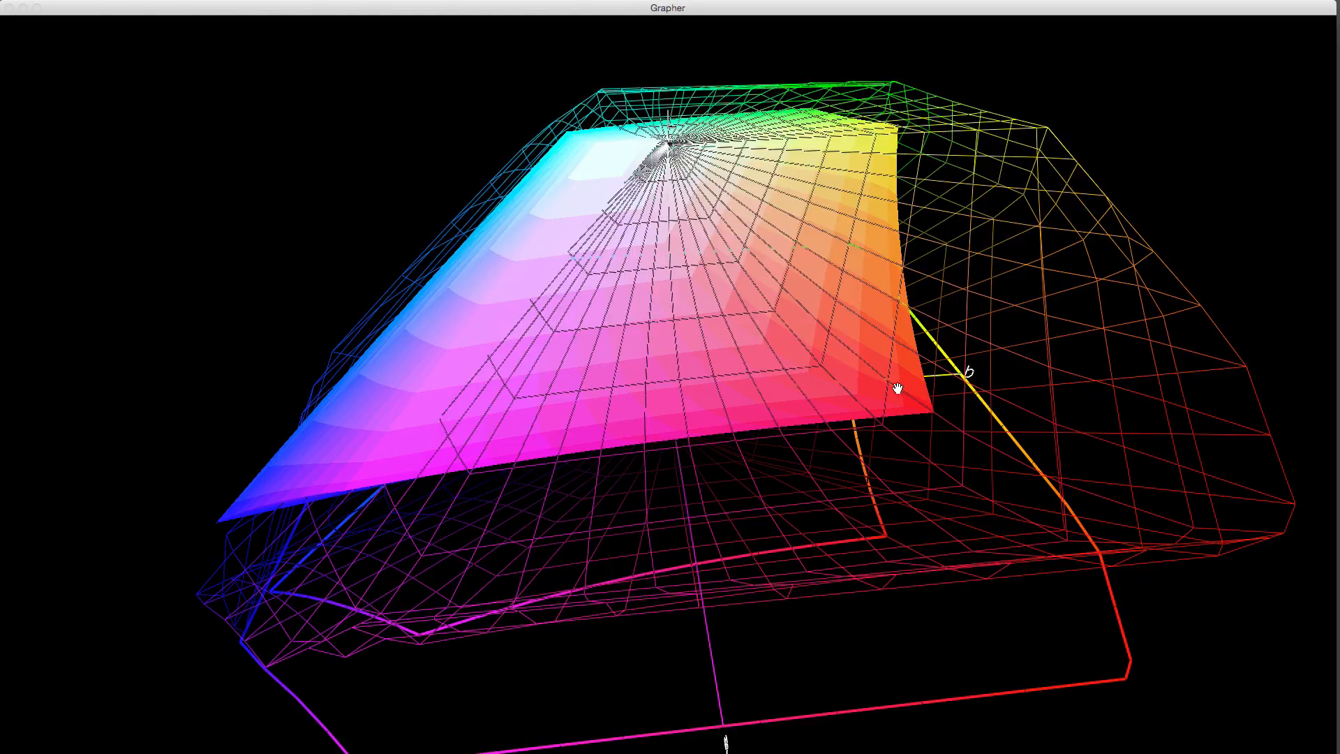
drag(896, 390, 850, 325)
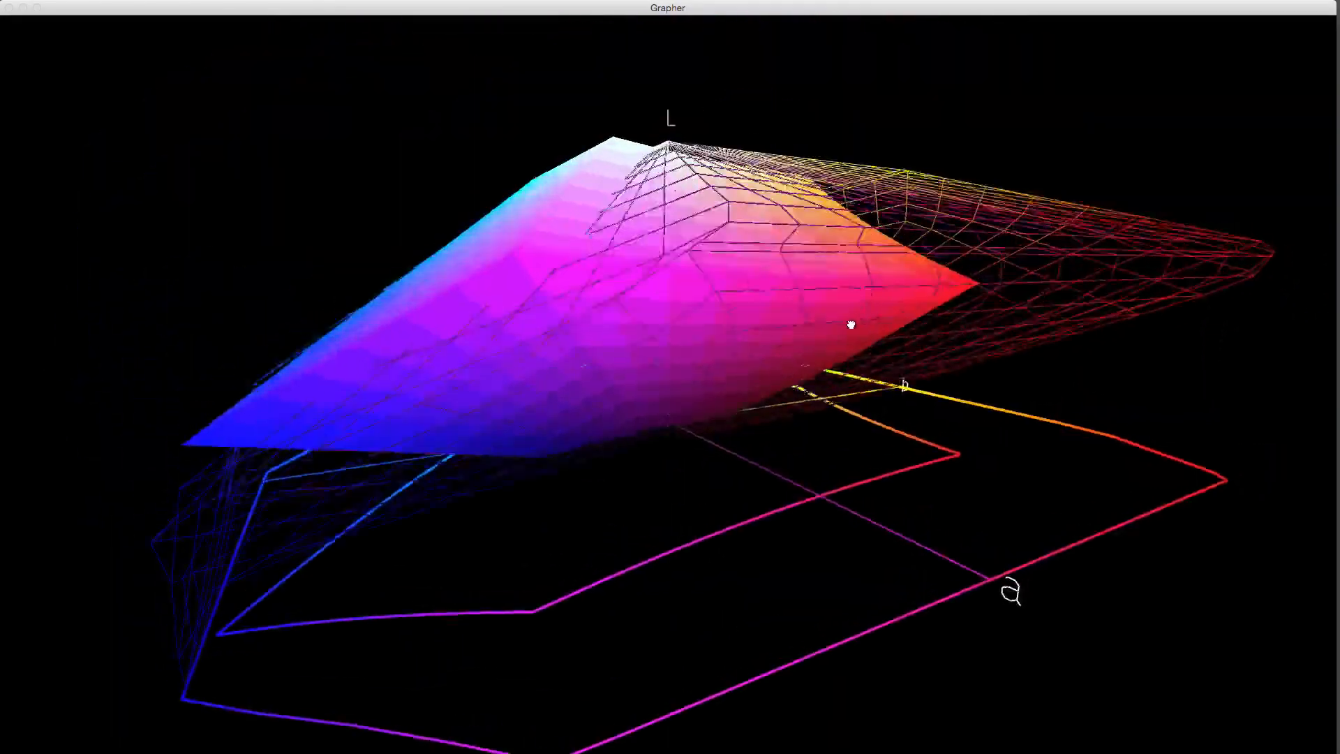
drag(850, 326, 818, 371)
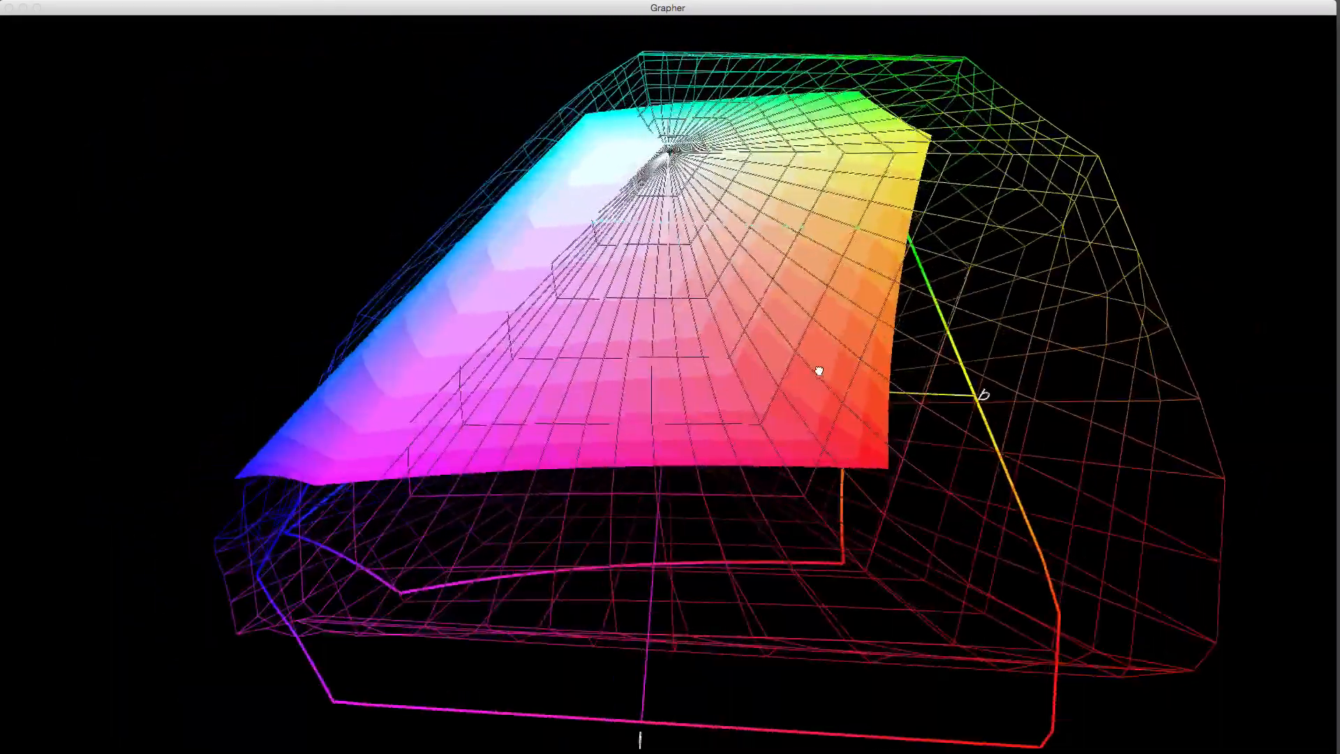
drag(819, 370, 846, 353)
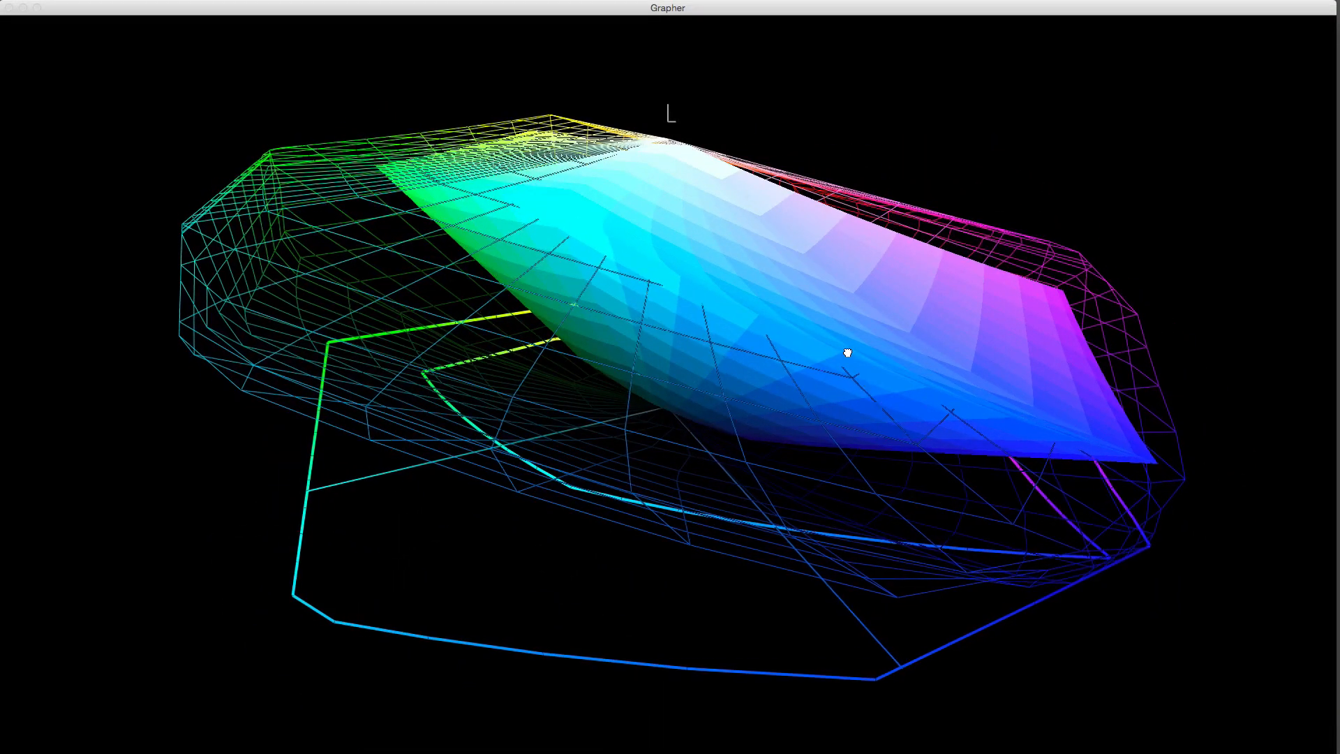
drag(848, 352, 528, 329)
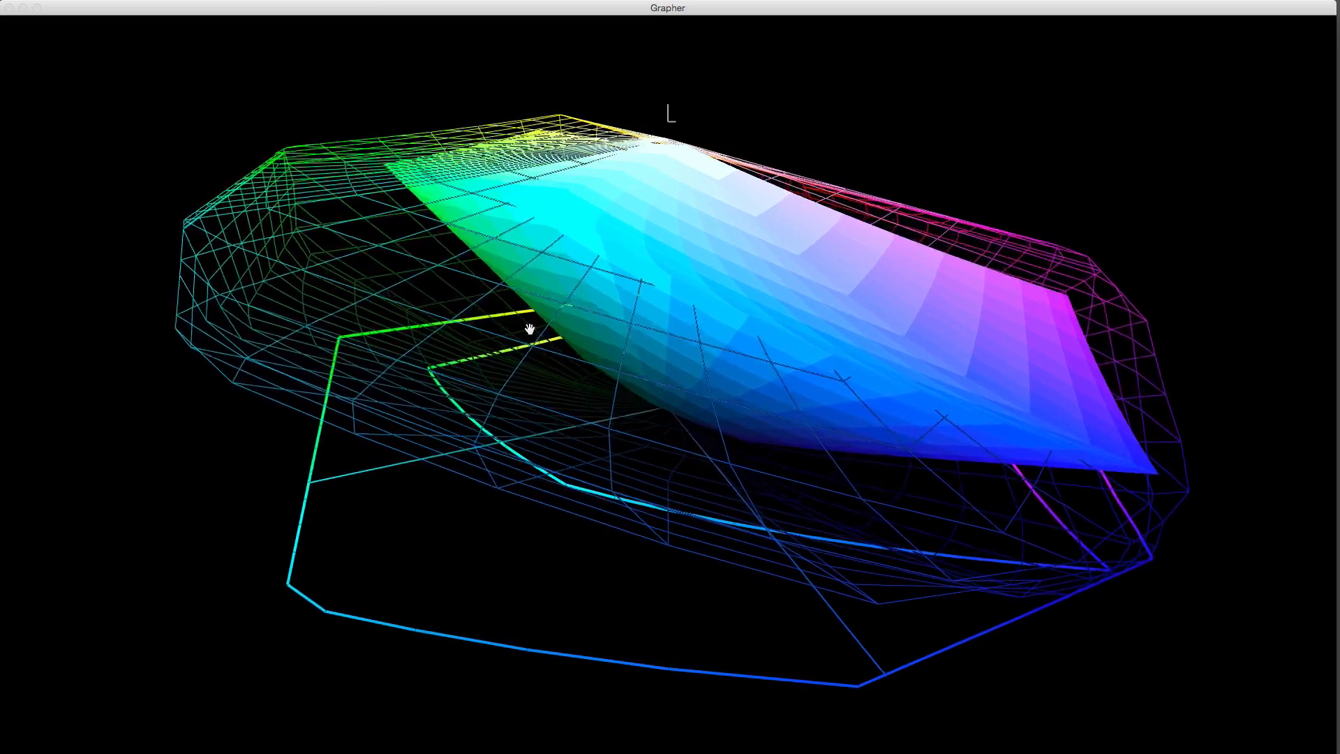
drag(528, 330, 545, 314)
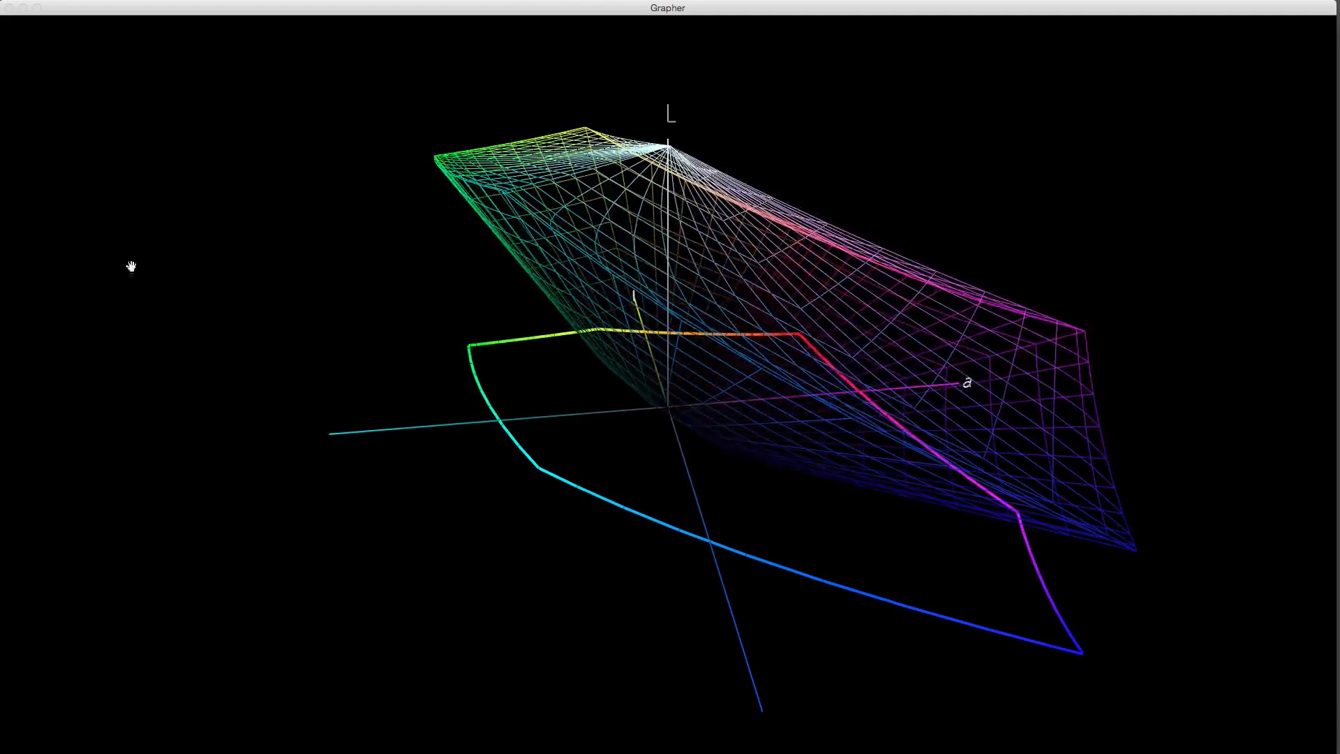
Orbit the single wireframe gamut around the Lab axes.
drag(131, 266, 453, 255)
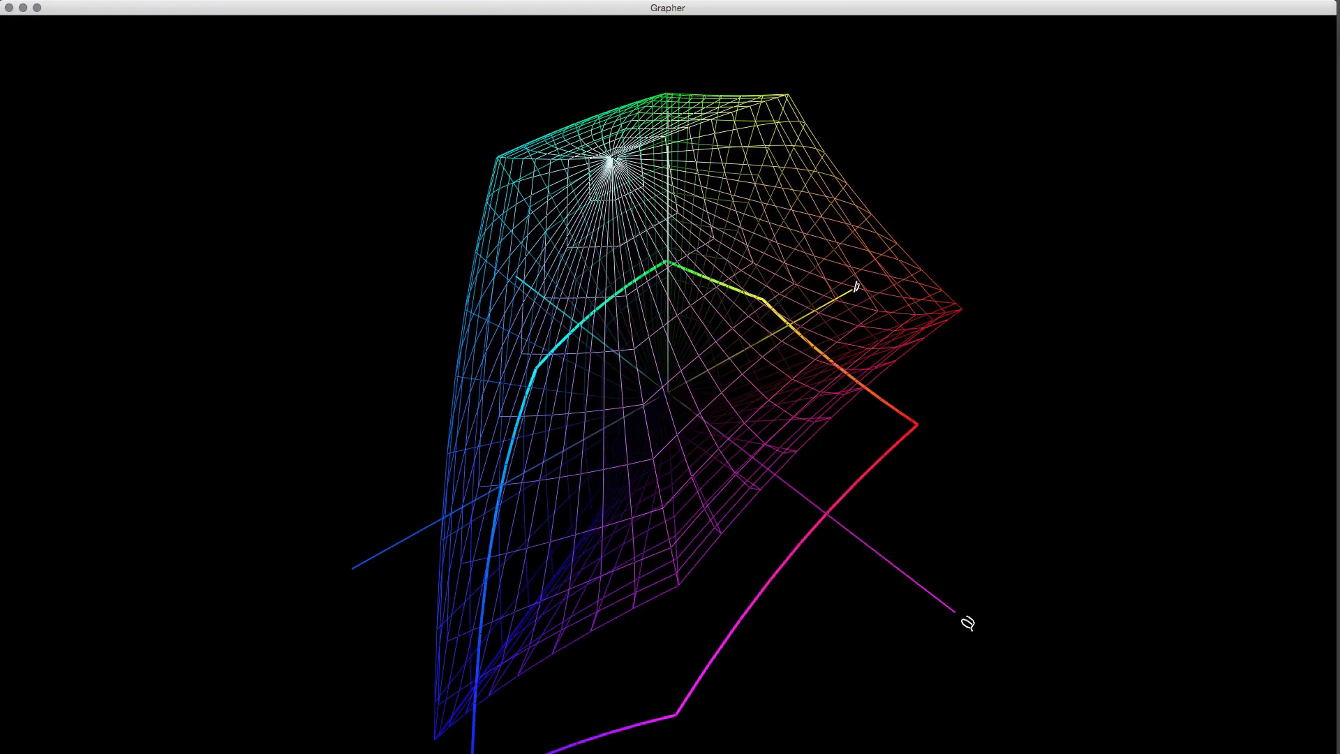
Rotate the plot to inspect the image pixel point cloud inside the wireframe gamut from several sides.
drag(854, 286, 910, 676)
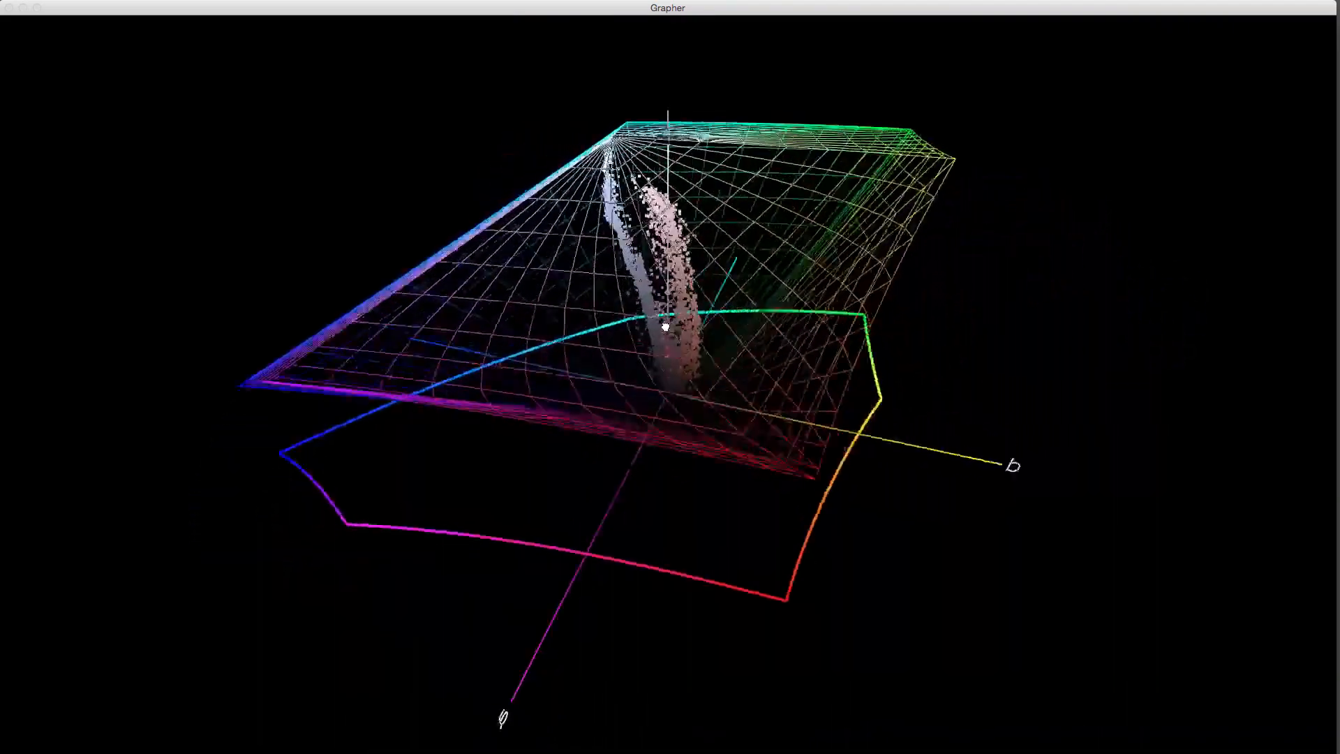
drag(668, 325, 555, 321)
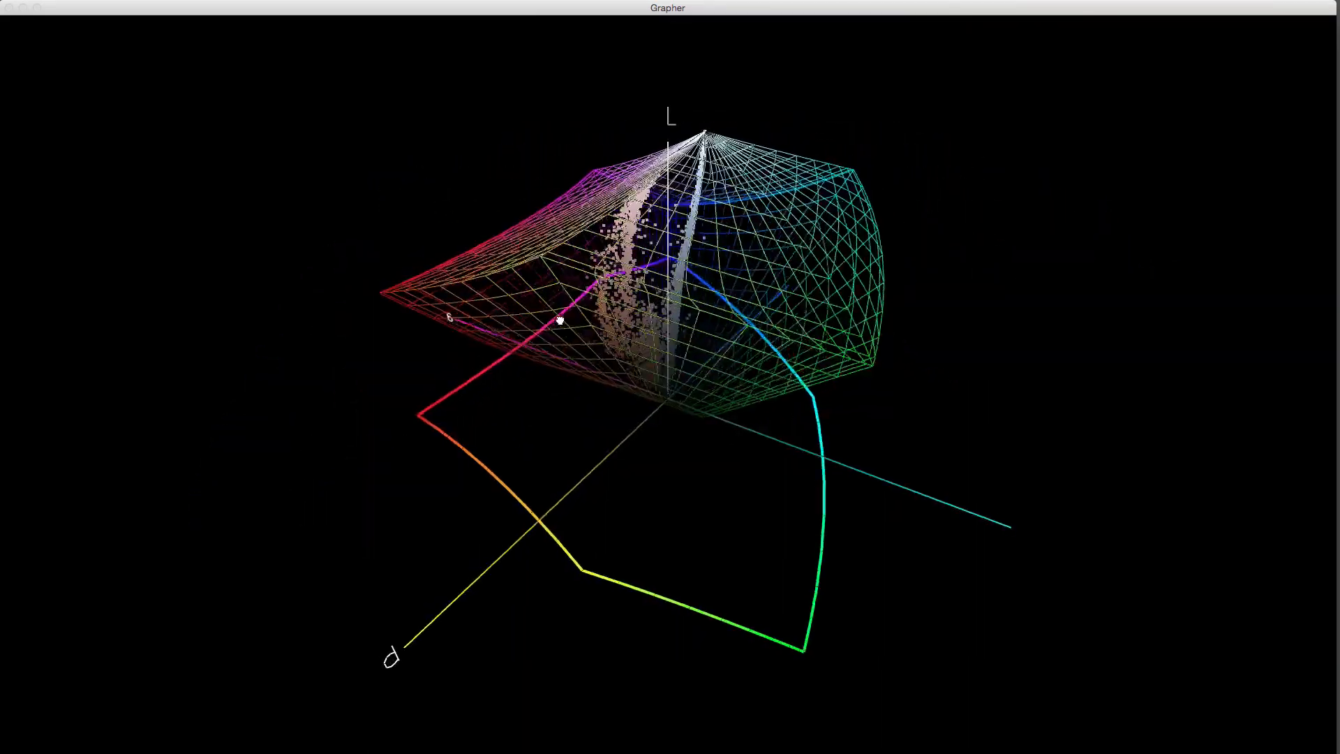
drag(560, 321, 636, 341)
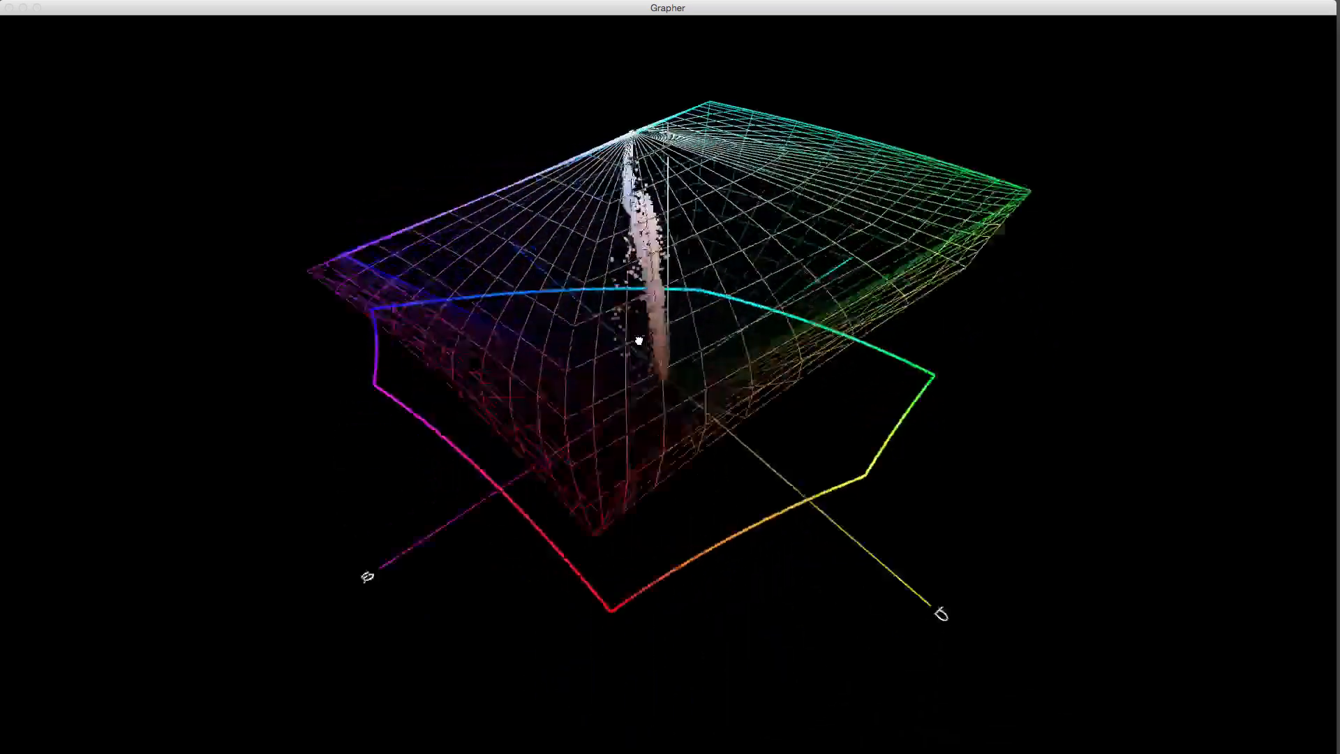
drag(637, 340, 705, 318)
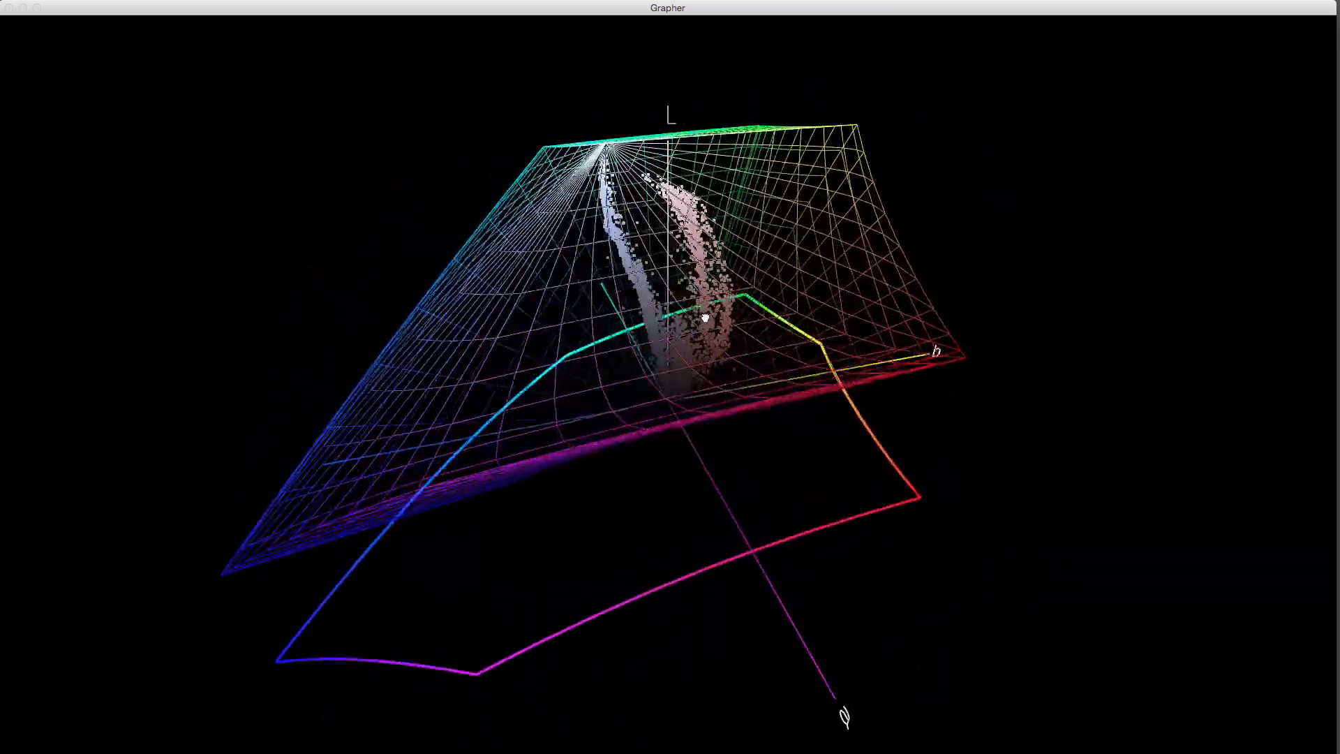
drag(709, 317, 725, 290)
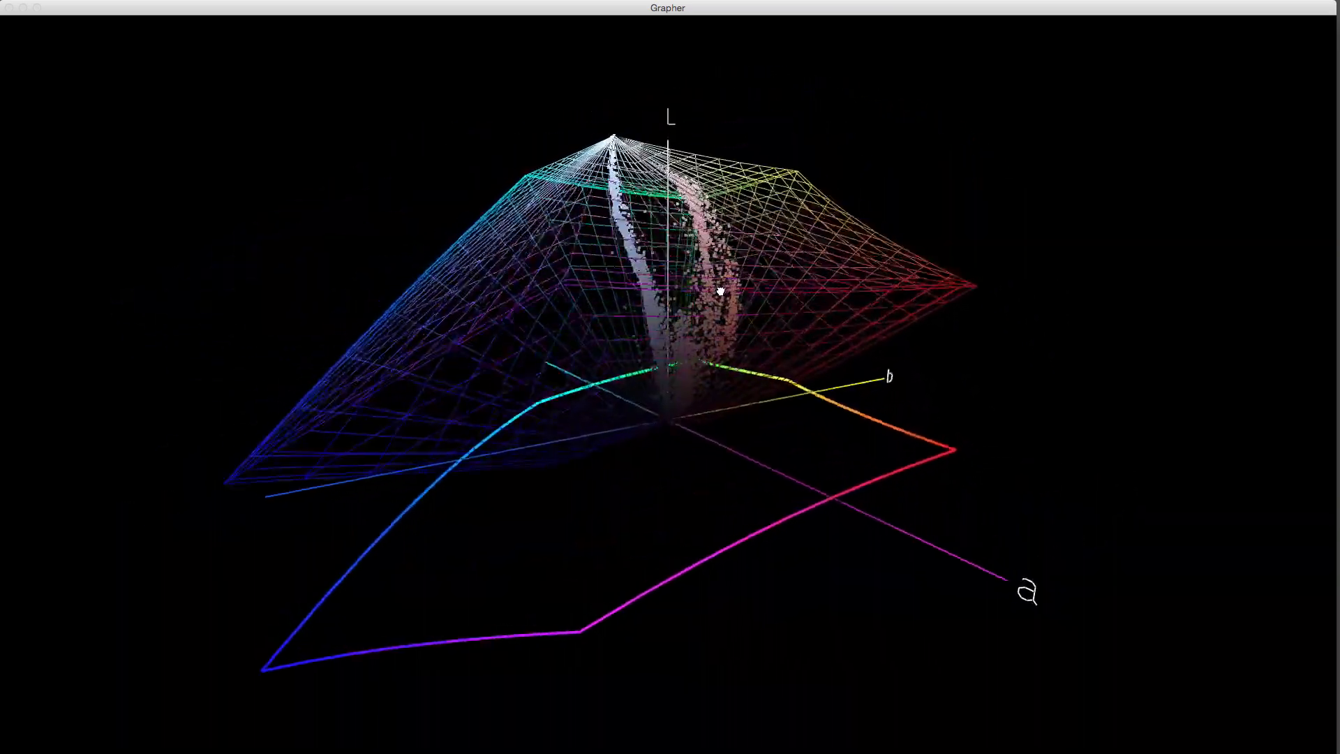
drag(721, 290, 596, 285)
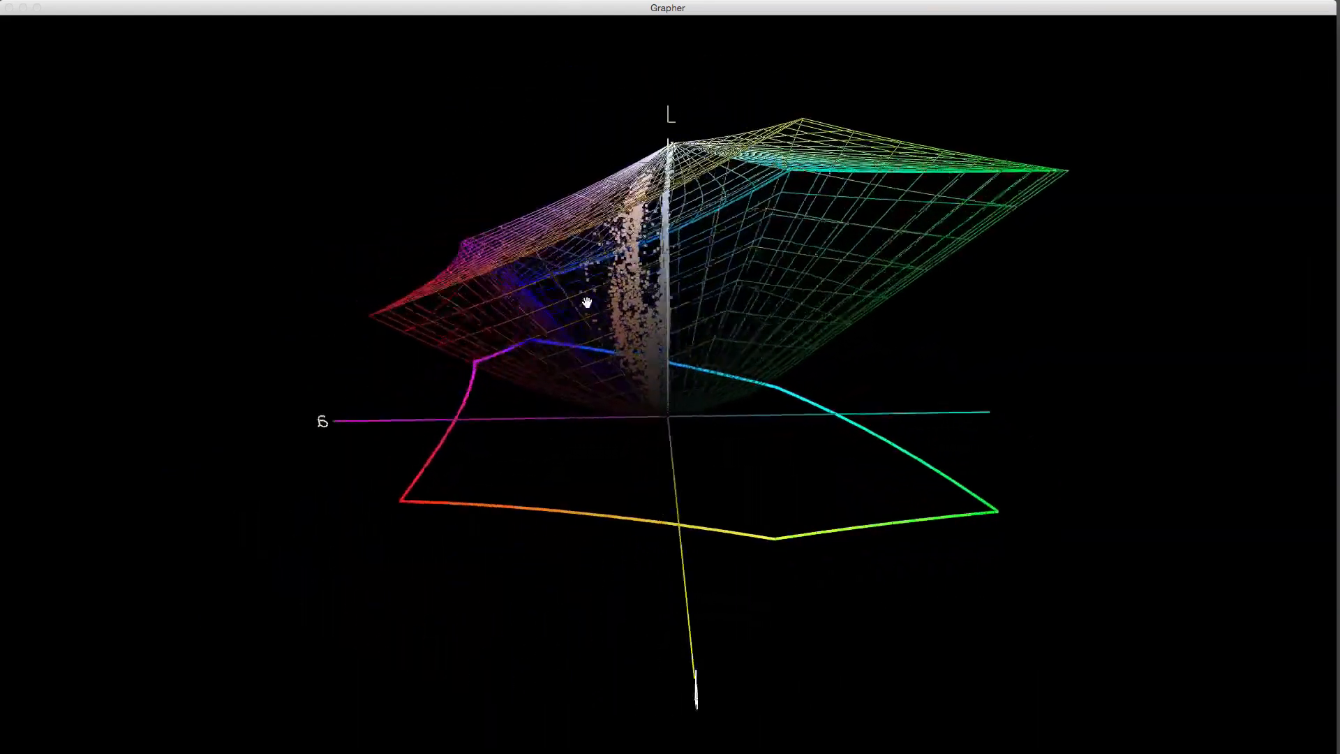
drag(587, 304, 596, 286)
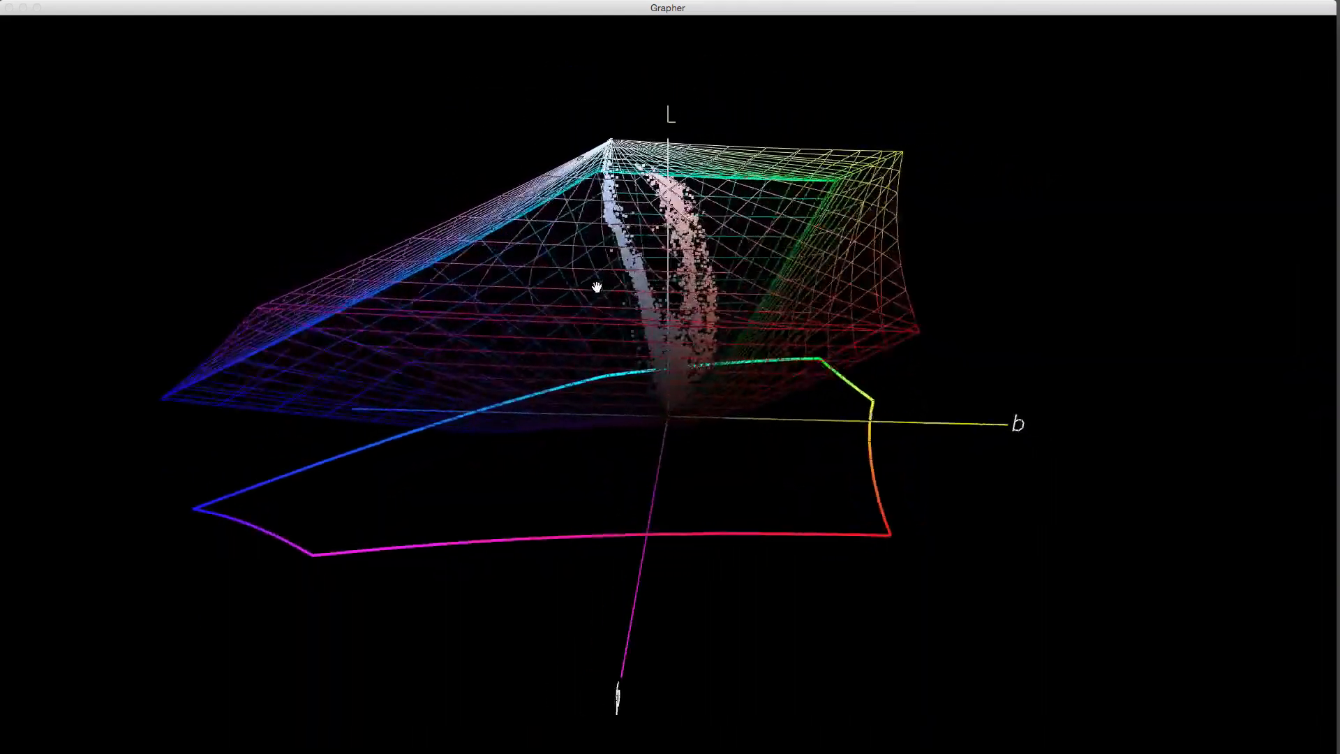
drag(599, 286, 608, 299)
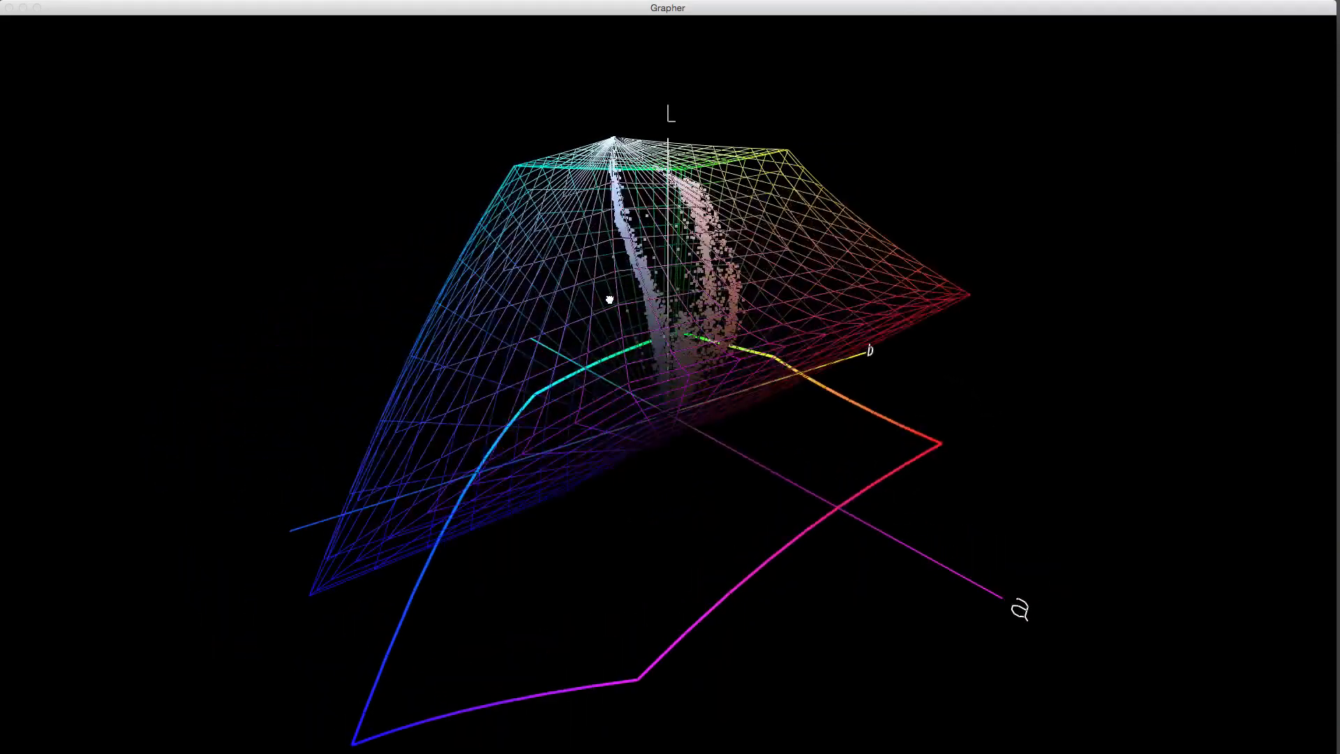
drag(607, 299, 692, 352)
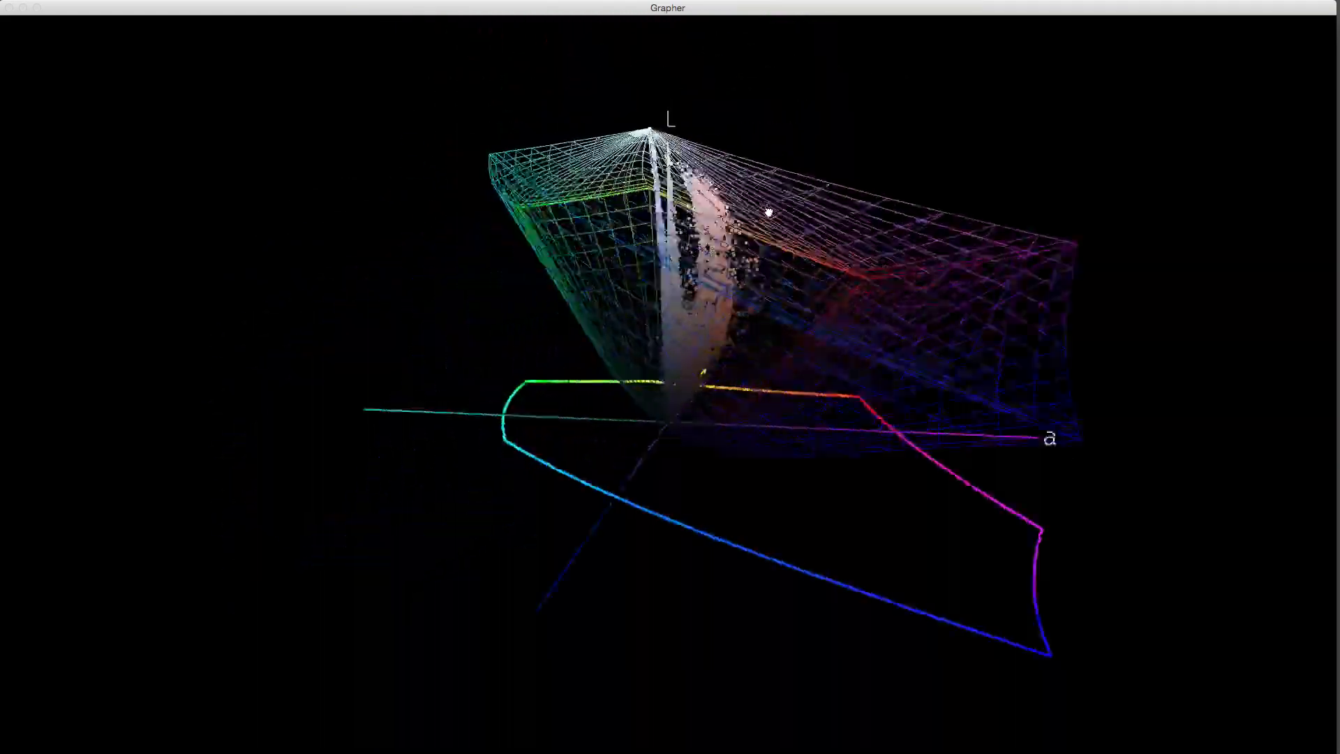
drag(769, 214, 919, 218)
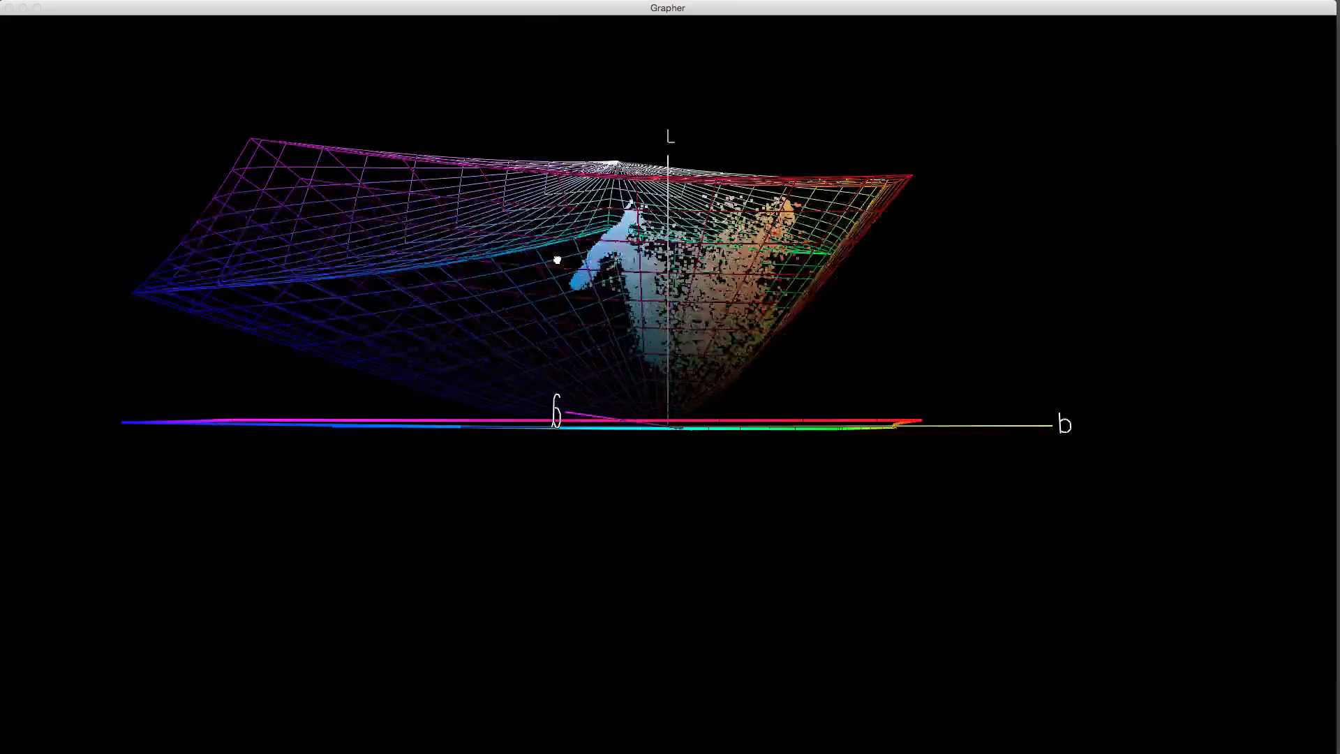
drag(556, 261, 409, 281)
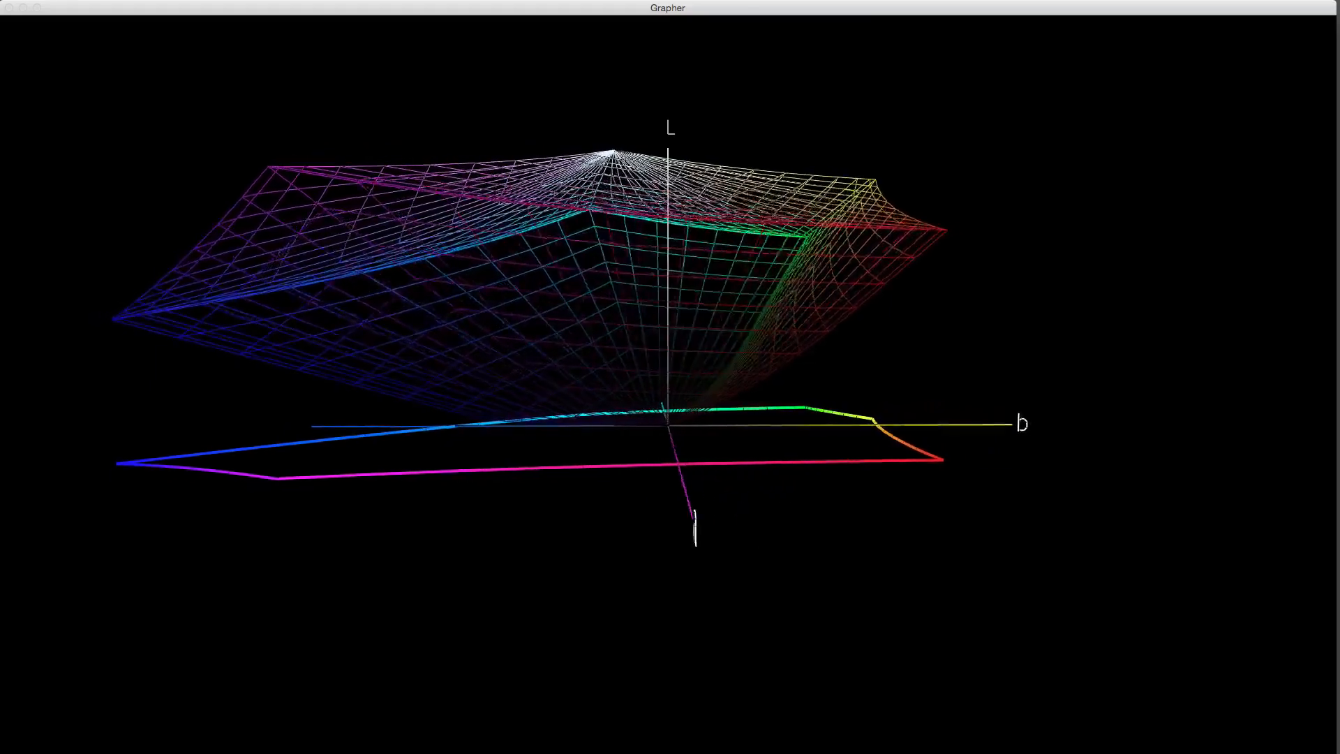
drag(684, 274, 512, 248)
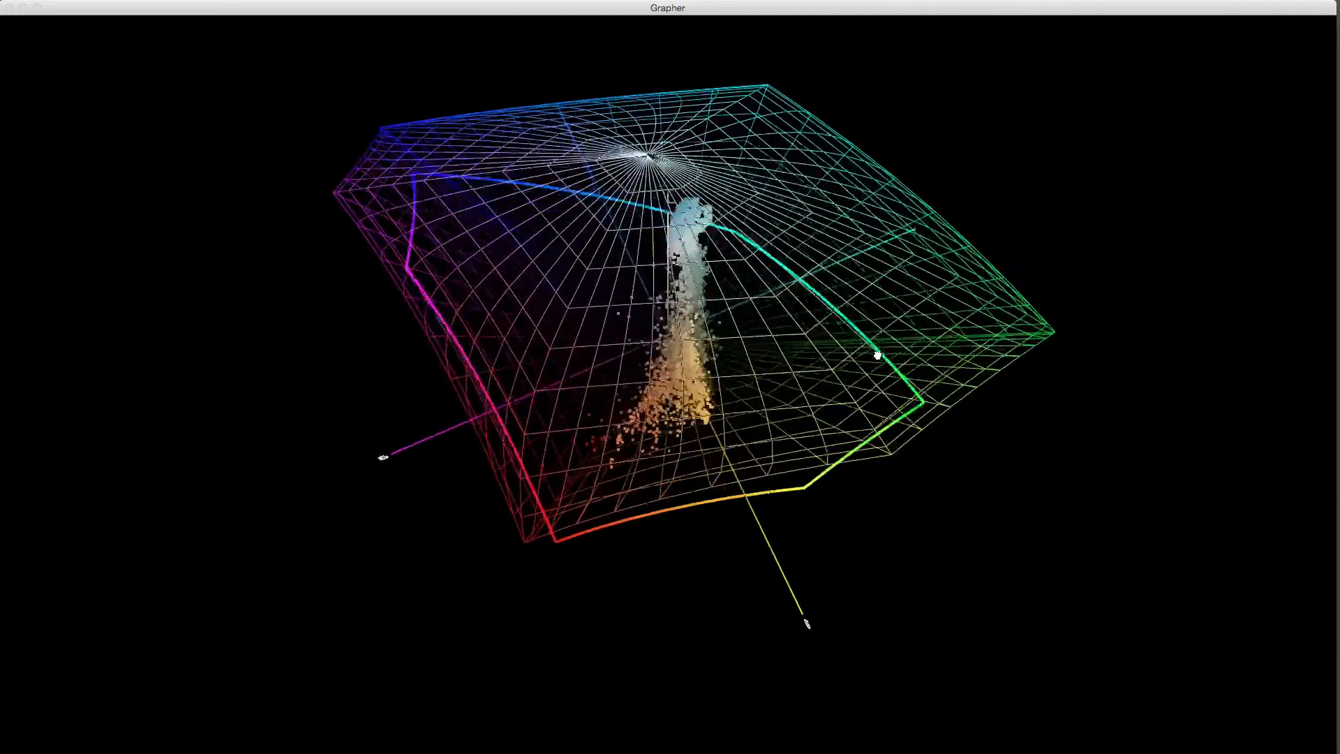
drag(877, 355, 914, 306)
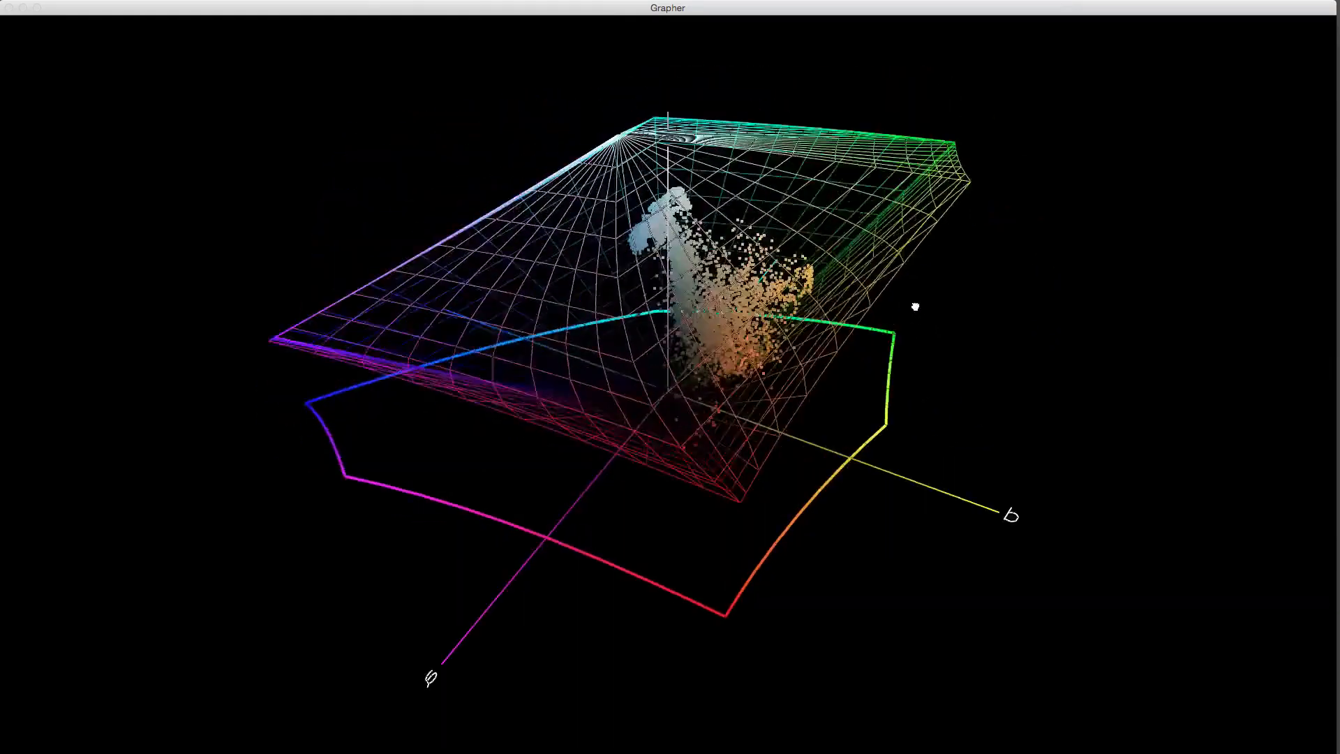
drag(915, 306, 934, 319)
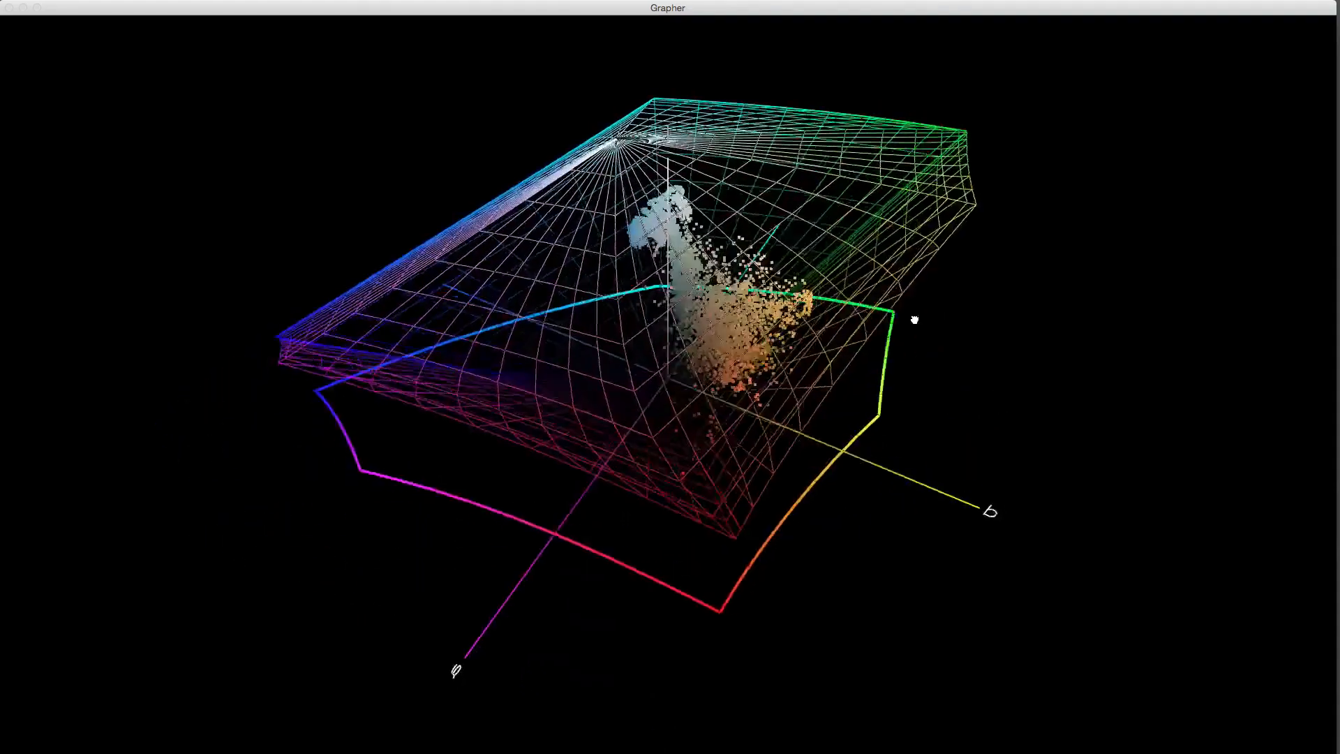
drag(915, 321, 889, 337)
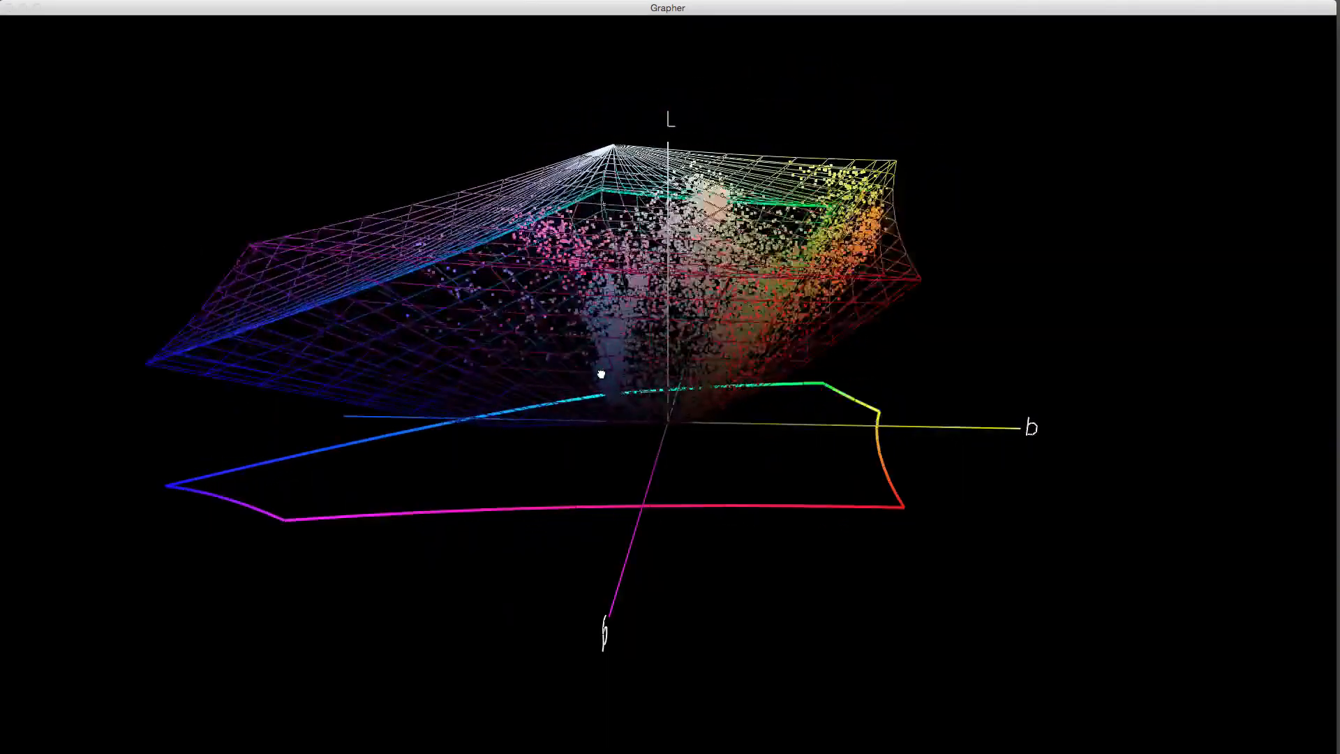
drag(600, 374, 585, 446)
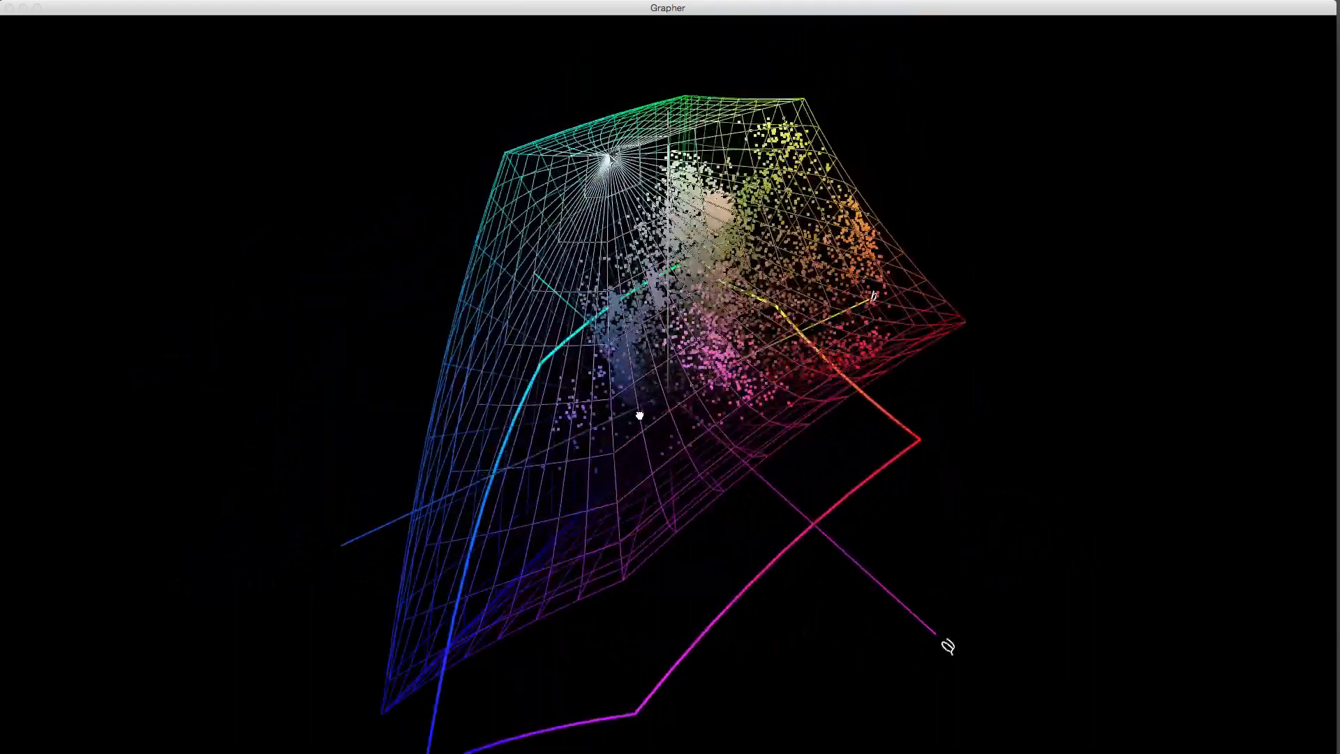
drag(638, 416, 659, 419)
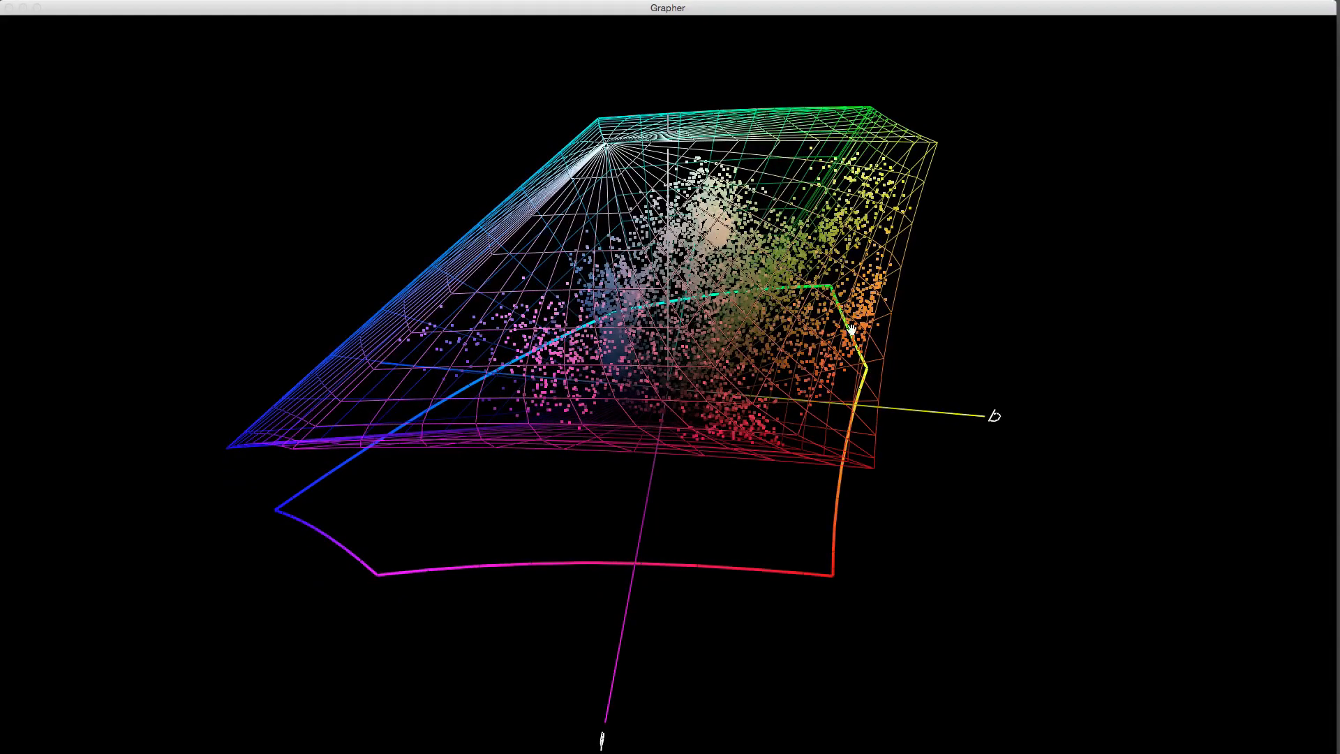
drag(851, 330, 863, 649)
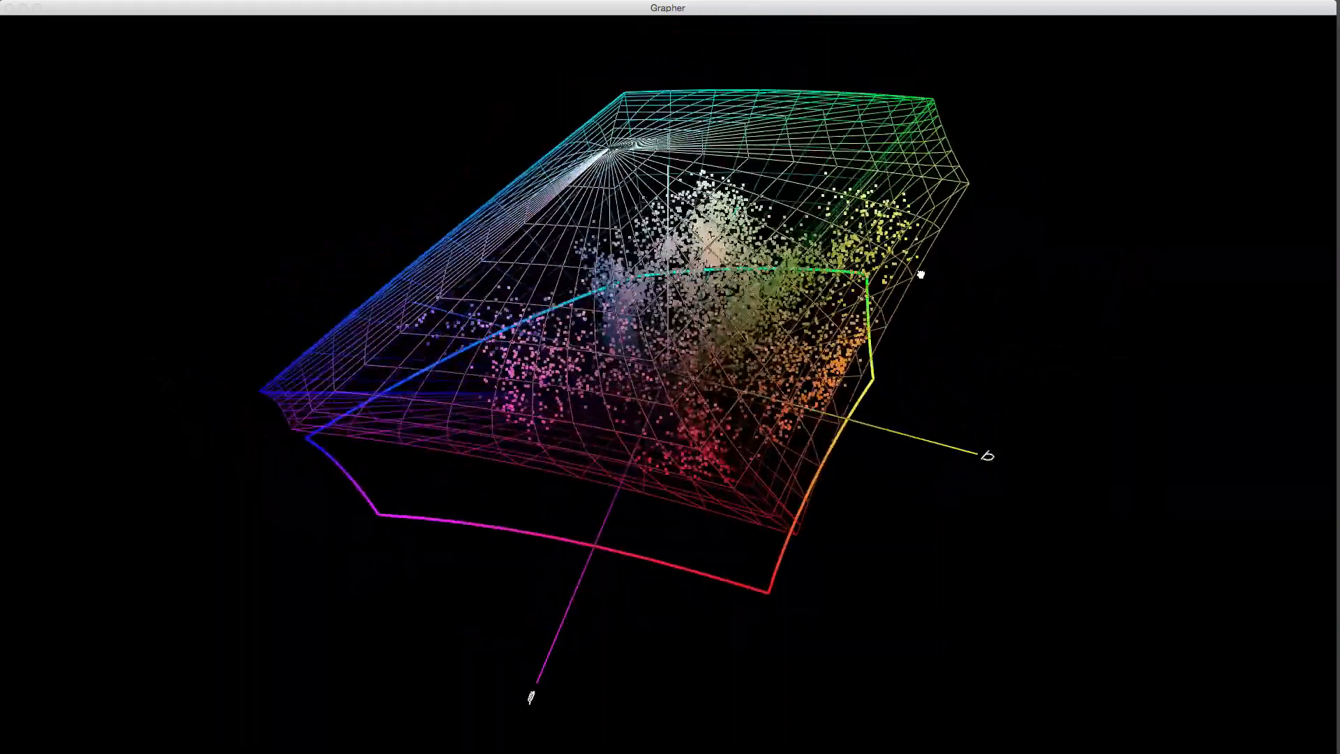
drag(918, 274, 889, 317)
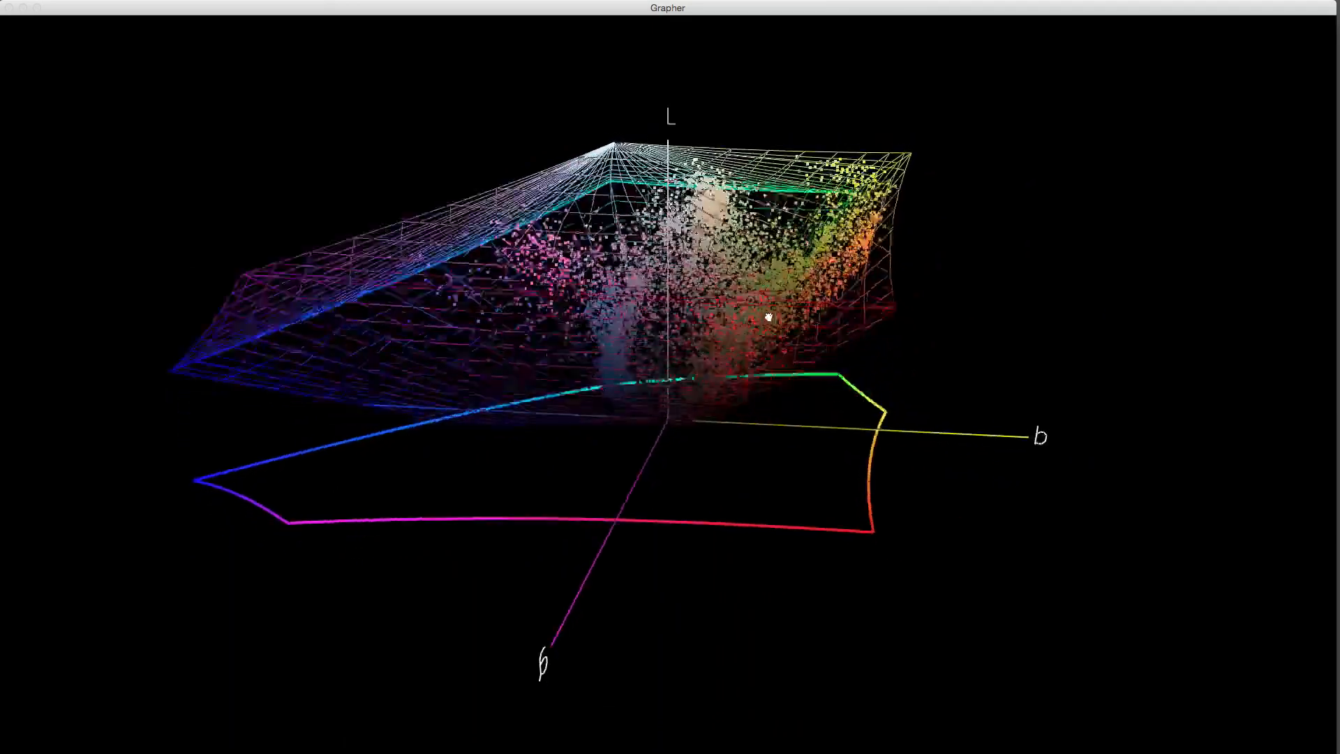
drag(767, 317, 774, 371)
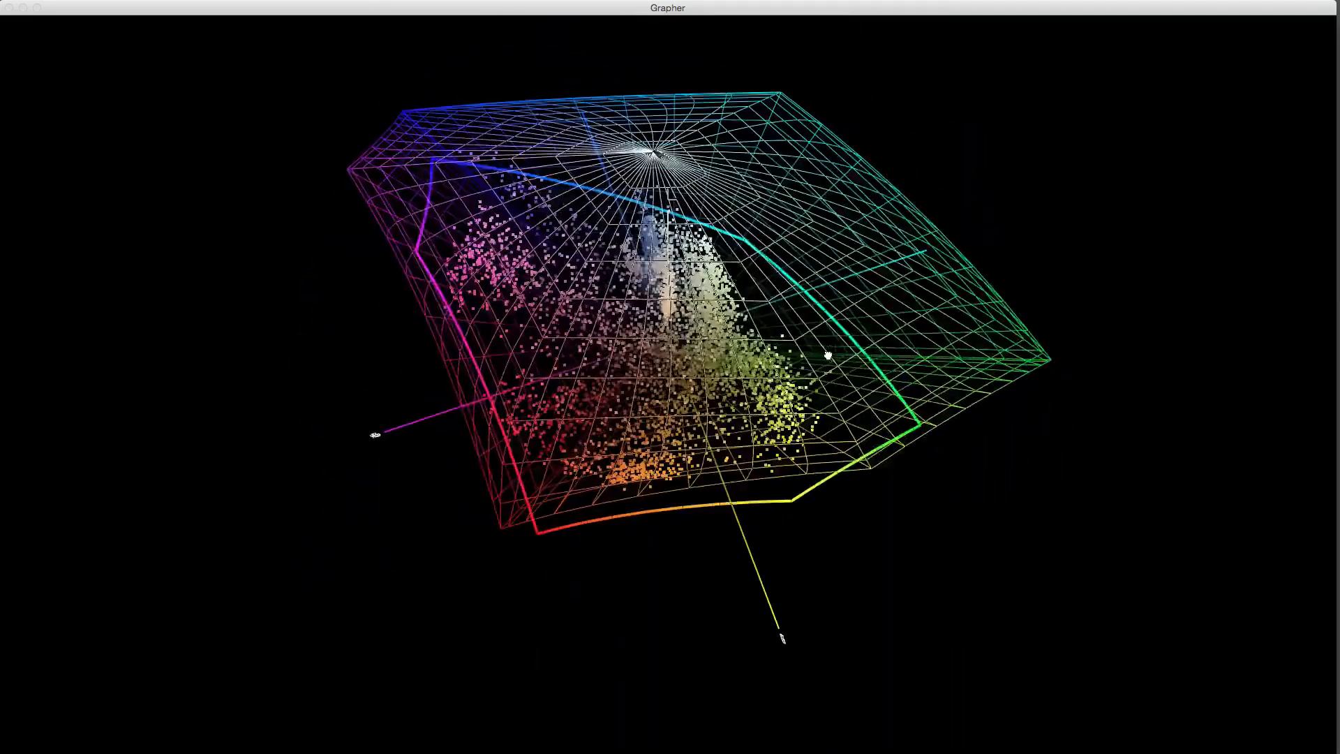
drag(825, 355, 744, 406)
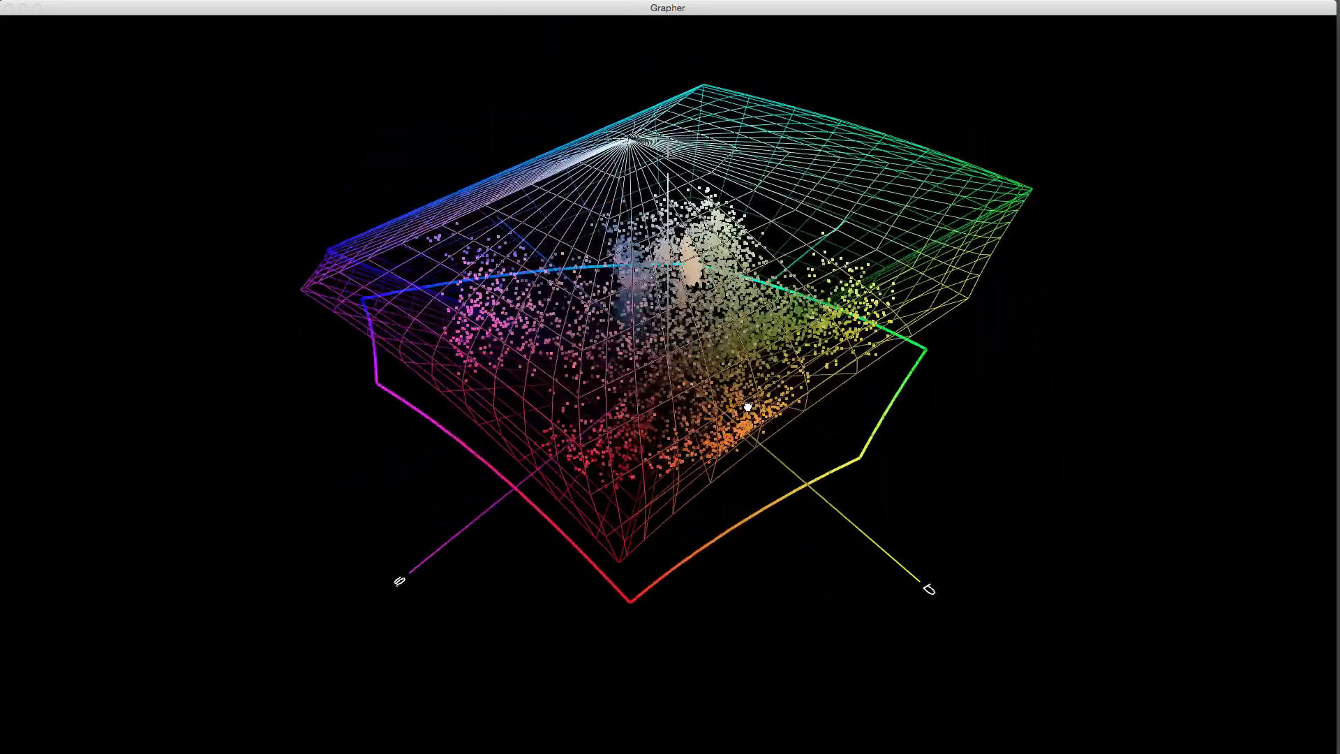
drag(744, 406, 753, 418)
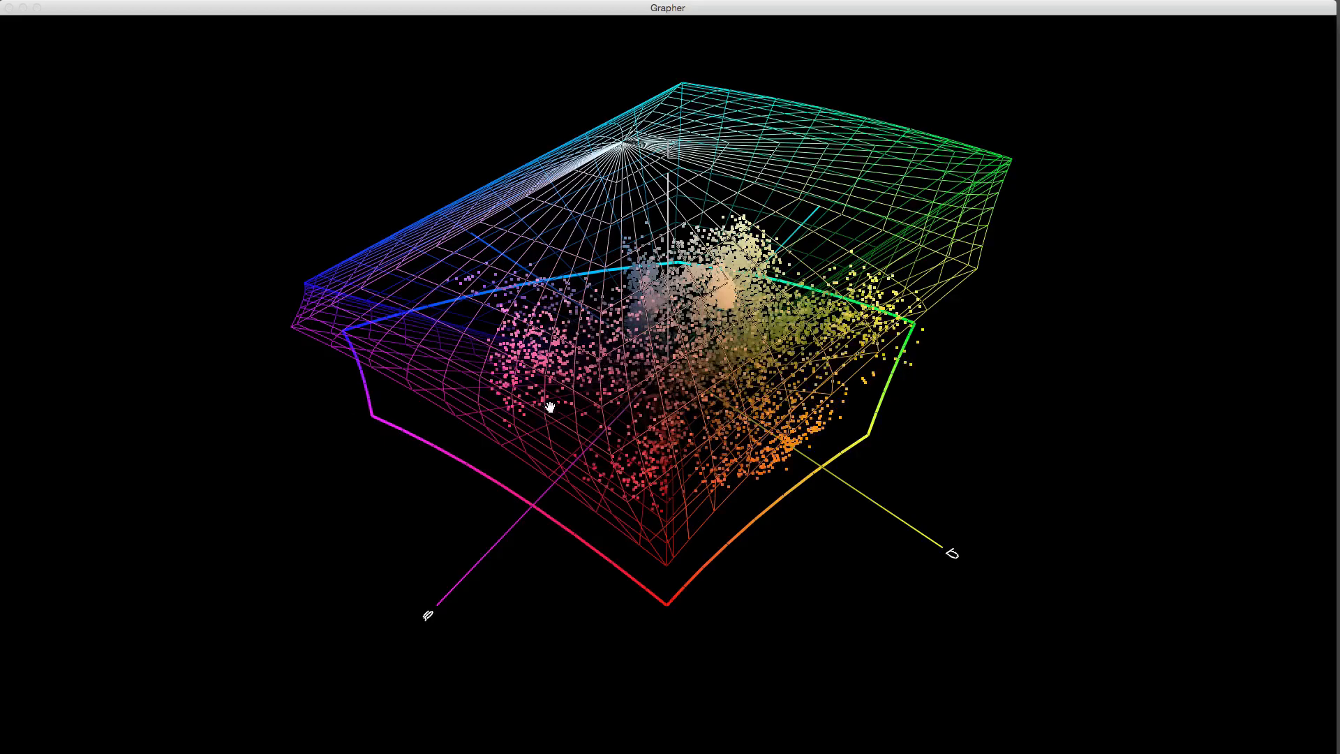
drag(550, 407, 608, 385)
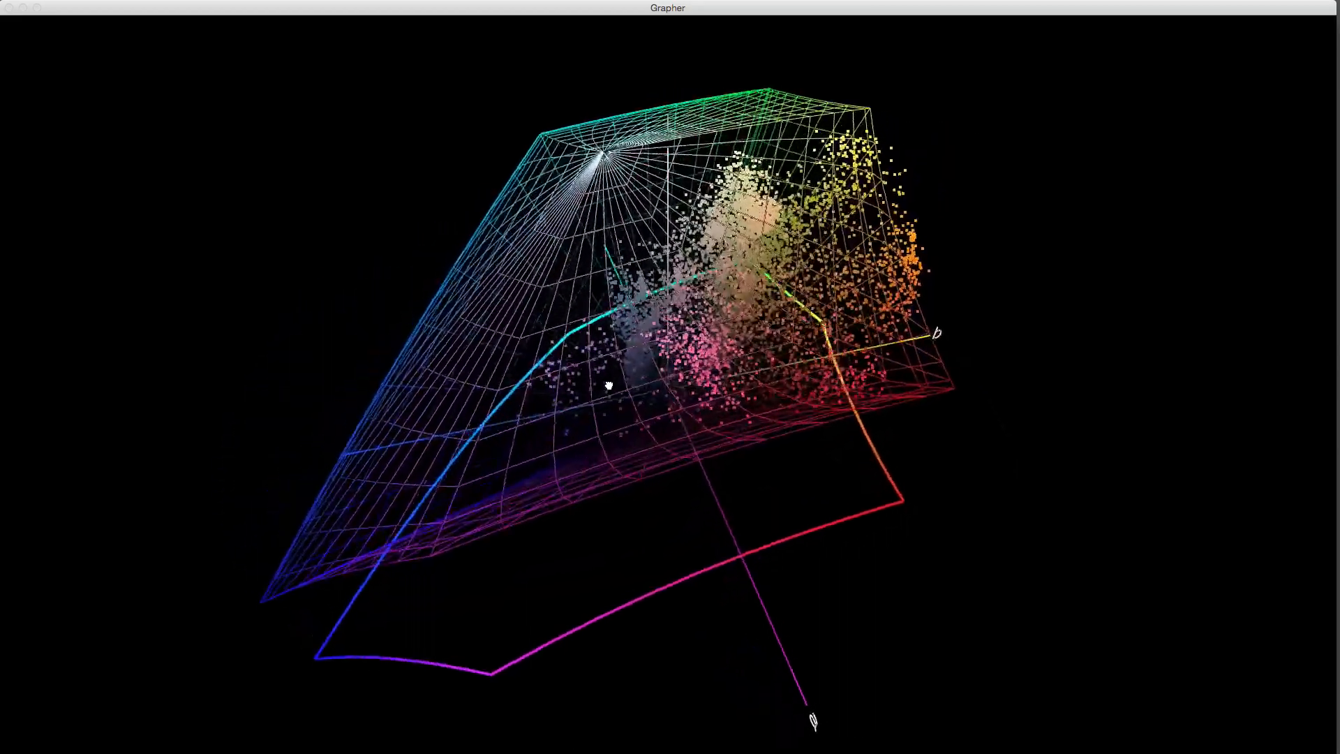
drag(608, 385, 866, 296)
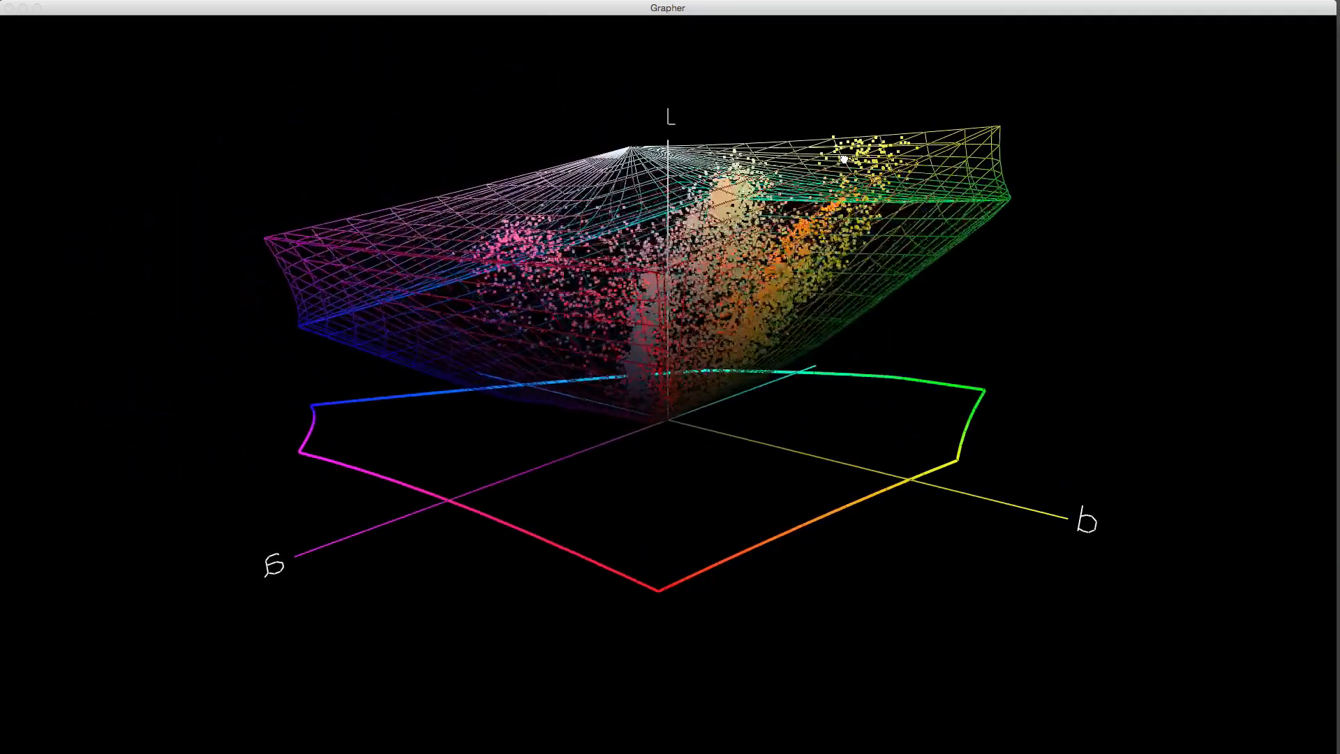
drag(842, 158, 608, 282)
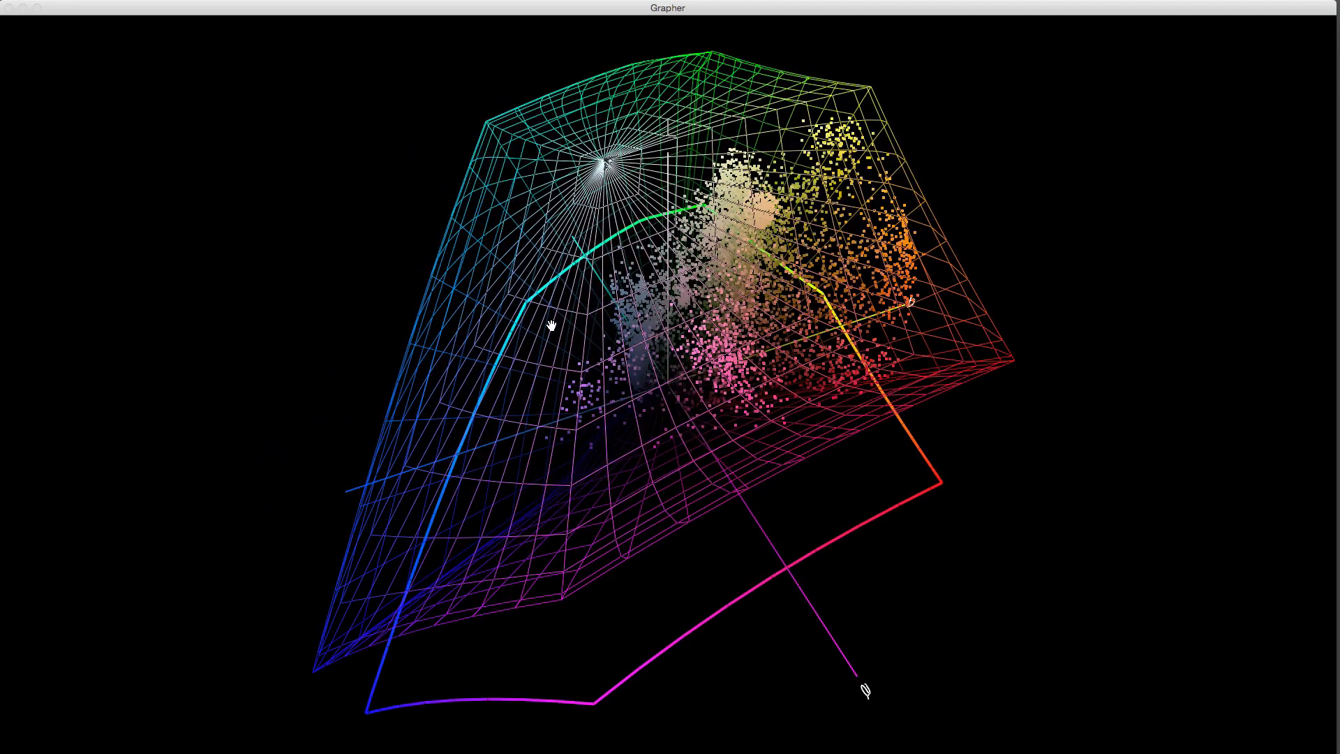
drag(551, 323, 603, 314)
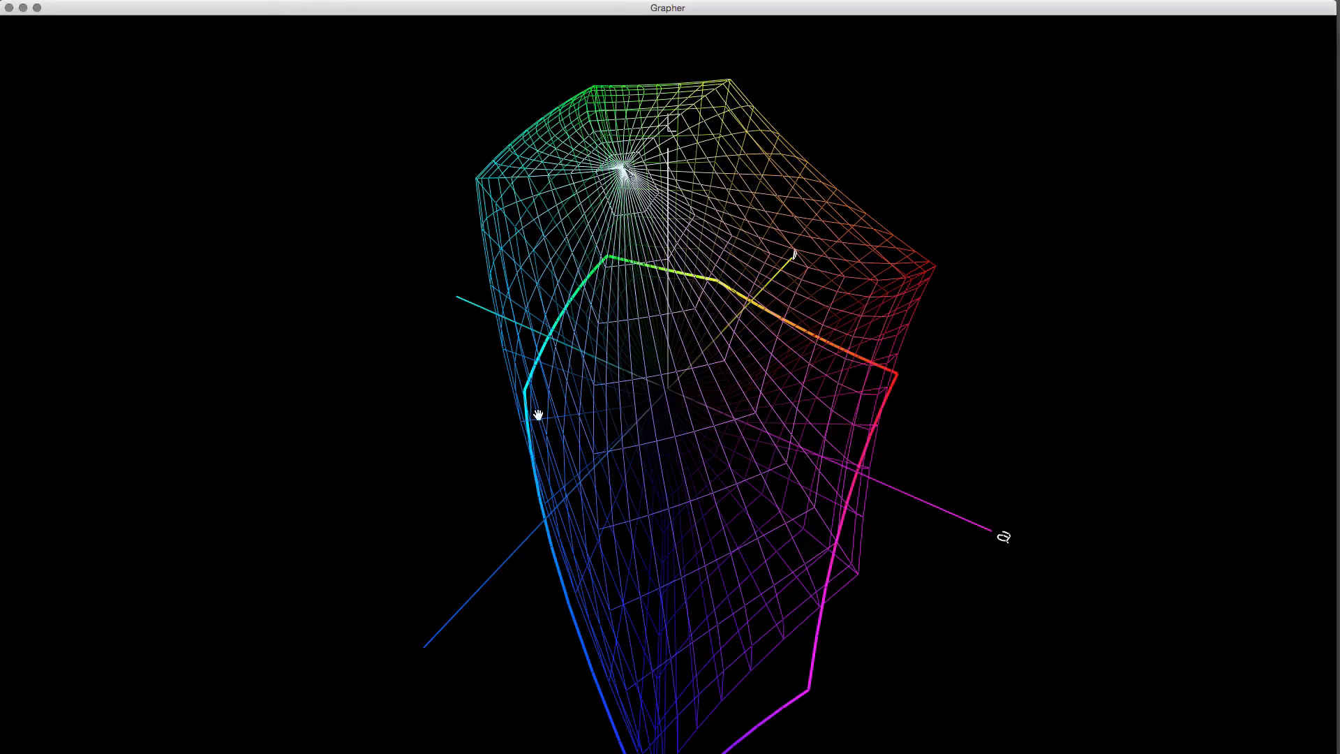
Rotate the empty gamut wireframe to inspect its shape.
drag(536, 415, 488, 404)
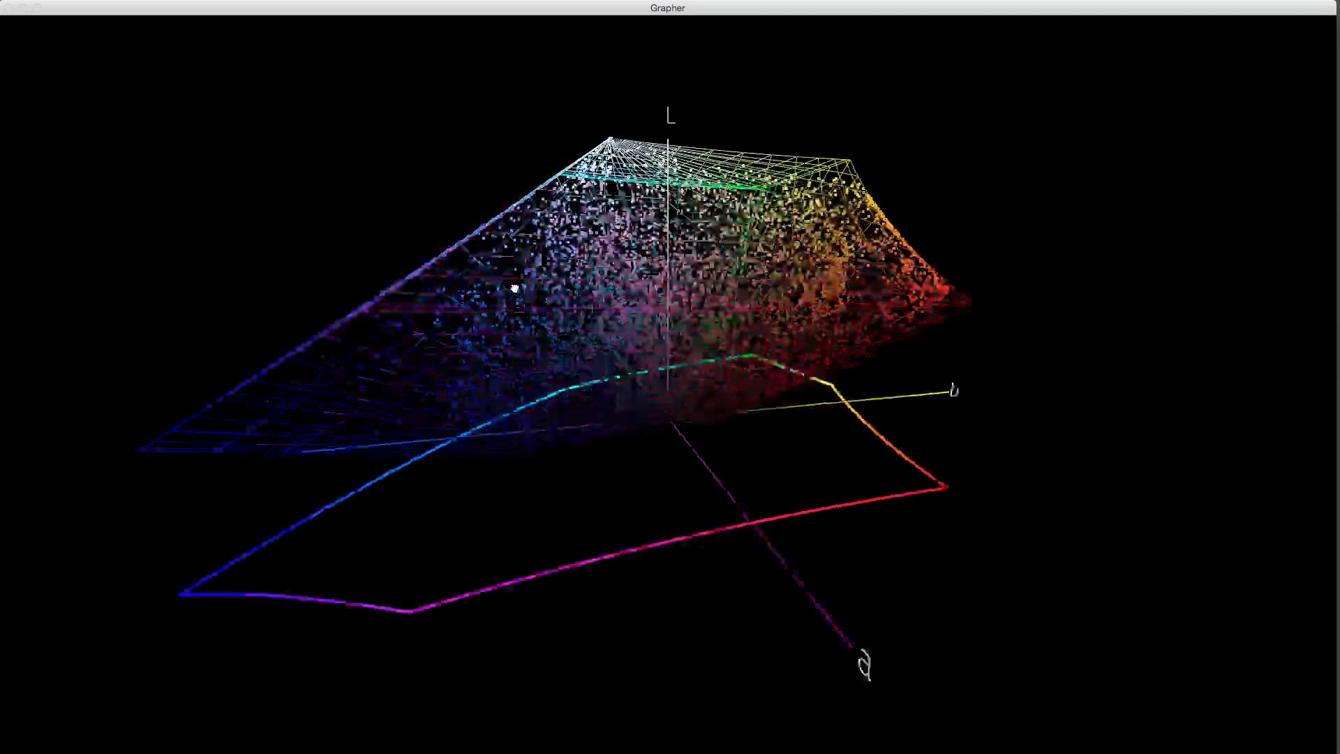
Orbit the dense colour point cloud inside the gamut from side, overhead and underneath views.
drag(513, 288, 585, 345)
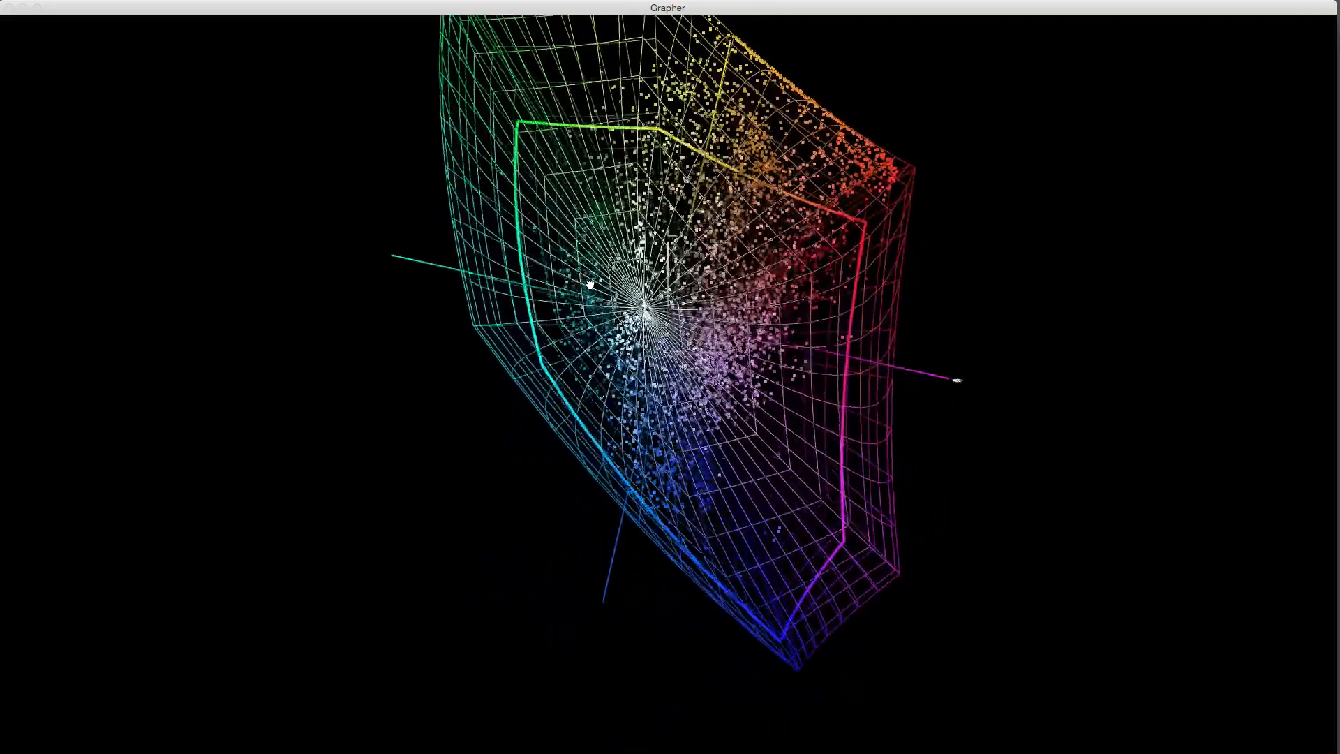
drag(589, 284, 808, 367)
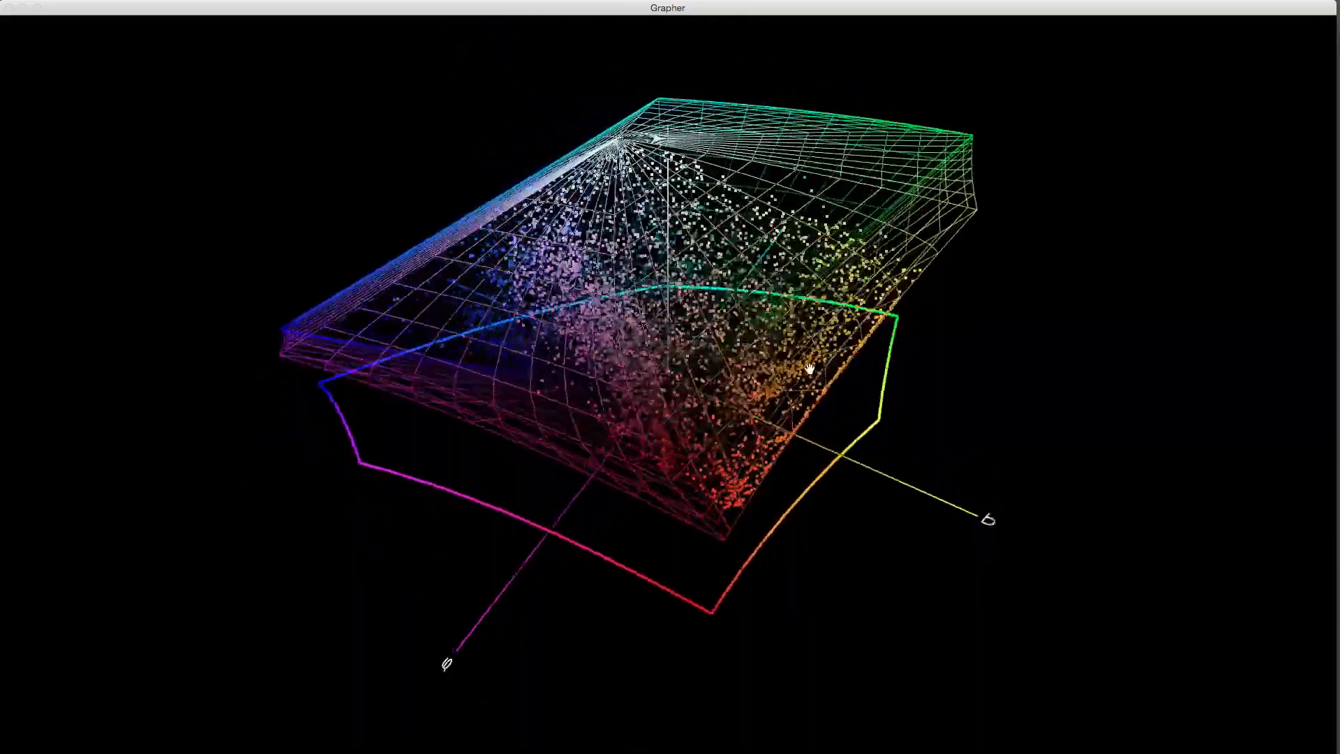
drag(810, 368, 682, 499)
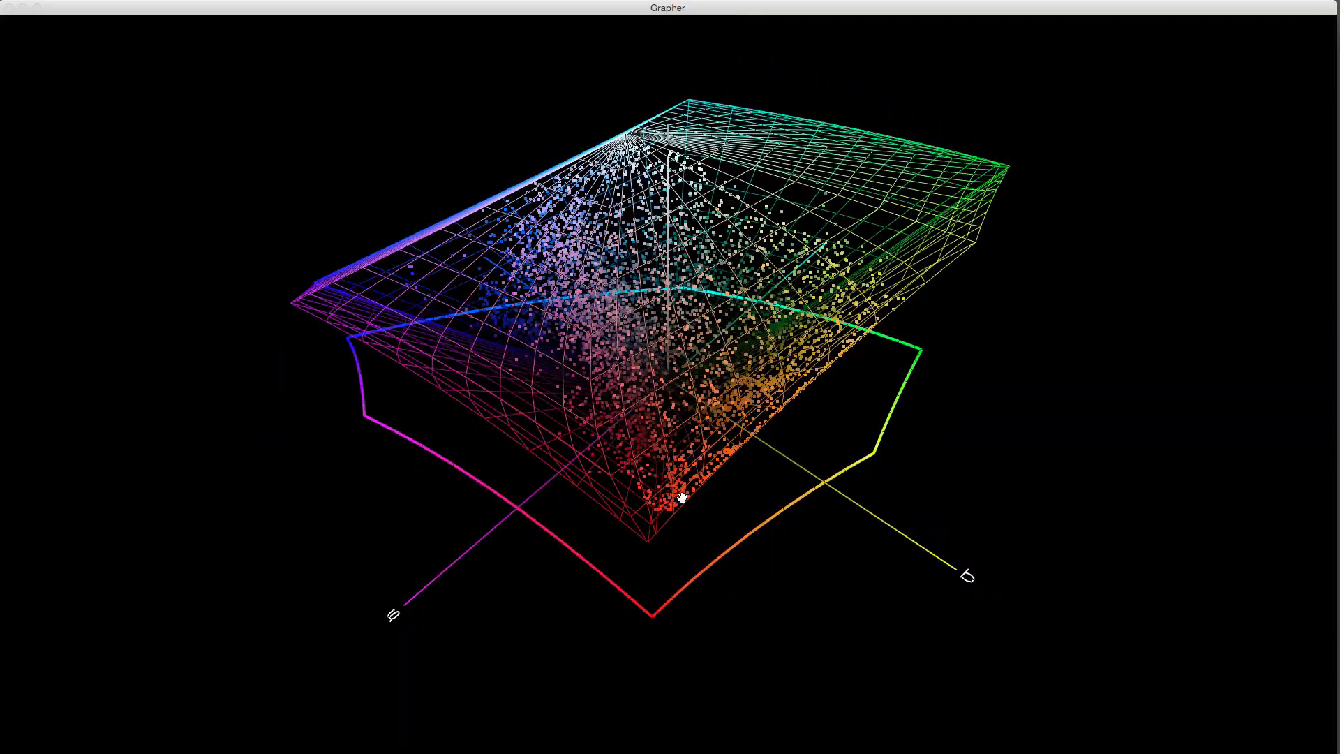
drag(682, 498, 777, 432)
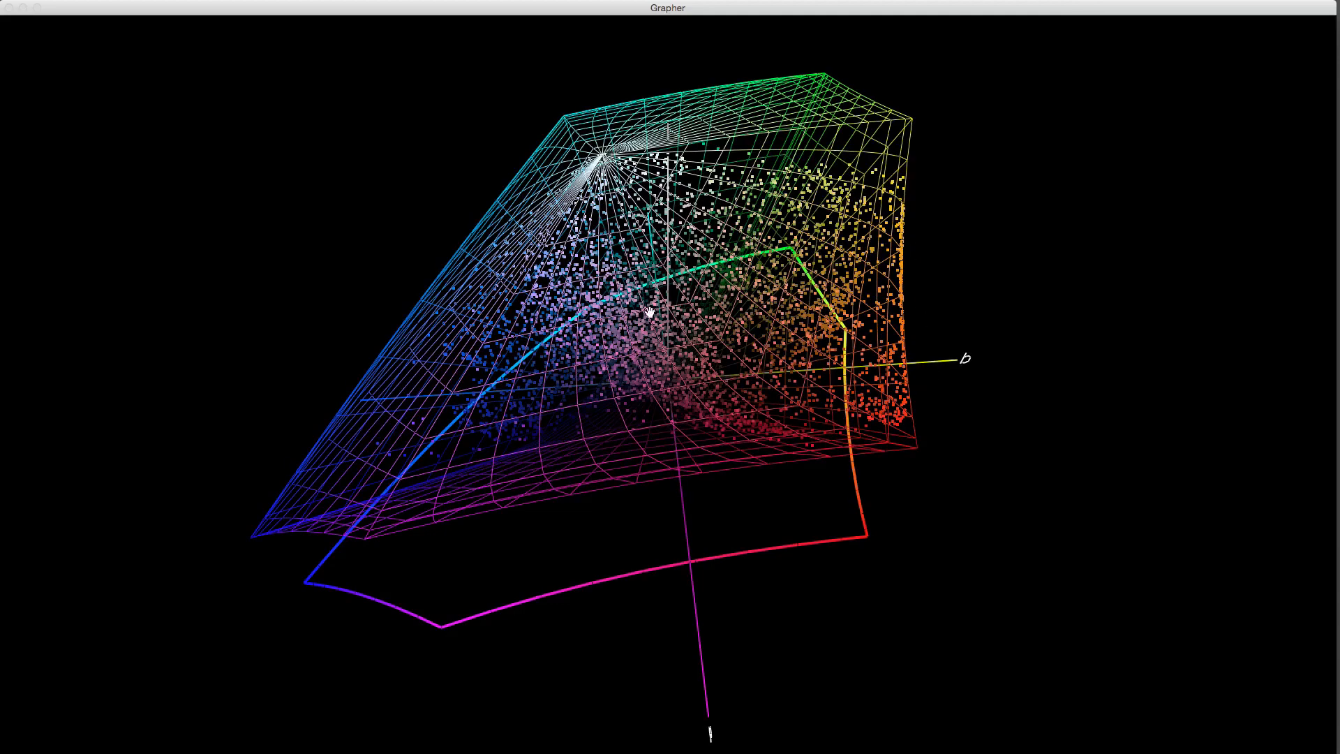
drag(649, 312, 628, 321)
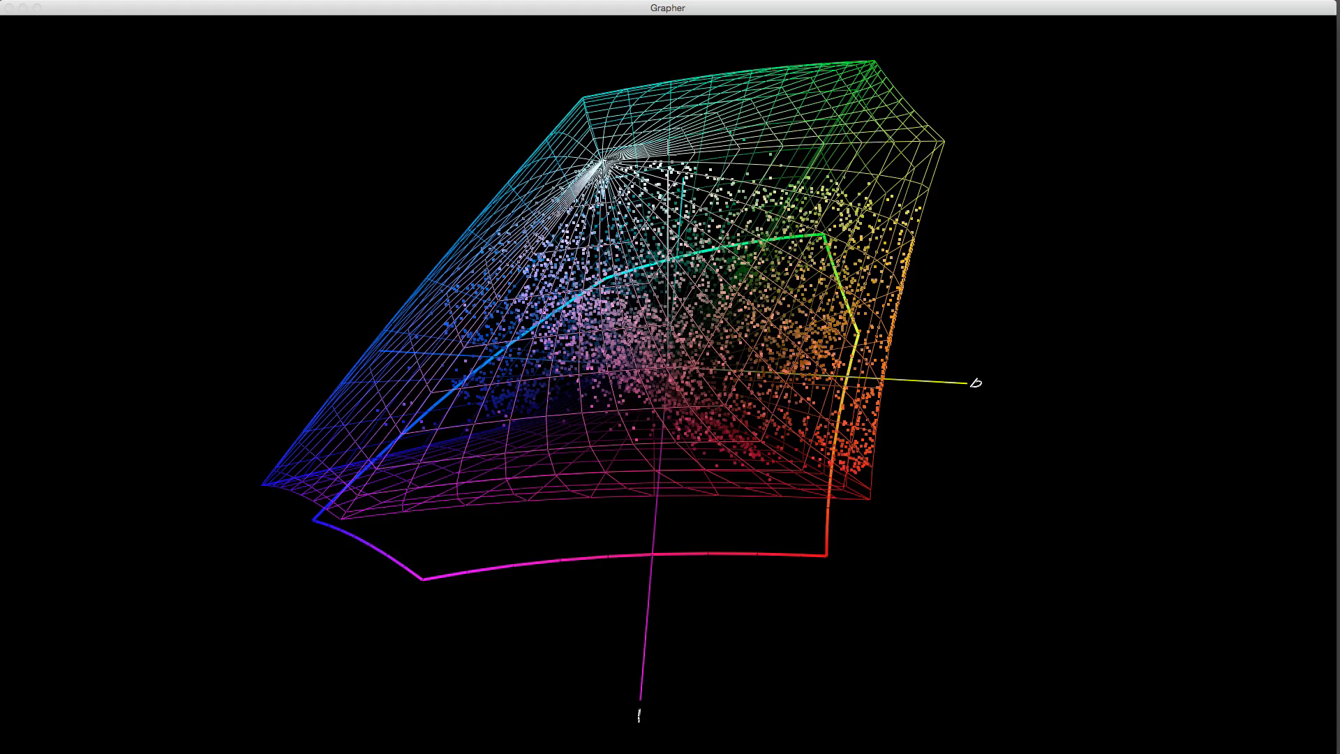
drag(667, 257, 657, 308)
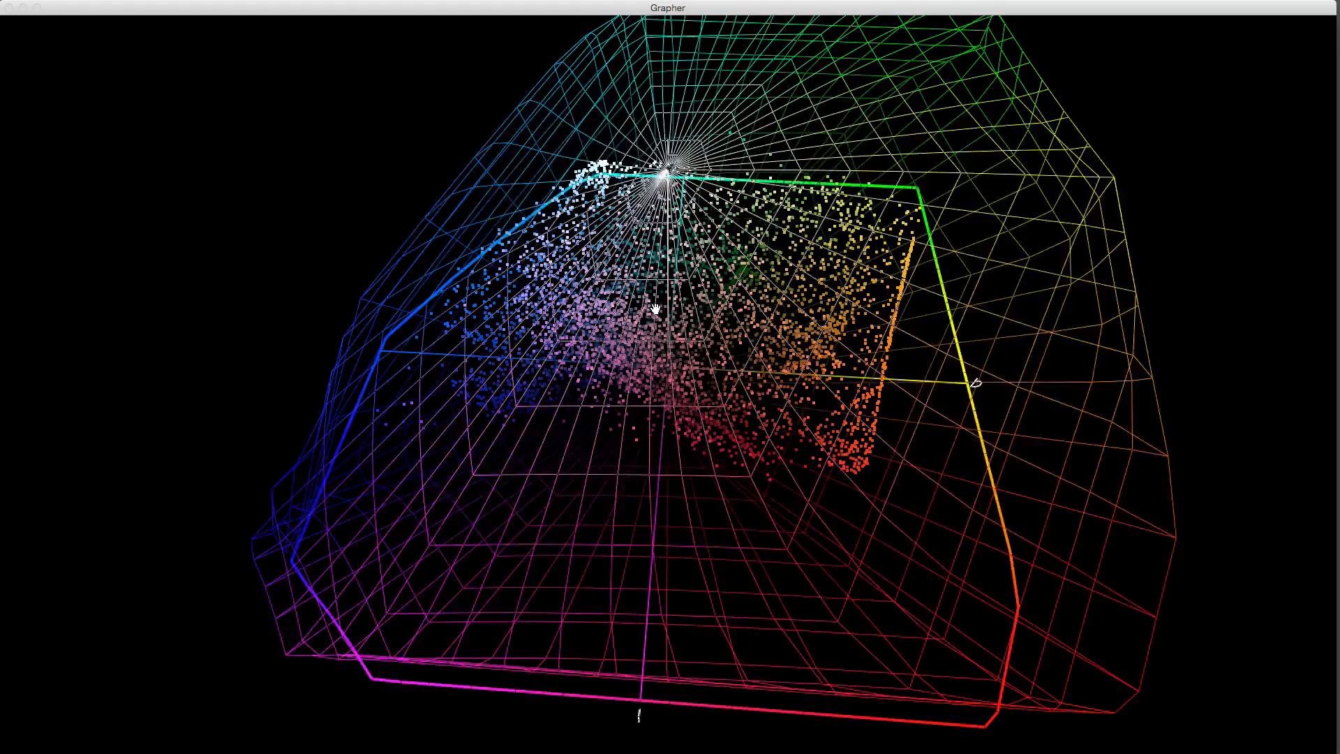
drag(653, 311, 662, 321)
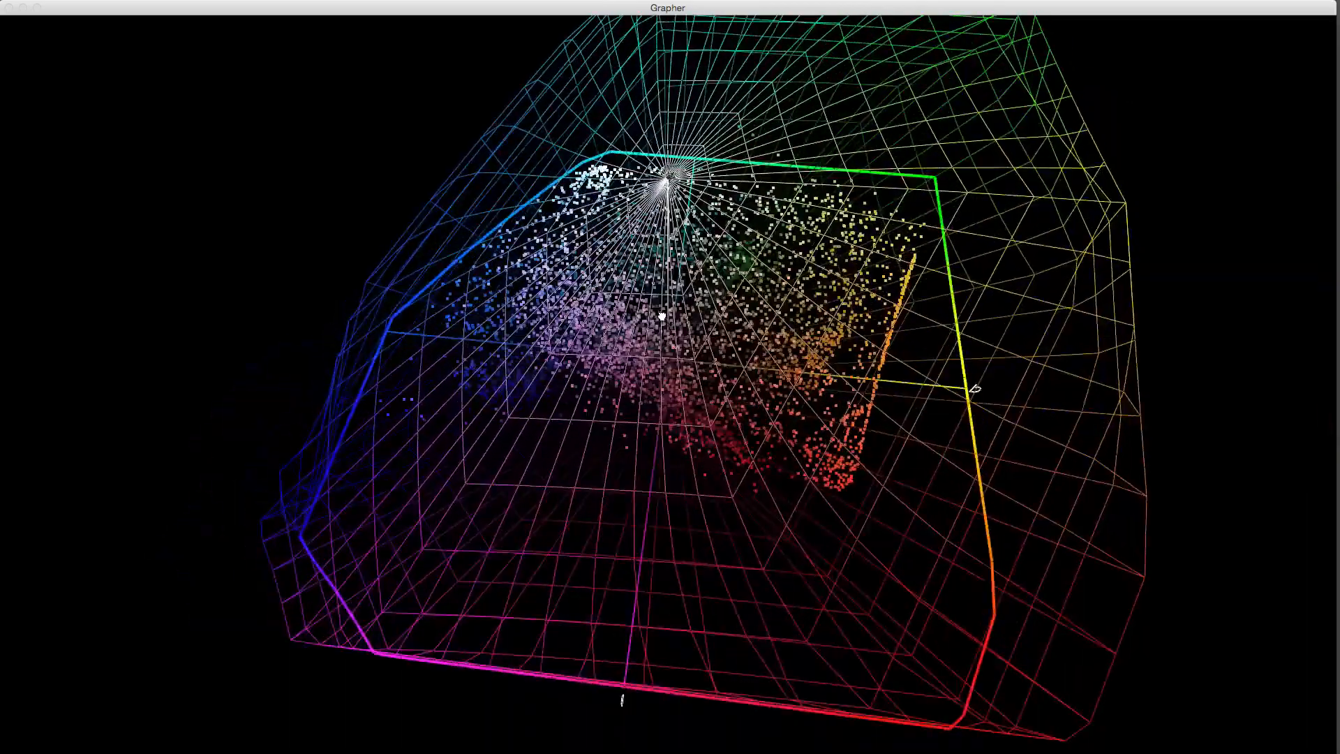
drag(667, 325, 863, 436)
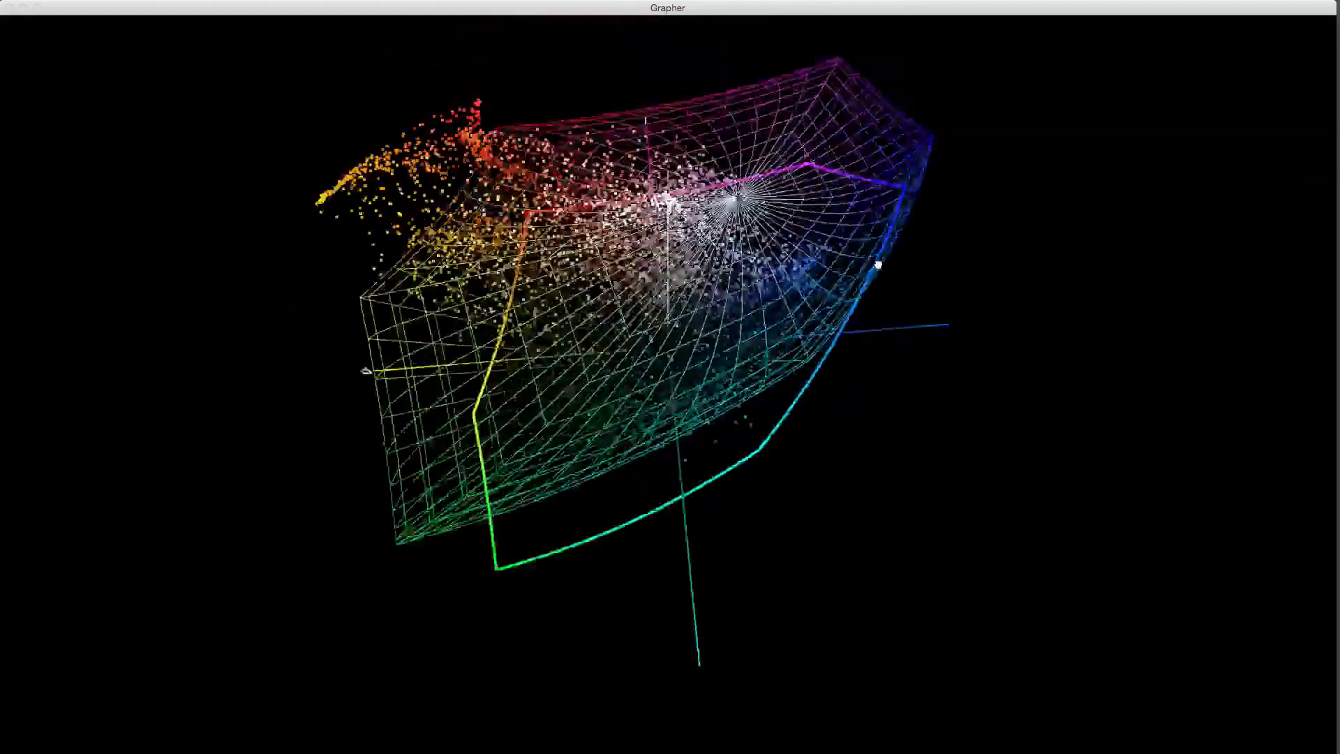
drag(878, 265, 983, 208)
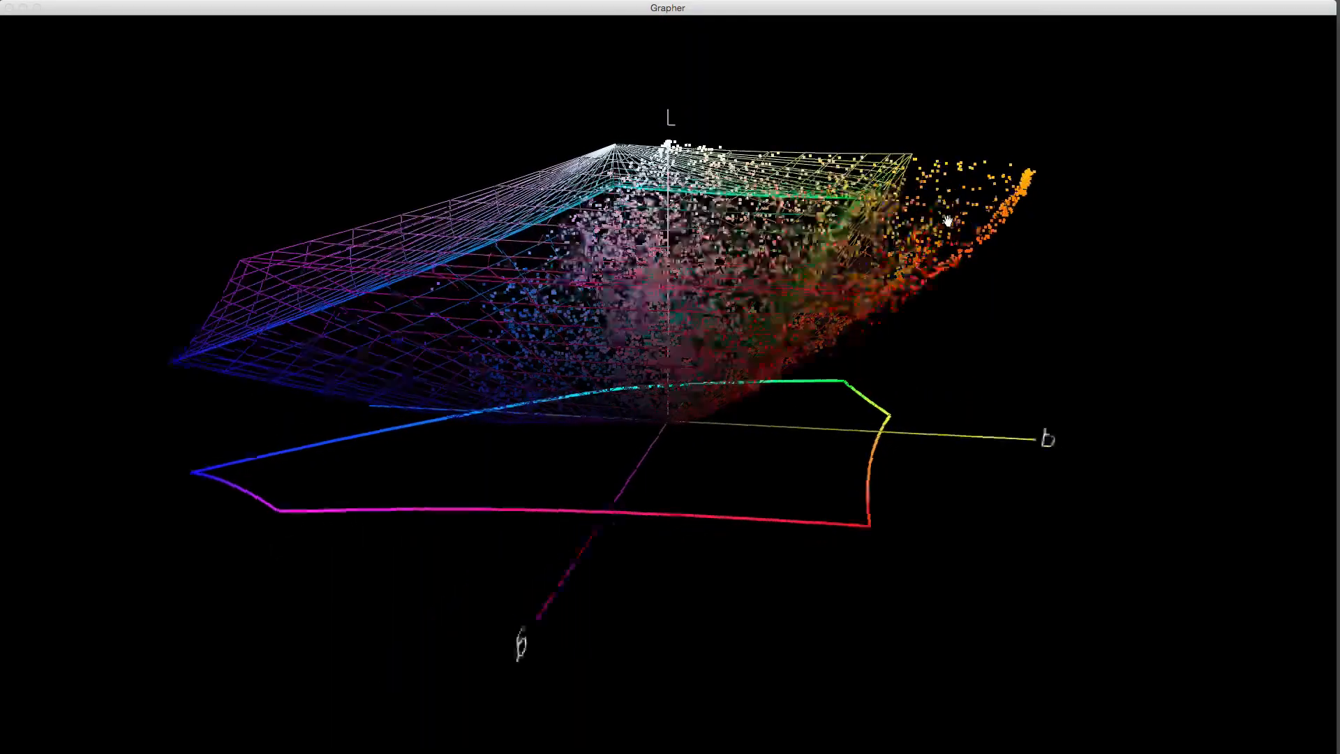
drag(945, 221, 878, 645)
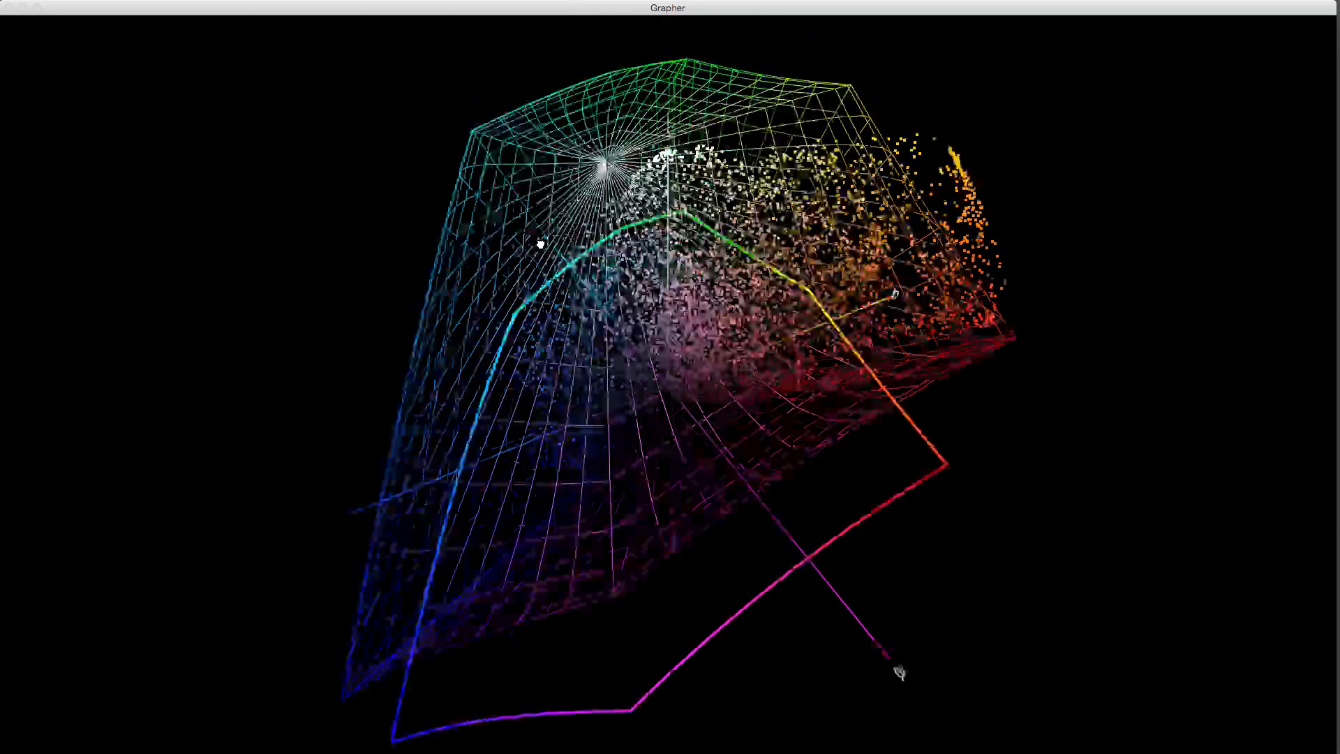
drag(897, 671, 495, 226)
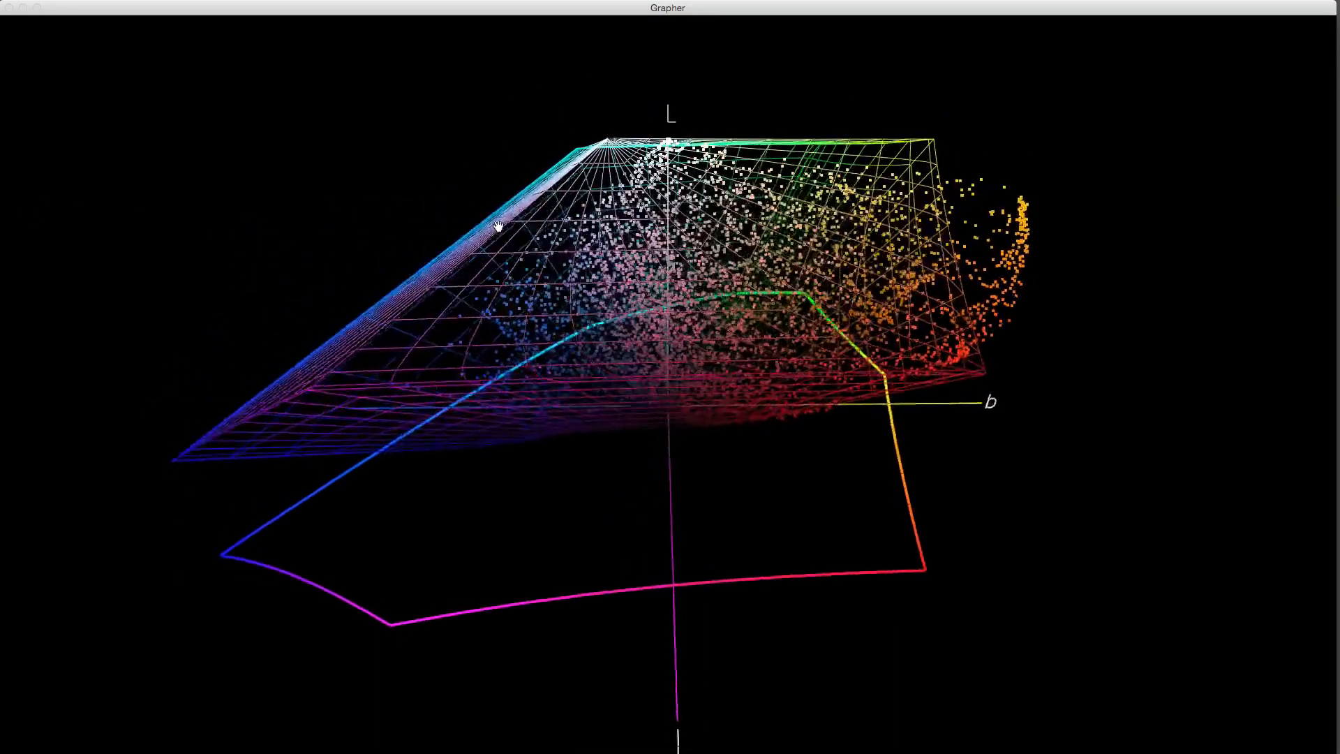
drag(496, 226, 935, 270)
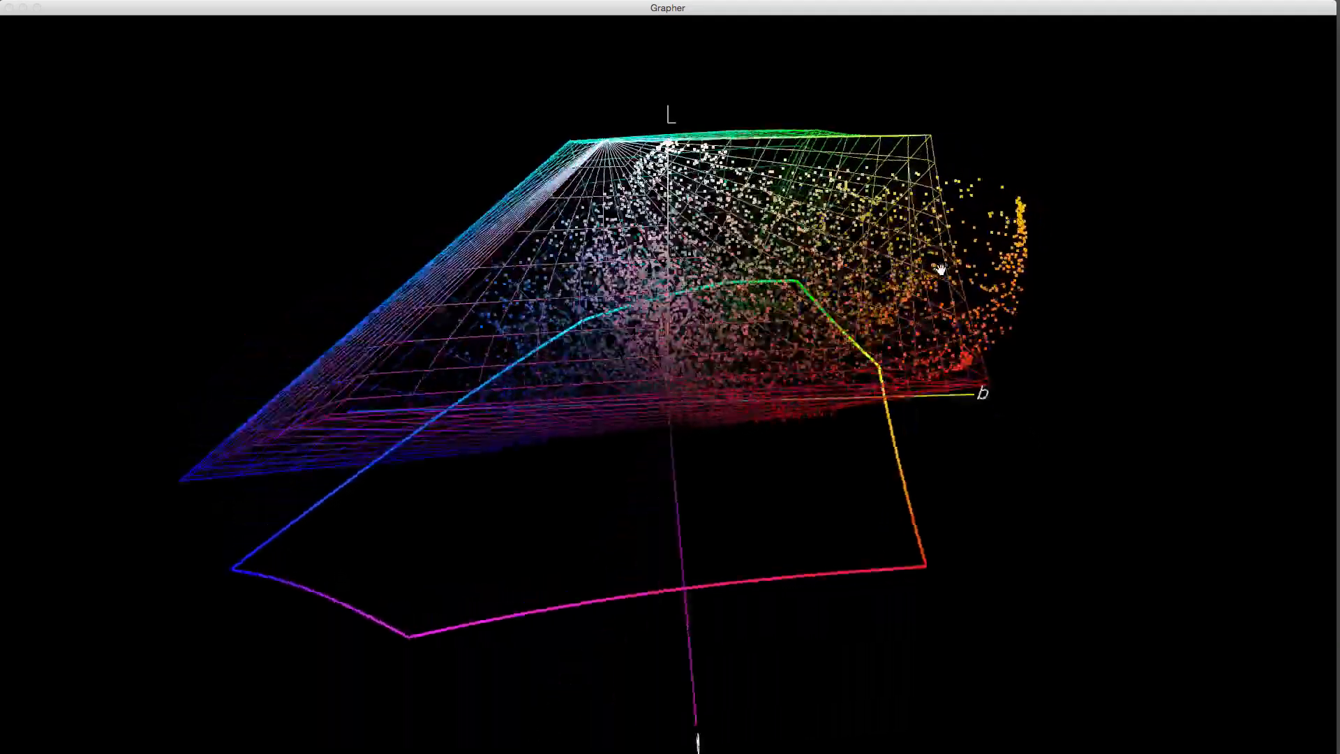
drag(935, 270, 909, 305)
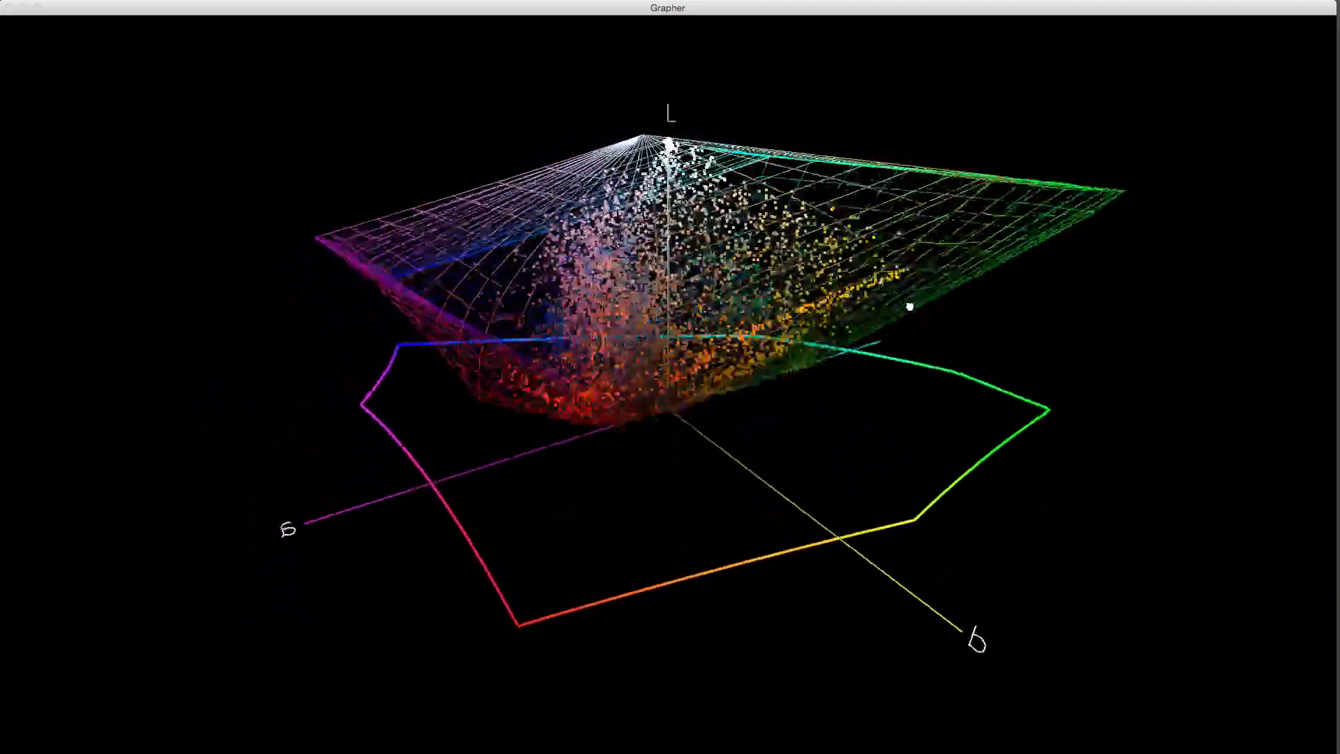
drag(909, 306, 981, 319)
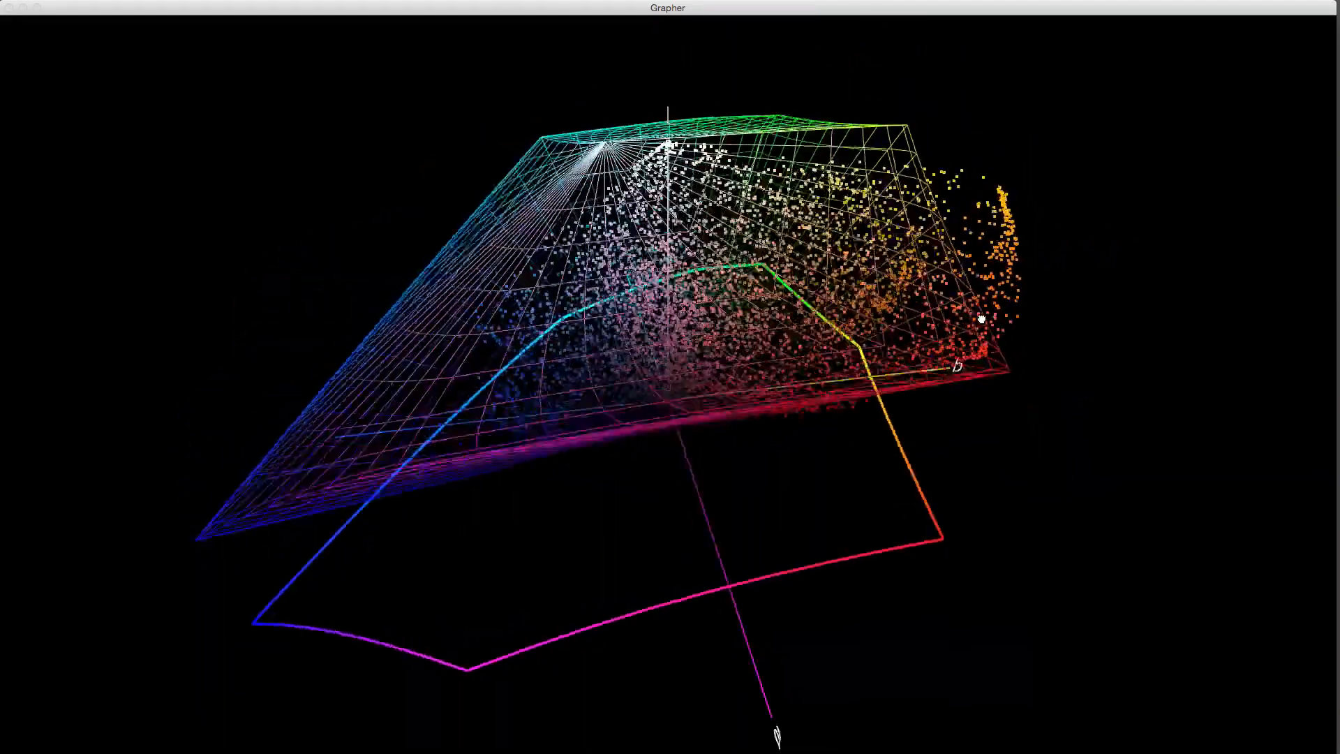
drag(981, 318, 935, 333)
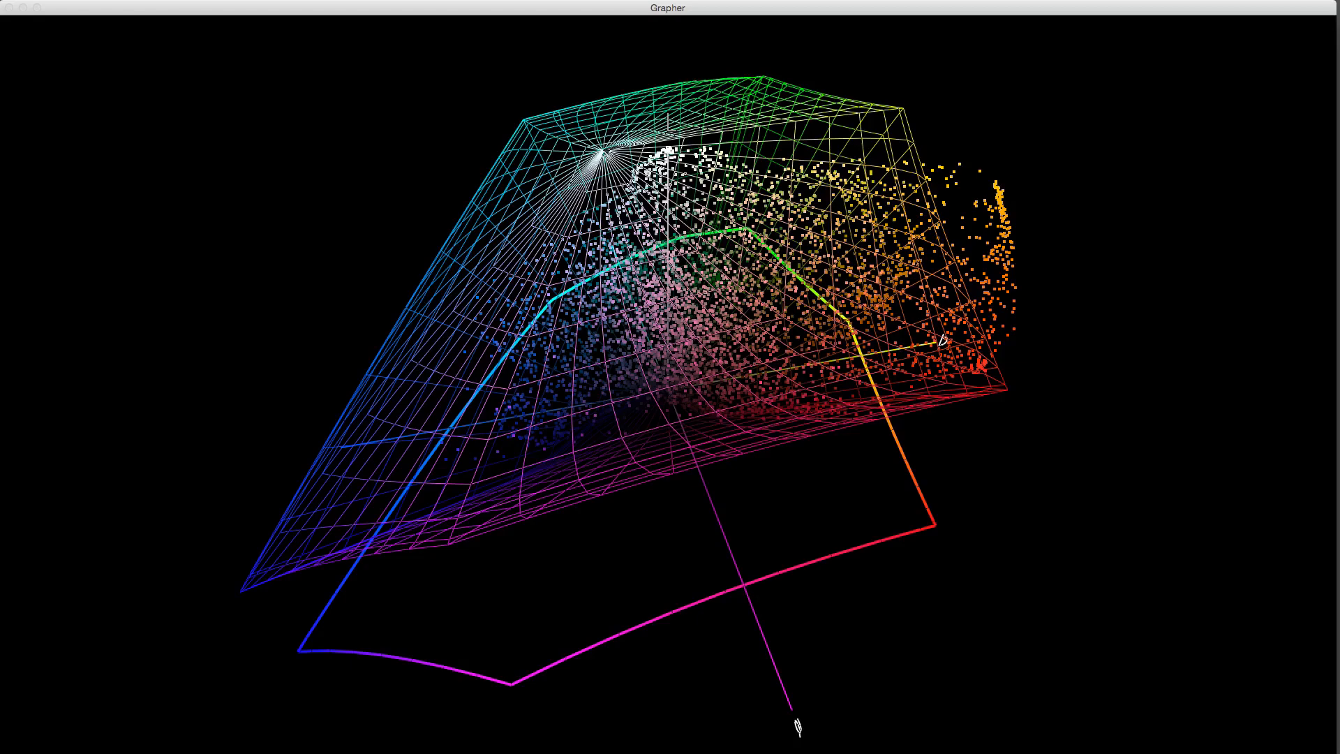
drag(798, 726, 867, 679)
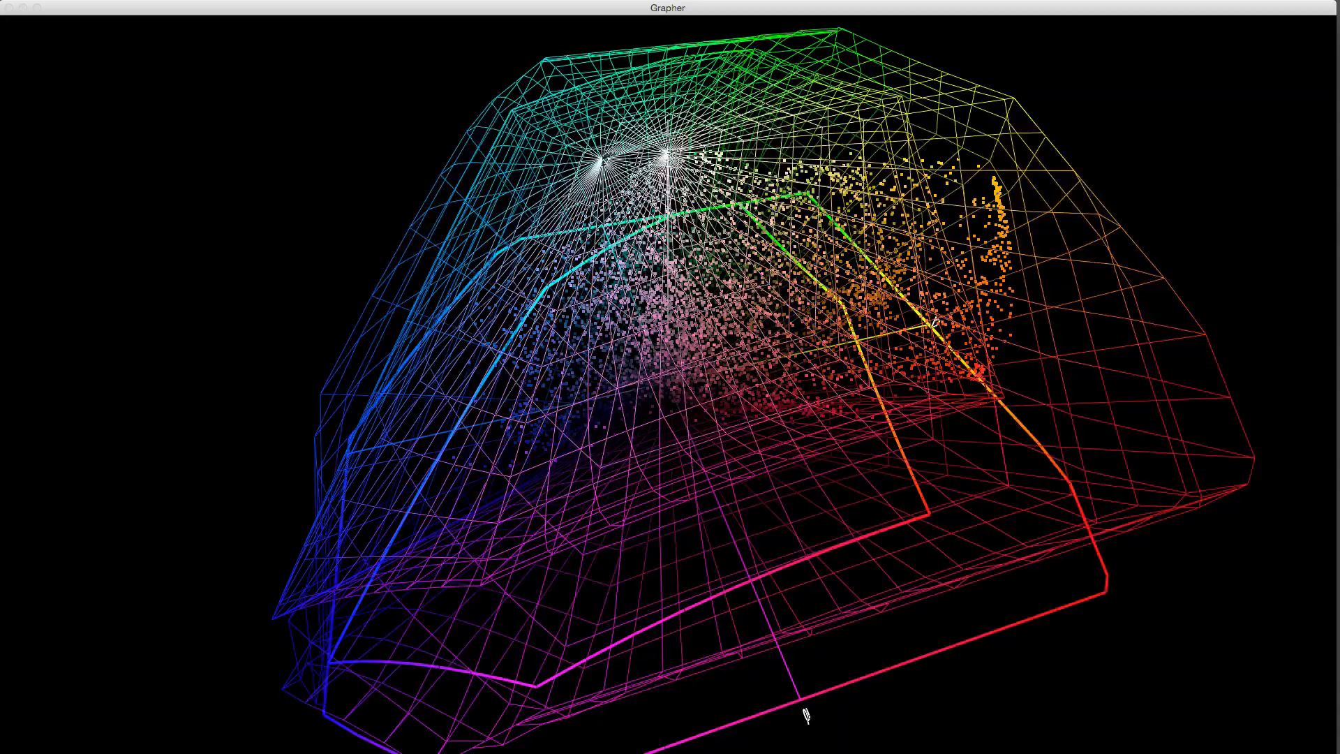
Orbit the two nested wireframe gamut shells from above, below and a low side view to compare them.
drag(808, 716, 1060, 467)
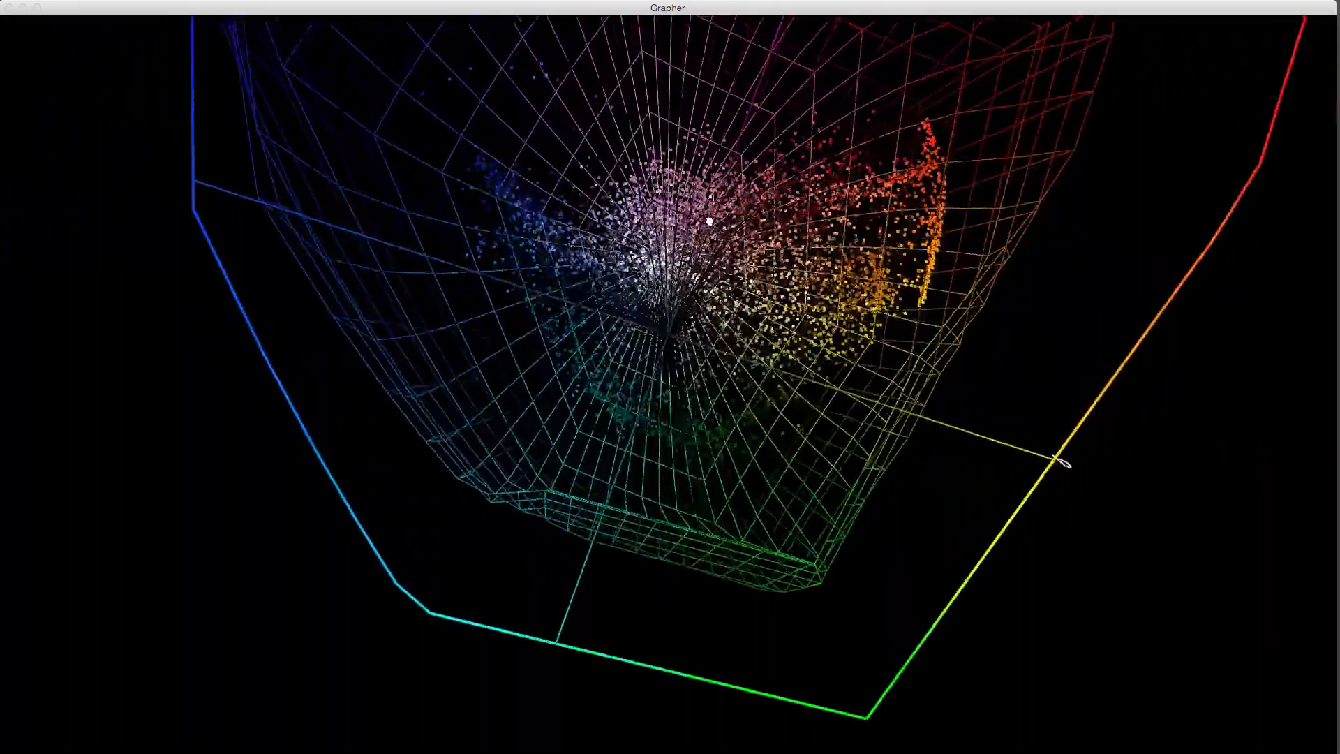
drag(1064, 466, 765, 378)
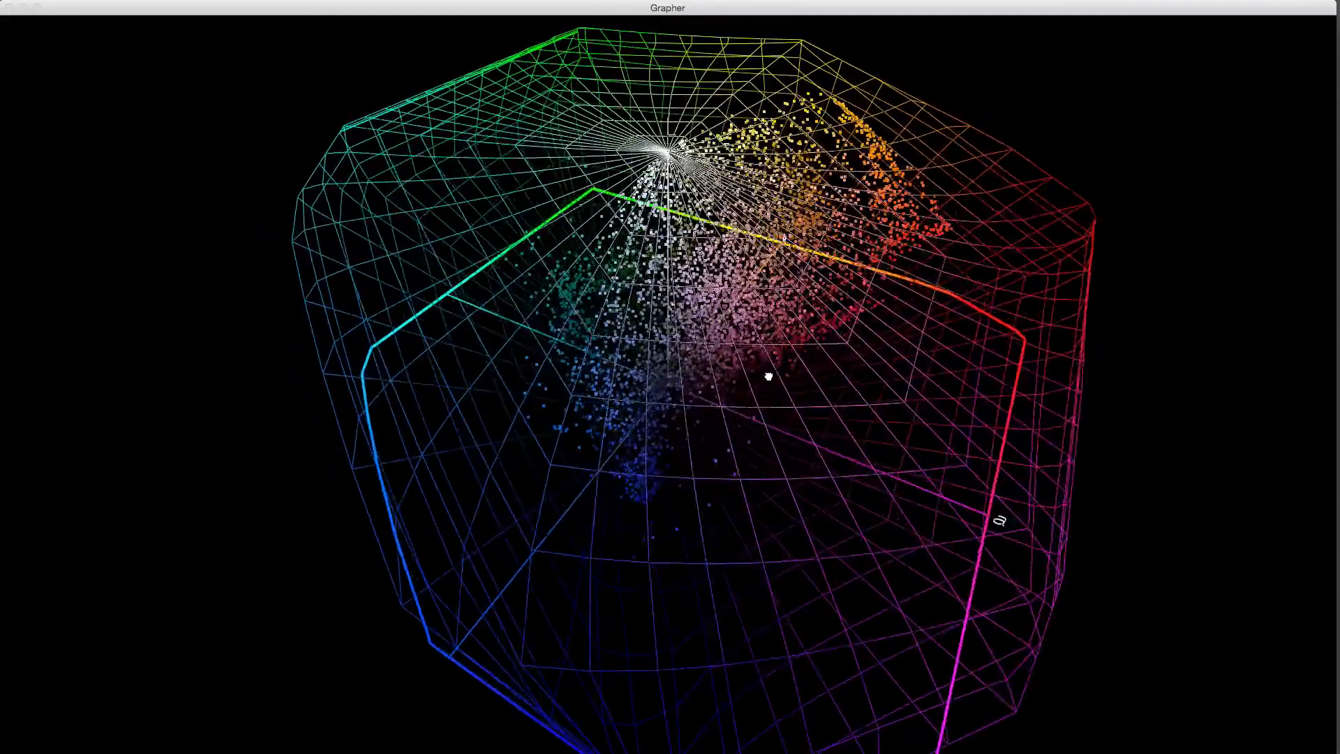
drag(766, 376, 722, 201)
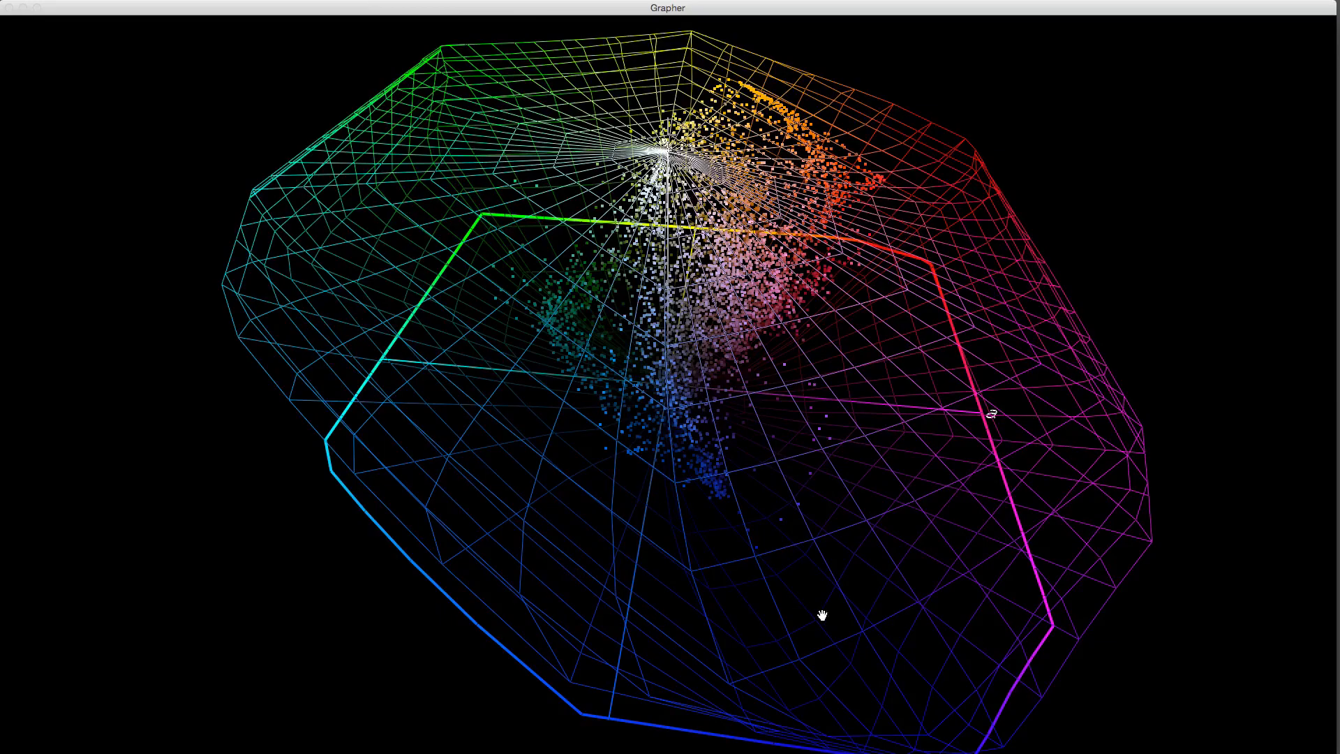
drag(822, 614, 919, 634)
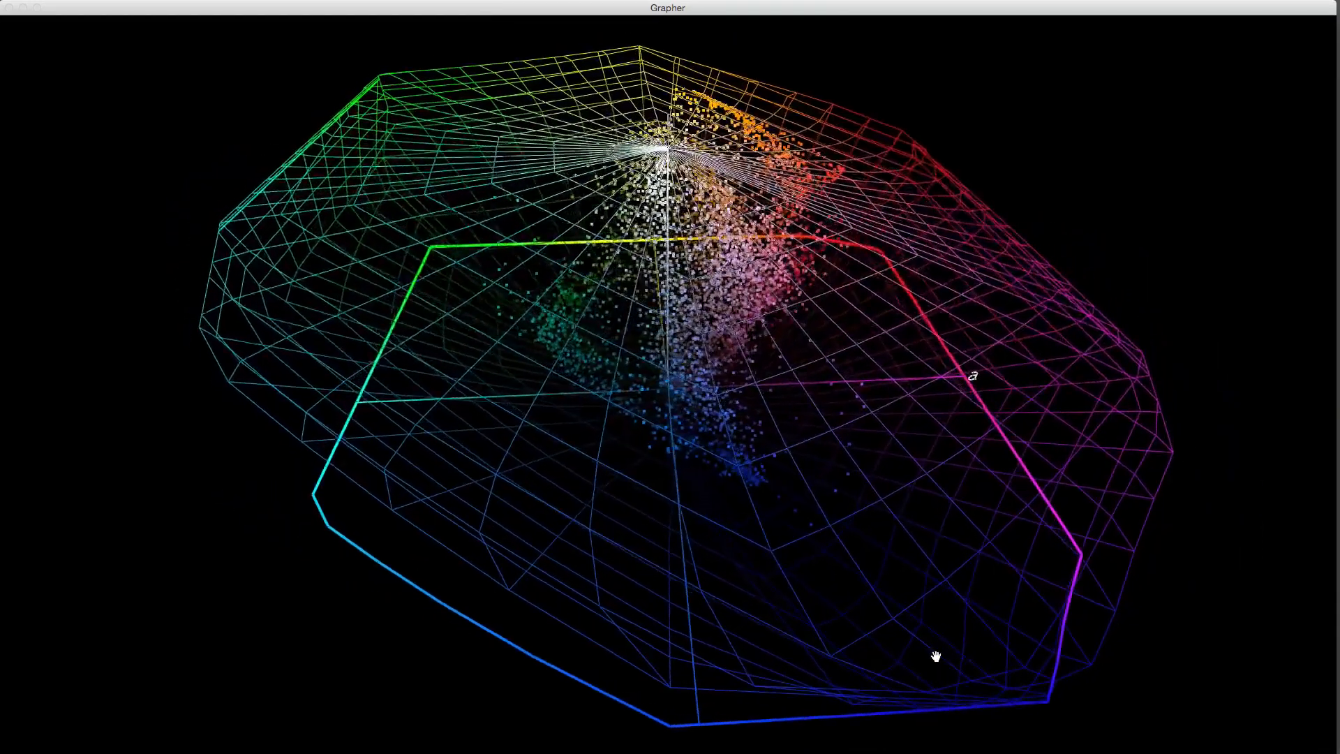
drag(931, 656, 951, 612)
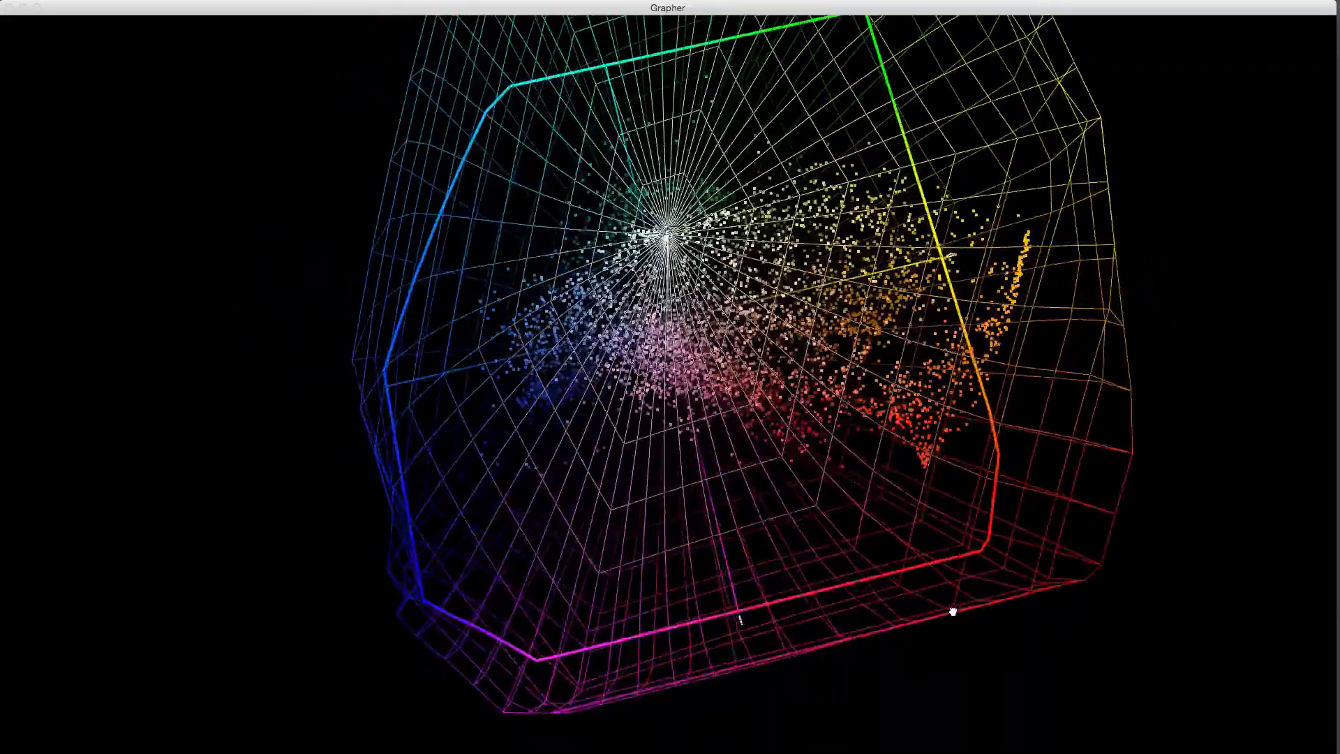
drag(953, 611, 1071, 532)
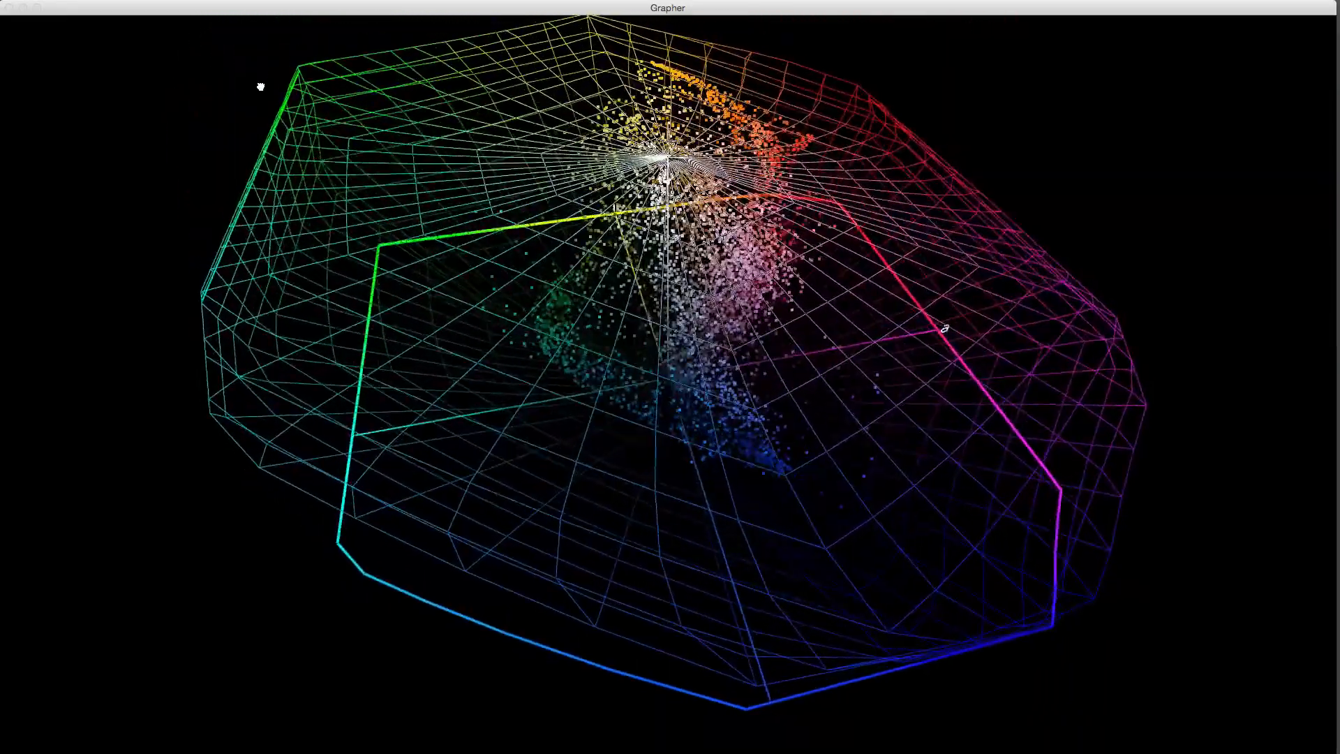
drag(945, 329, 987, 419)
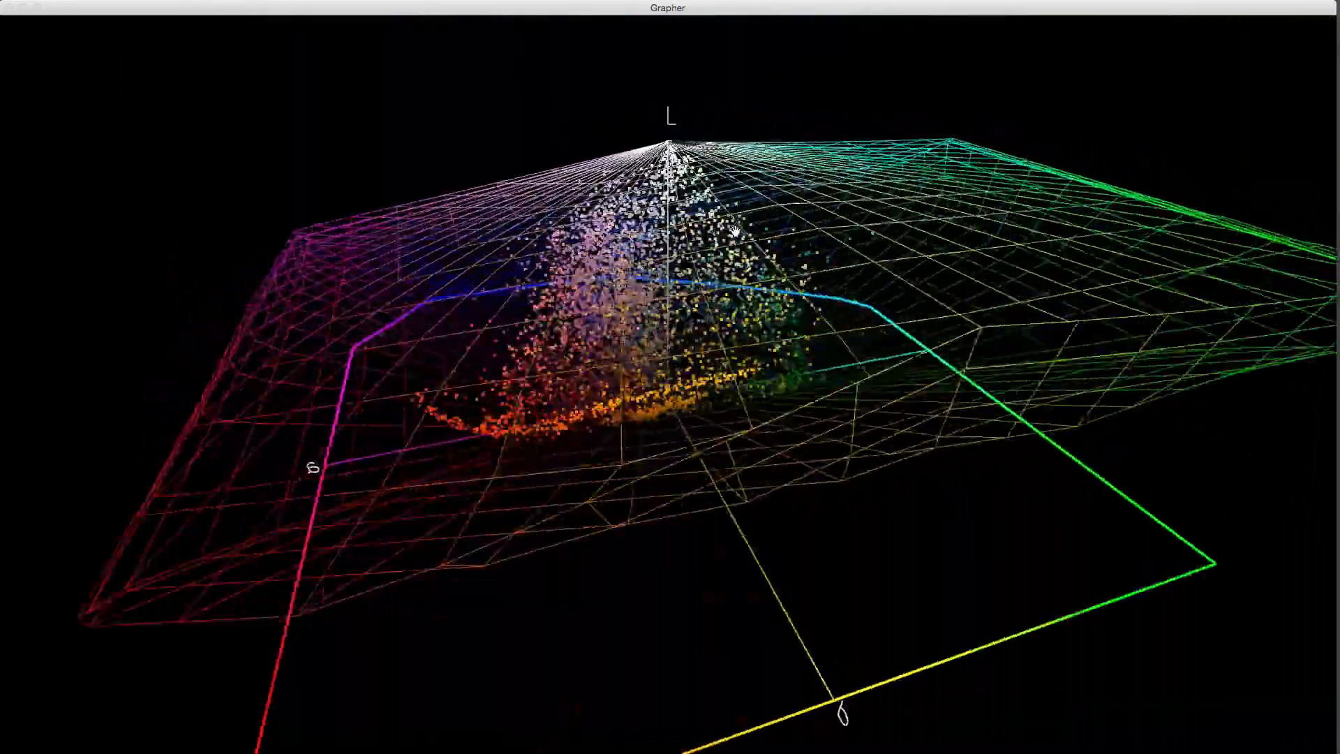
drag(726, 239, 624, 564)
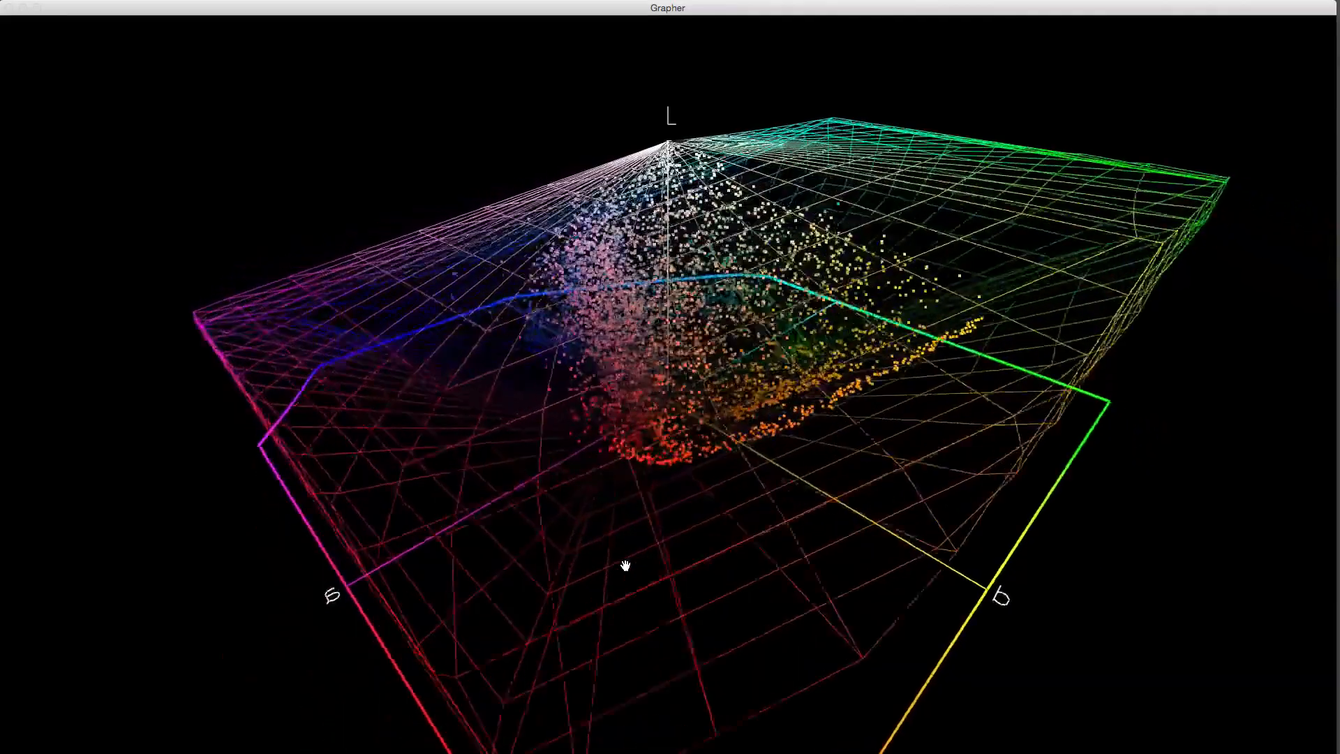
drag(624, 565, 897, 354)
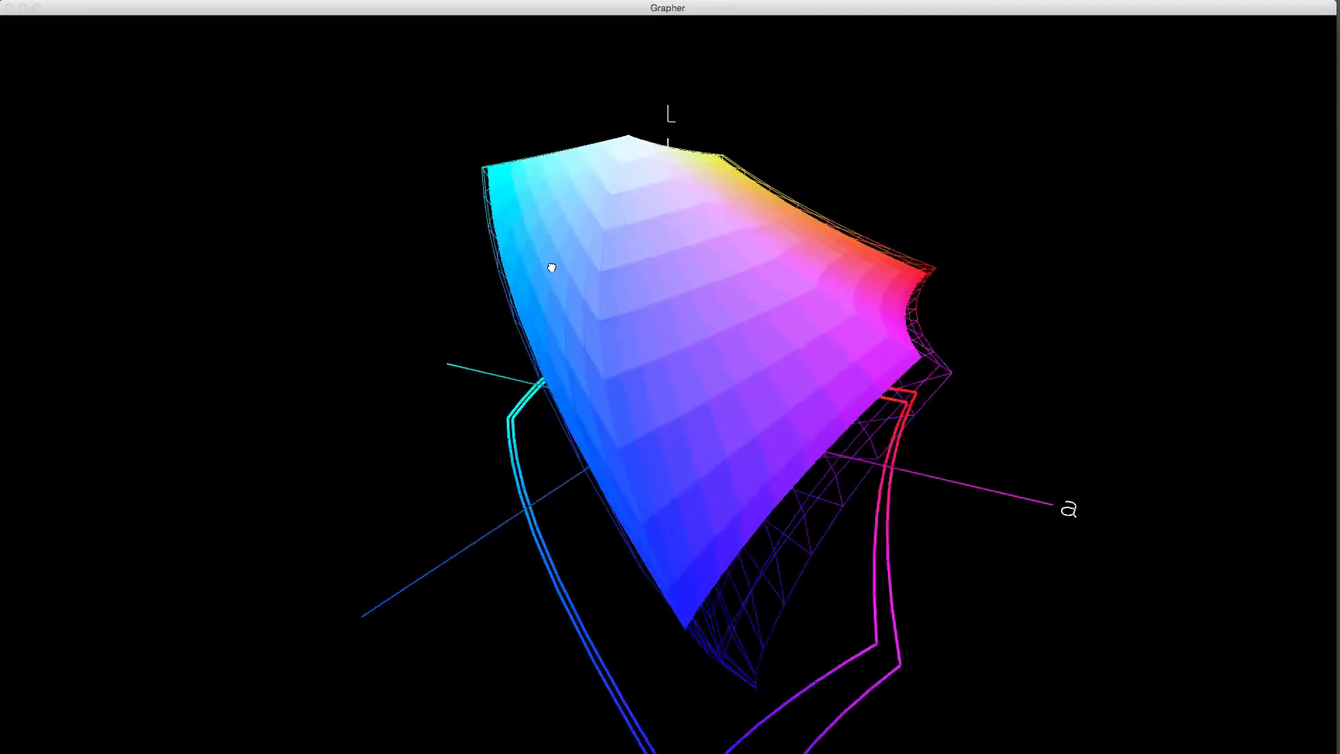
Orbit the solid shaded gamut inside the wireframe across its blue, top and red-yellow sides.
drag(551, 267, 798, 447)
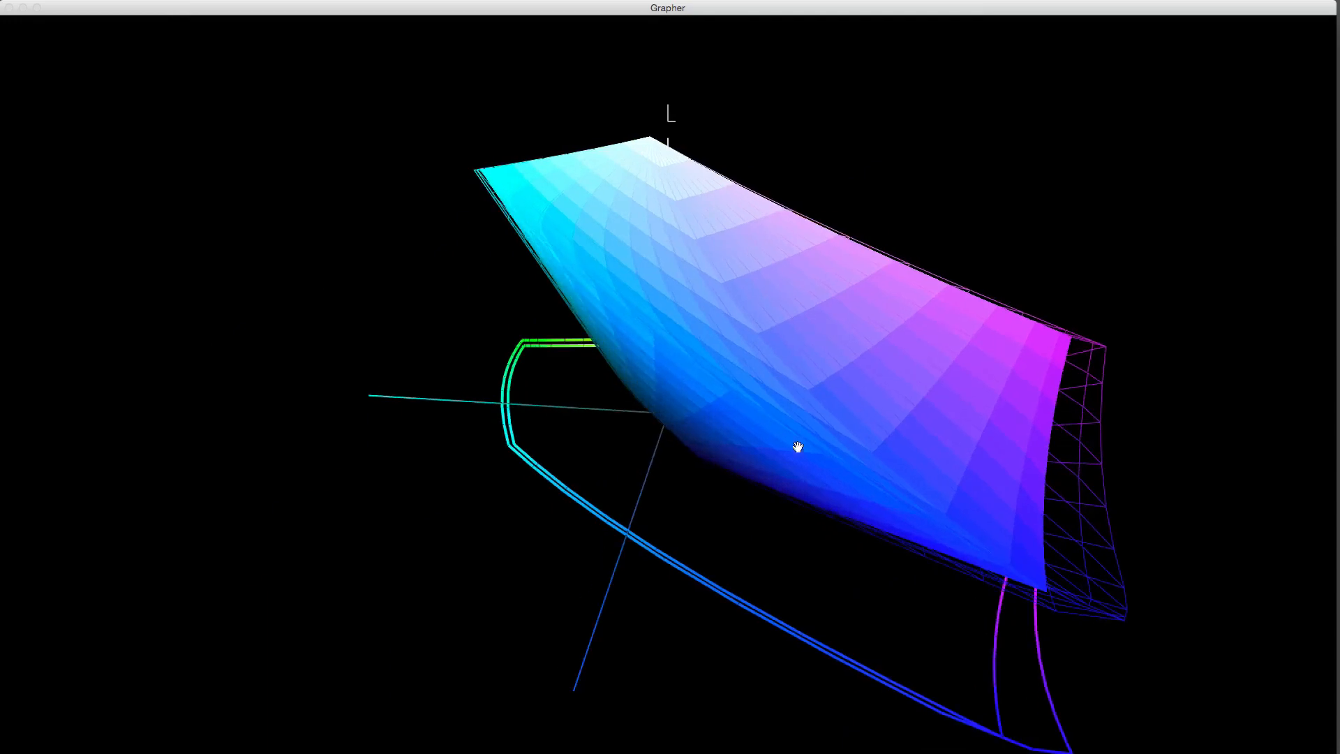
drag(797, 445, 1029, 403)
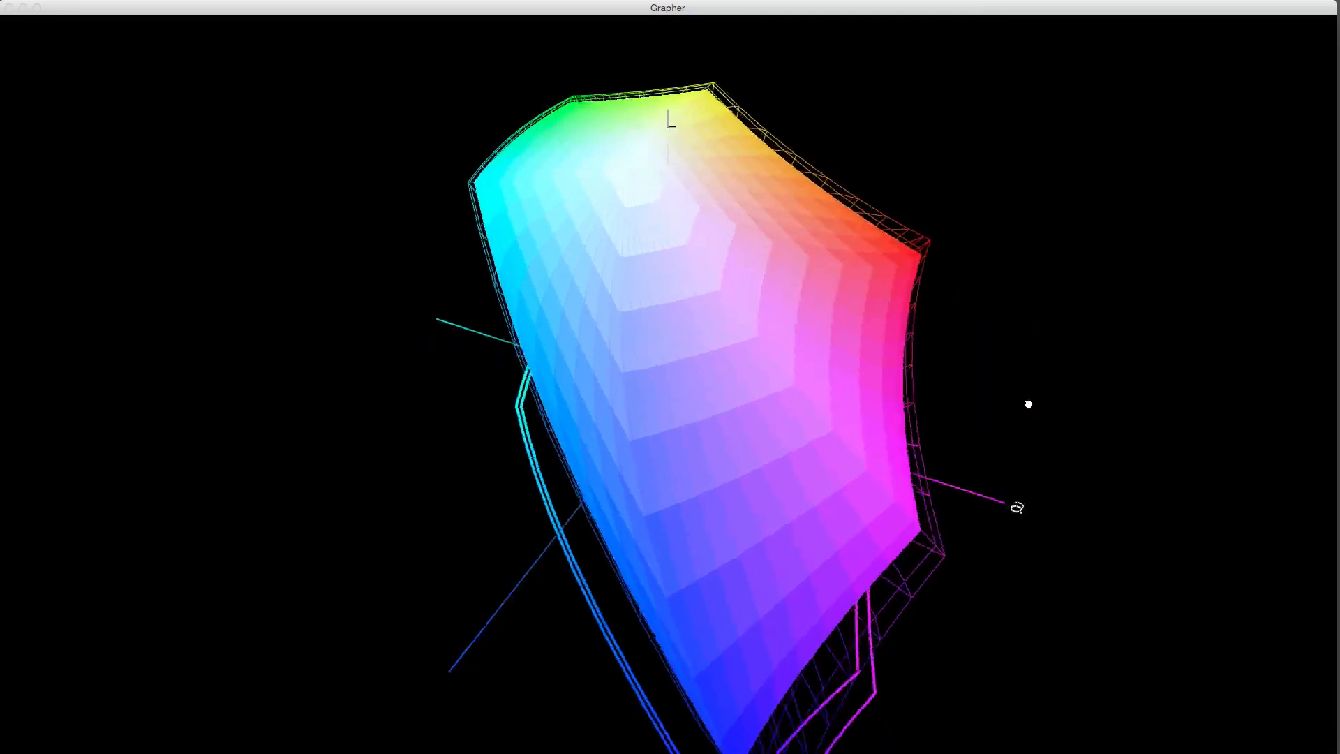
drag(1028, 404, 920, 338)
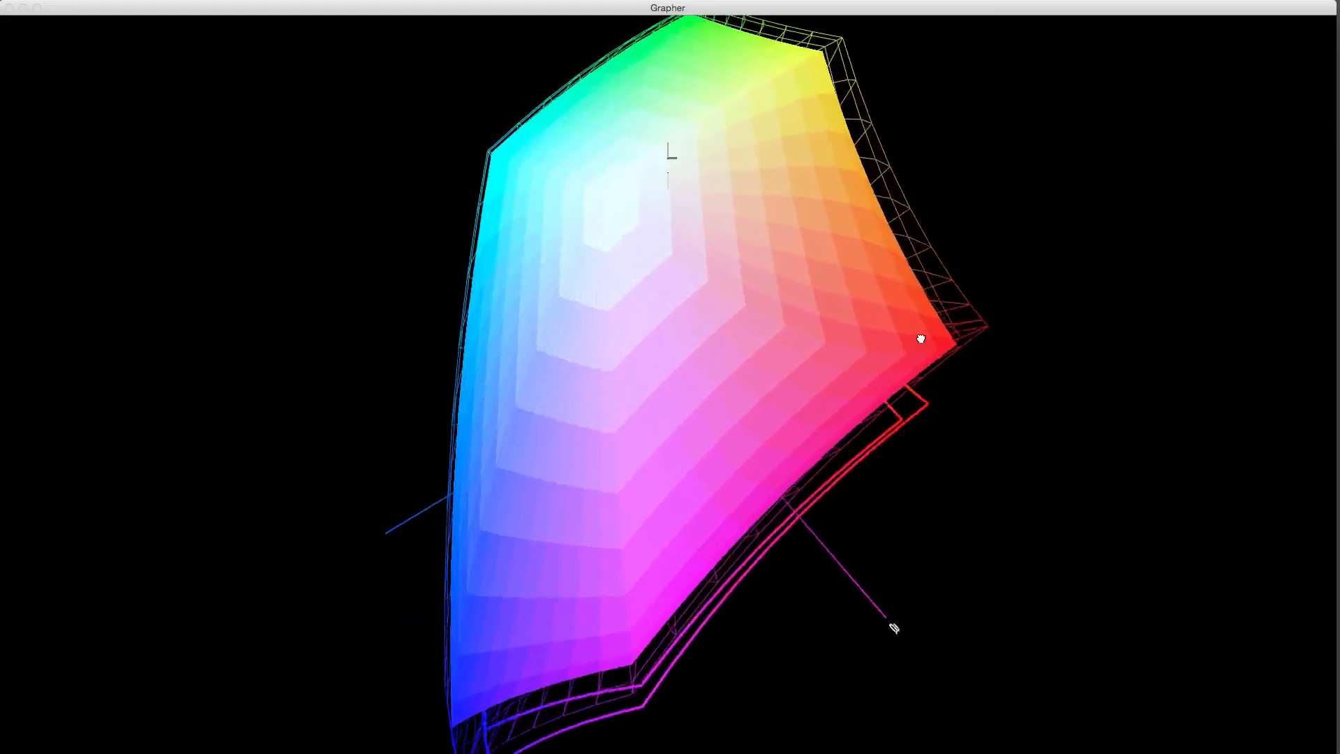
drag(920, 338, 850, 359)
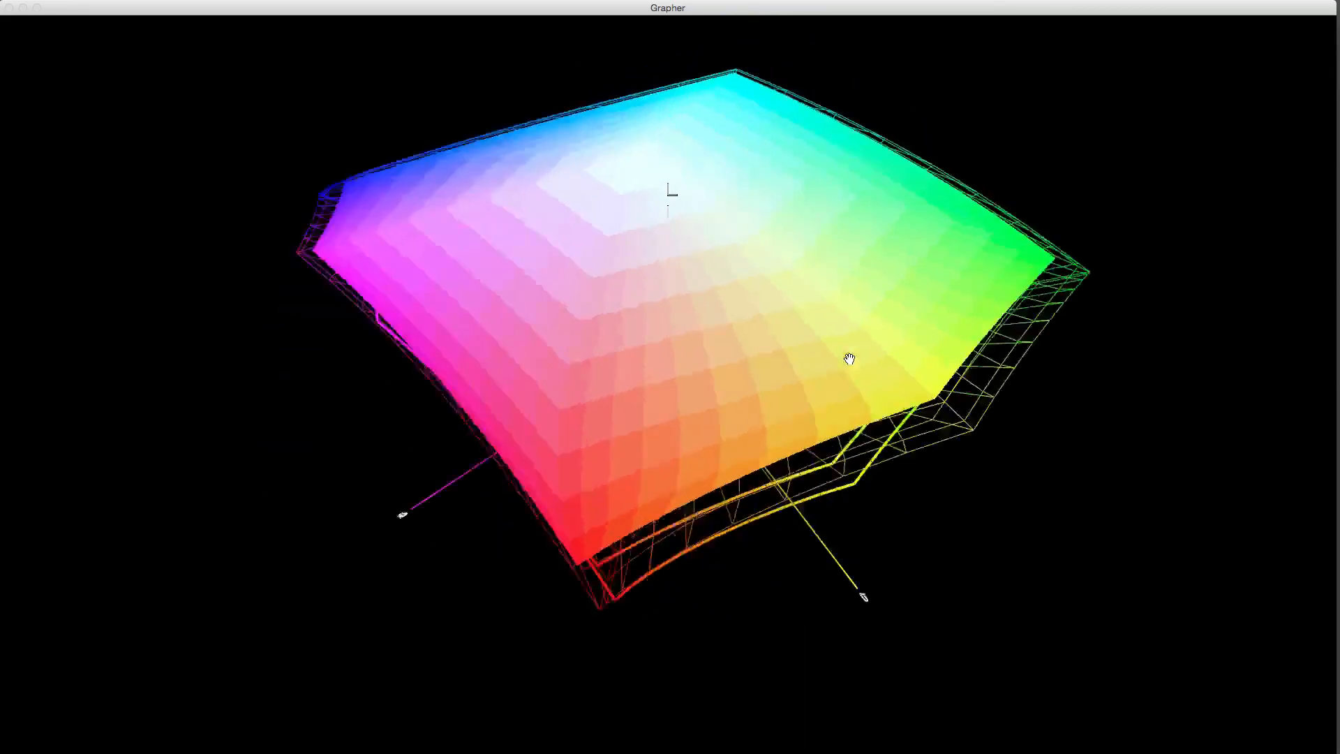
drag(850, 359, 855, 347)
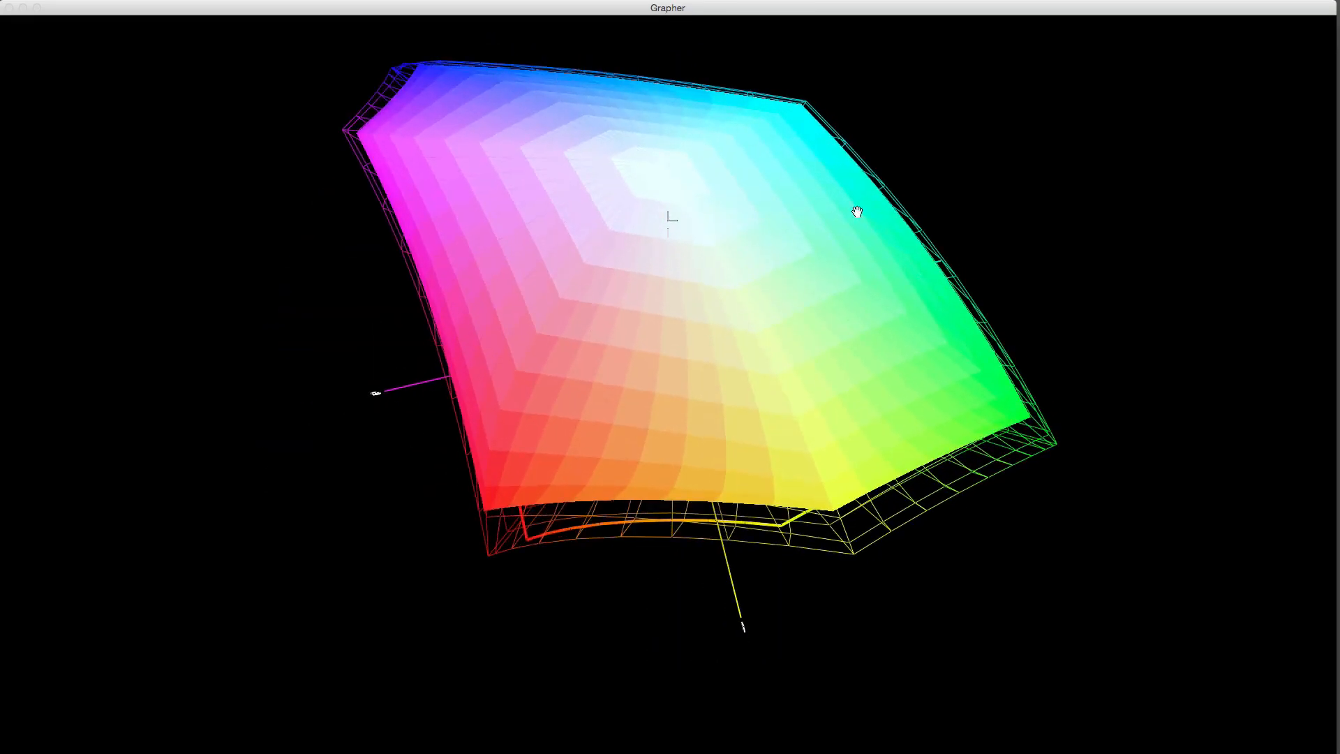
drag(855, 210, 717, 180)
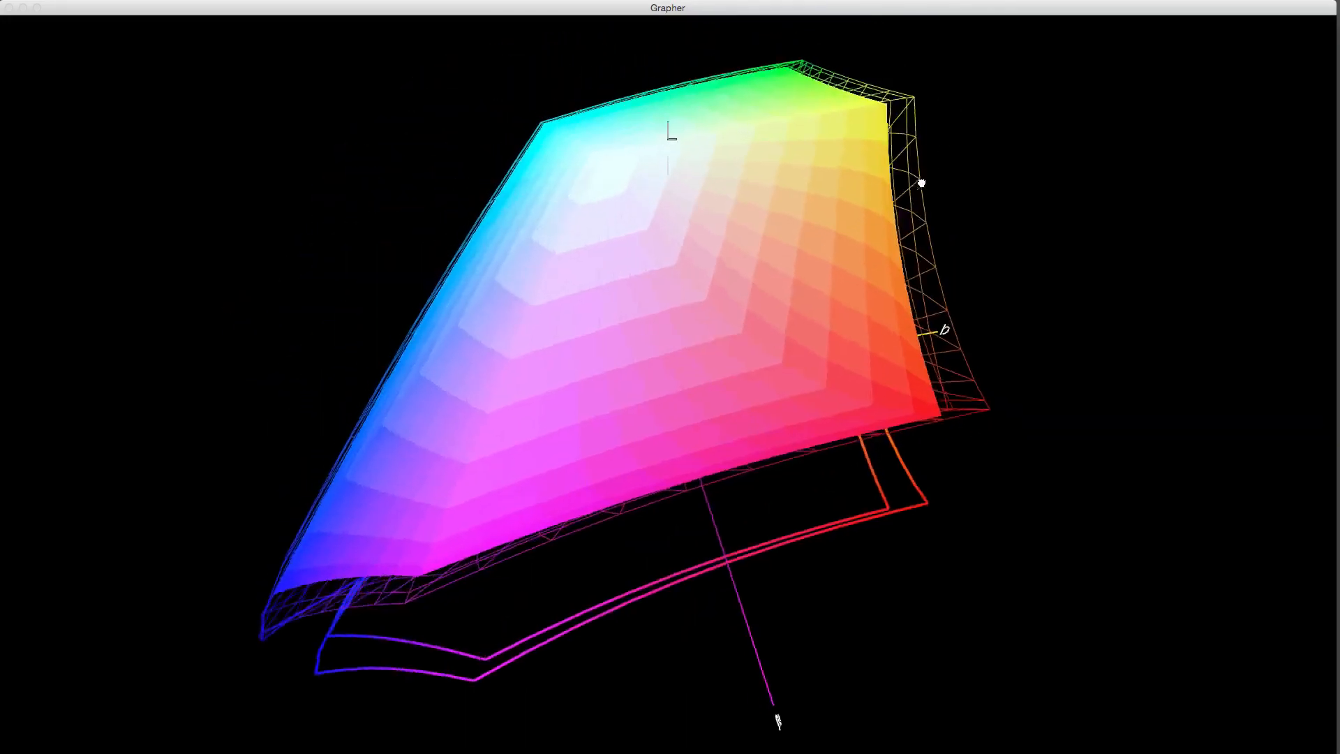
drag(922, 181, 839, 241)
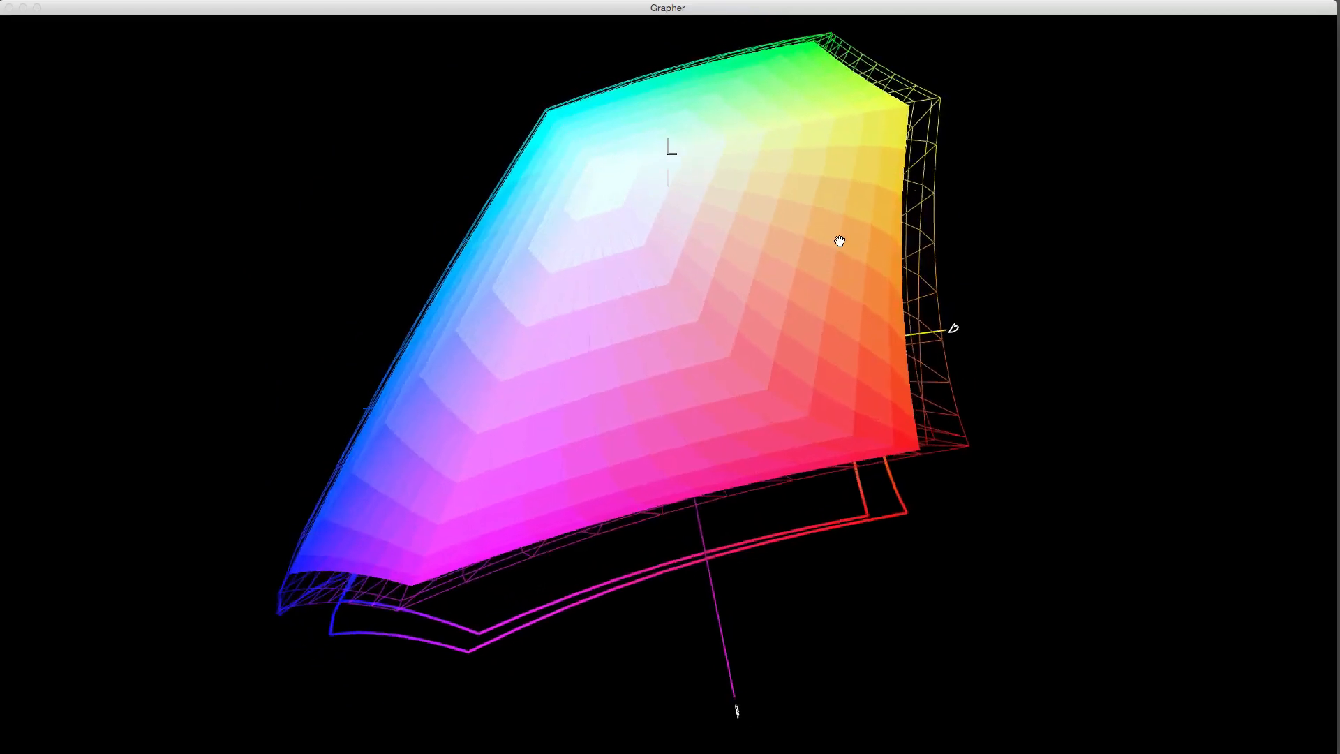
drag(839, 238, 828, 680)
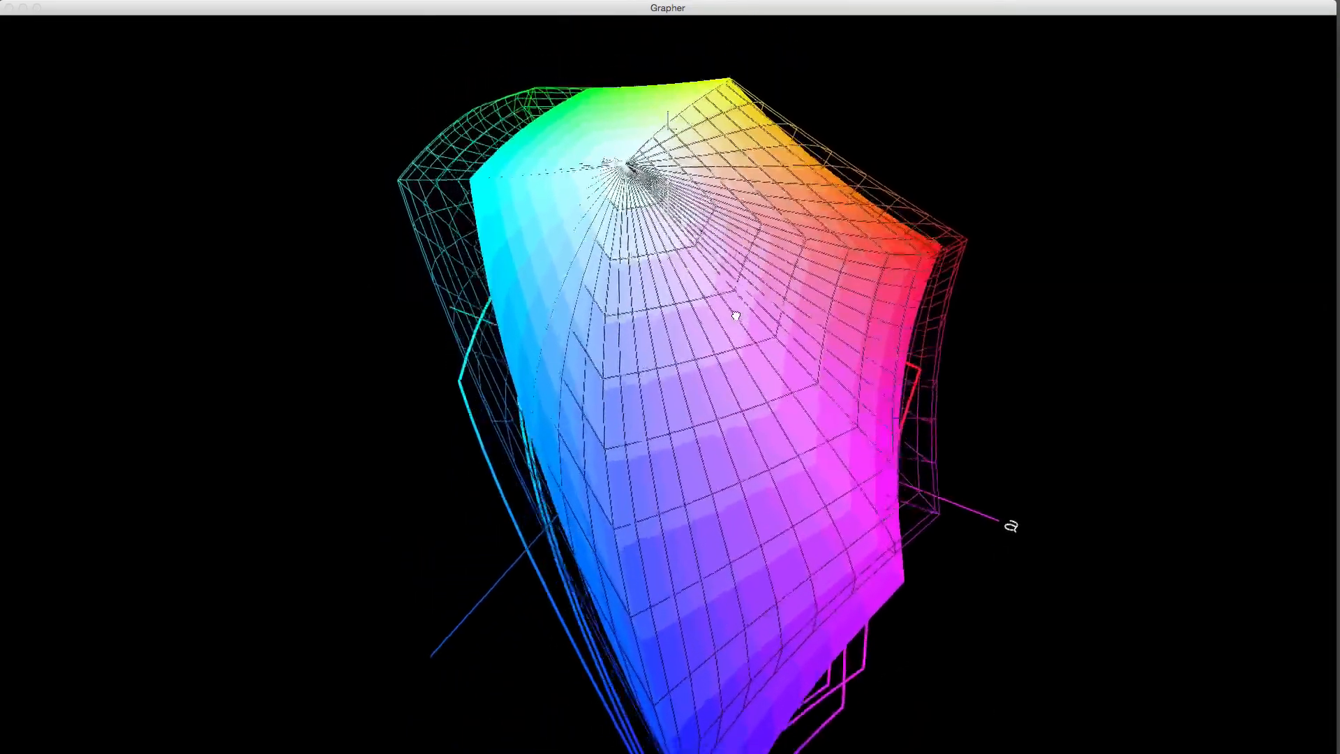
drag(736, 317, 821, 376)
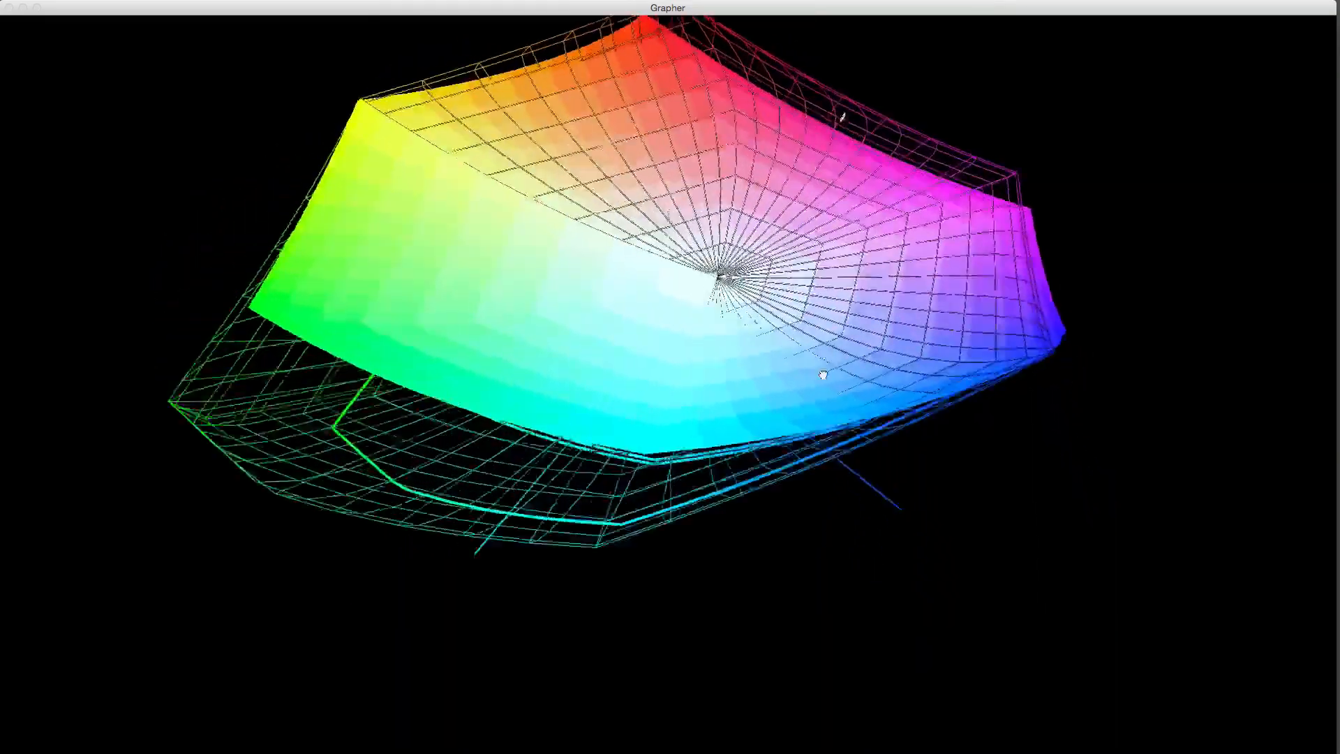
drag(824, 375, 1117, 568)
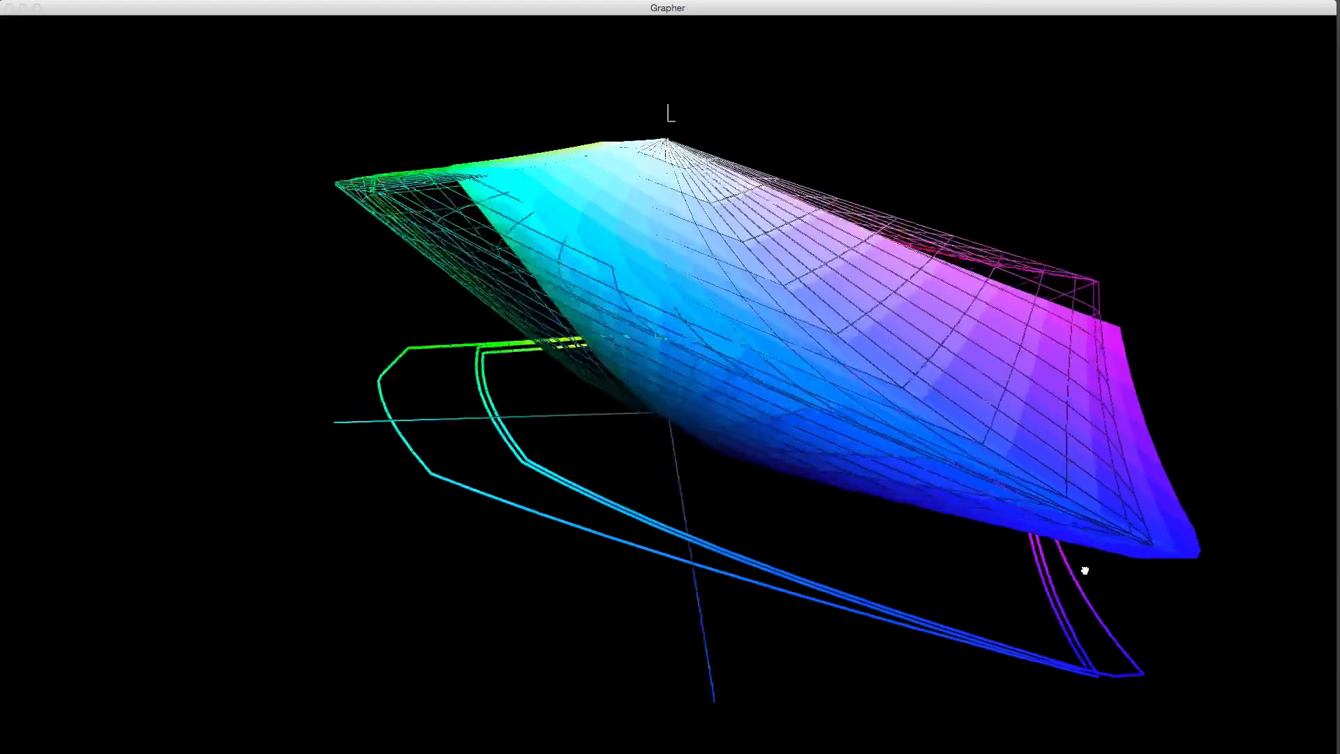
drag(1086, 571, 1102, 644)
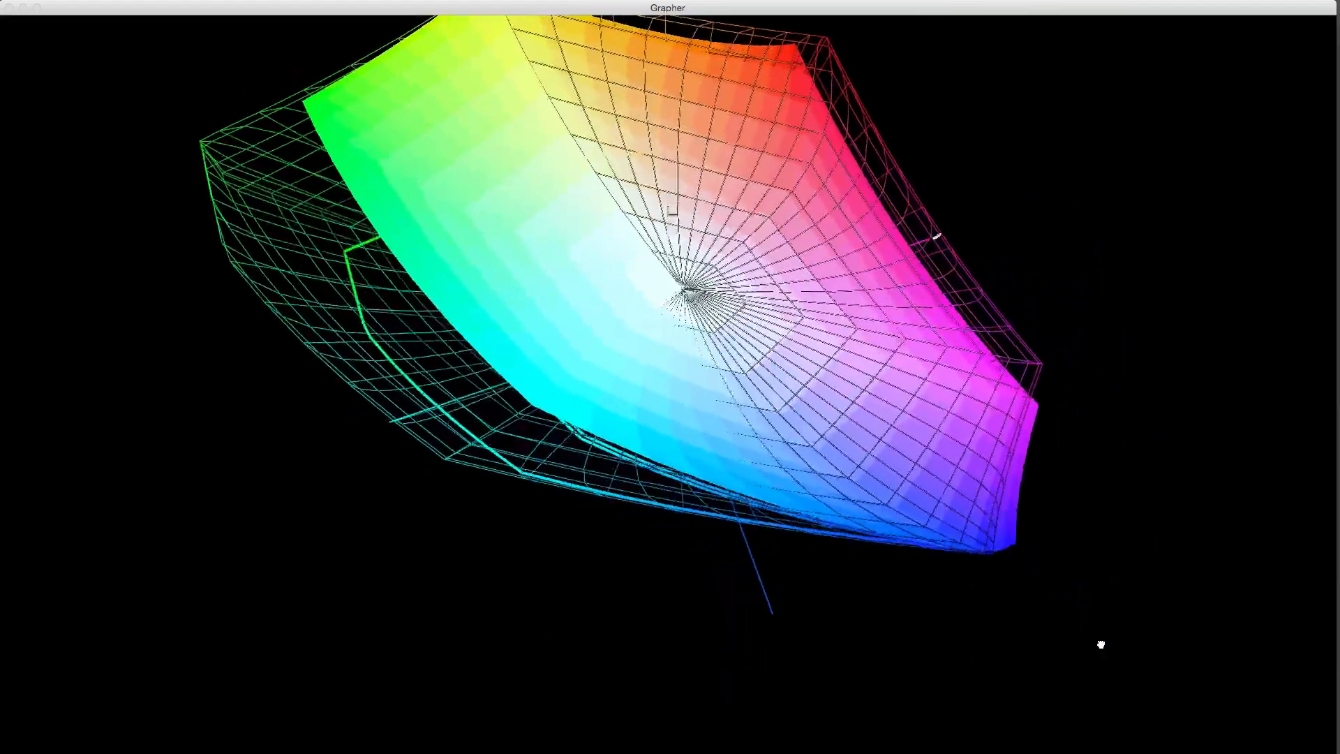
drag(1102, 644, 544, 547)
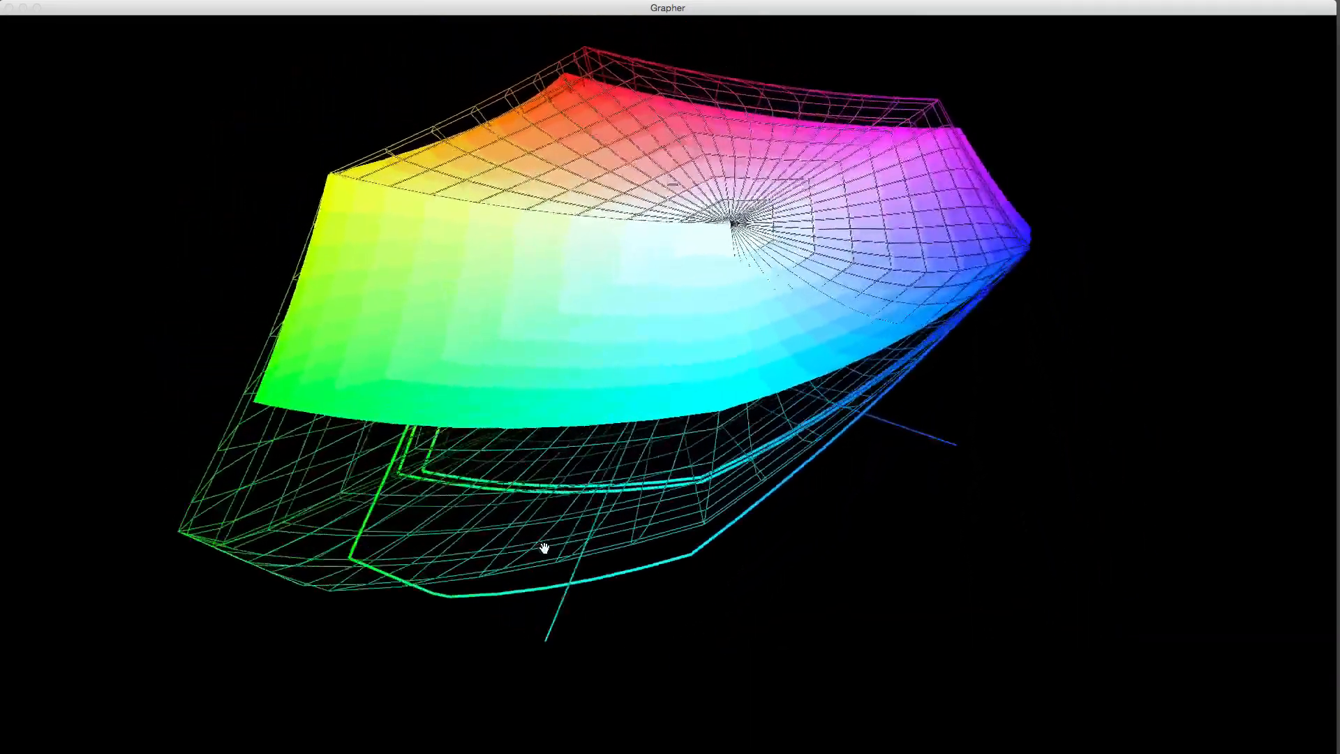
drag(545, 548, 669, 532)
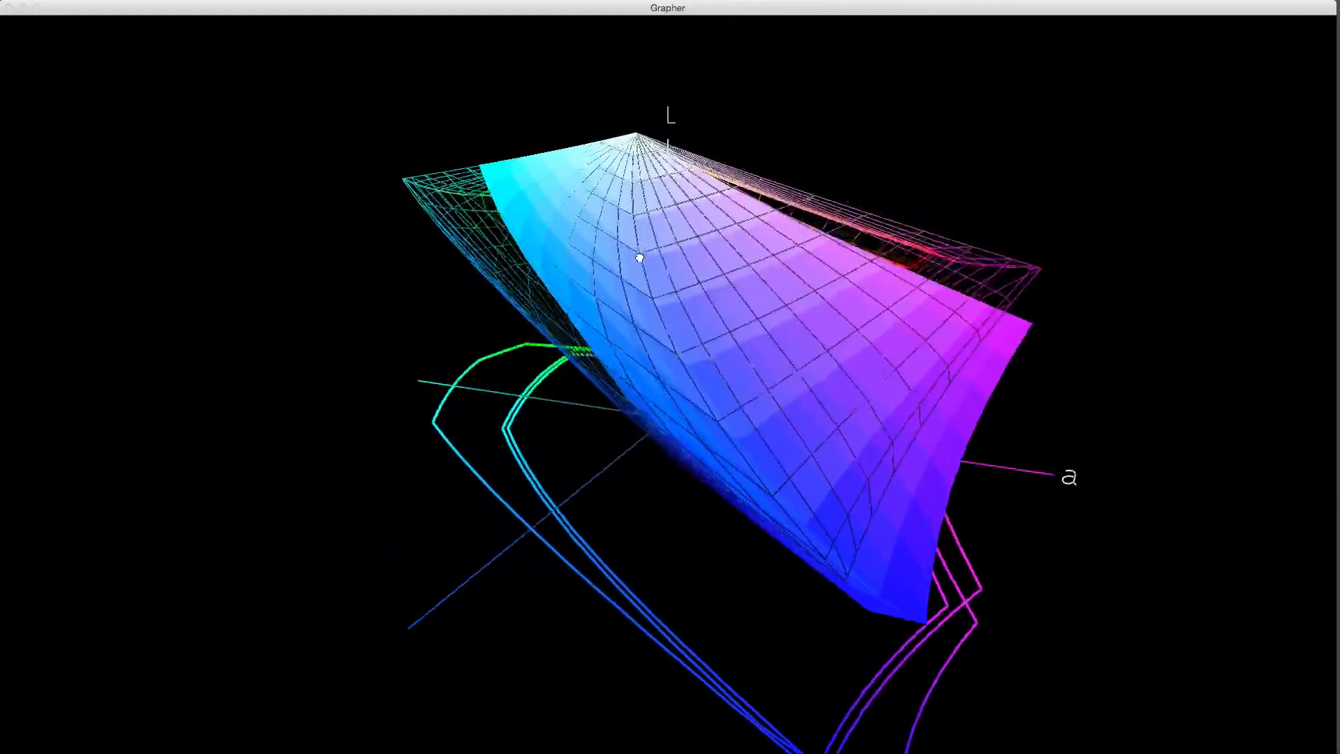
drag(638, 256, 668, 322)
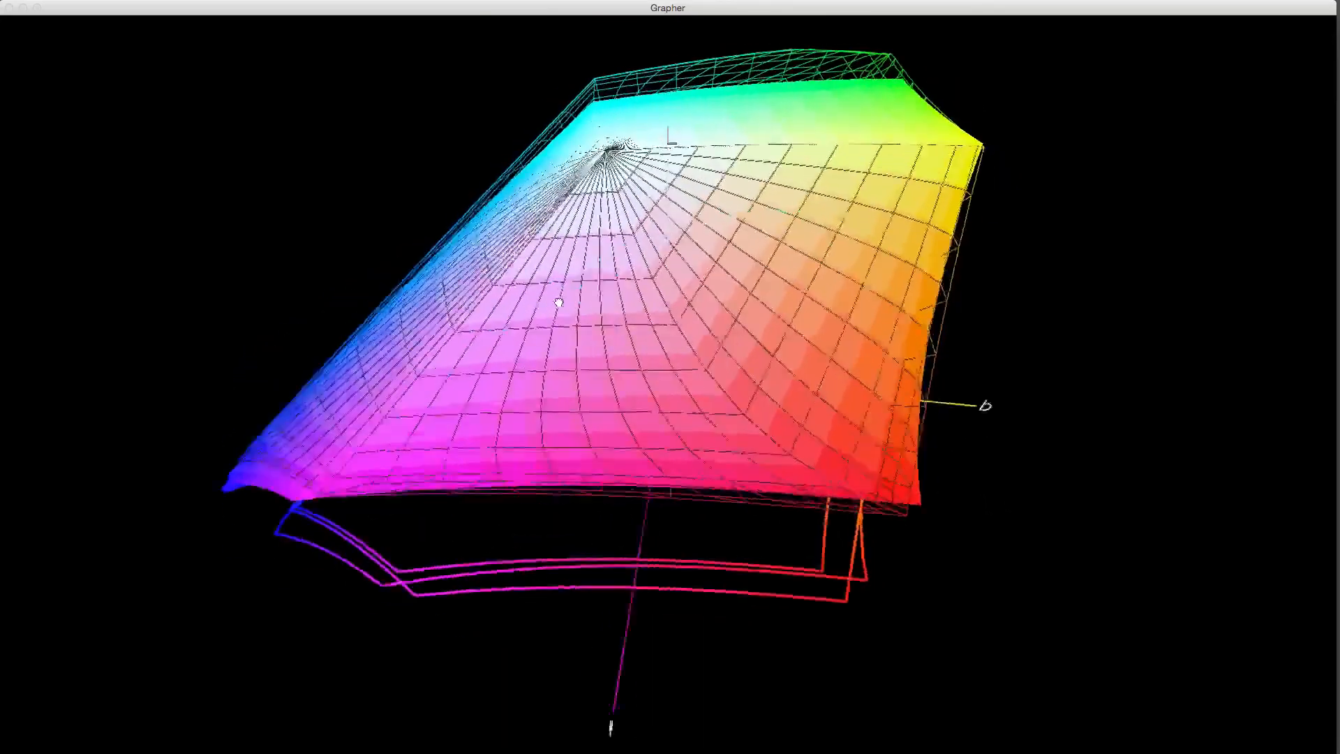
drag(557, 303, 678, 141)
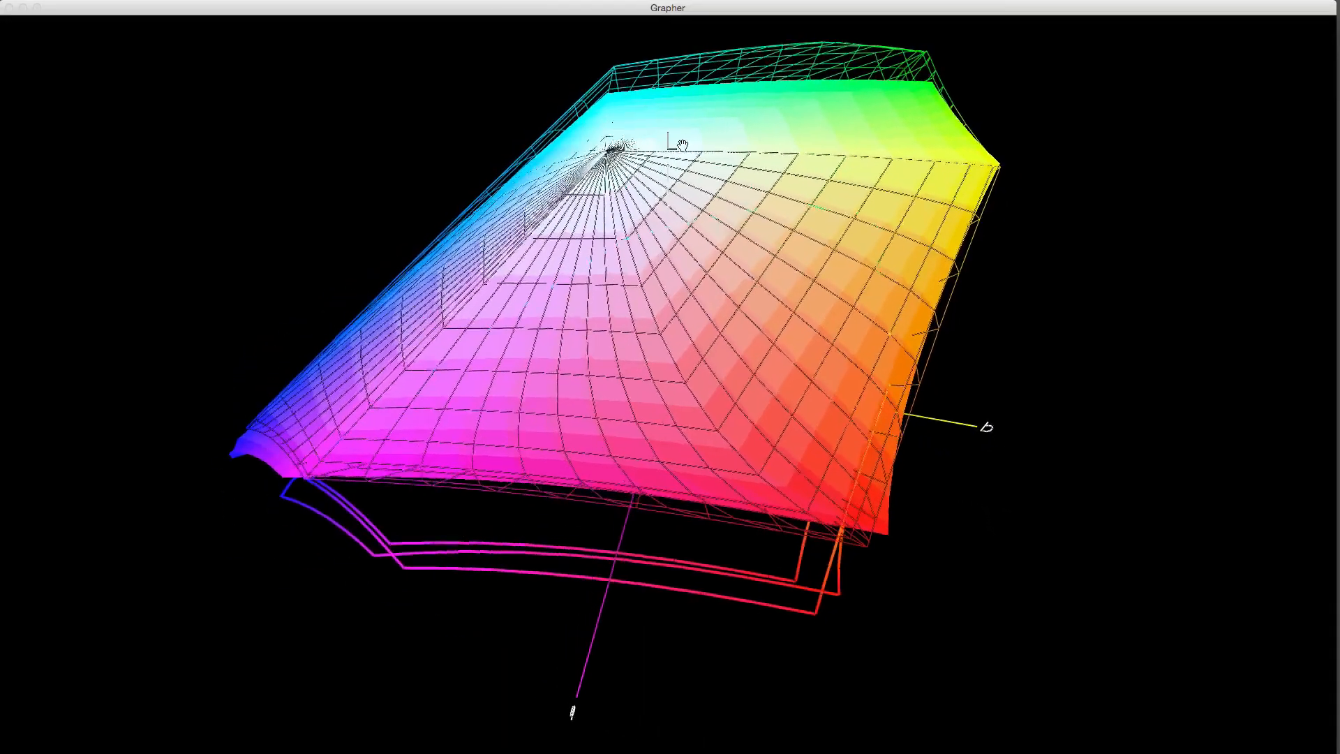
drag(676, 141, 722, 141)
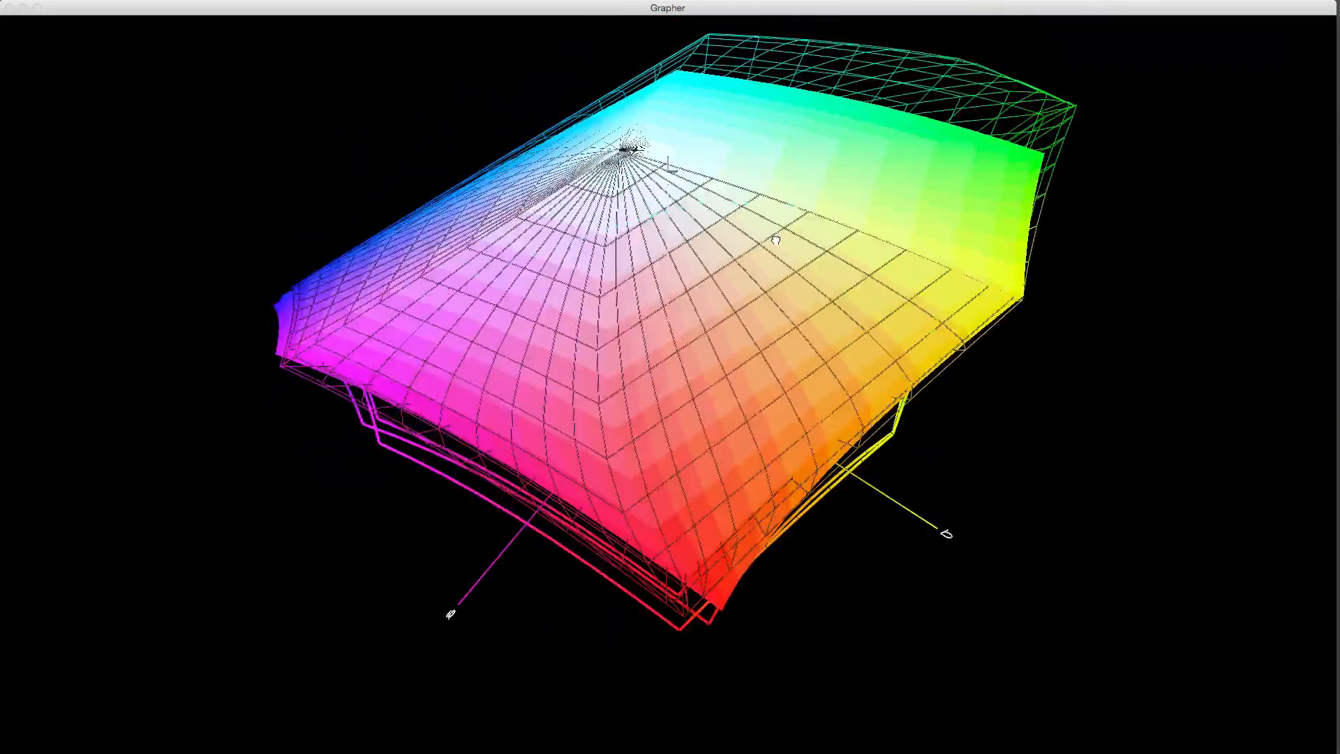
drag(769, 239, 547, 355)
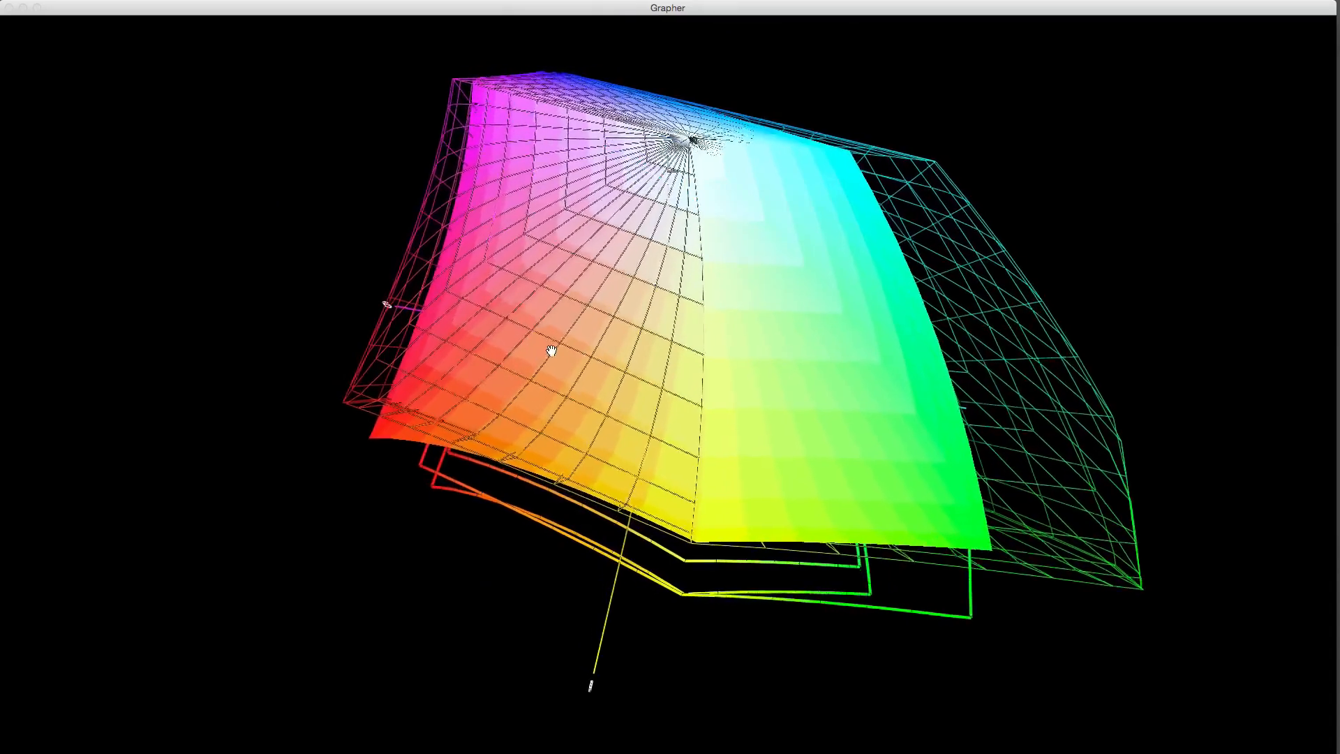
drag(551, 353, 376, 329)
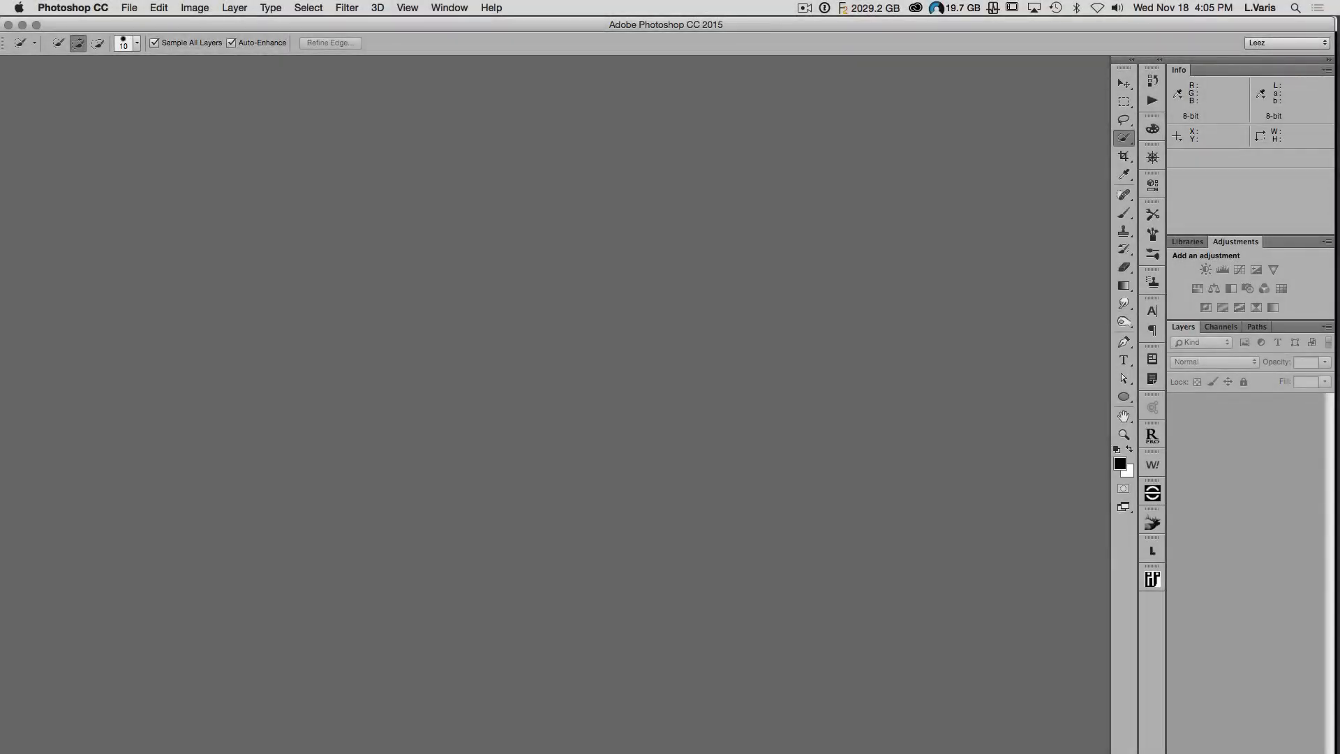
Create a new 500 × 500 pixel RGB 8-bit document via File > New.
click(128, 9)
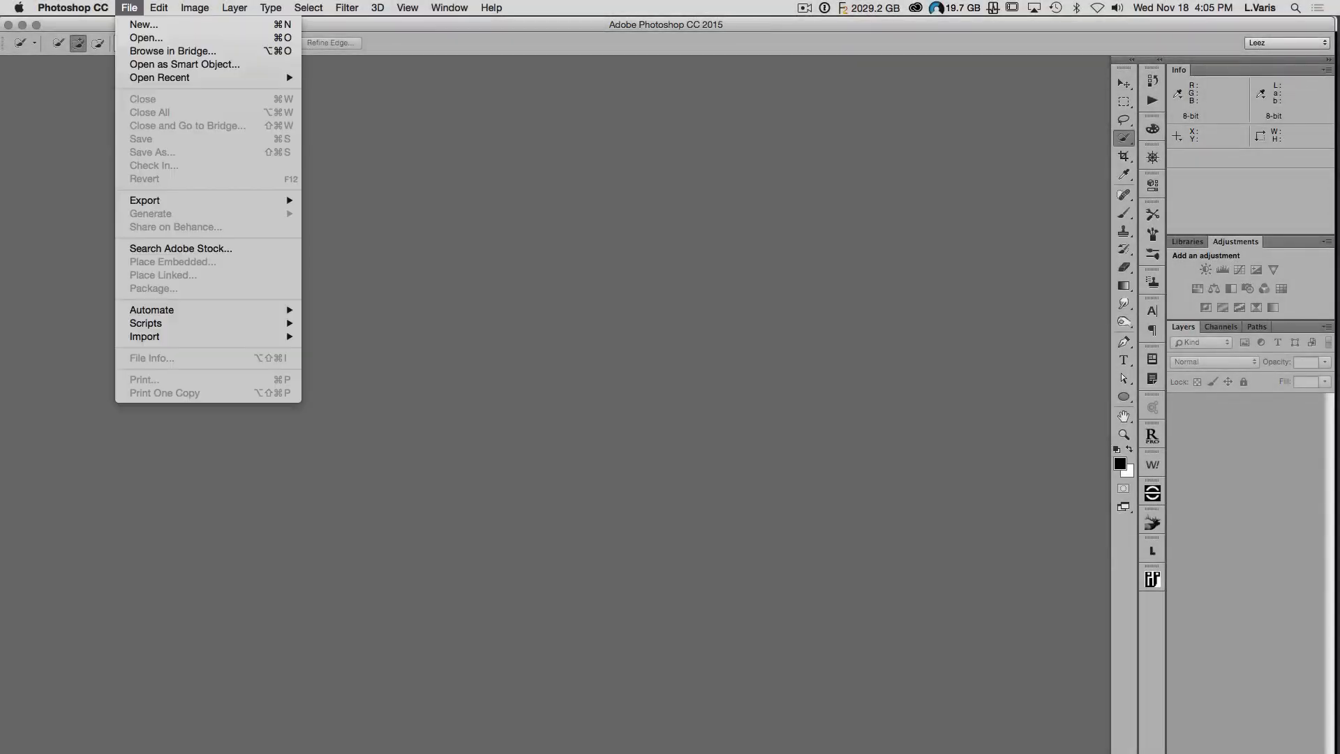
click(143, 24)
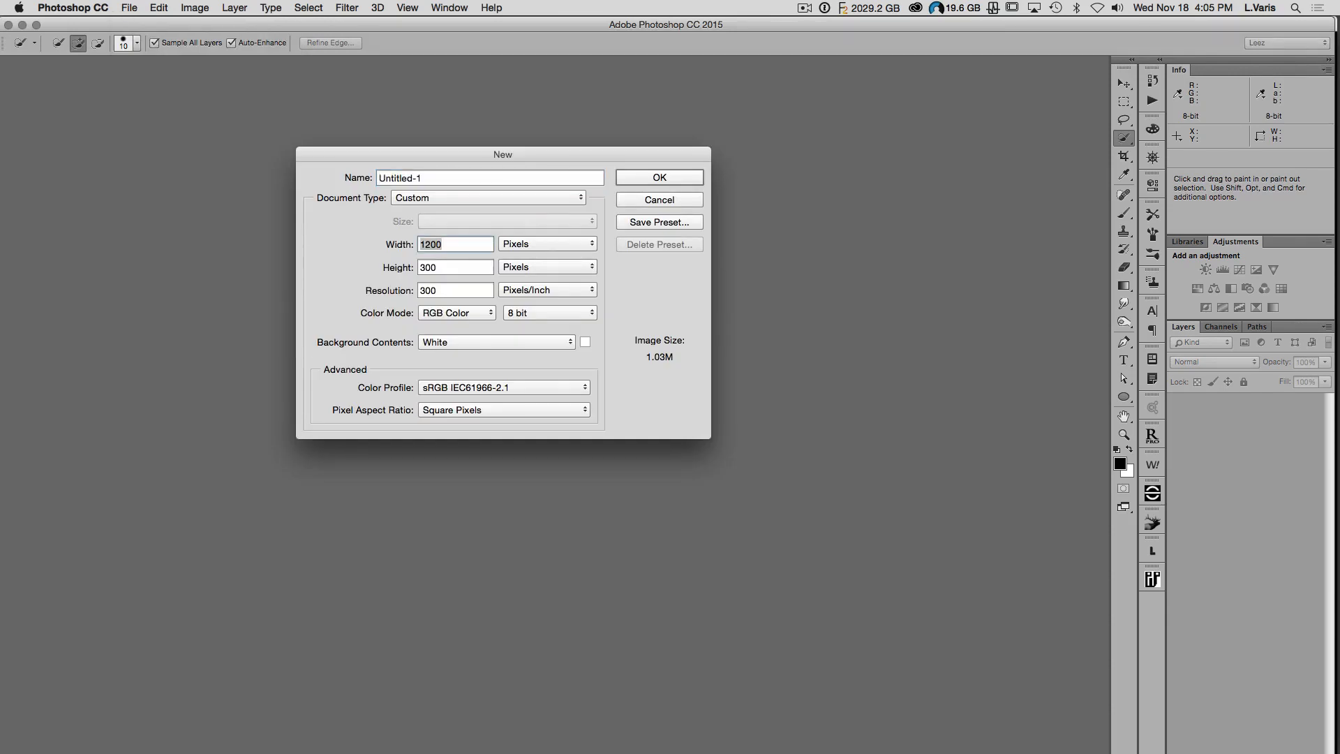
text(500)
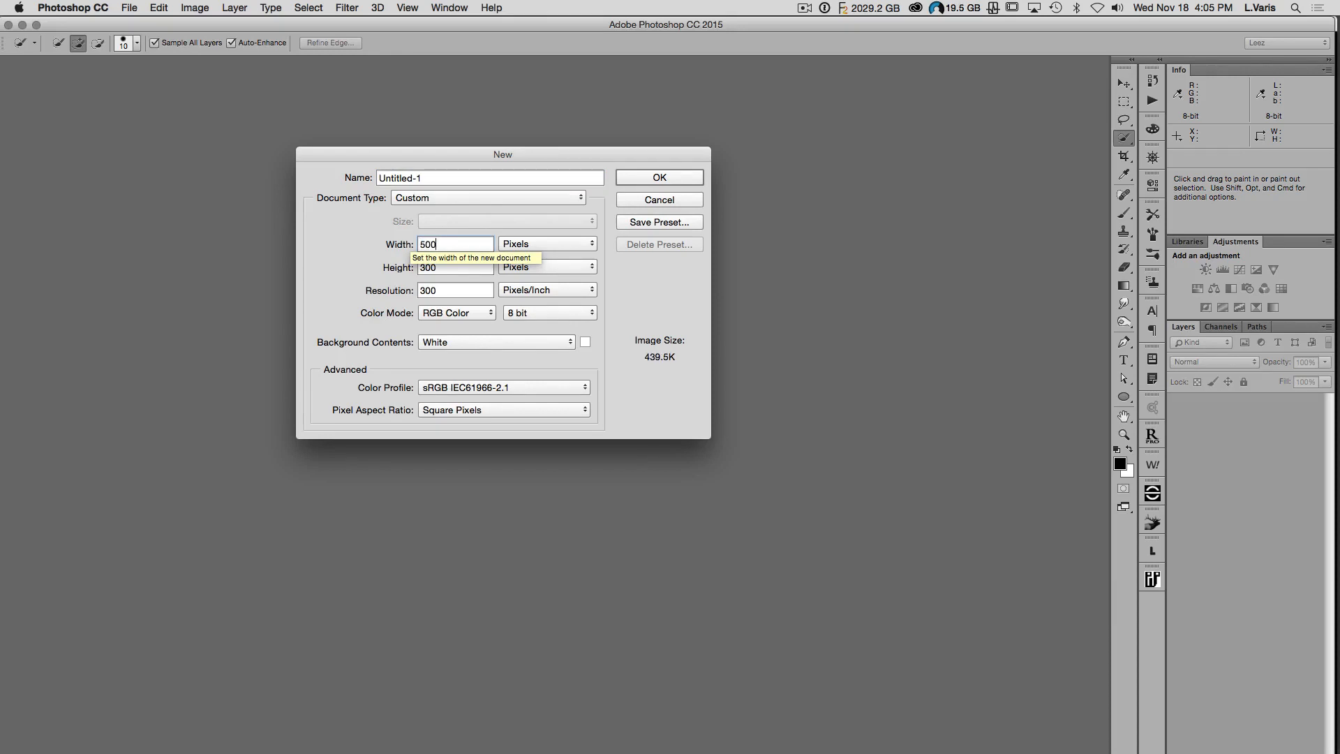
text(5)
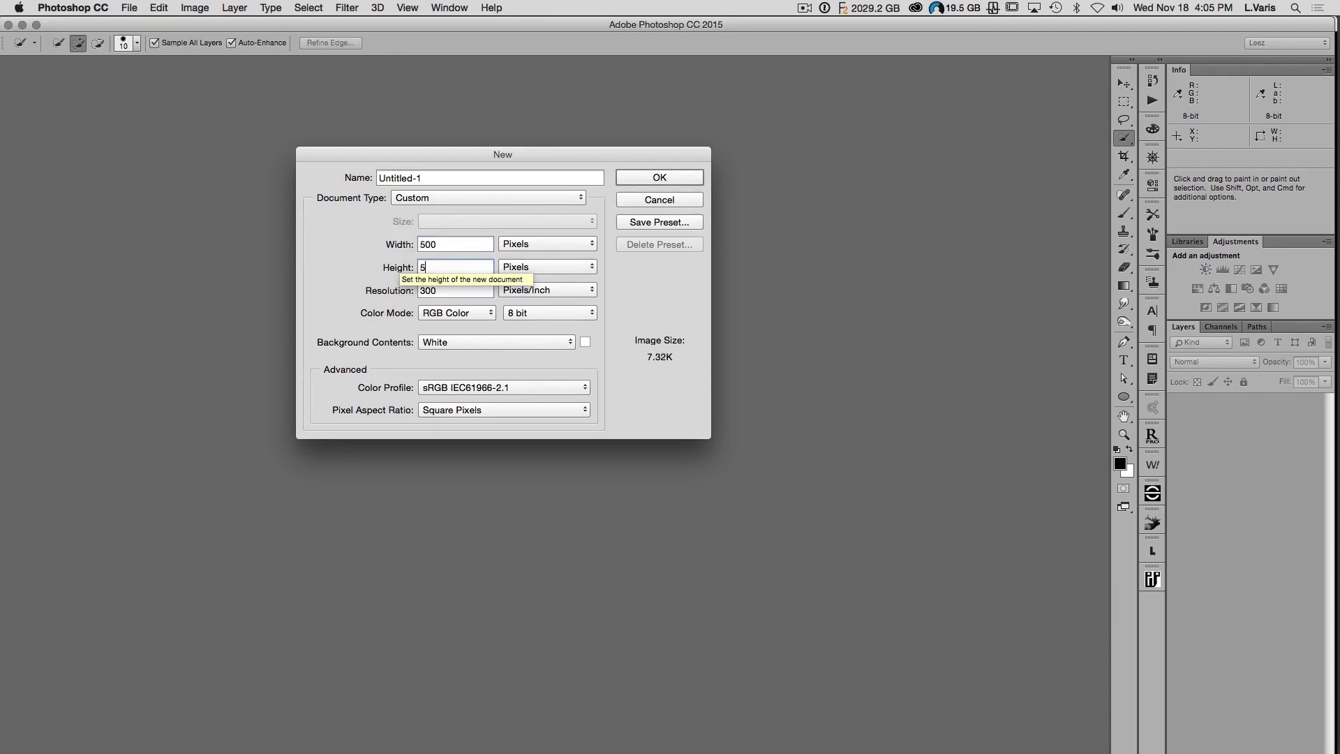
text(00)
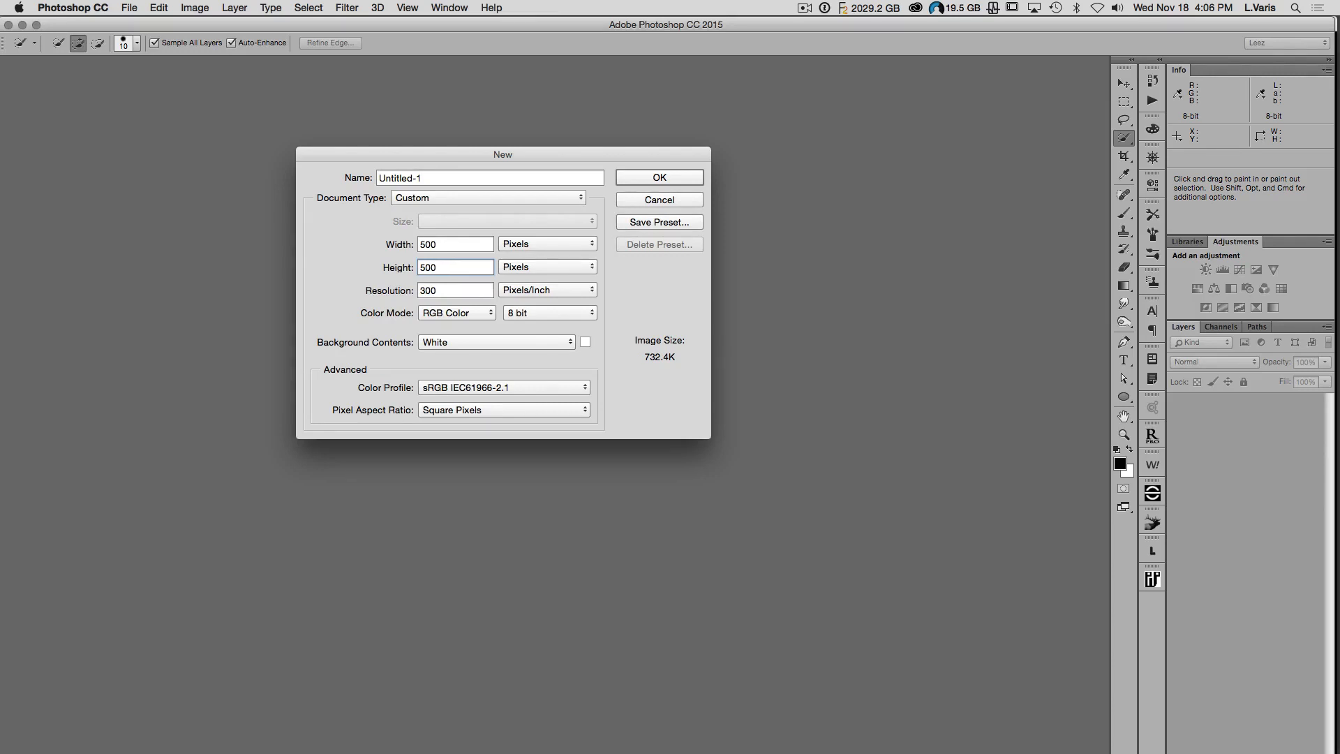
click(657, 177)
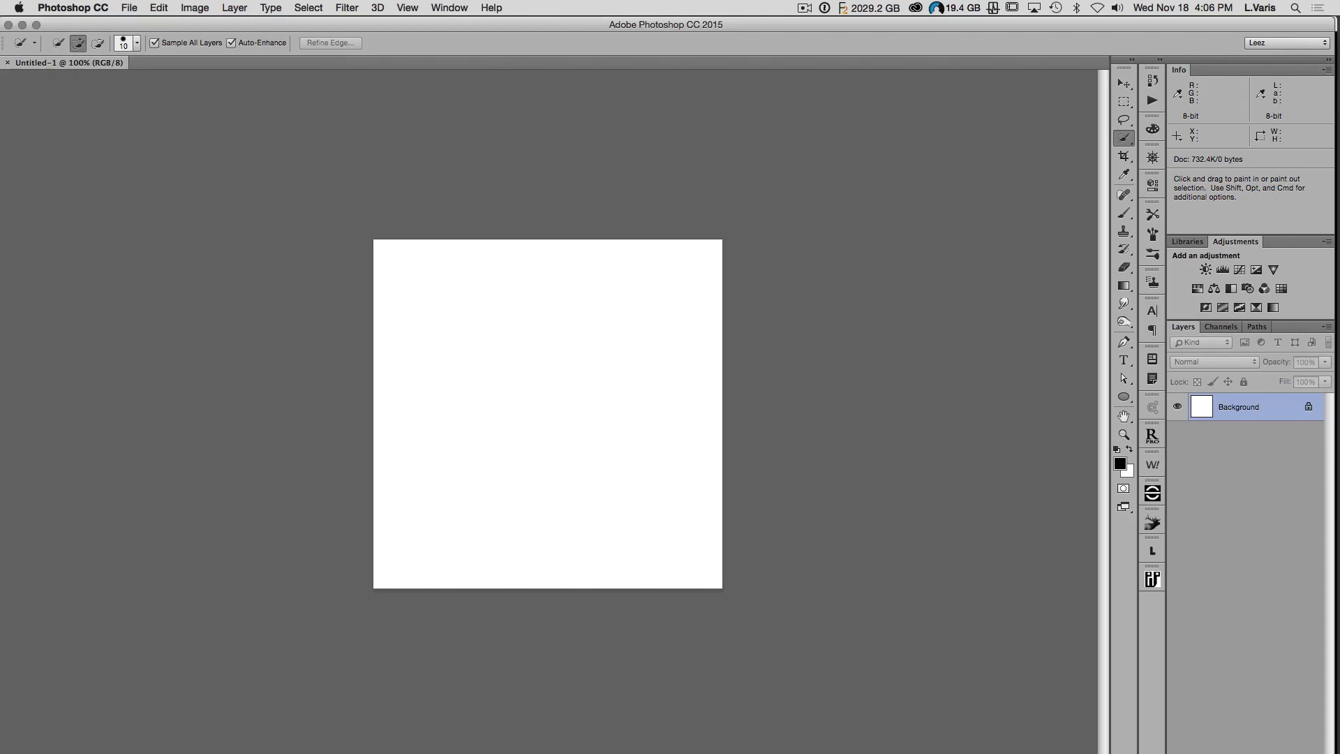
Duplicate the gray document as Untitled-1 copy and convert the copy to 16 Bits/Channel.
click(158, 8)
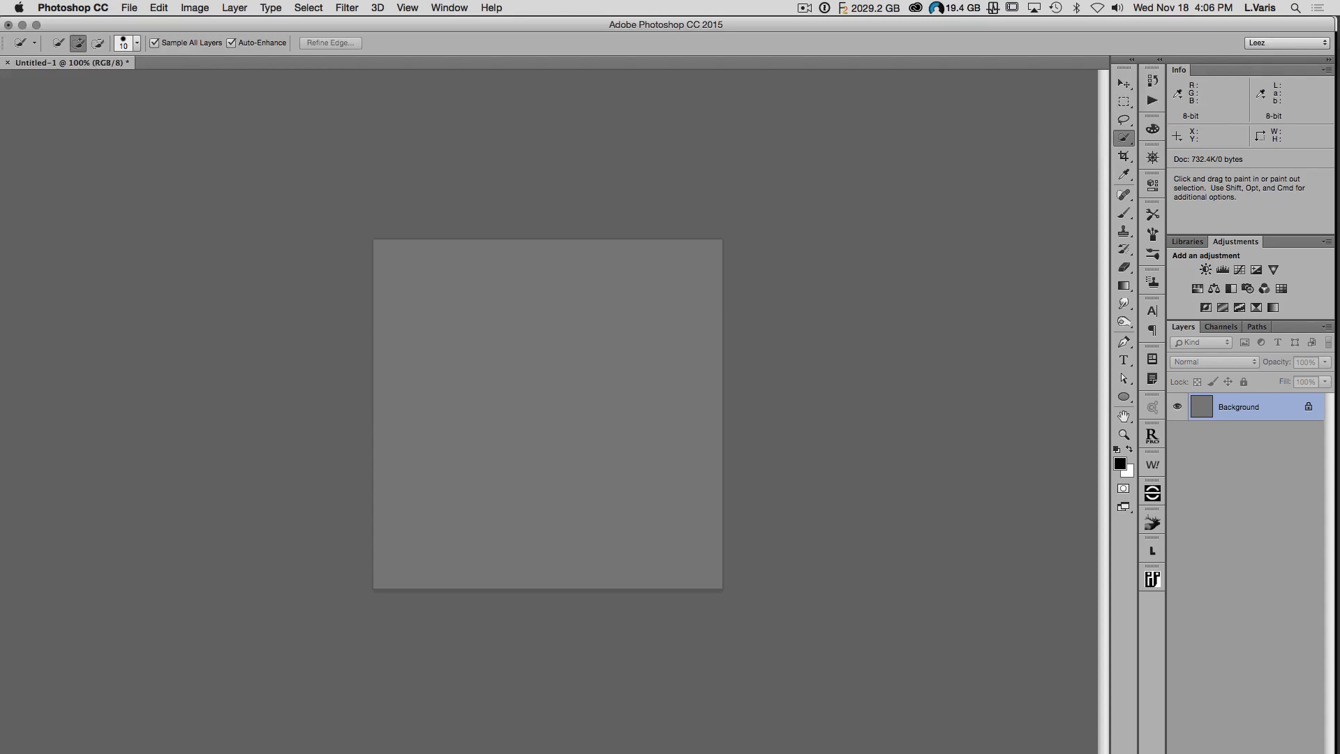
click(194, 9)
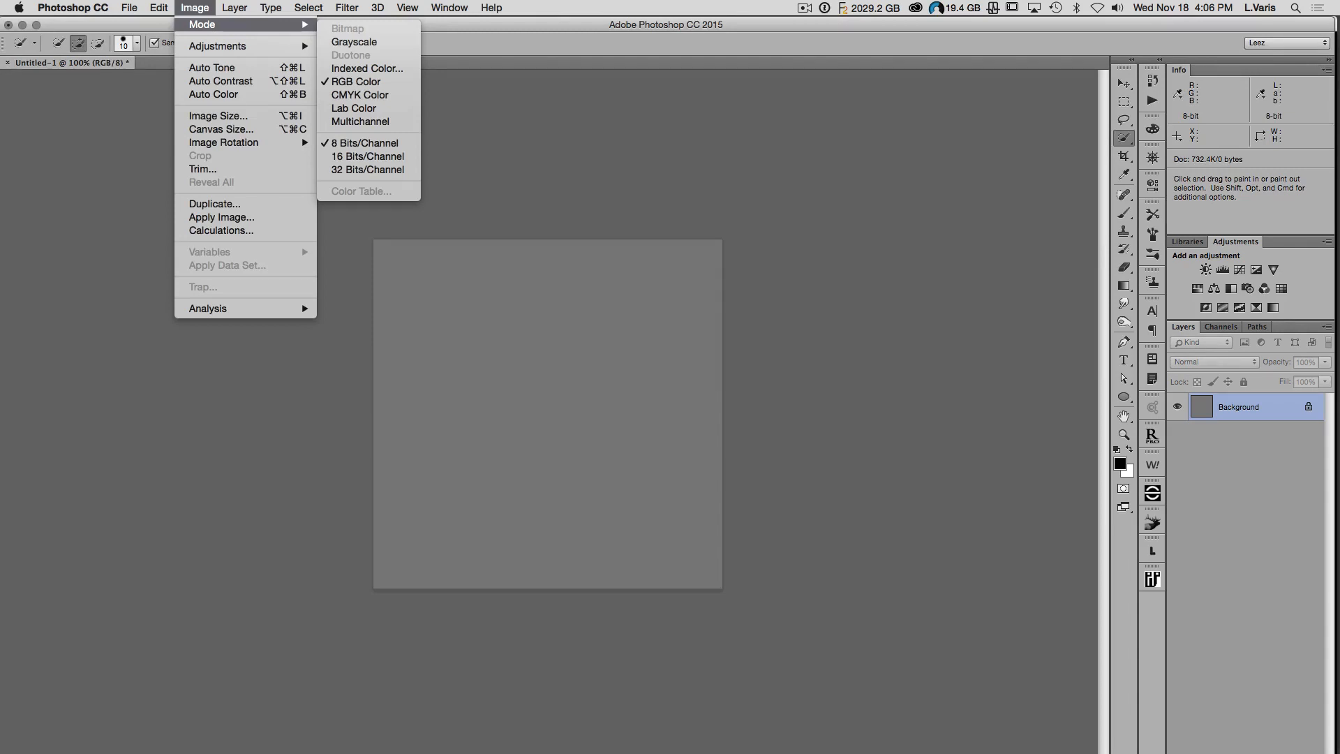
click(128, 8)
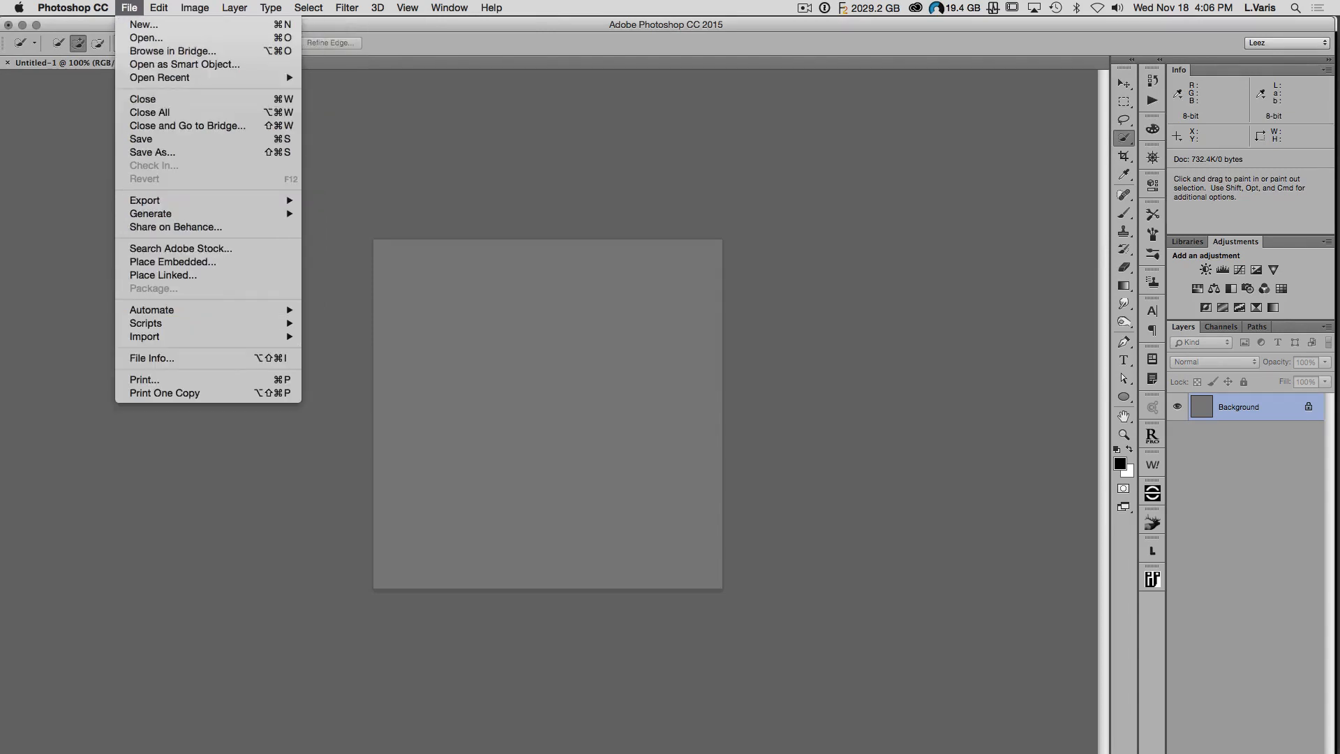
click(195, 8)
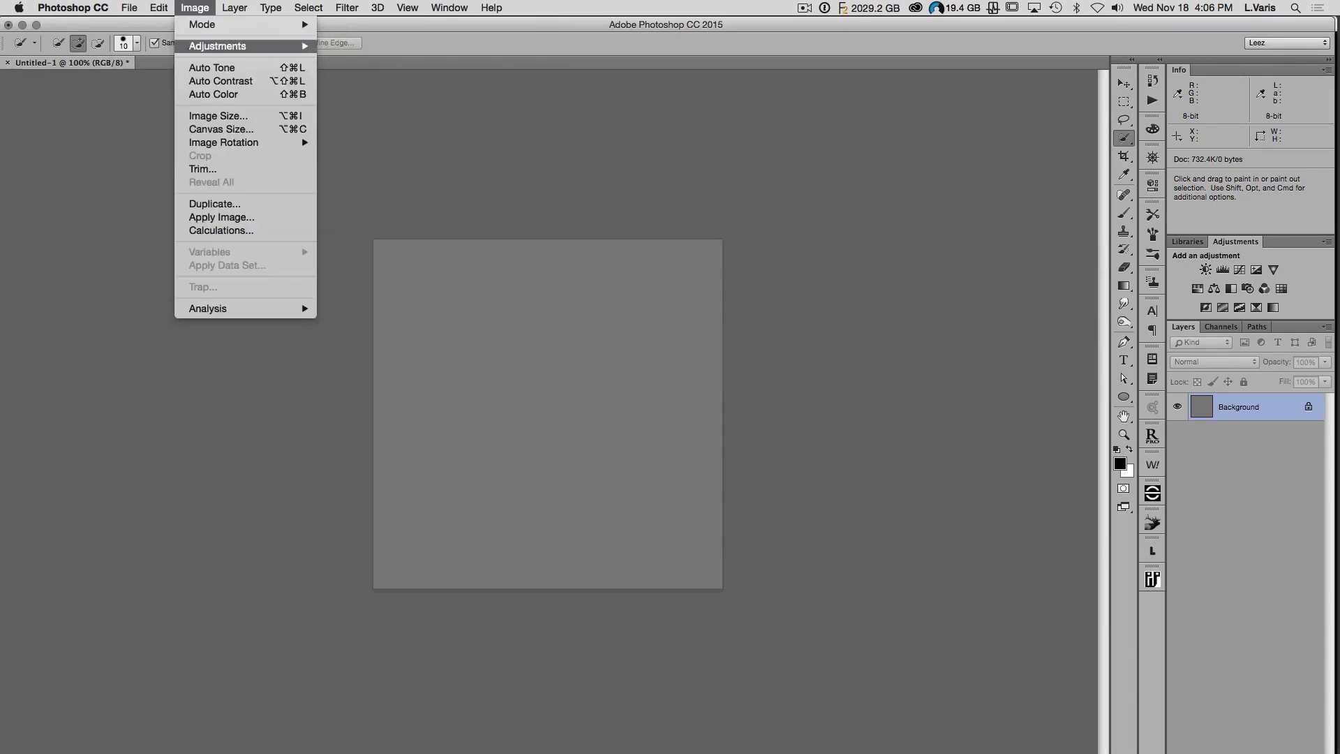
click(215, 204)
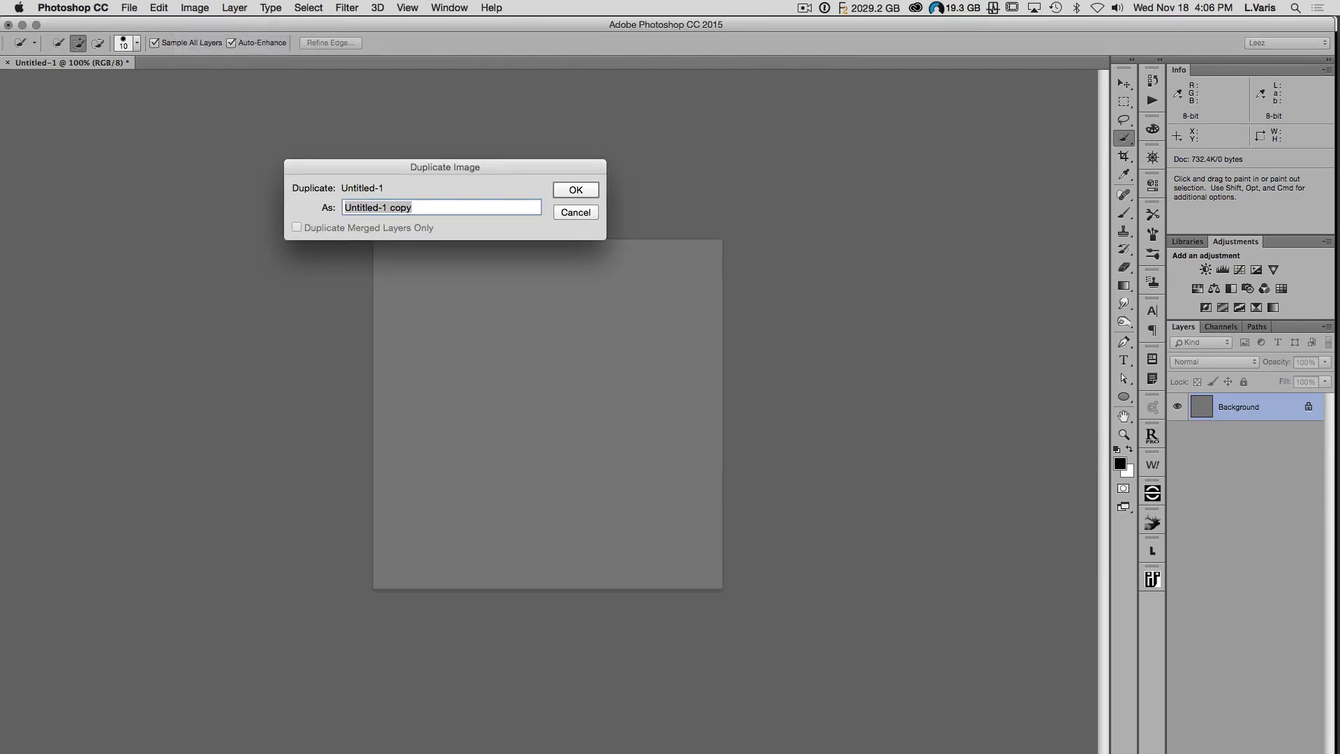
click(574, 188)
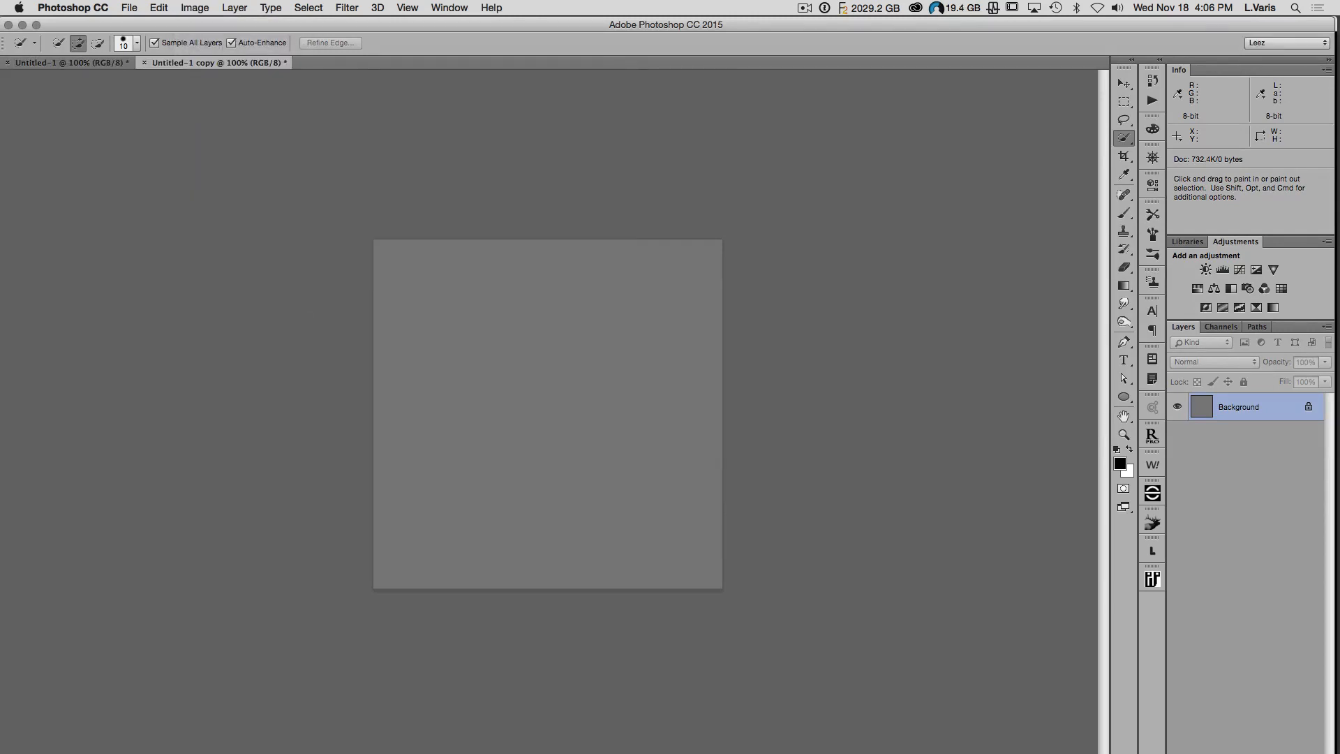
click(194, 9)
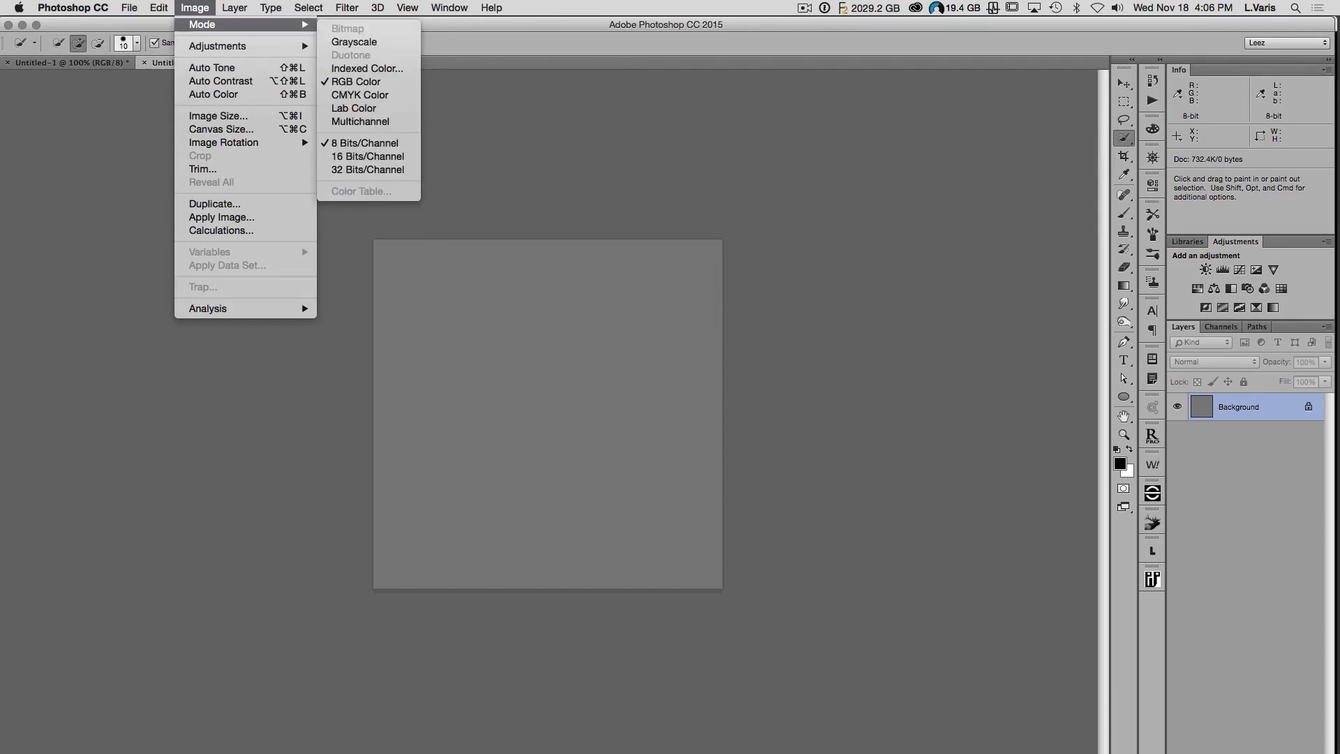
mouse_move(367, 156)
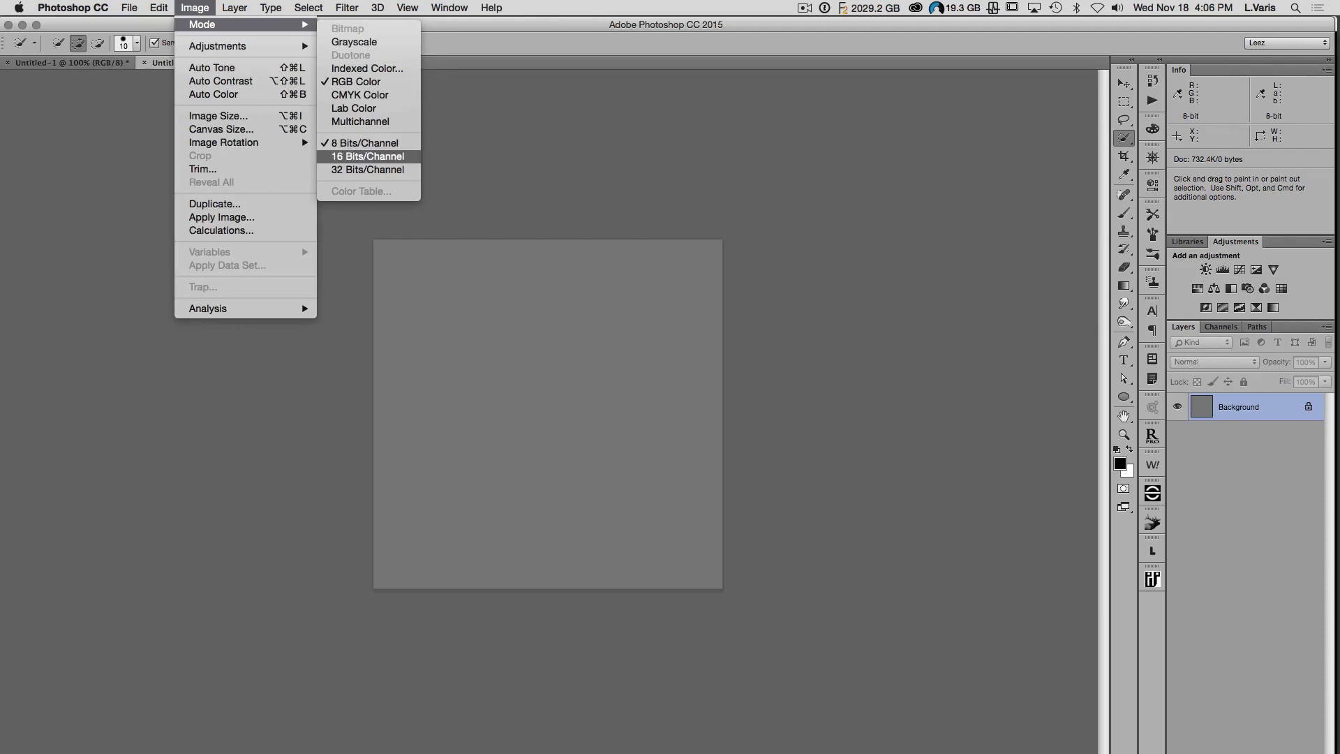
click(365, 156)
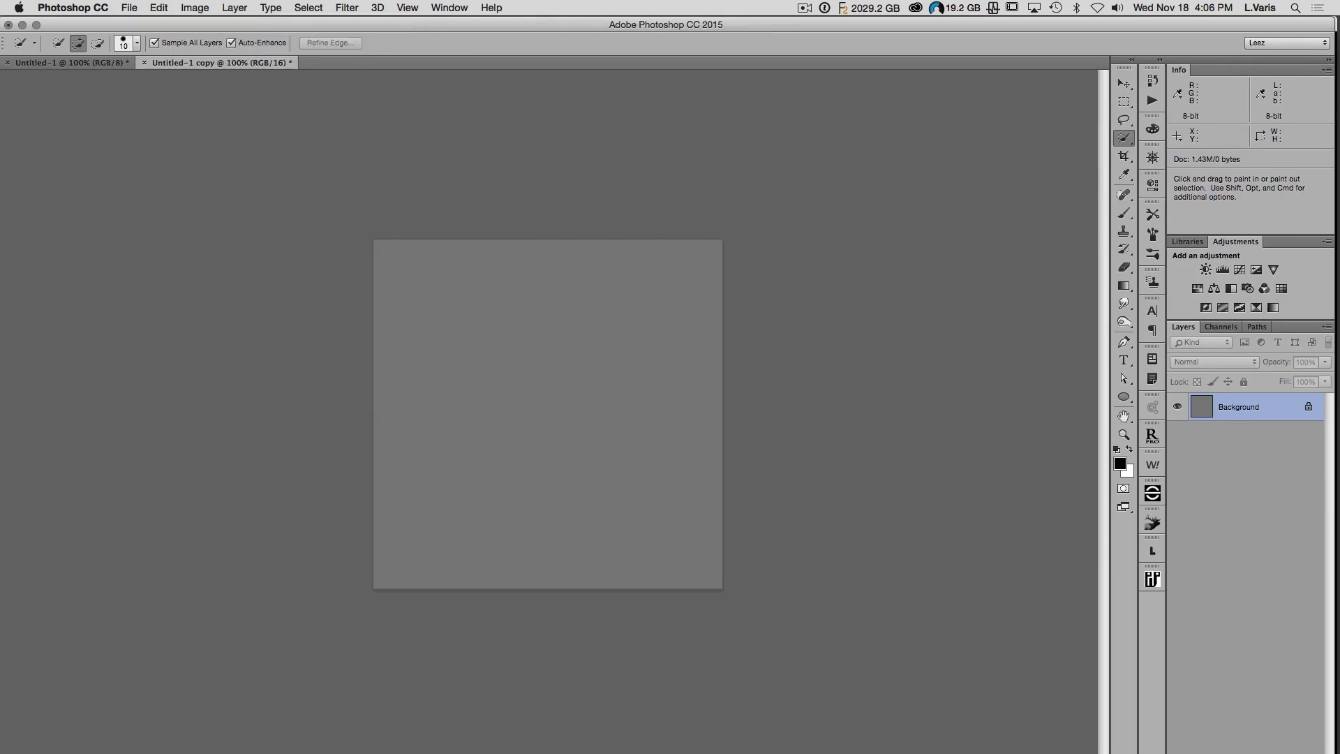
Convert the 16-bit copy from sRGB to ProPhoto RGB via Edit > Convert to Profile.
click(158, 8)
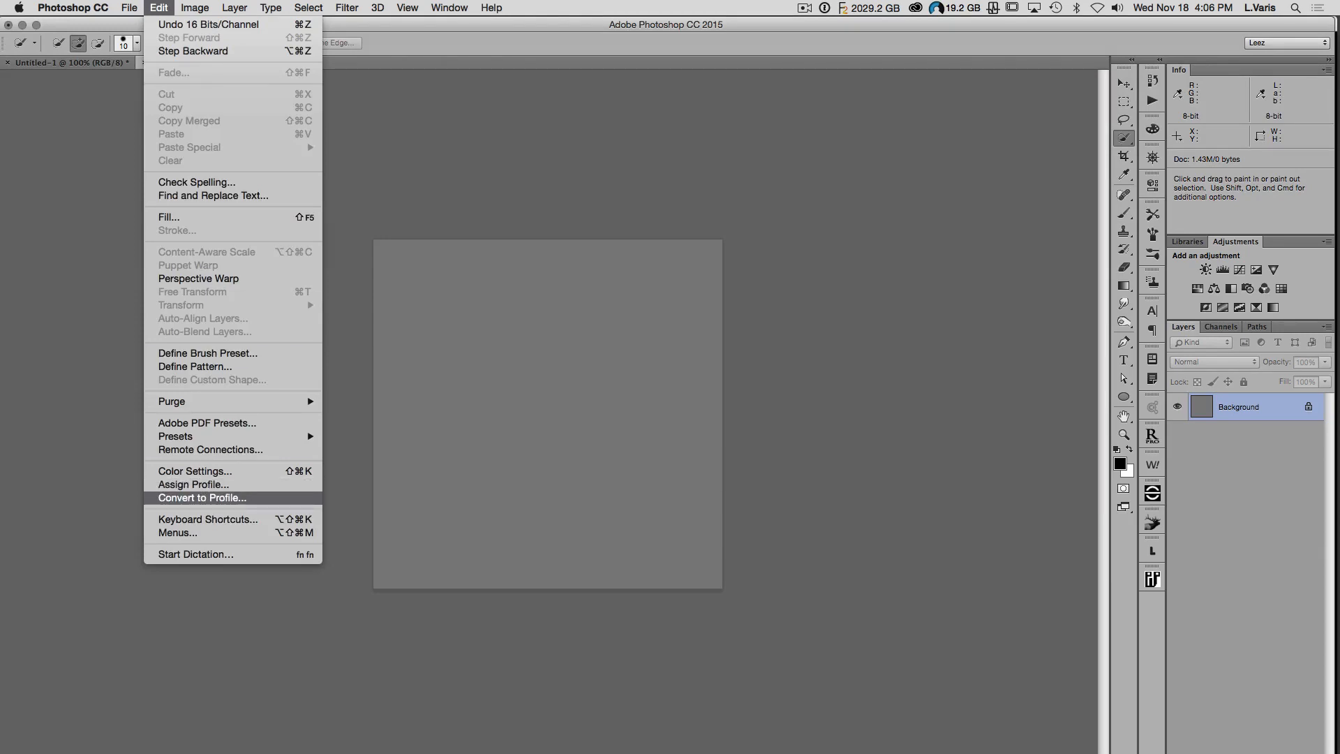
click(201, 497)
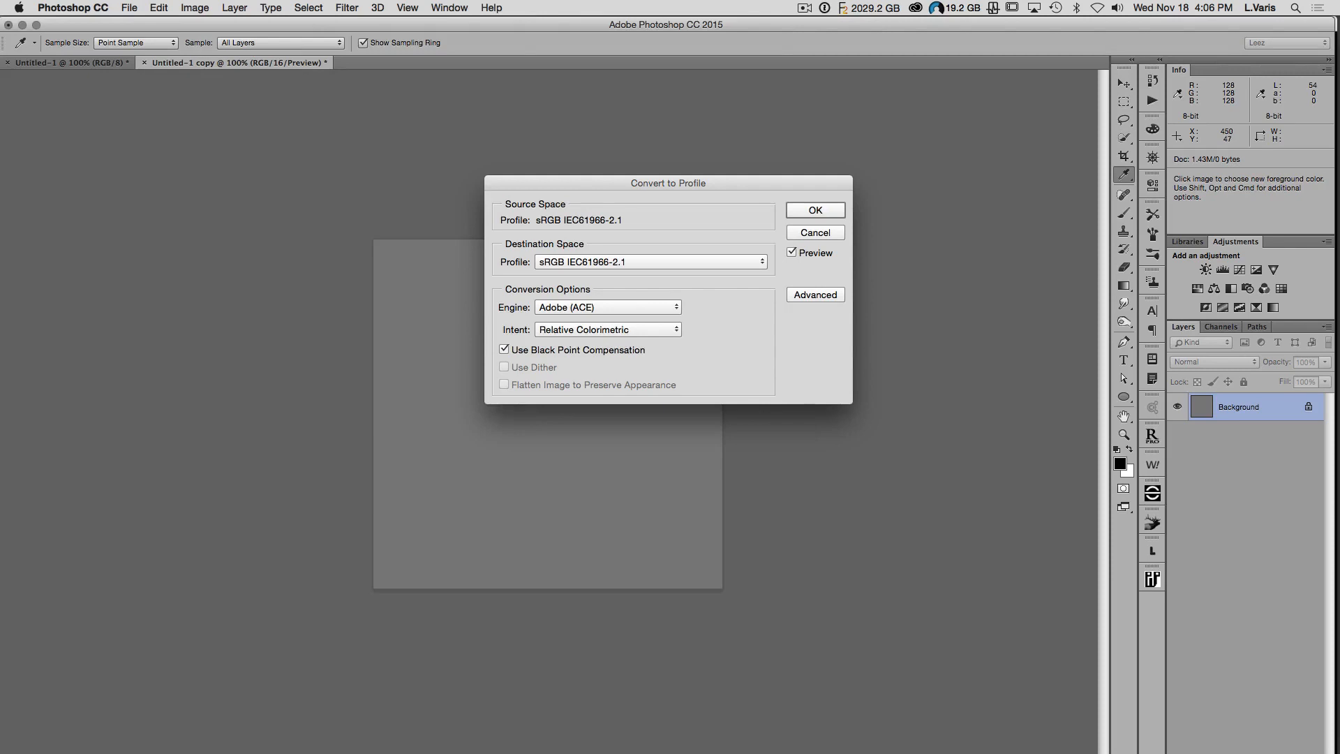
click(649, 261)
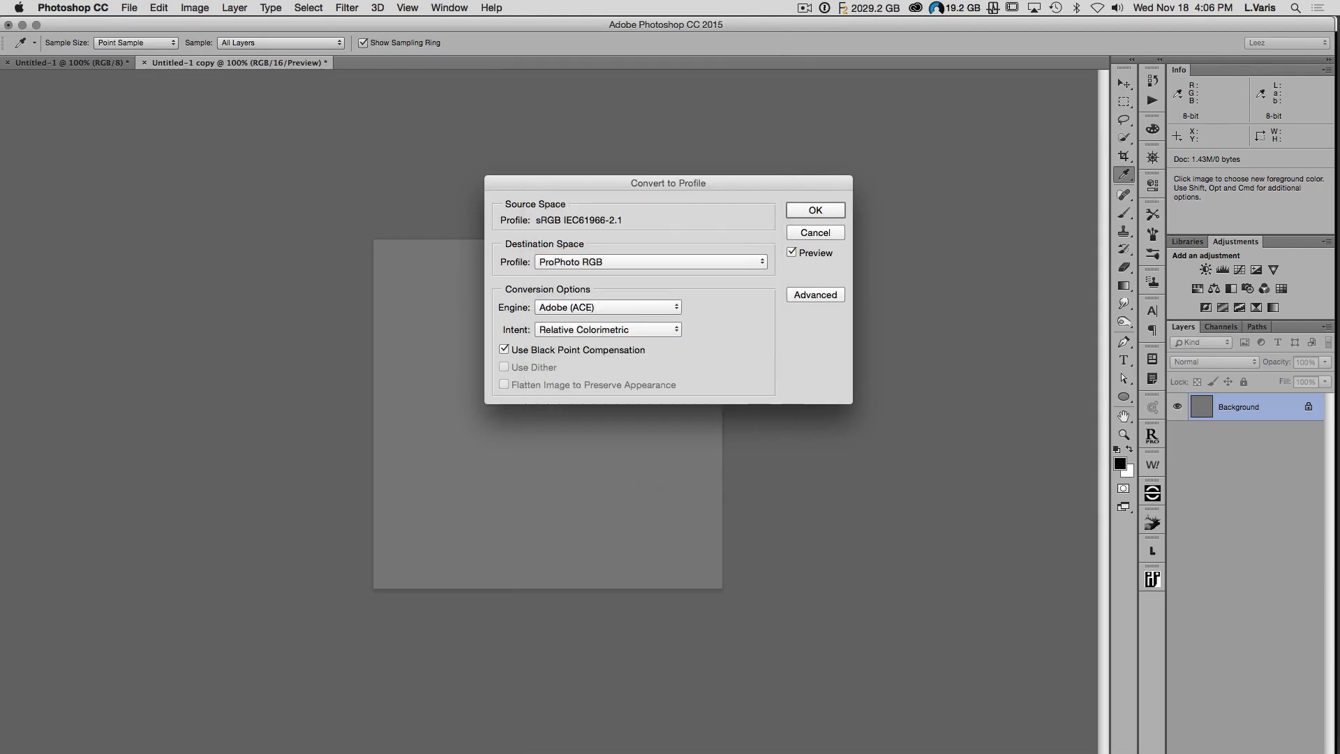
click(812, 211)
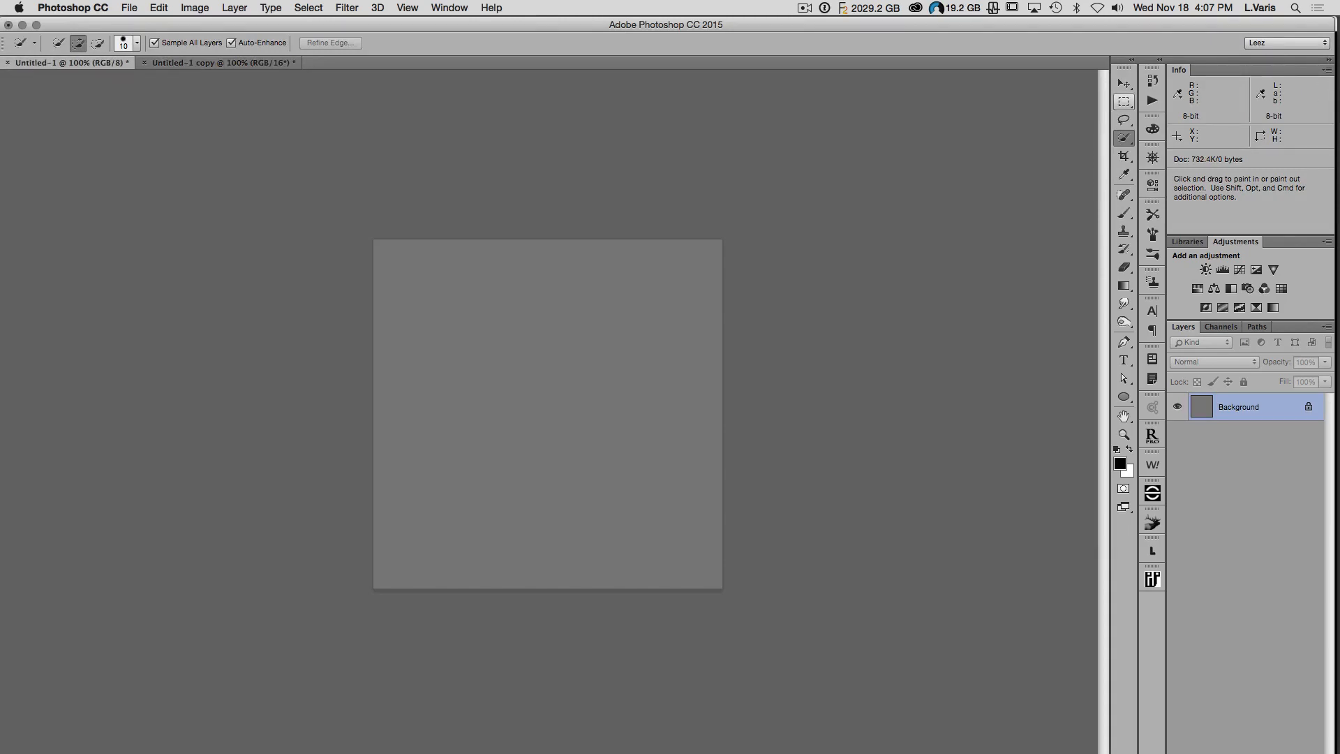
Marquee a roughly 212×205 px central square on the 8-bit original and on the 16-bit copy.
click(1122, 101)
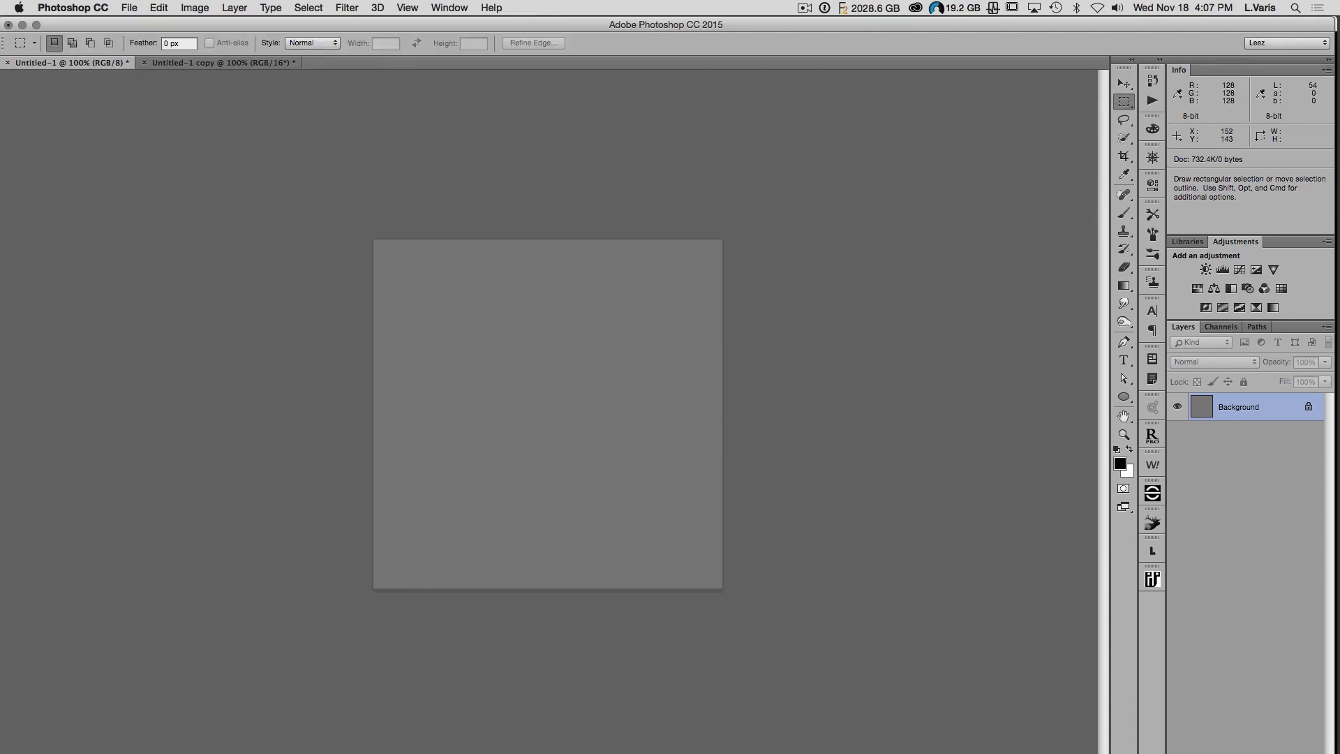
drag(482, 328, 637, 479)
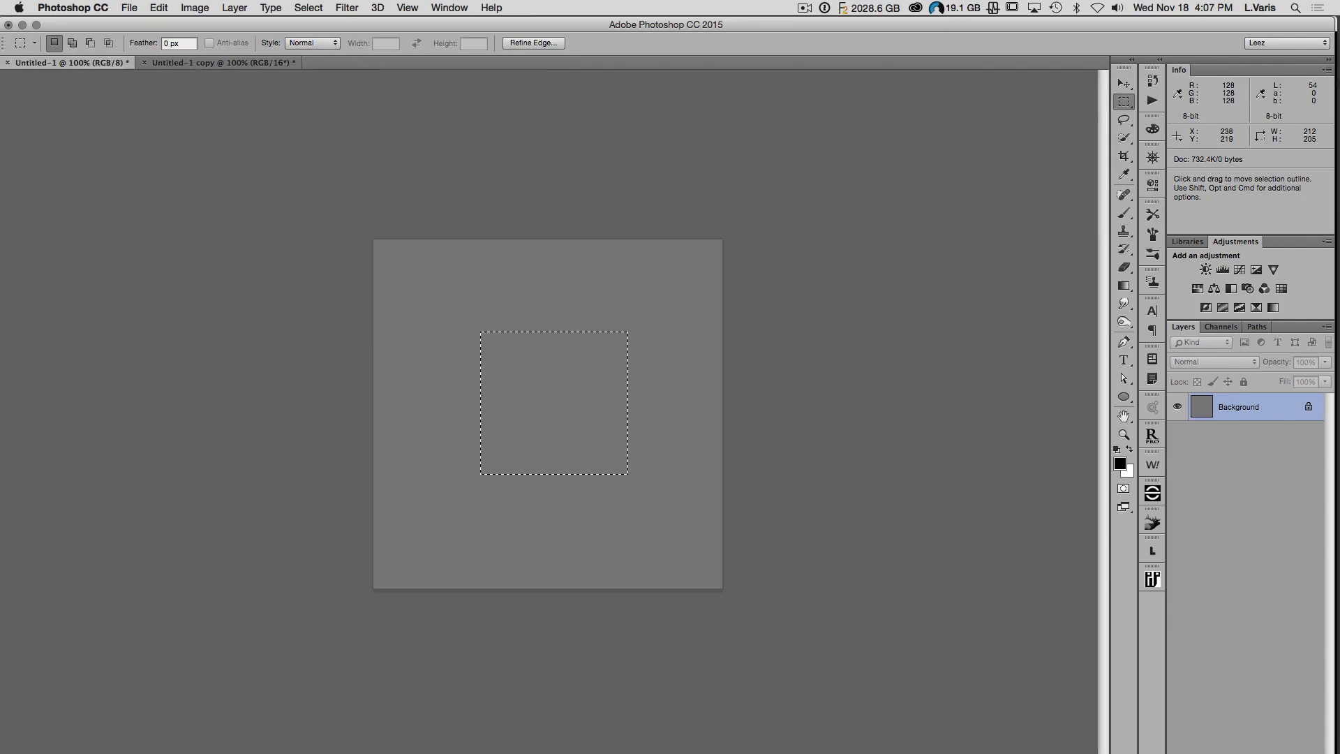
drag(555, 401, 318, 165)
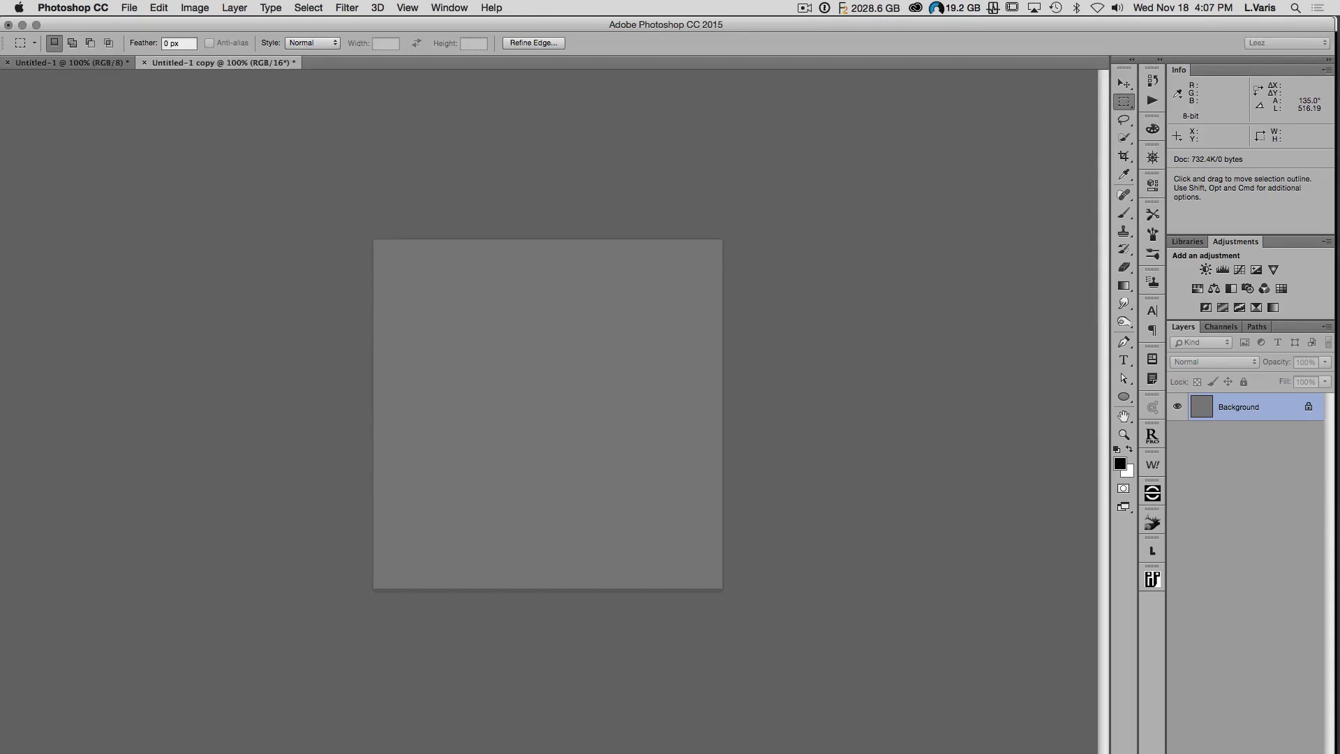
drag(480, 326, 628, 479)
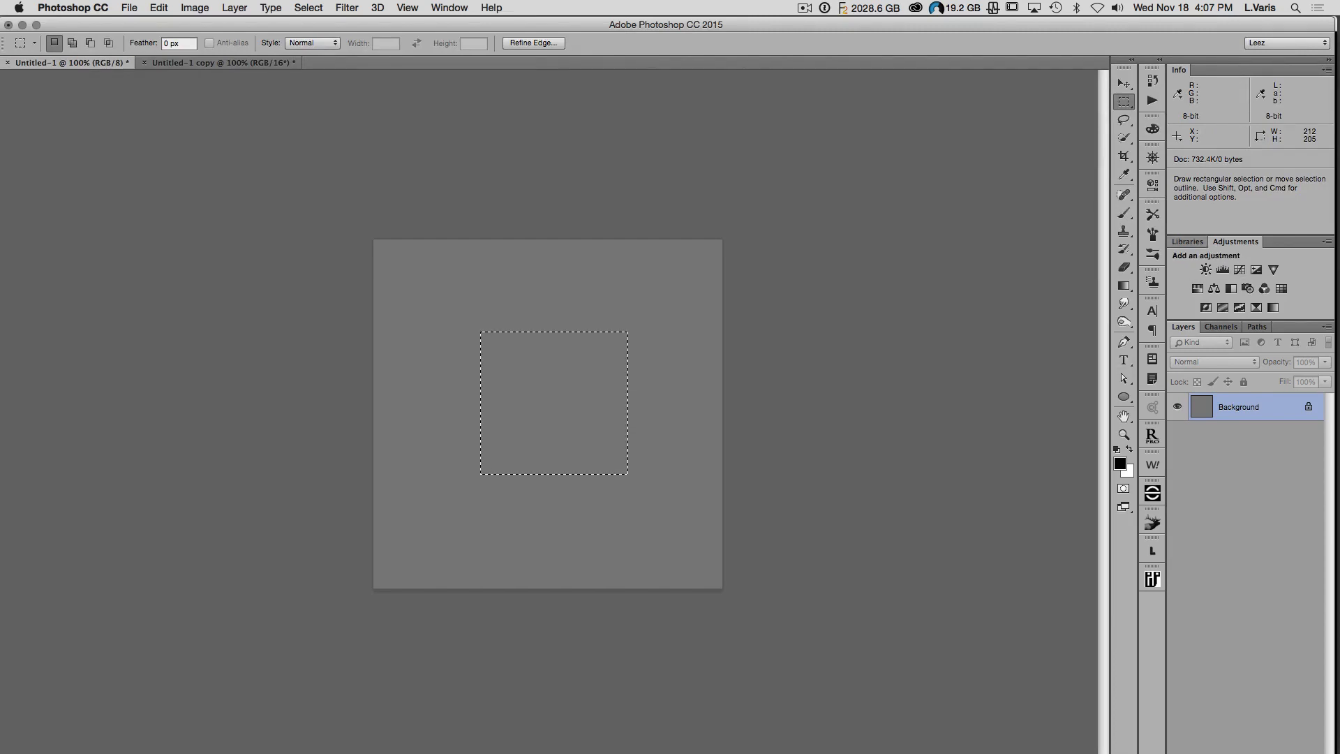
Add a Curves adjustment masked to the selection on the 8-bit document, on the Red channel.
click(1239, 270)
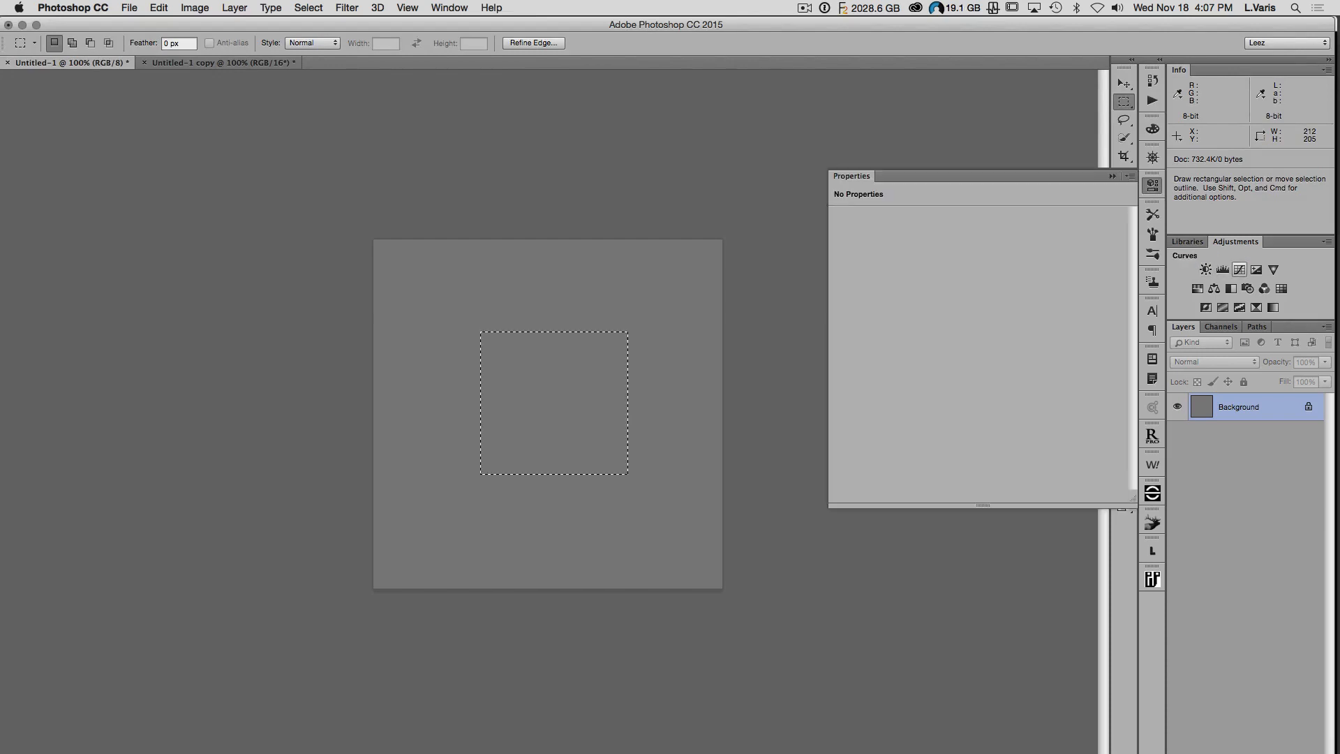
click(1240, 269)
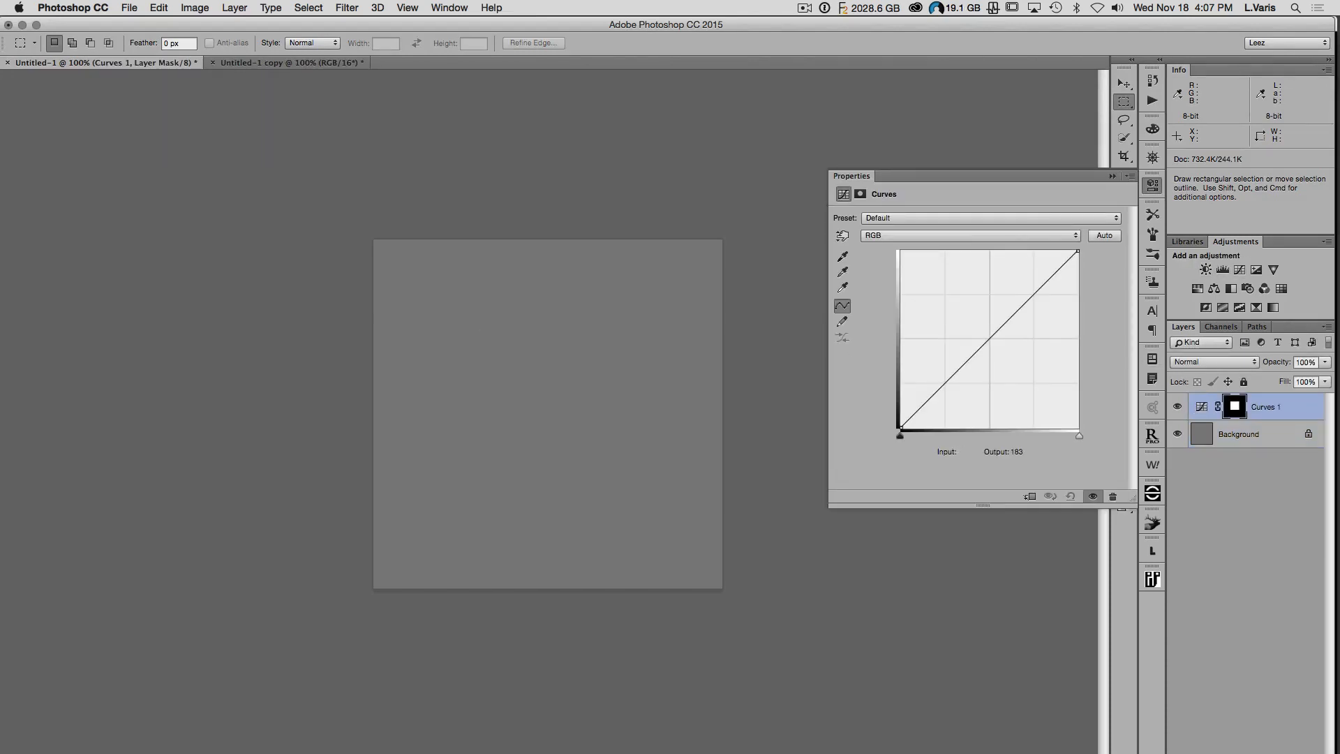
click(970, 235)
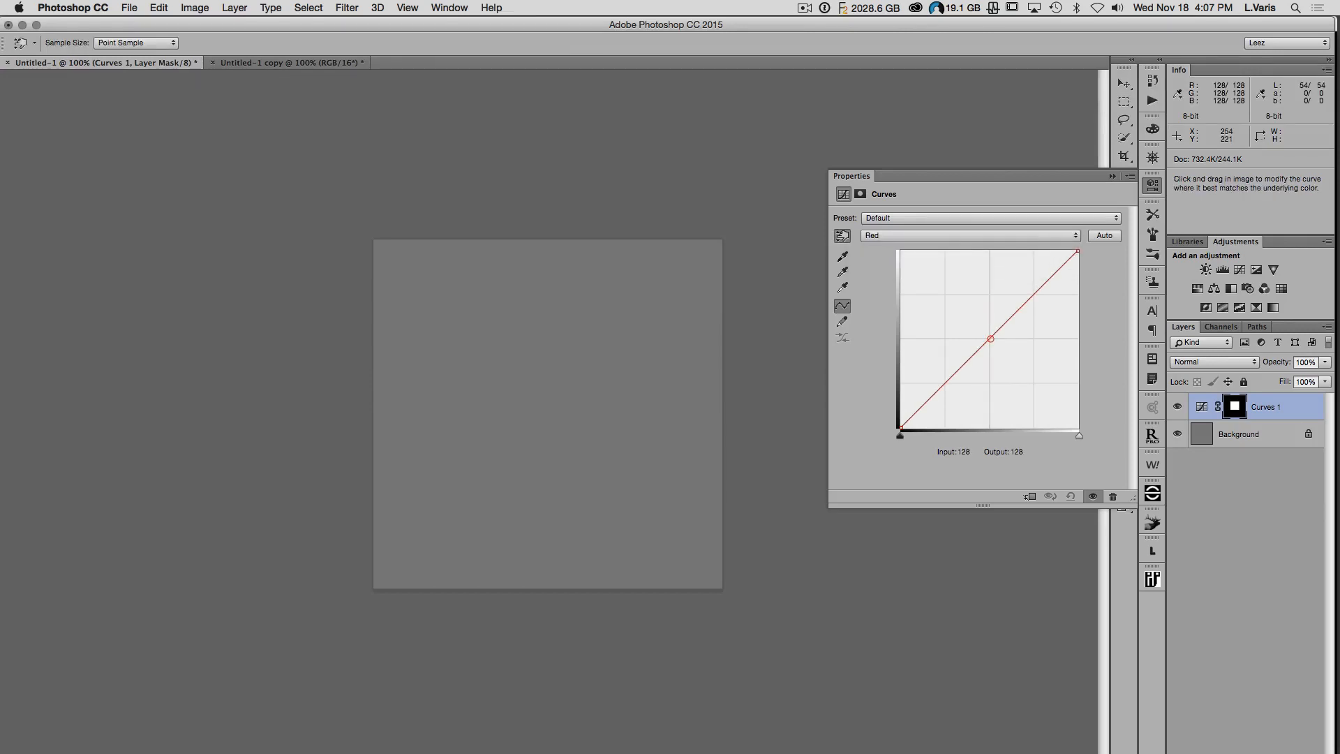
Place a mid-gray point on the red curve and raise its output from 128 to 131.
click(991, 338)
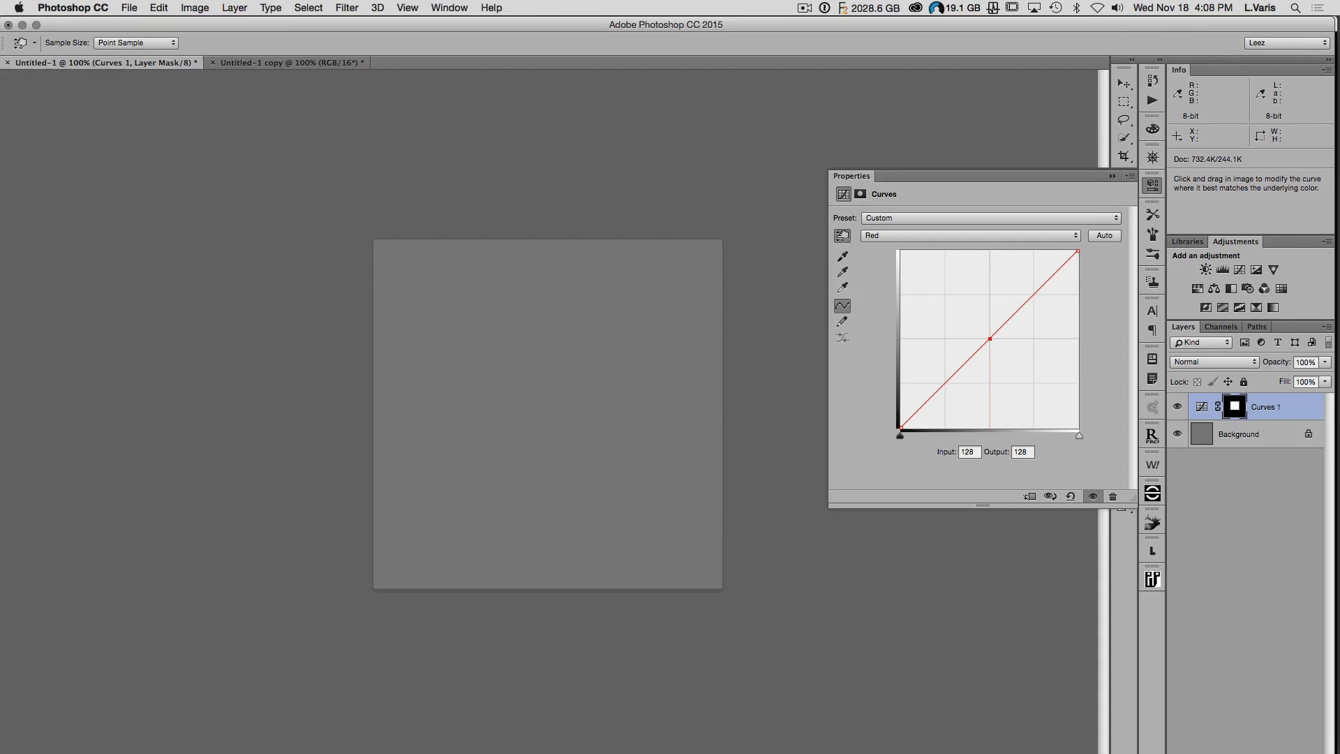
drag(989, 338, 988, 336)
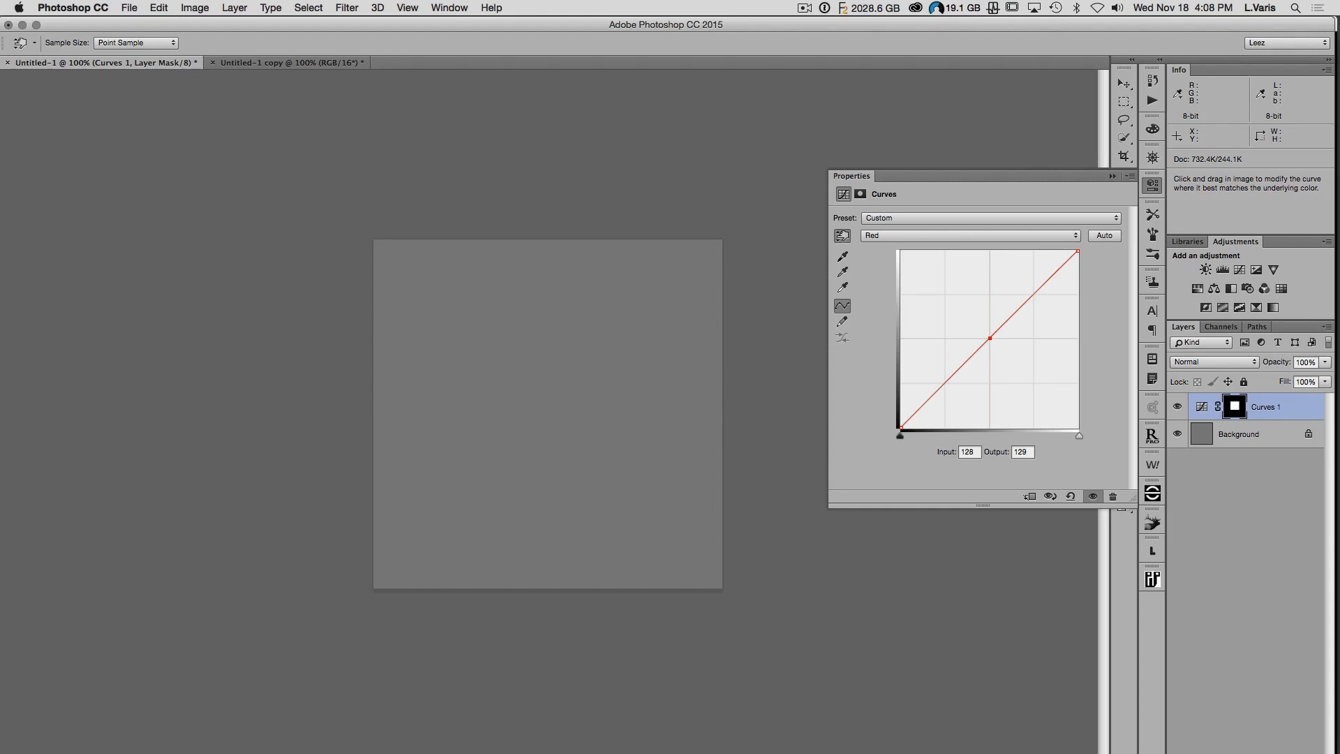
drag(989, 337, 988, 335)
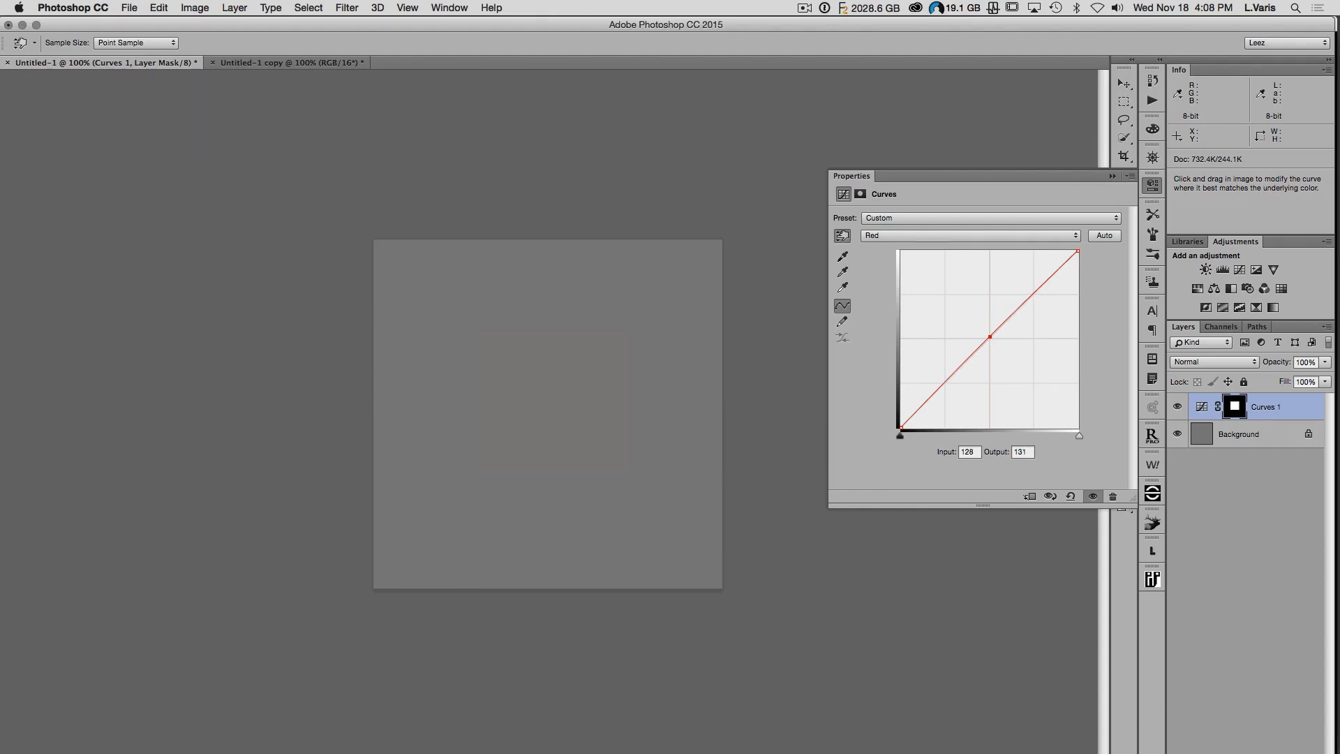
drag(989, 337, 988, 334)
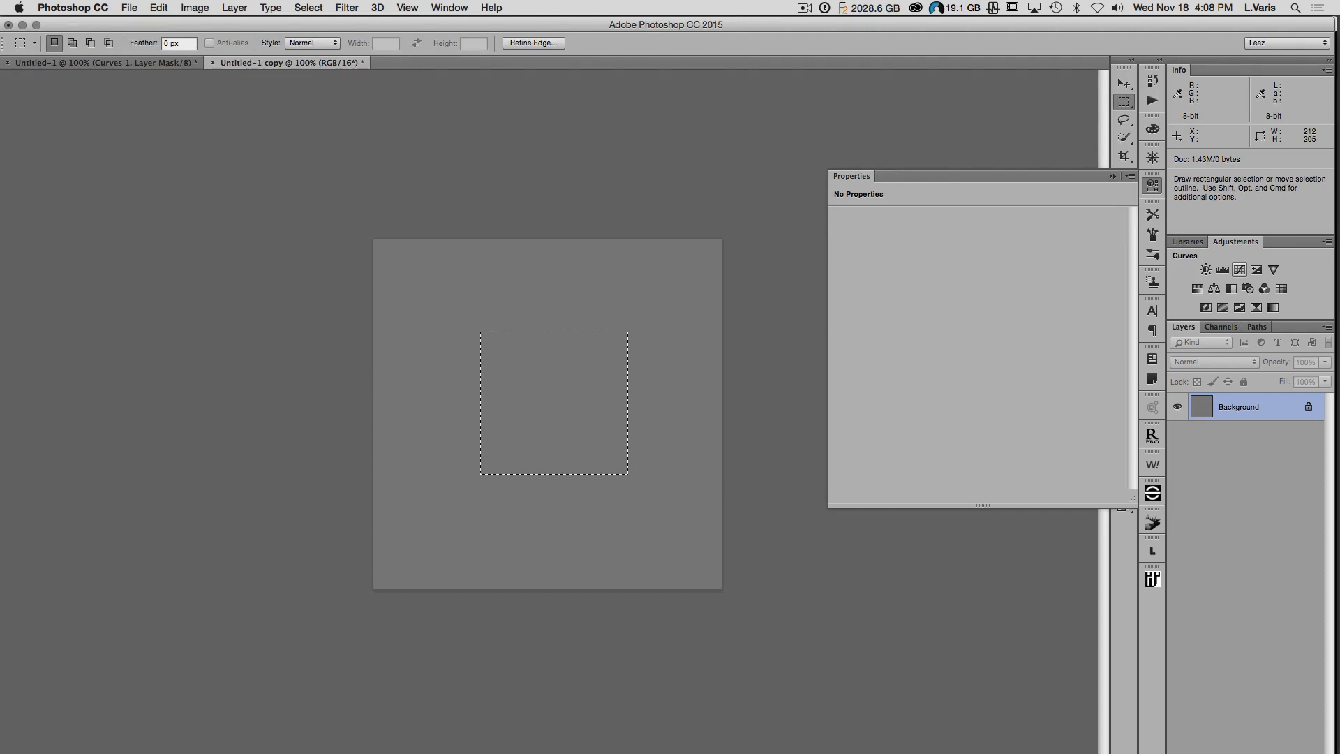
Add a masked Curves layer to the 16-bit copy and nudge its red channel curve upward.
click(1238, 269)
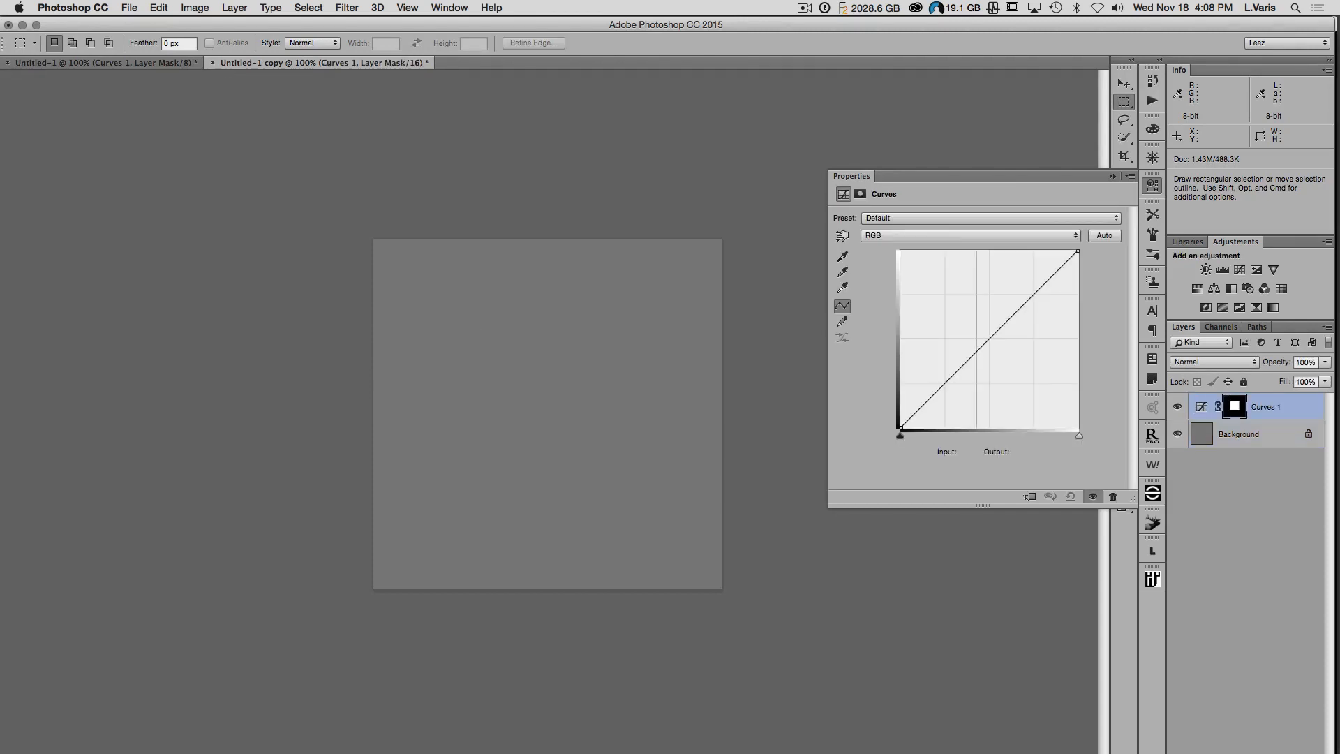
click(970, 235)
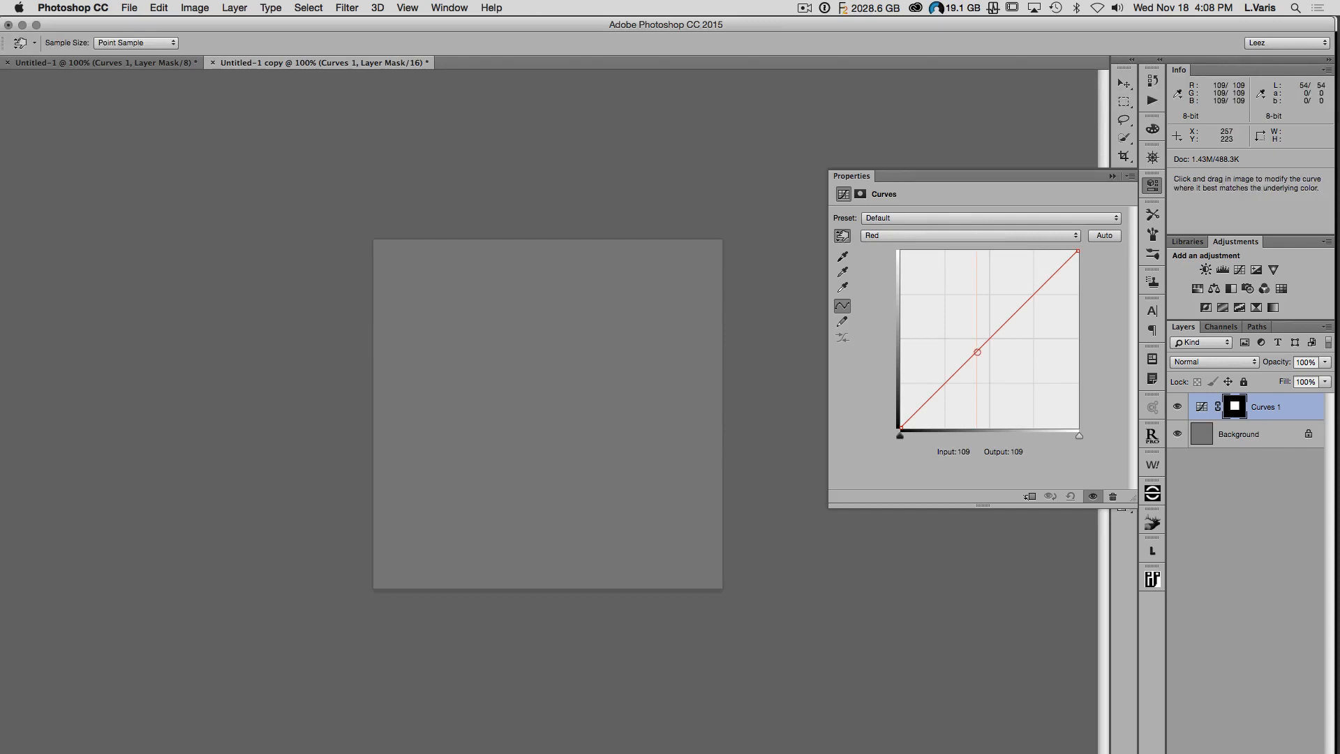
drag(977, 351, 1008, 367)
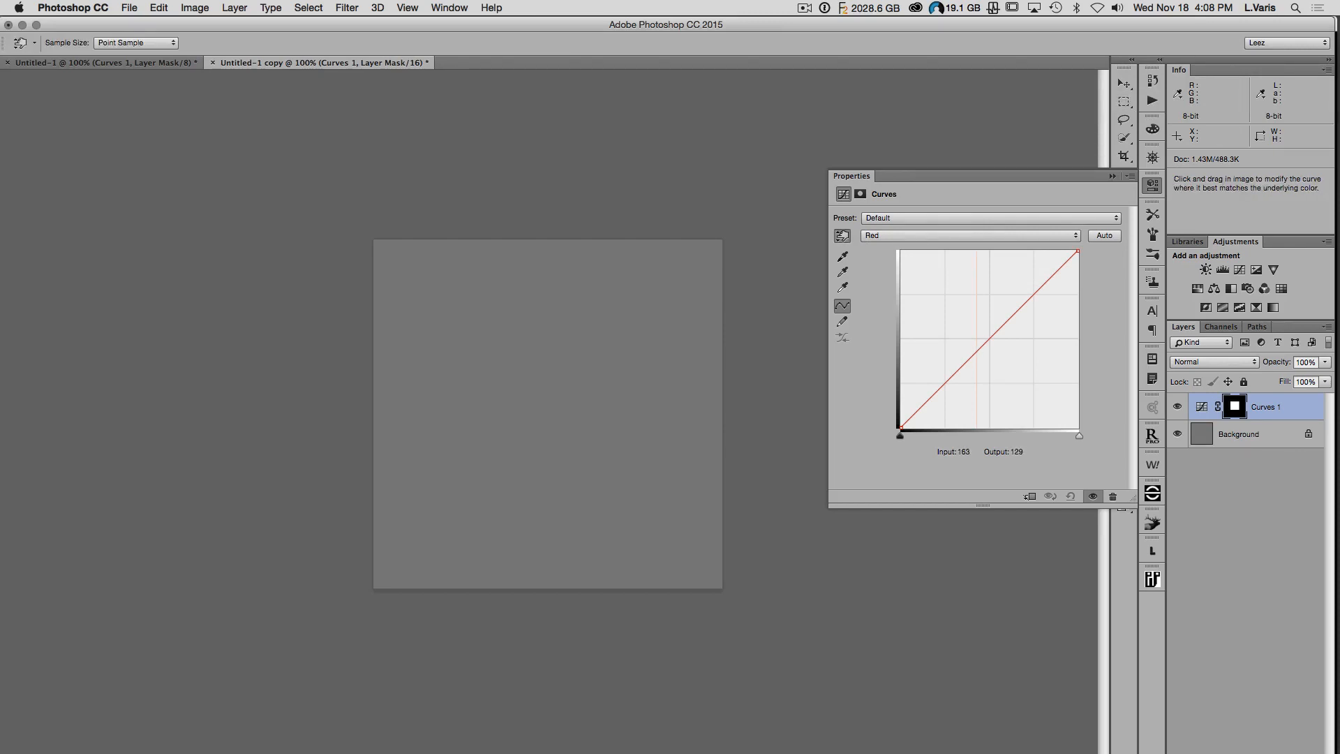
click(976, 352)
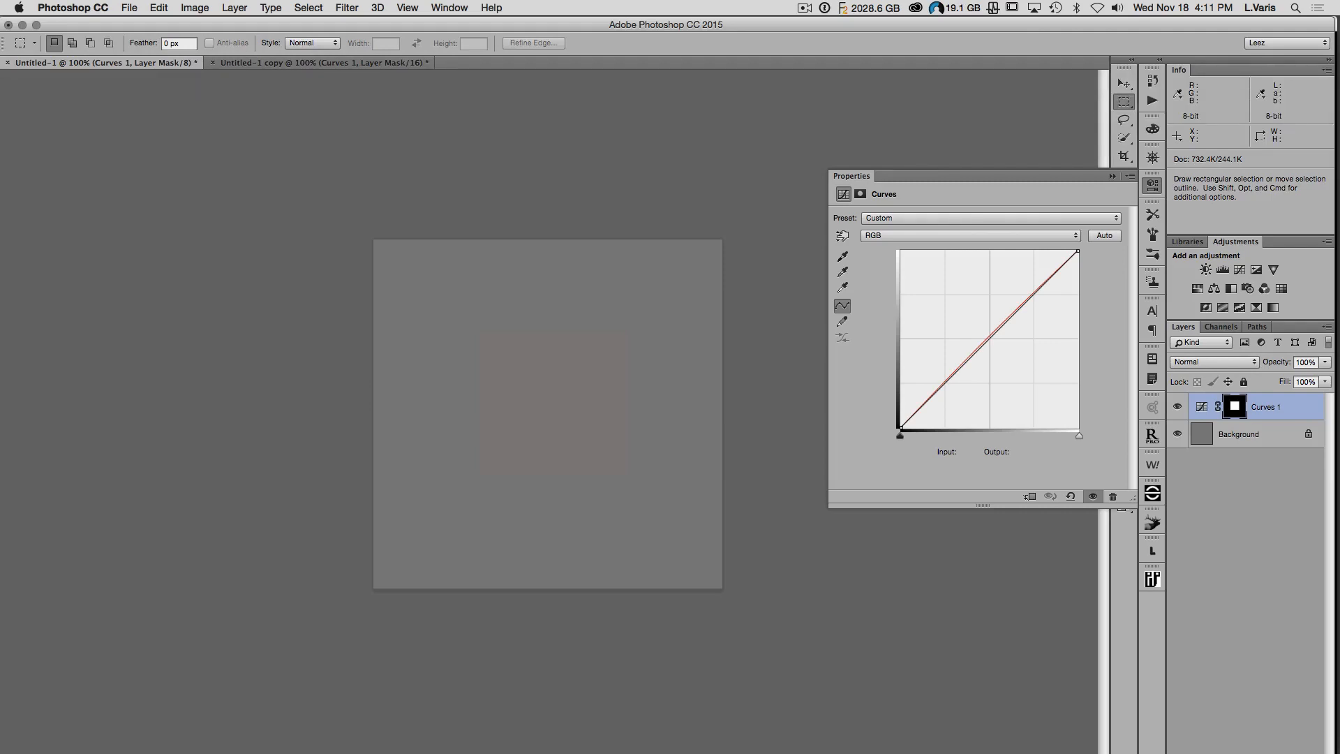
mouse_move(86, 62)
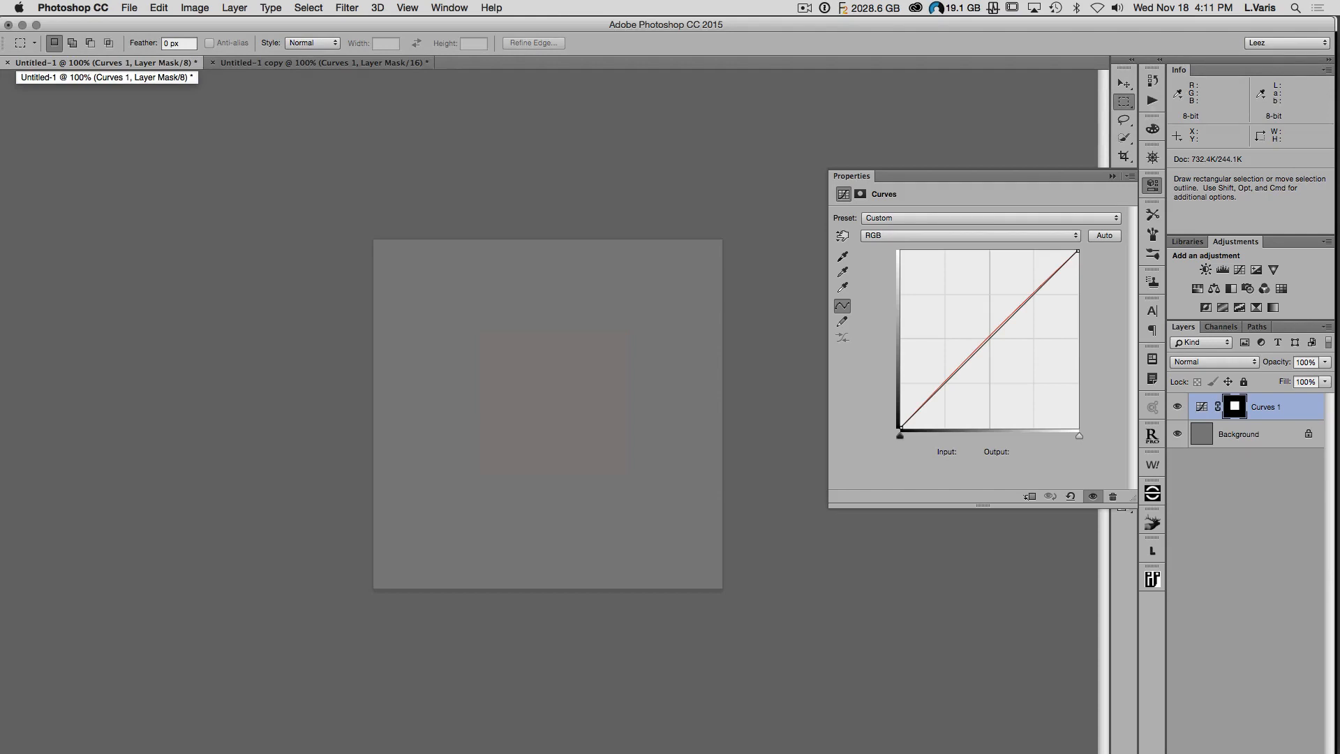